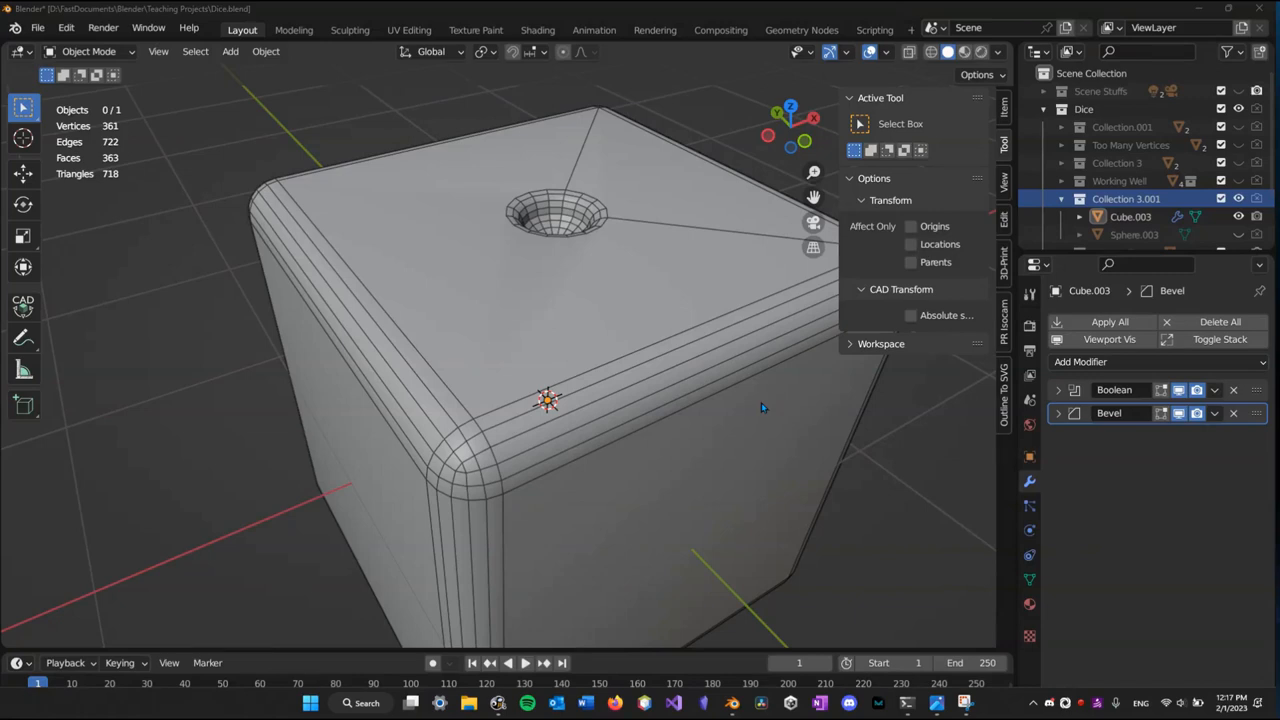
mouse_move(572, 304)
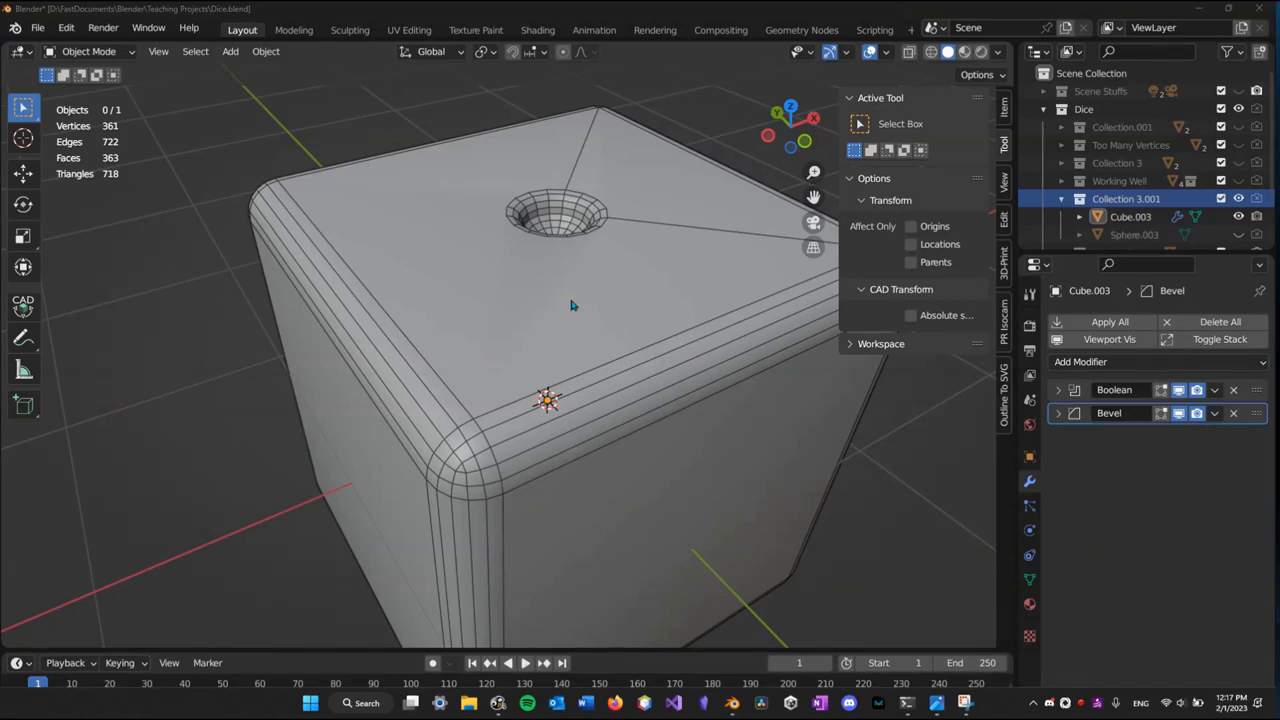
mouse_move(580, 300)
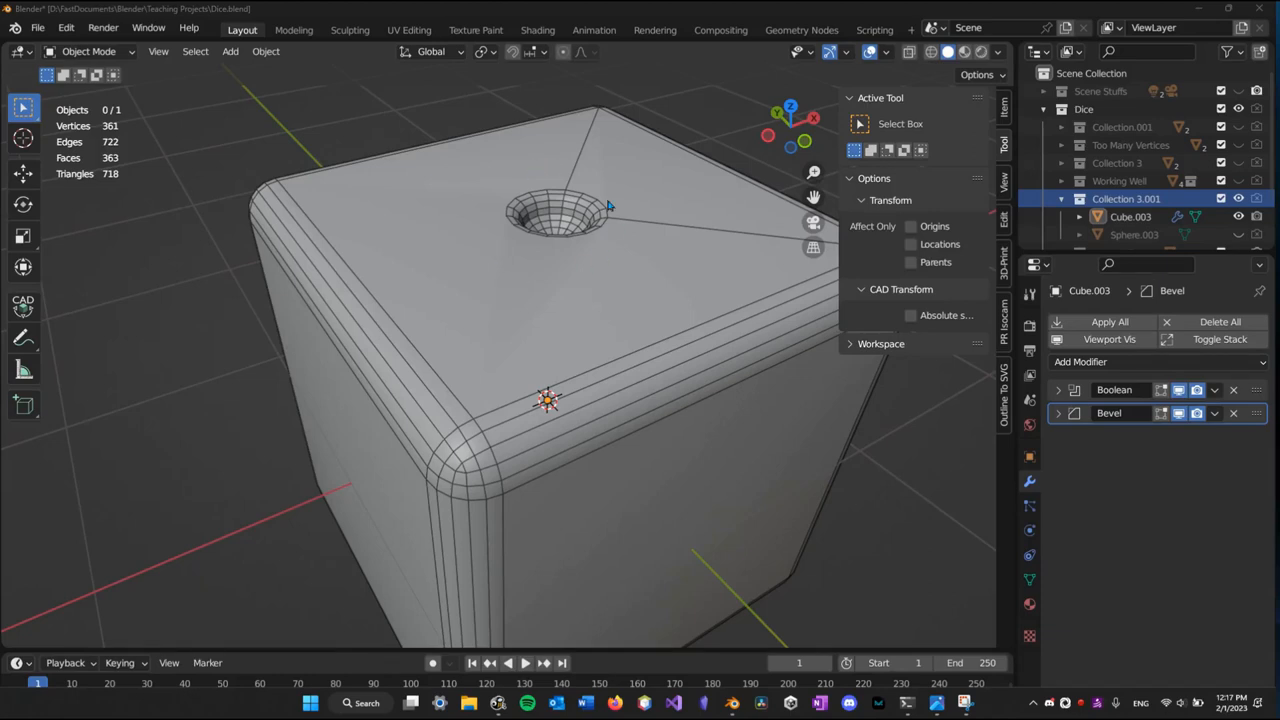
mouse_move(548, 248)
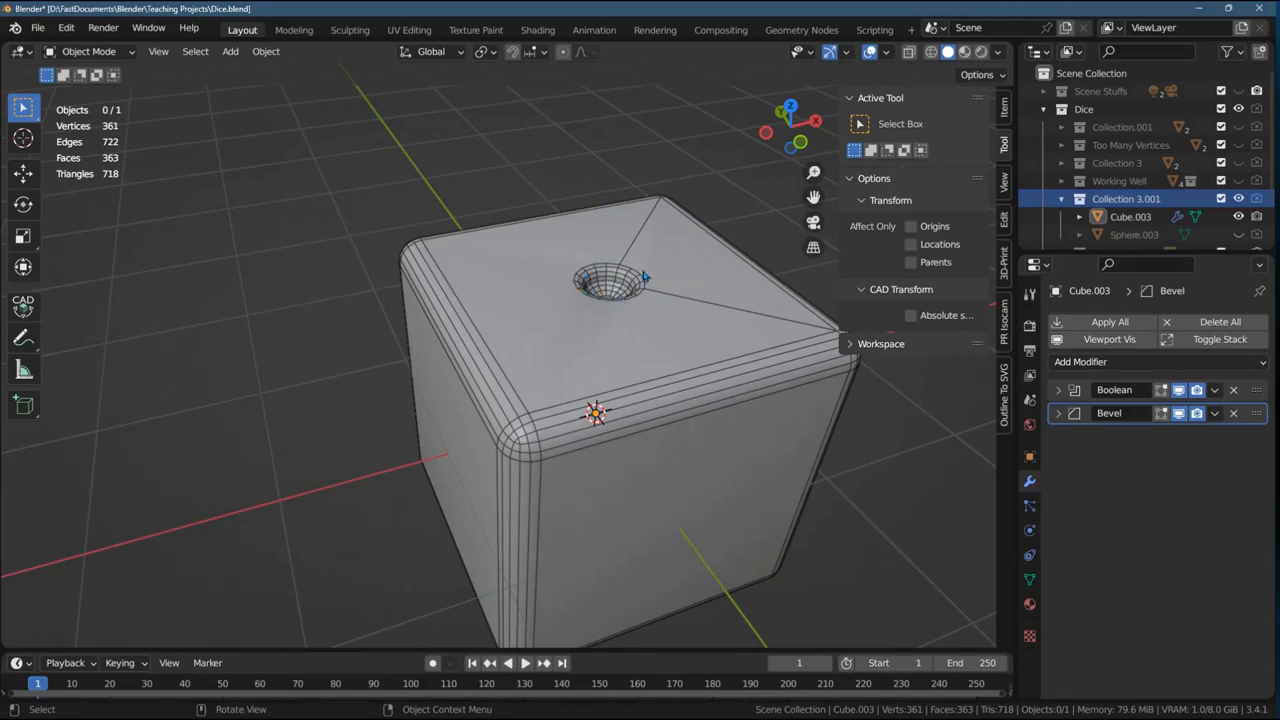
mouse_move(536, 424)
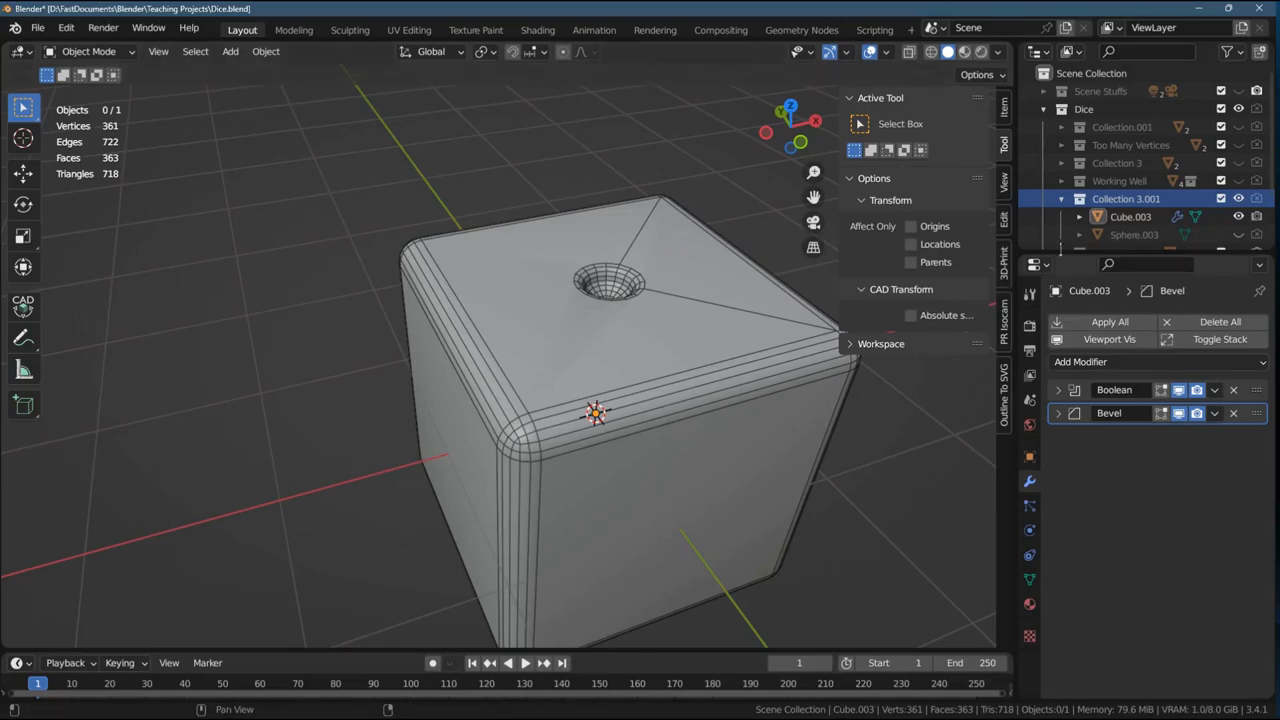
mouse_move(1240, 198)
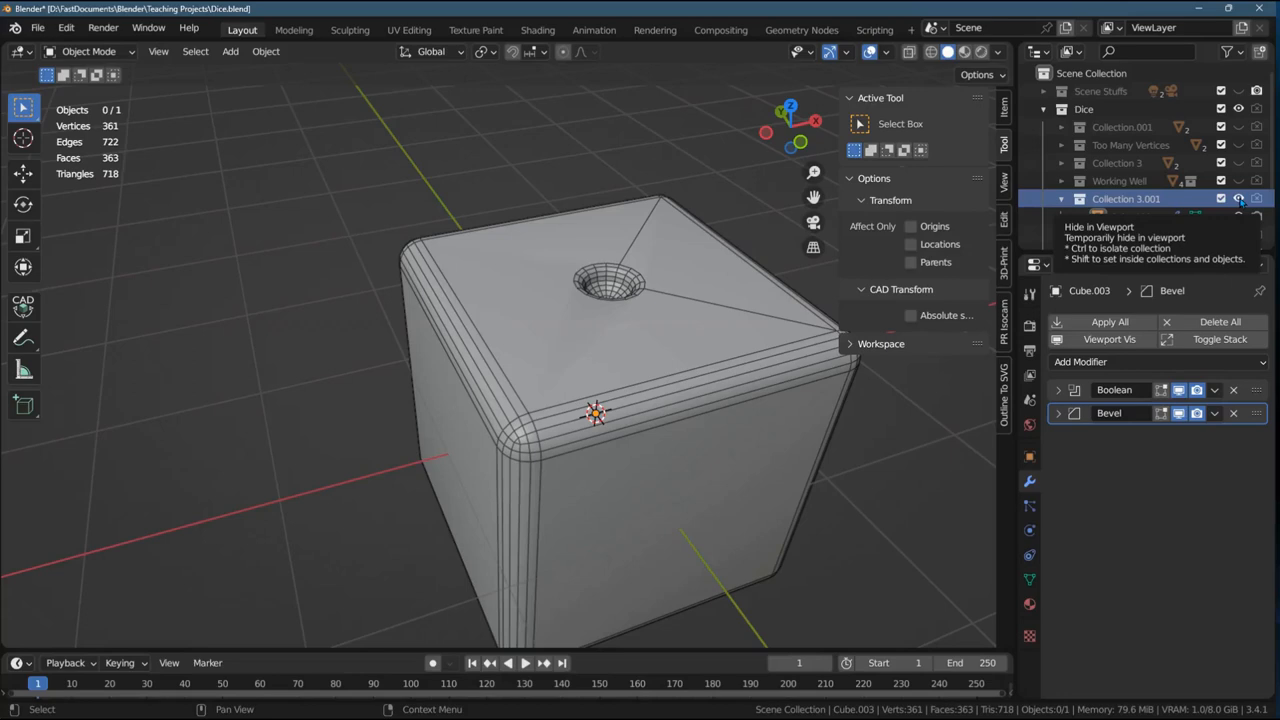
- Select the finished die and inspect its pip hole before starting a fresh cube
click(1060, 198)
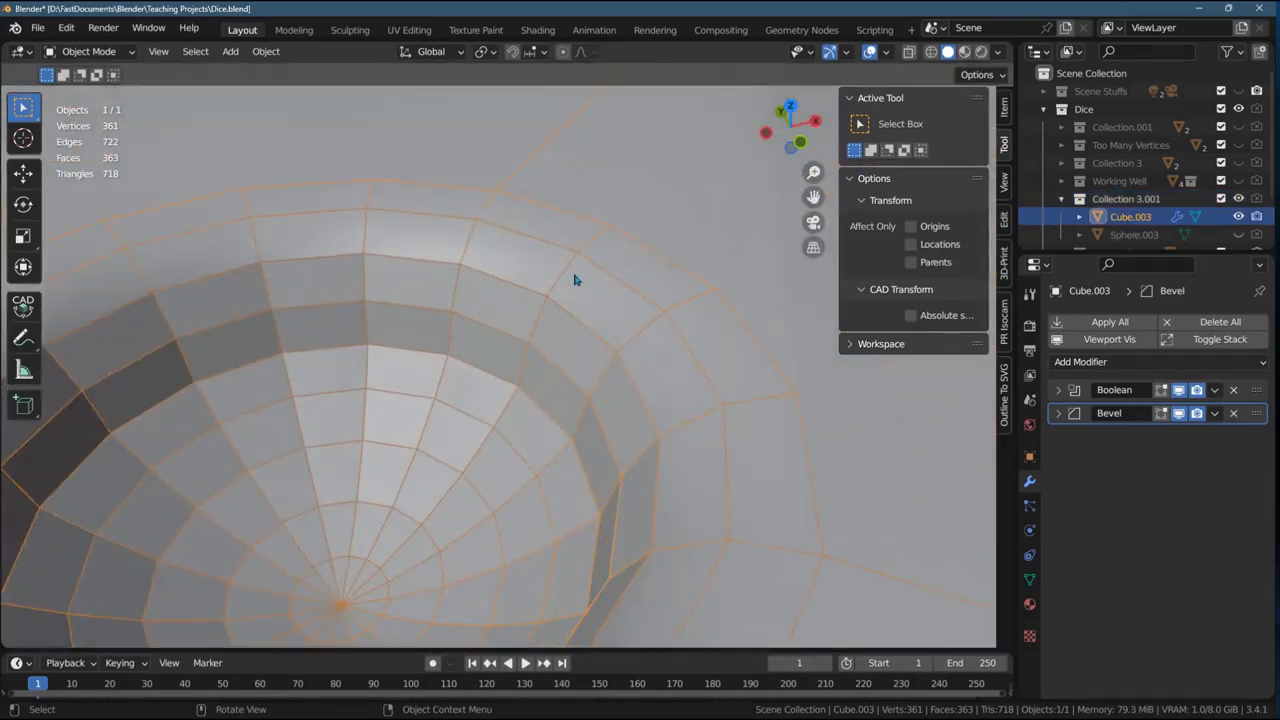
drag(576, 280, 598, 308)
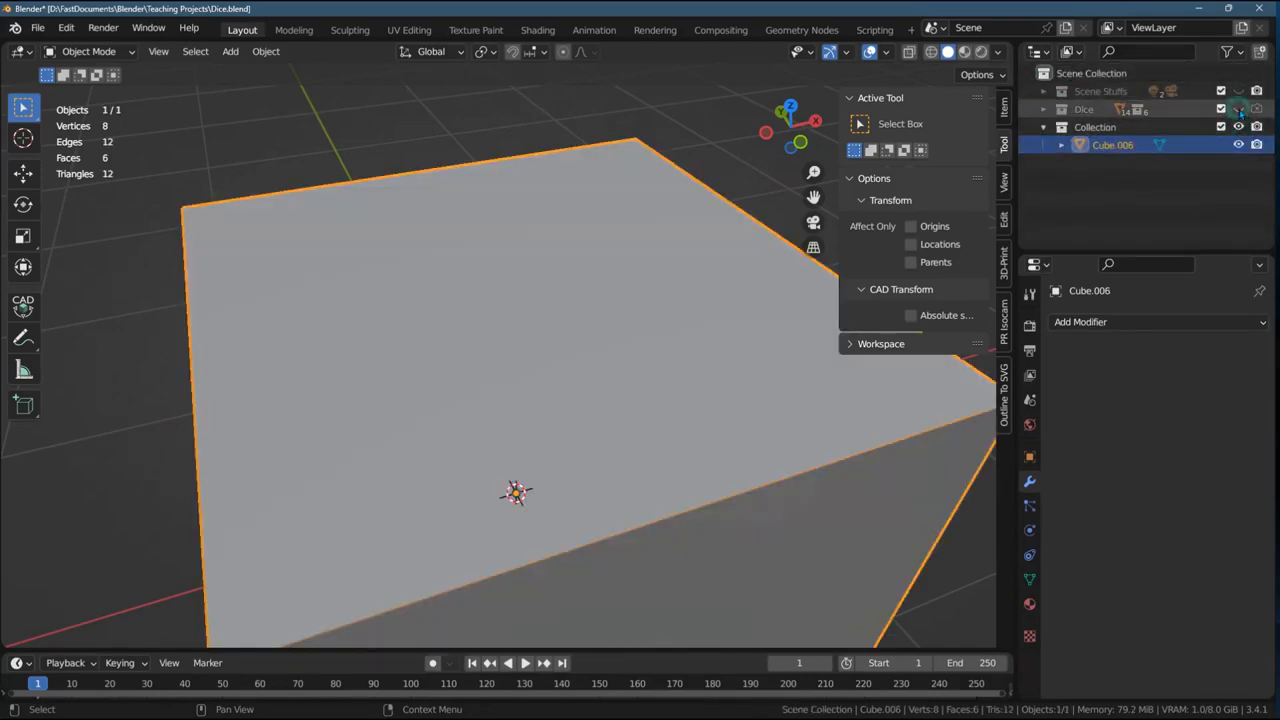
- Add a Bevel modifier to the cube and settle its amount at 0.17 m
scroll(down, 3)
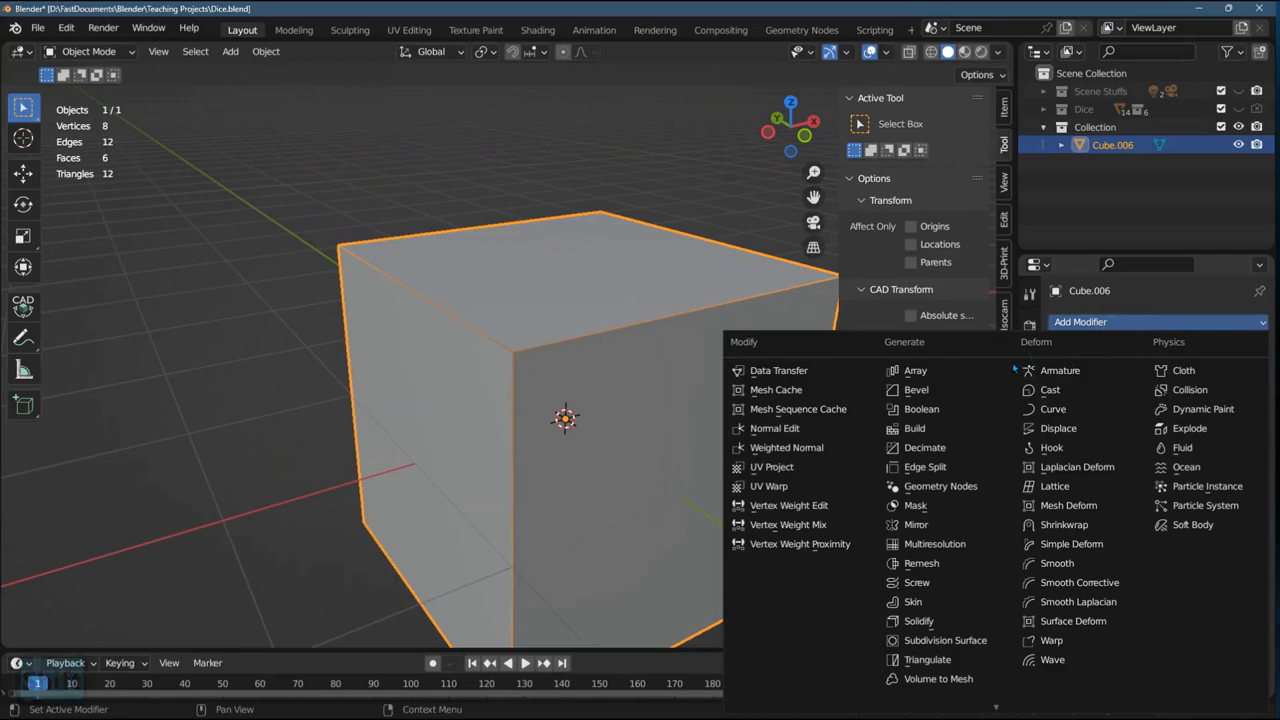
click(916, 388)
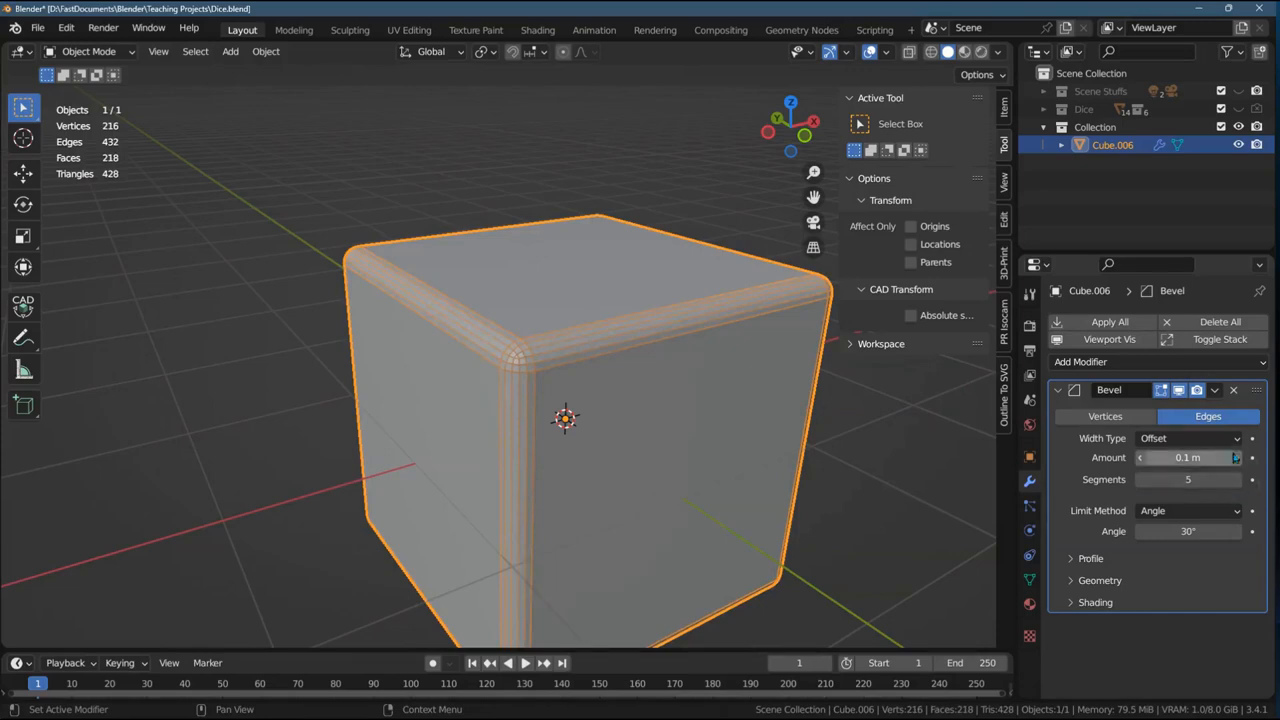
drag(1188, 456, 1220, 456)
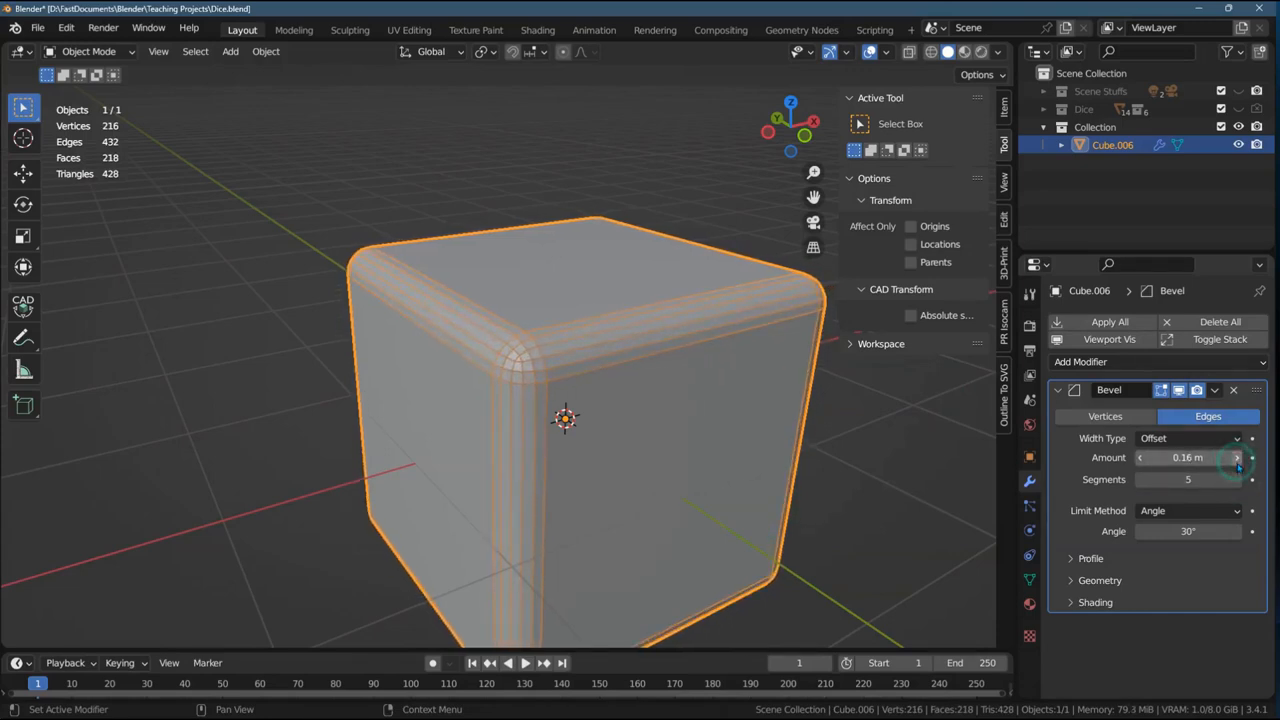
click(1236, 456)
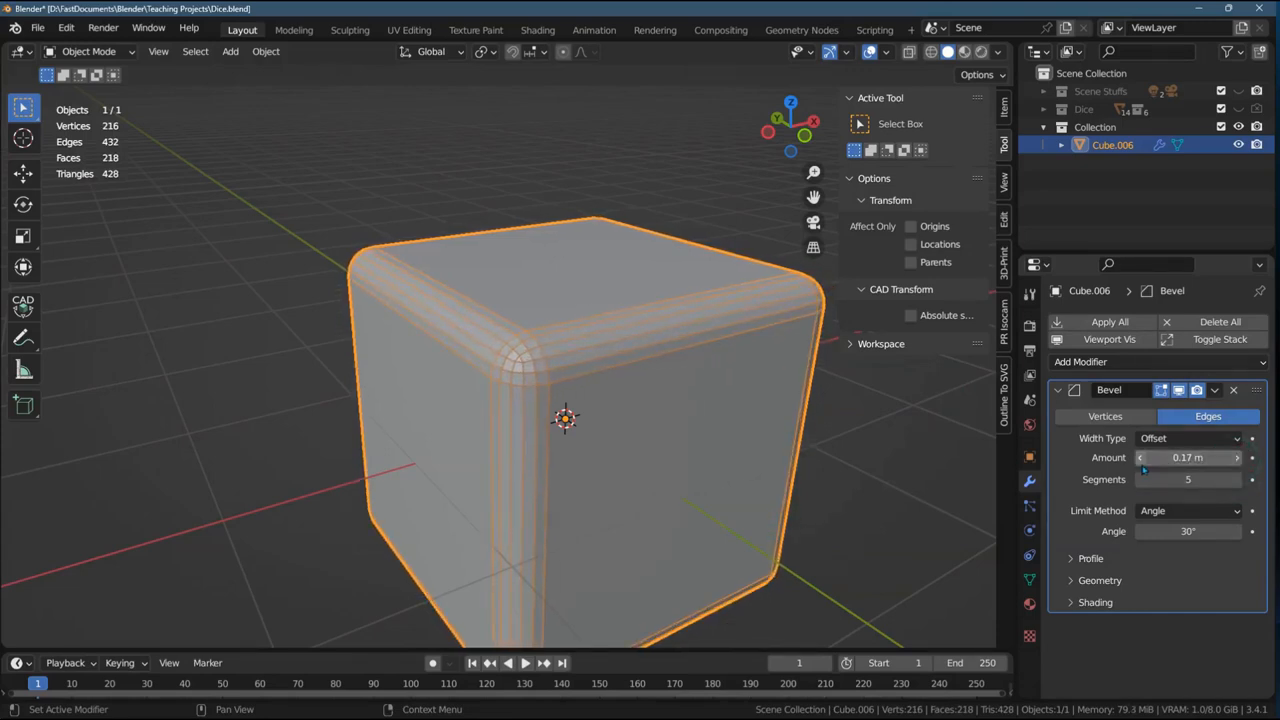
drag(1200, 456, 1150, 456)
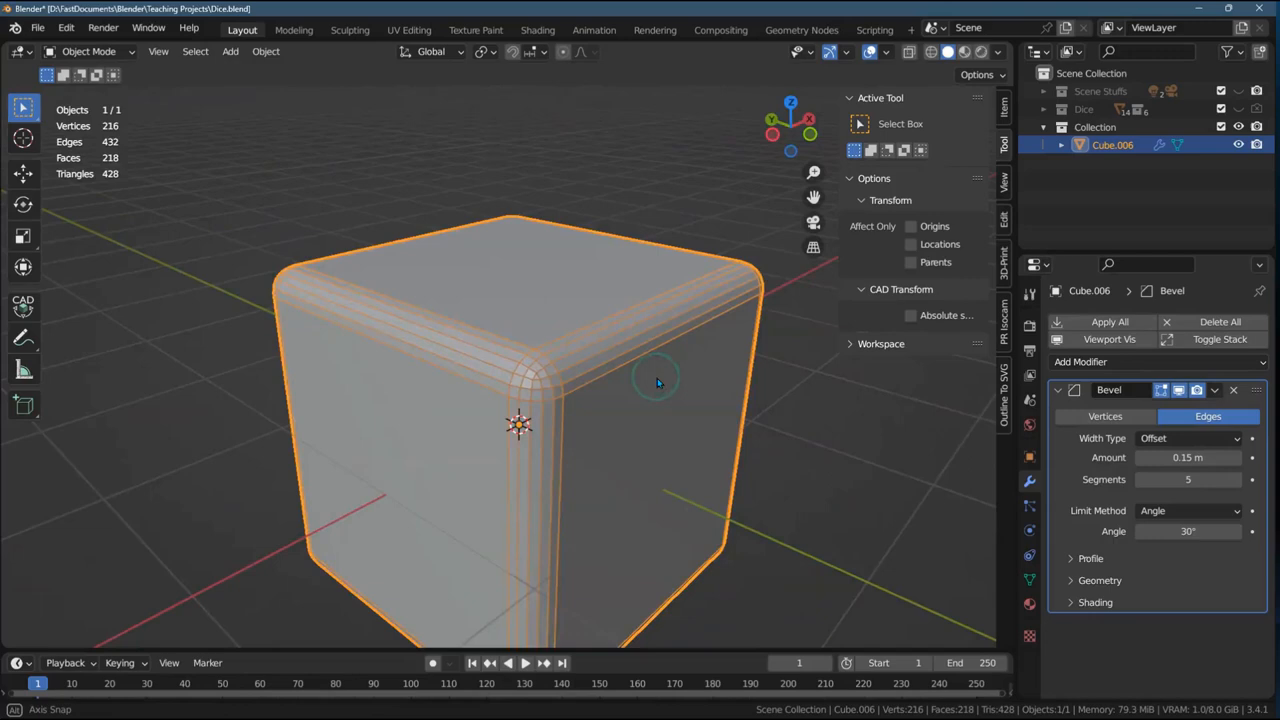
scroll(down, 3)
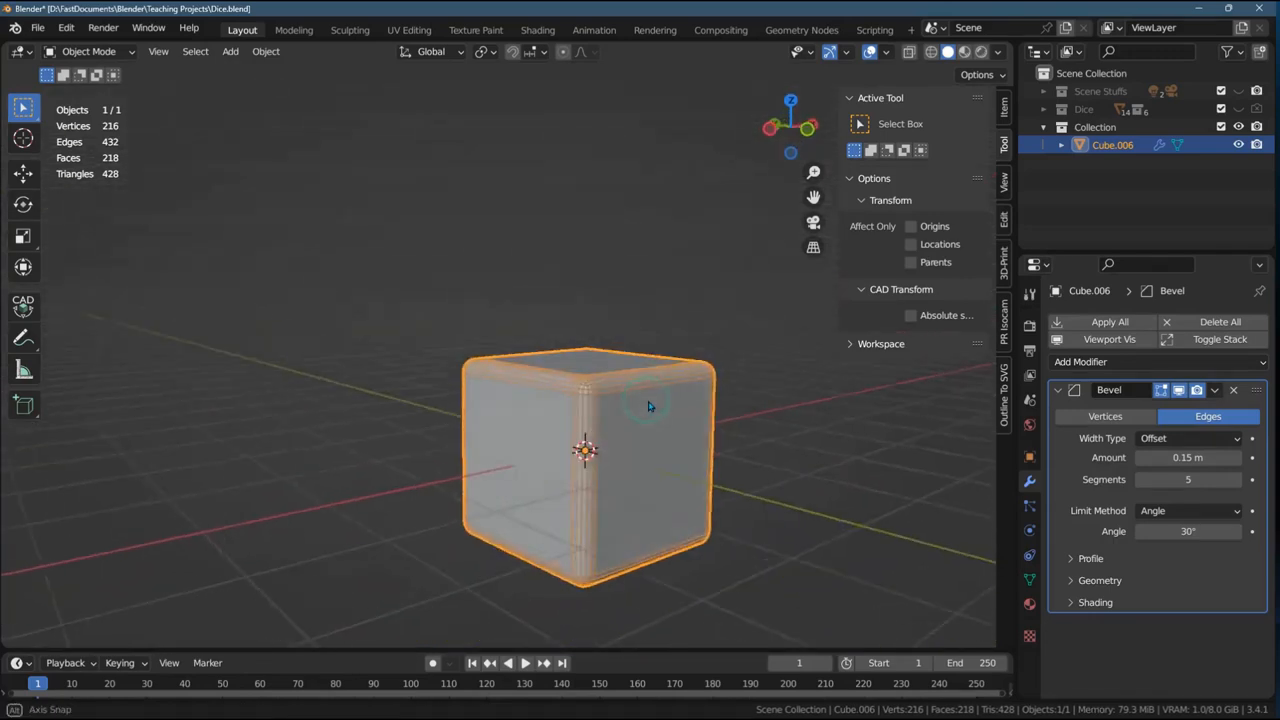
drag(648, 406, 790, 456)
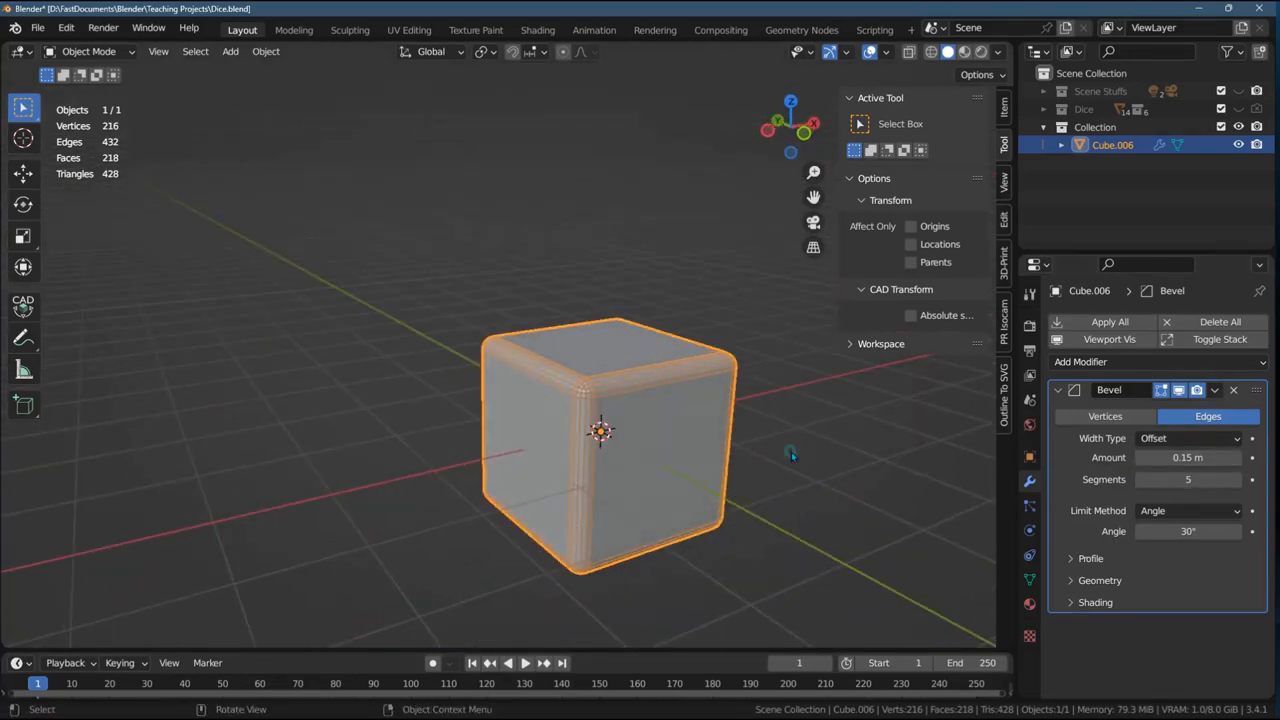
drag(1188, 456, 1210, 456)
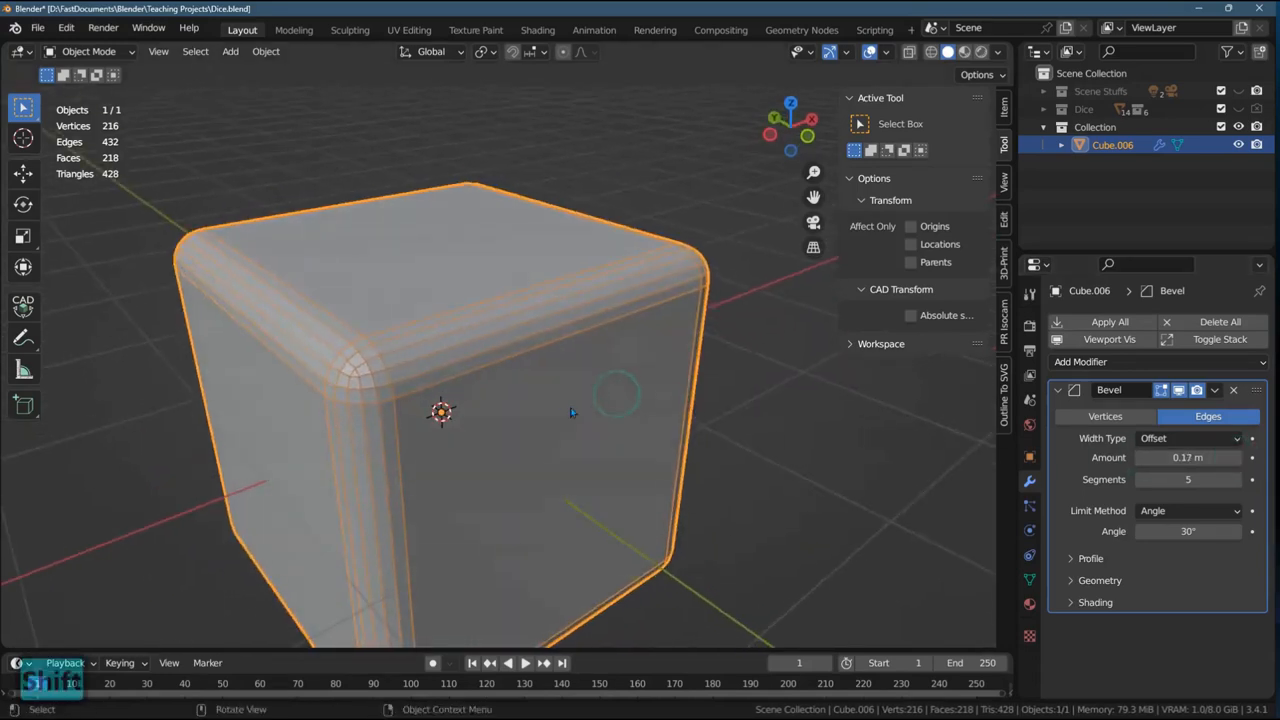
- Raise the bevel to 6 segments and collapse the modifier panel
click(1252, 480)
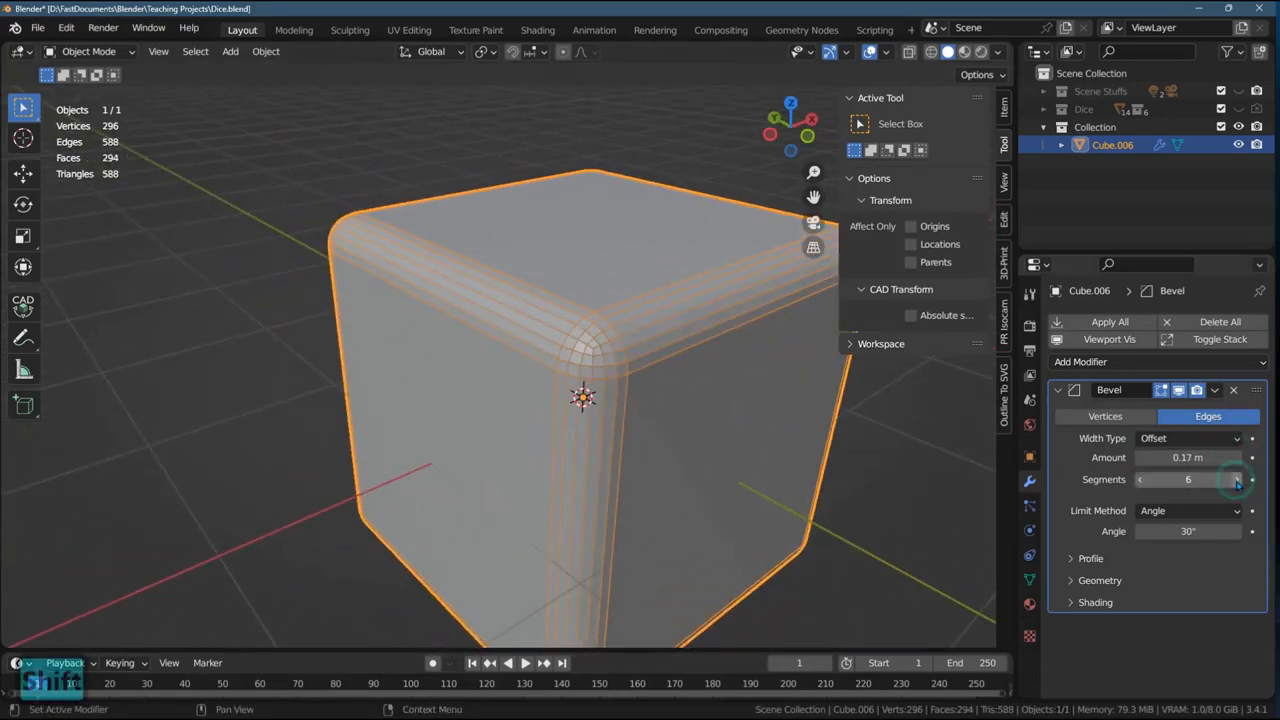
click(1252, 480)
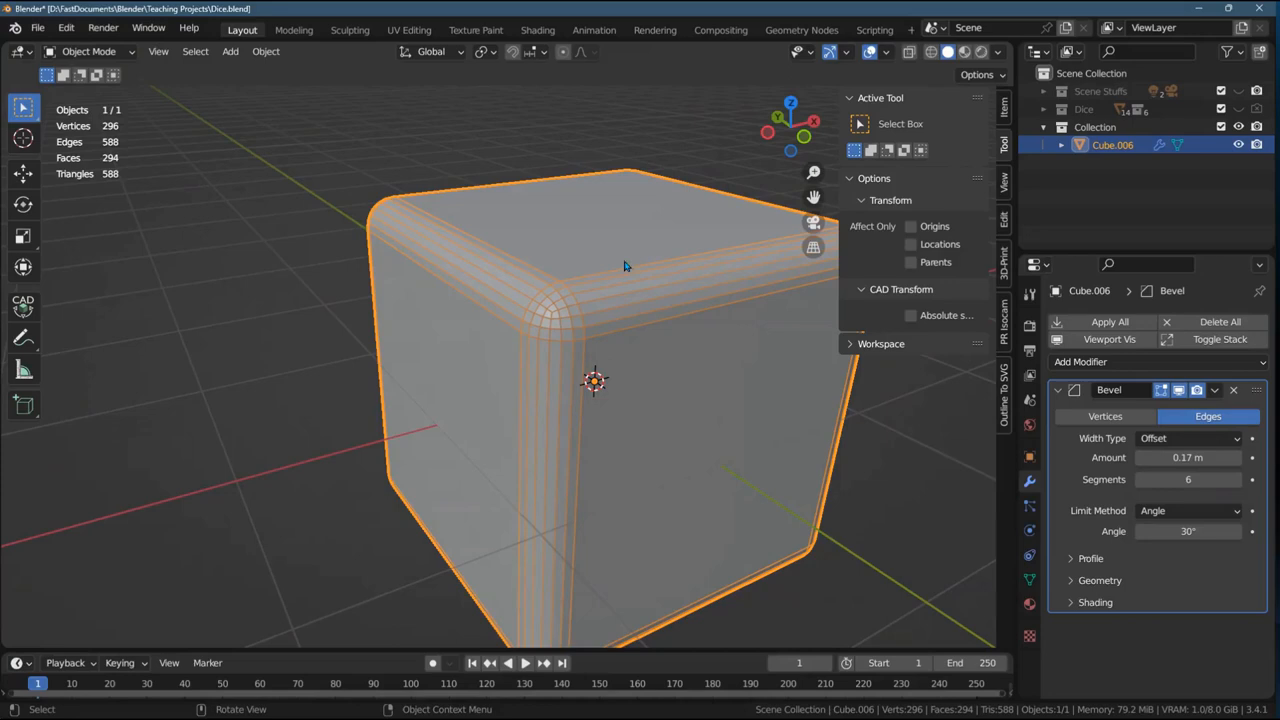
mouse_move(584, 238)
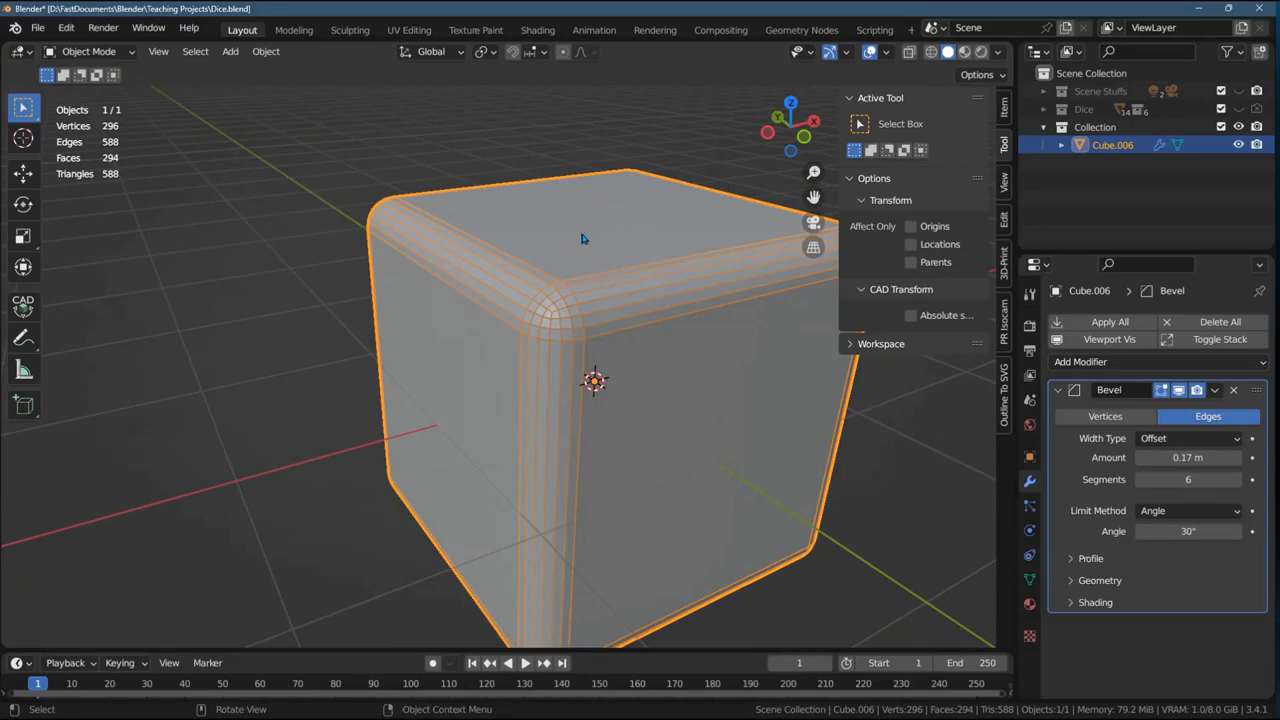
mouse_move(640, 208)
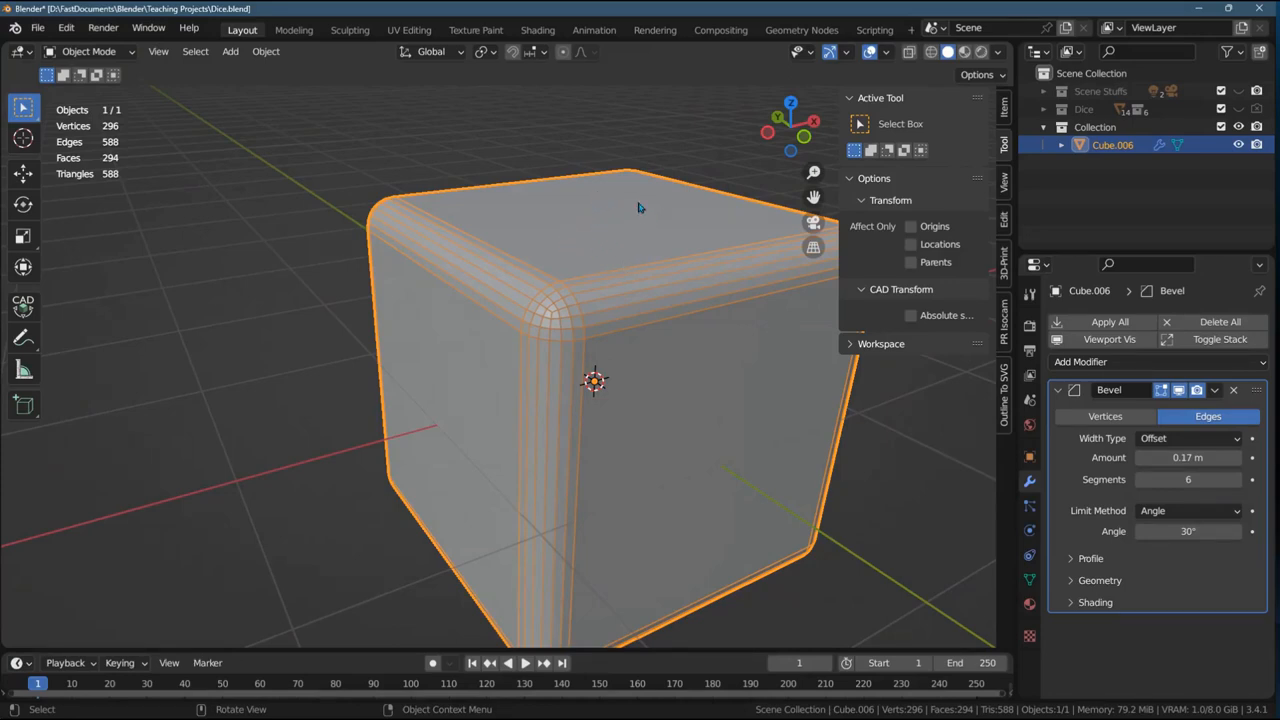
mouse_move(612, 264)
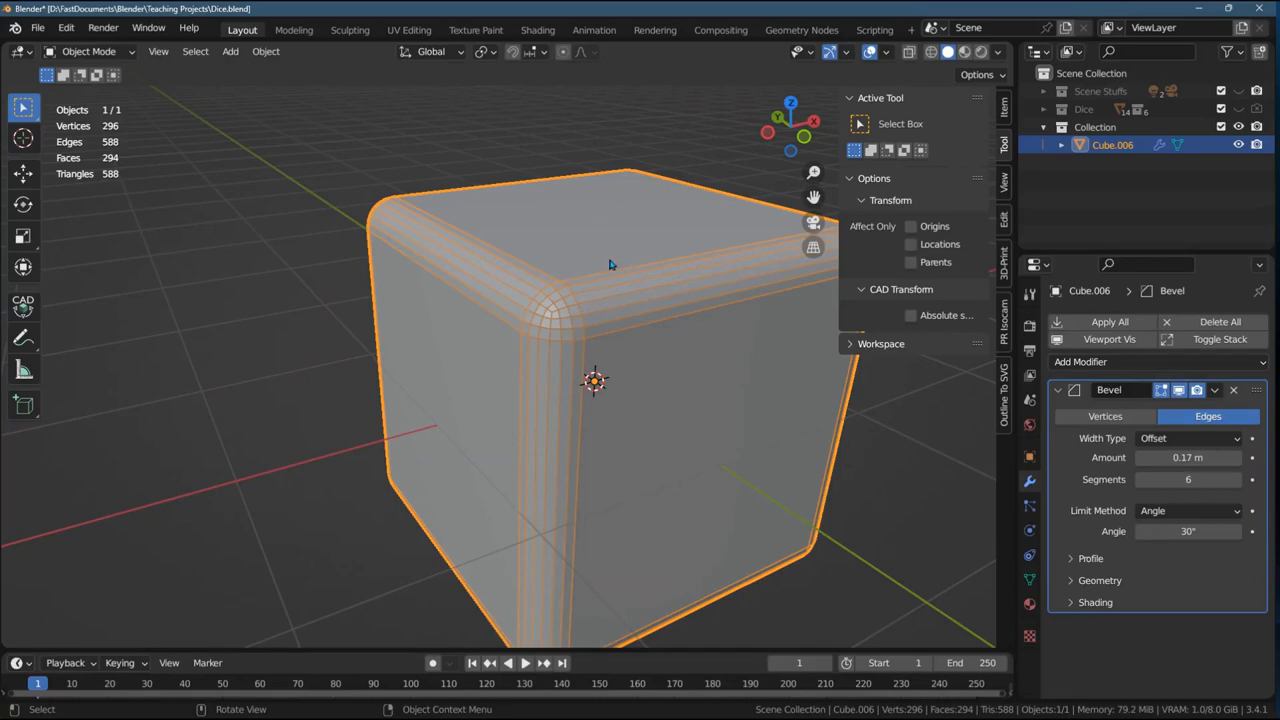
mouse_move(550, 316)
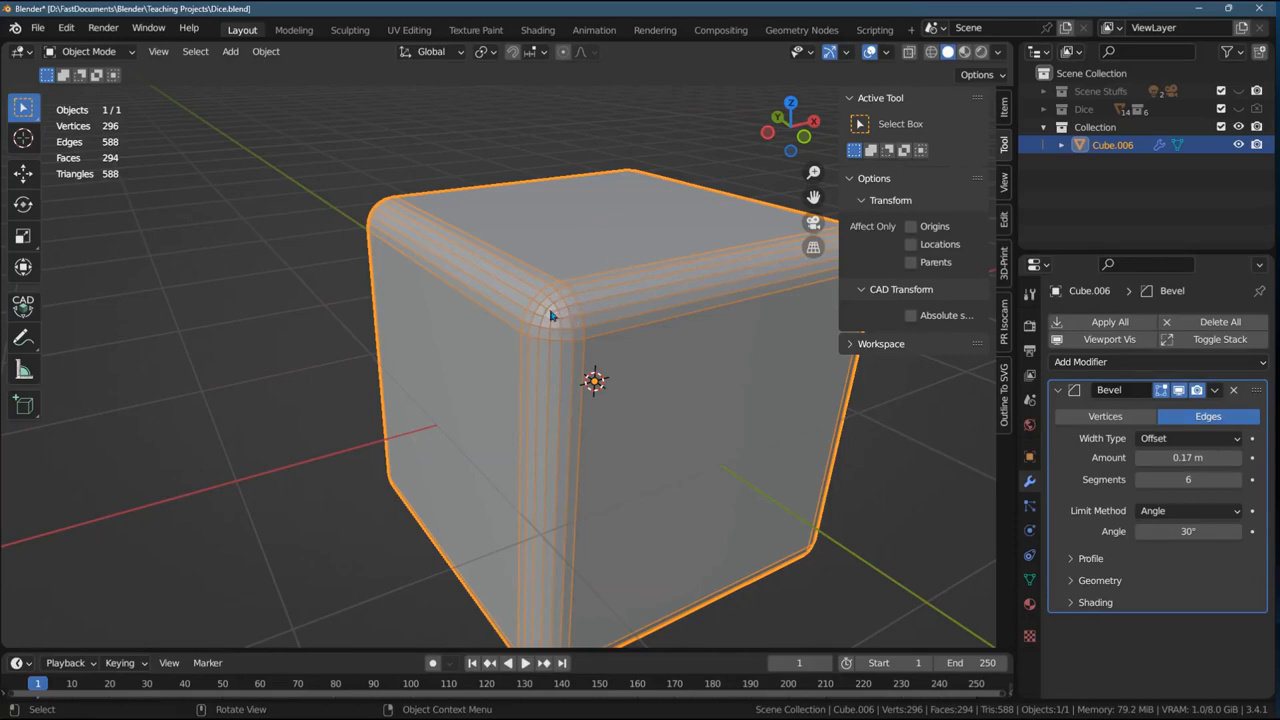
mouse_move(668, 312)
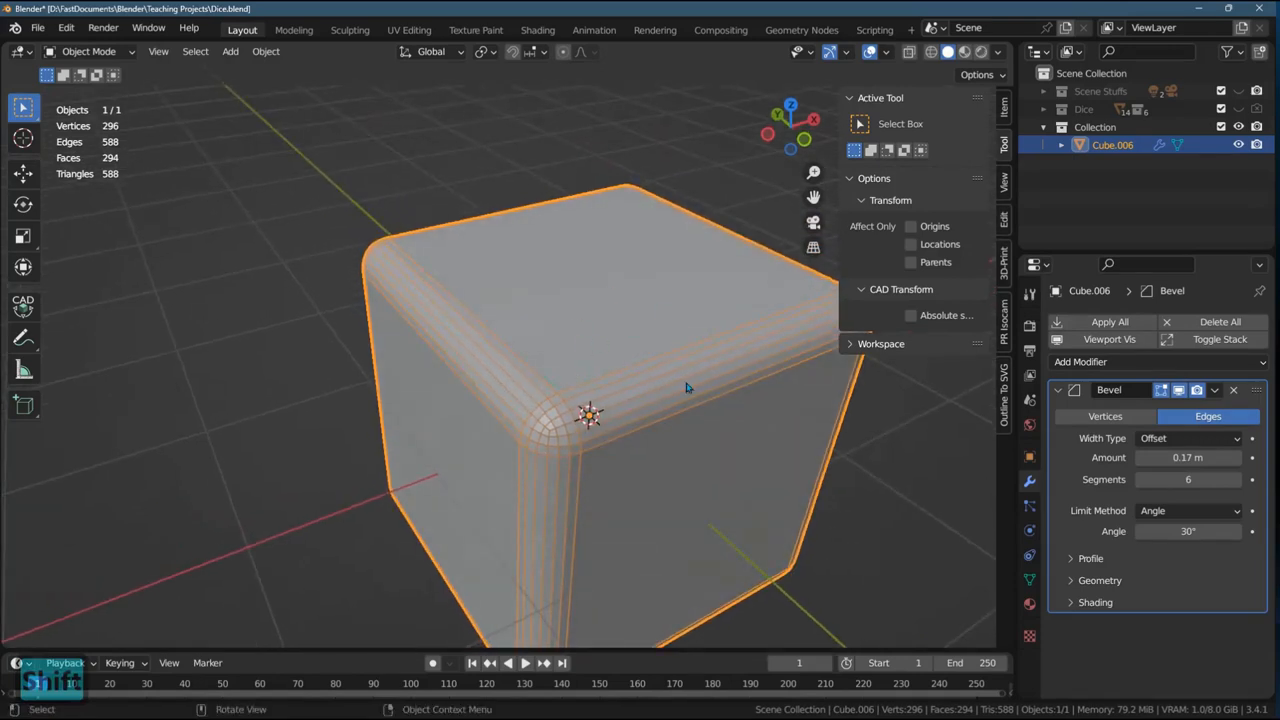
click(1058, 390)
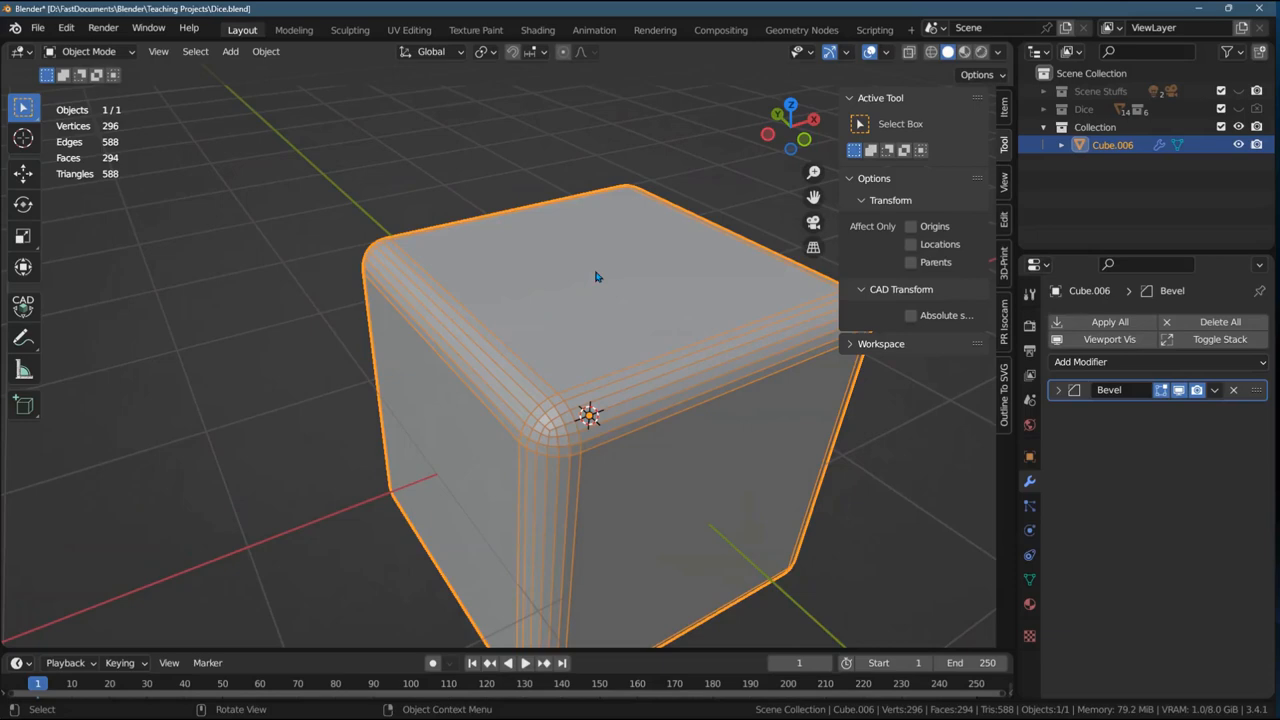
mouse_move(716, 318)
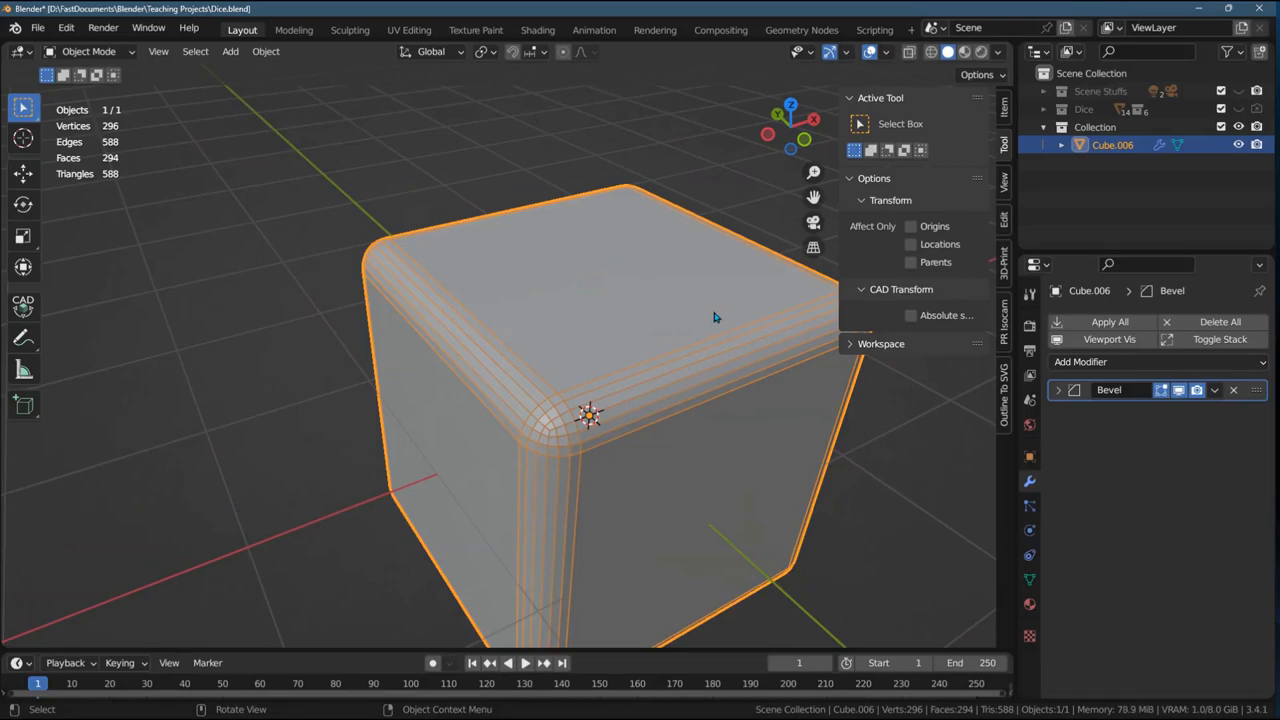
mouse_move(88, 52)
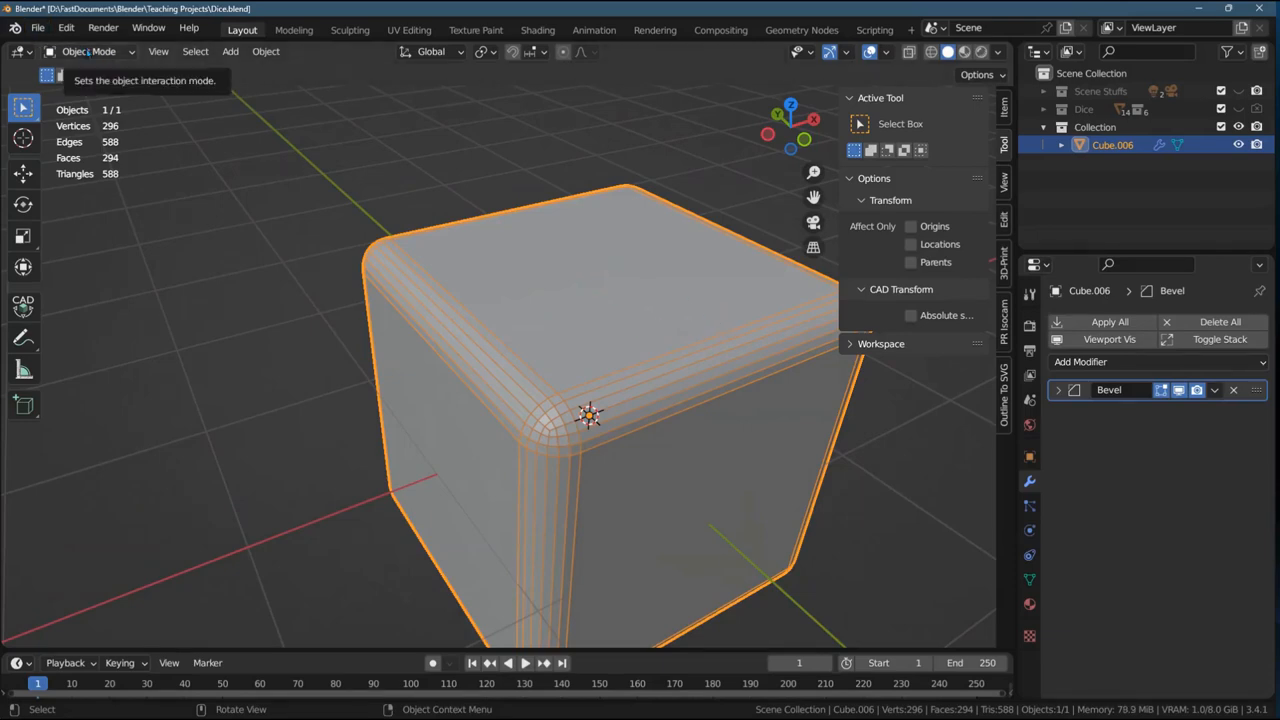
- Add a UV sphere at Z 1 m with 0.15 m radius, 32 segments and 16 rings
click(230, 52)
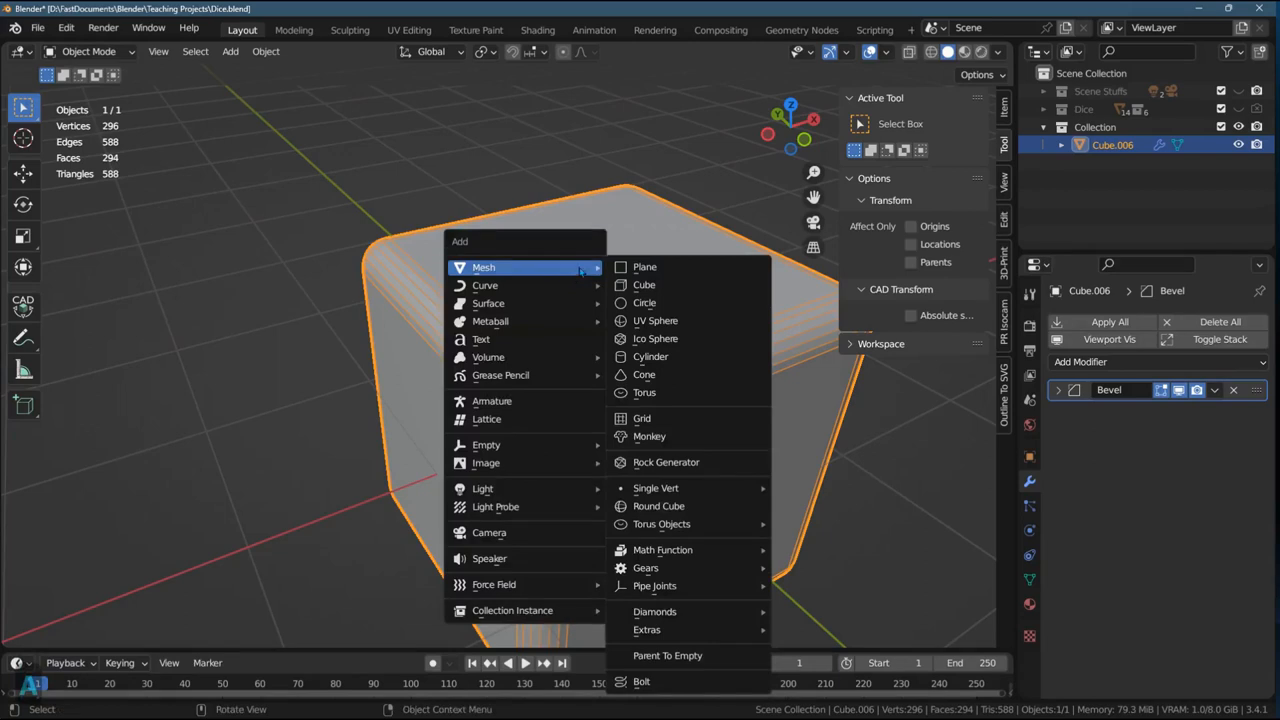
mouse_move(656, 320)
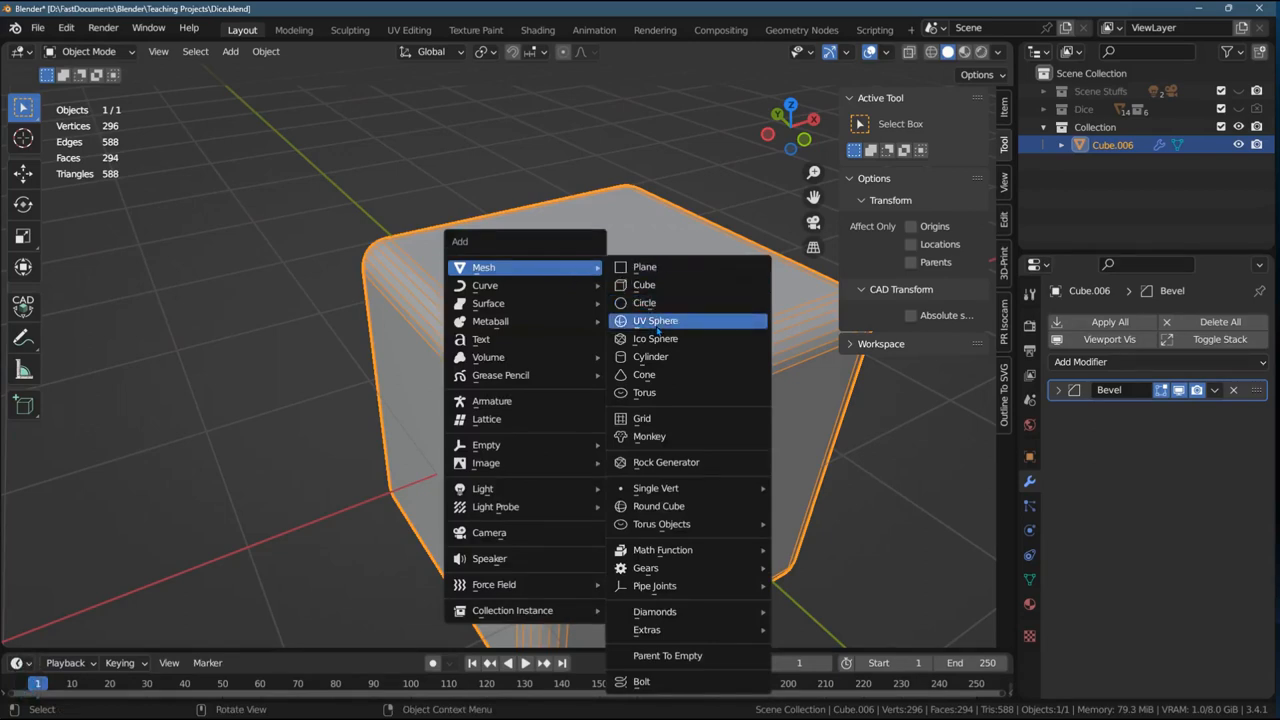
click(656, 320)
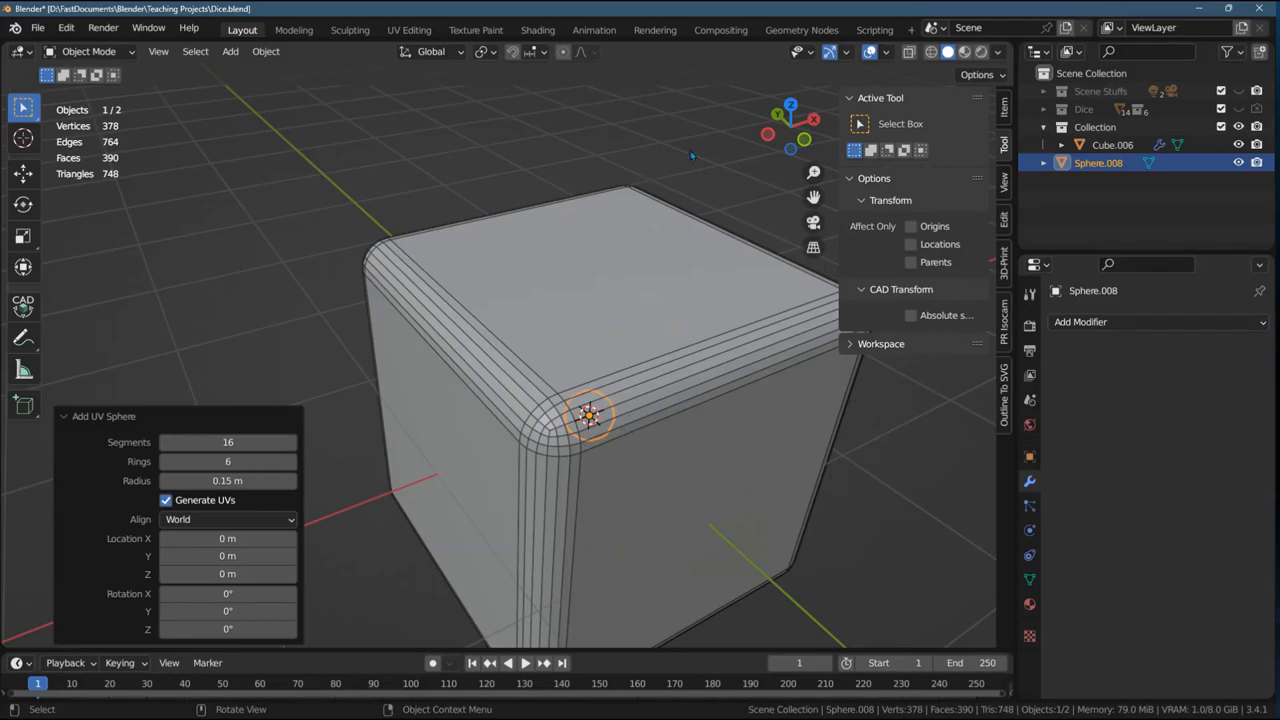
mouse_move(228, 628)
text(.99)
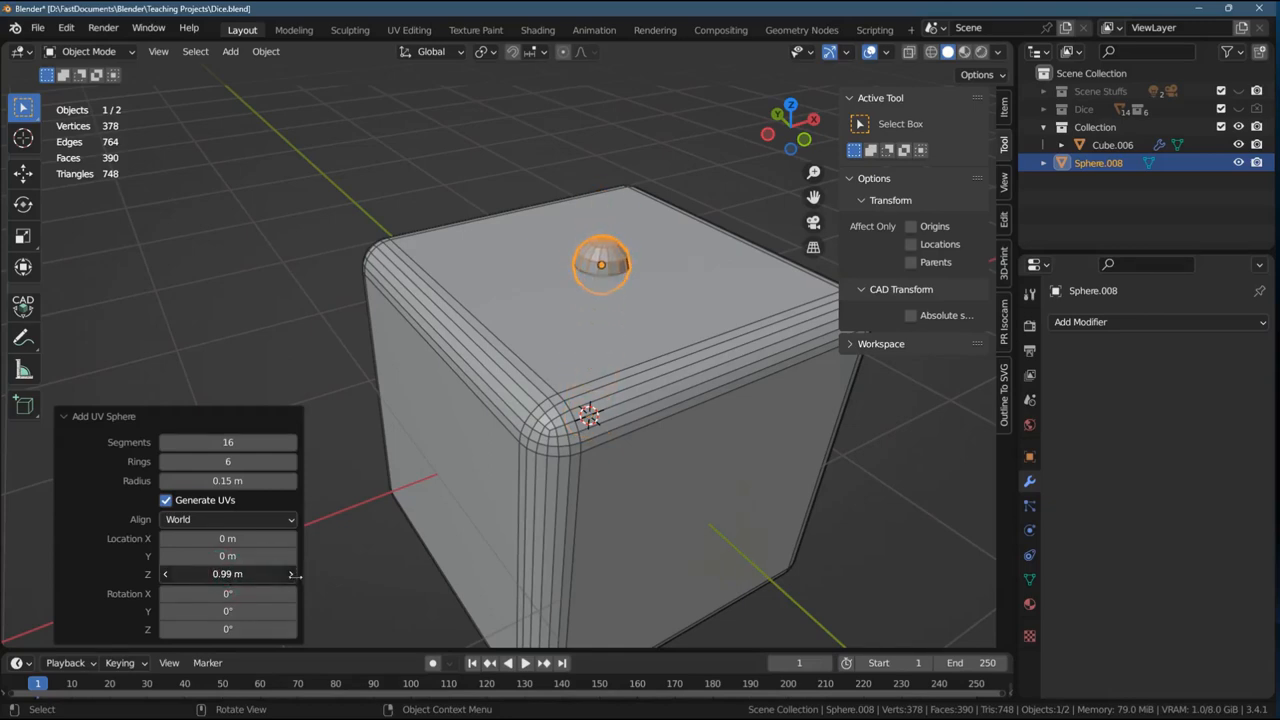
click(228, 572)
text(1)
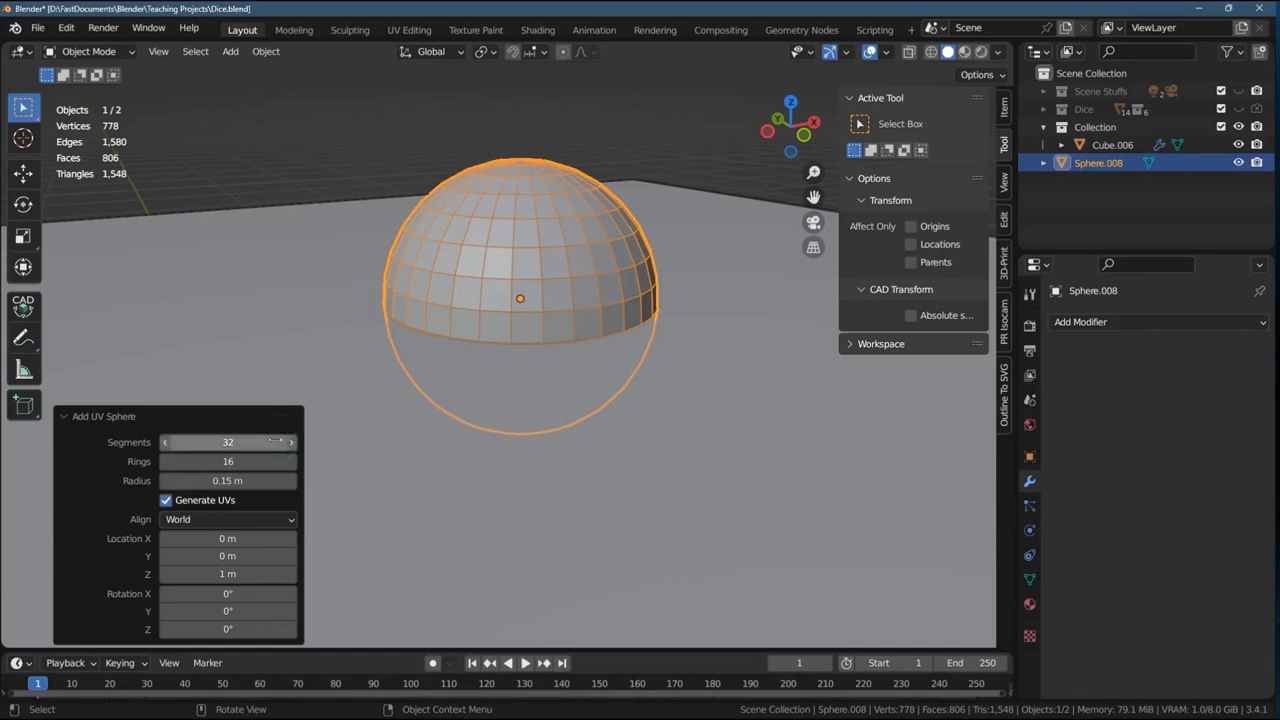
- Lower the sphere's segment count step by step from 15 down to 8
drag(250, 442, 230, 442)
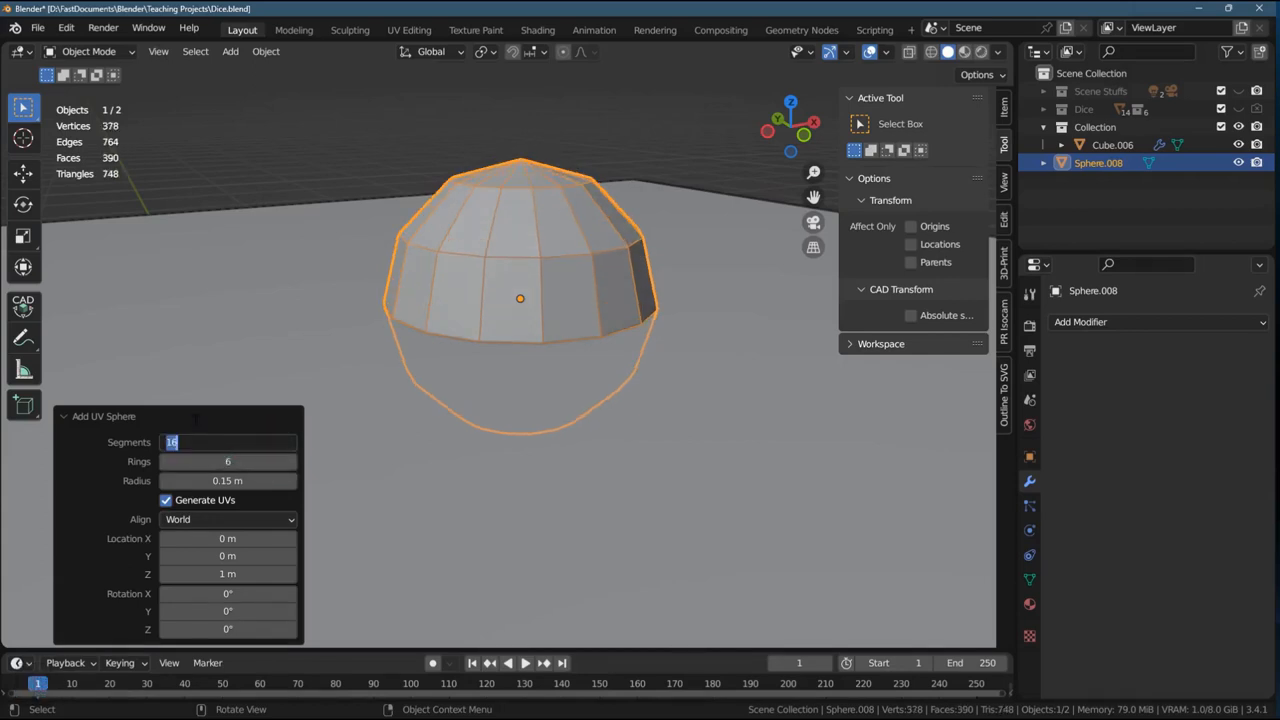
click(164, 442)
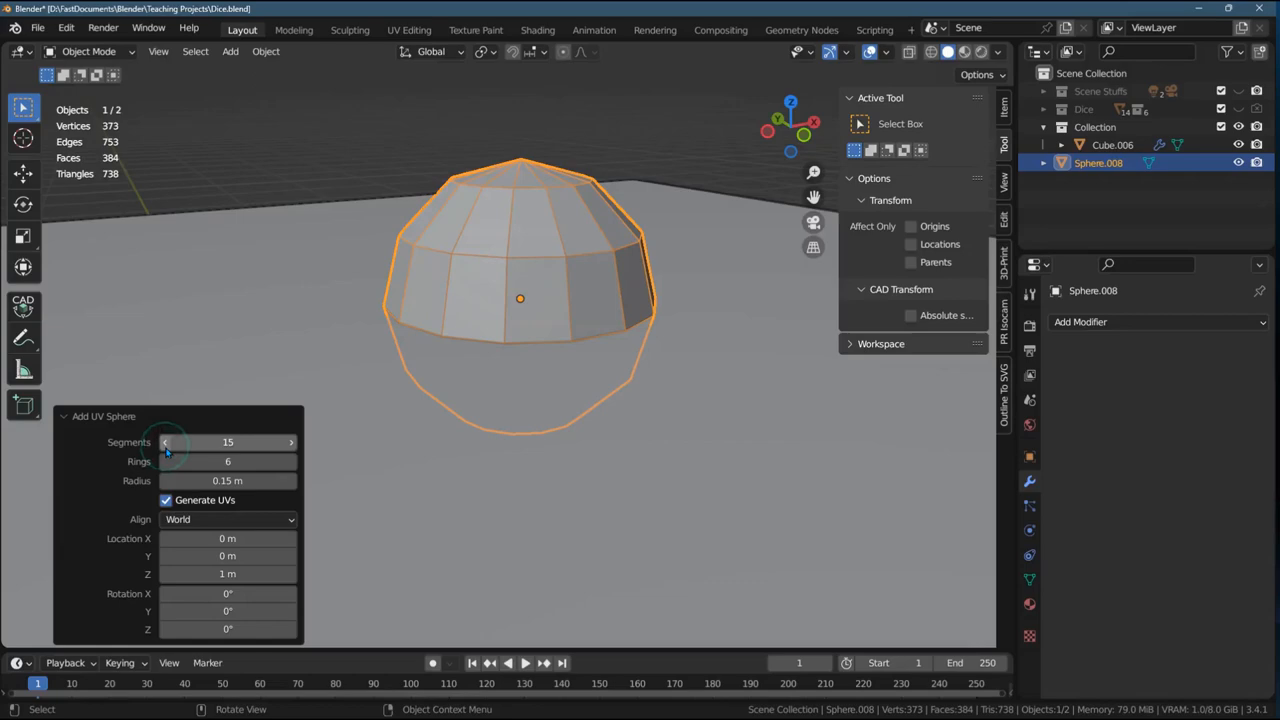
click(164, 442)
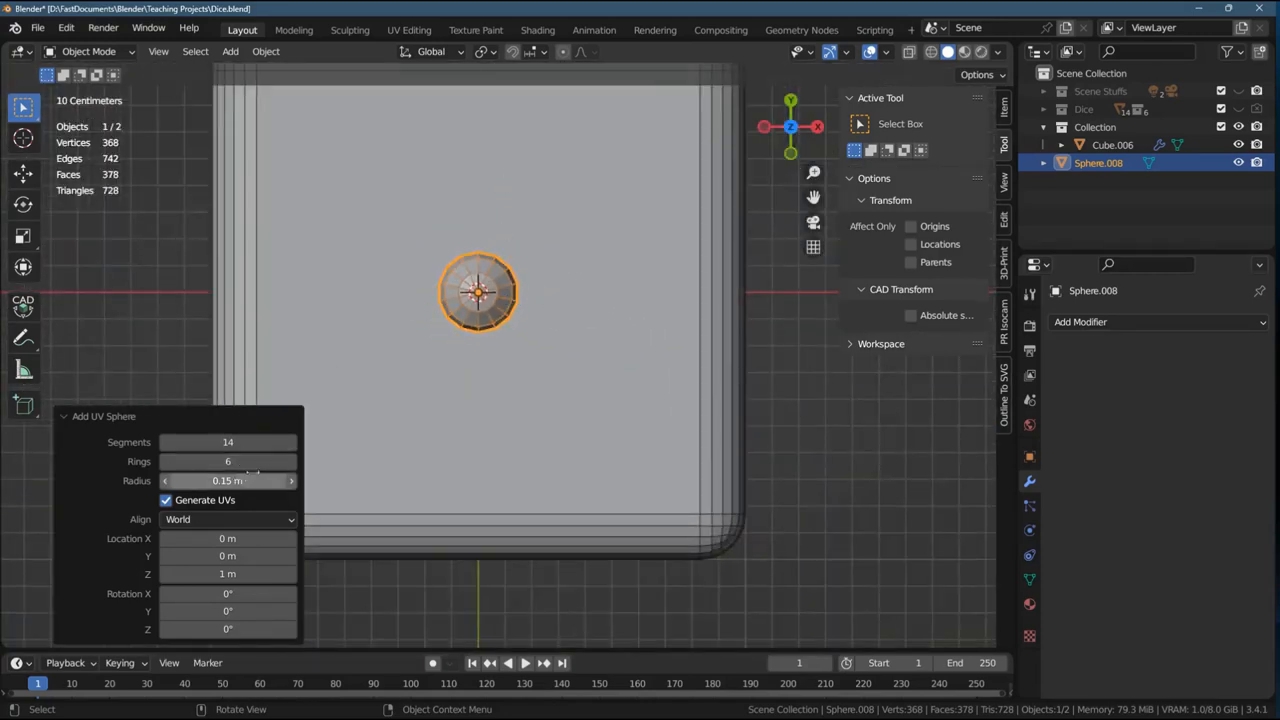
click(164, 442)
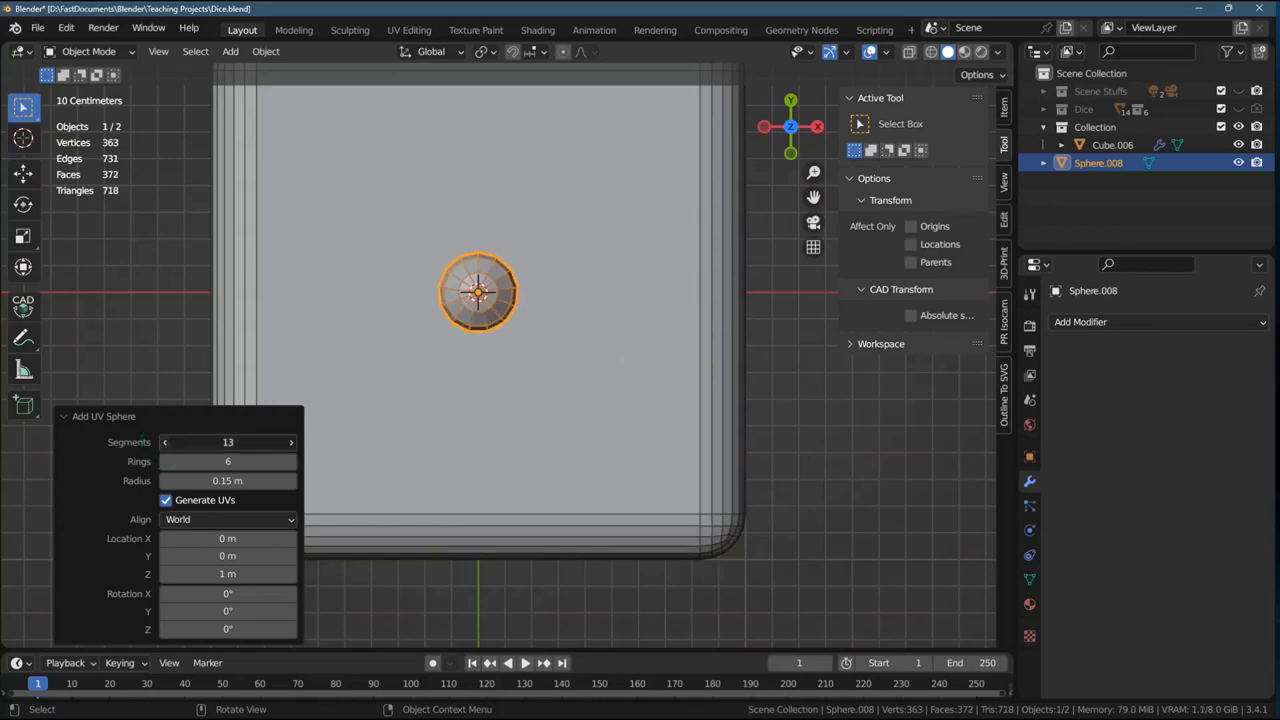
click(164, 442)
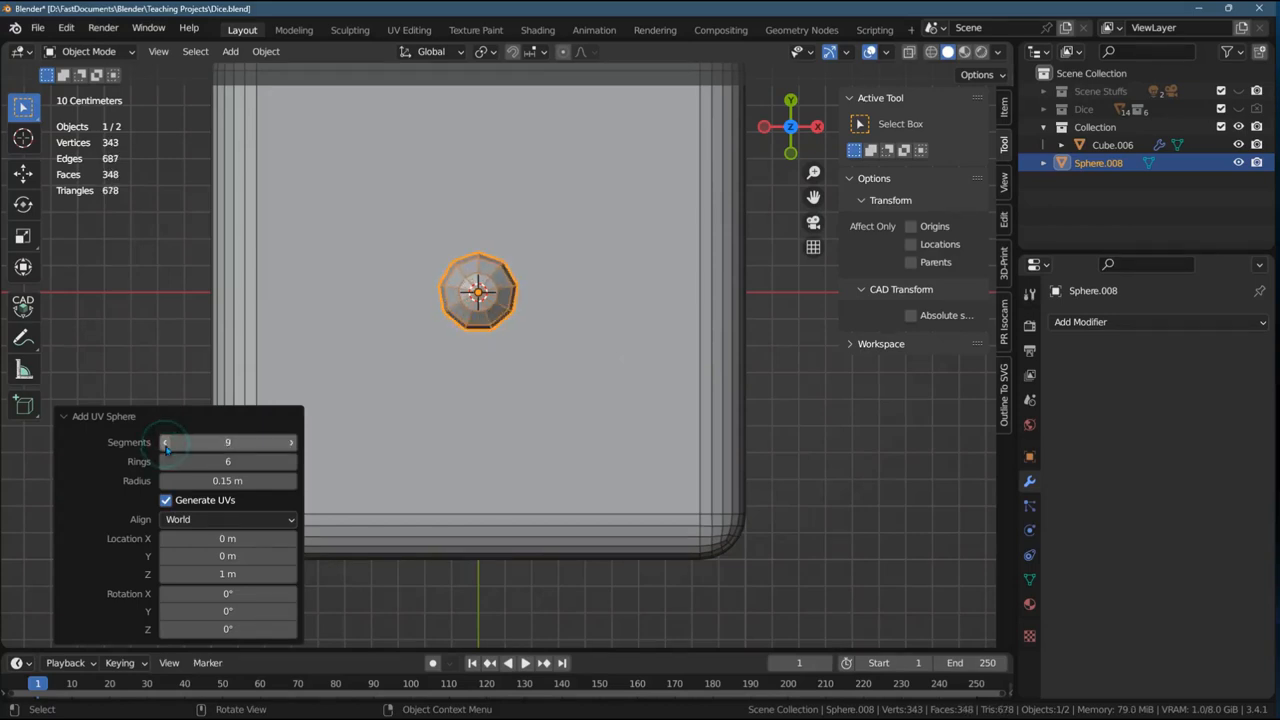
click(164, 442)
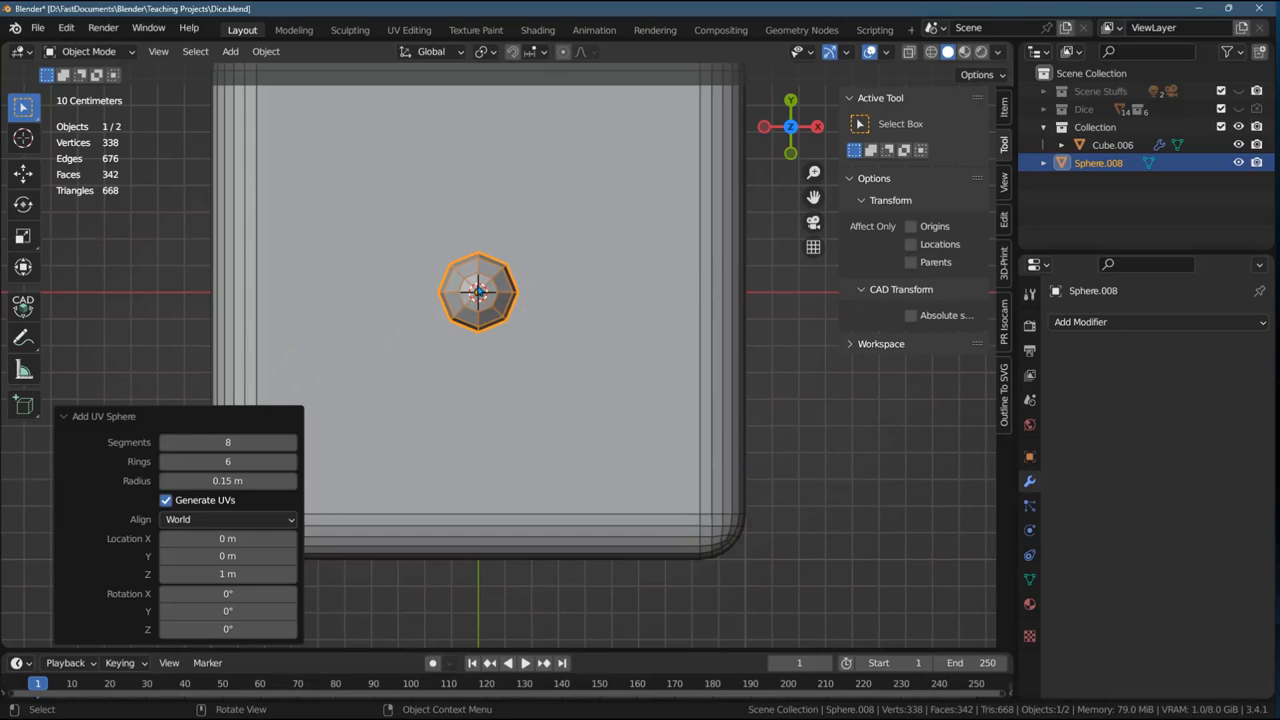
mouse_move(236, 124)
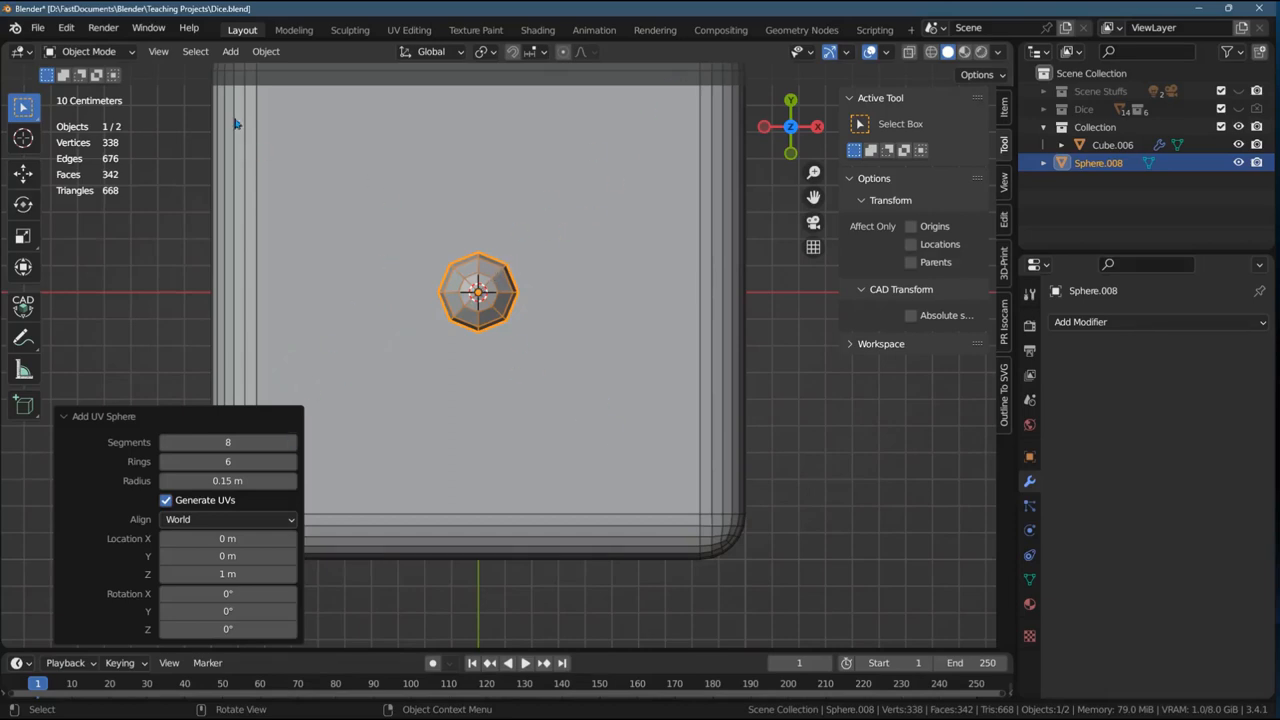
mouse_move(280, 436)
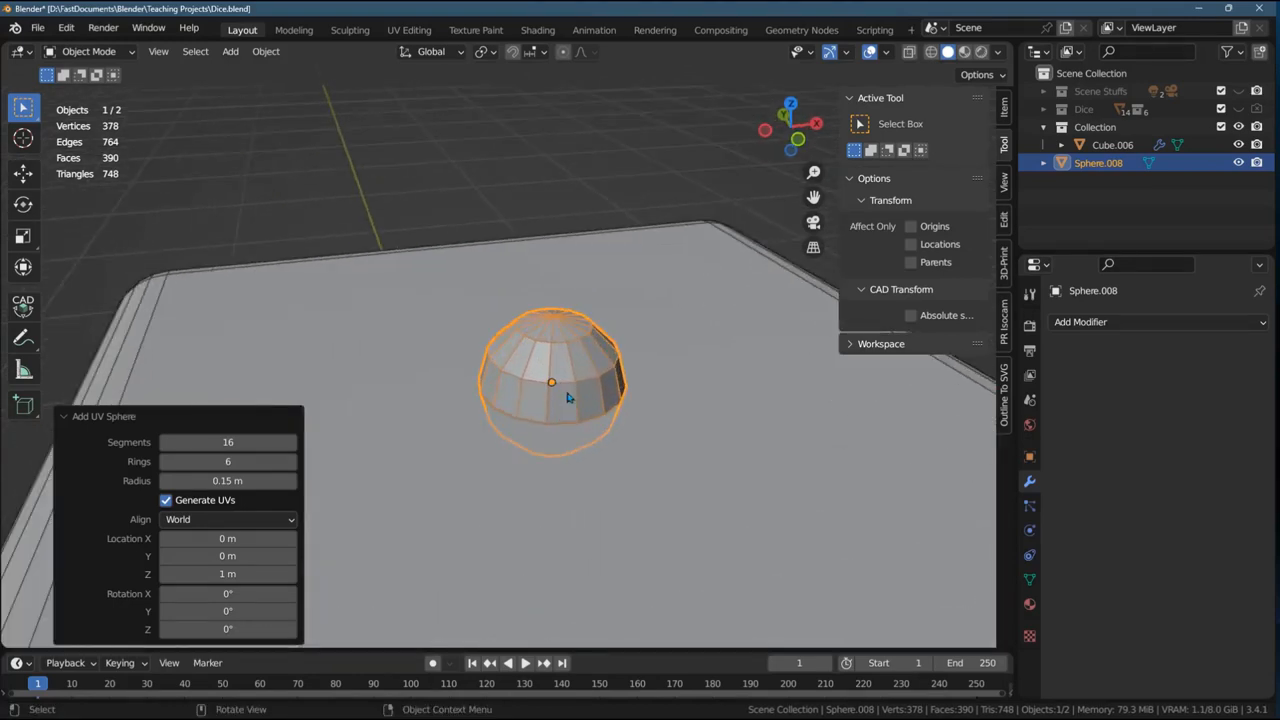
mouse_move(644, 418)
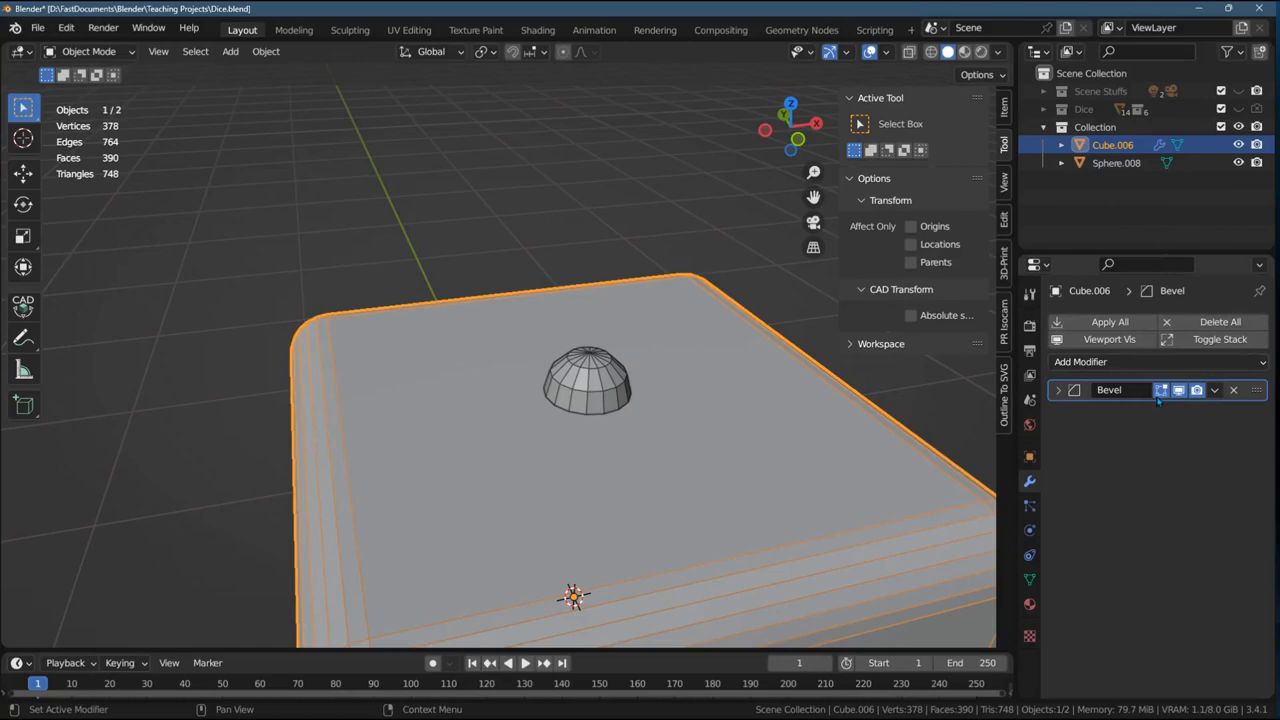
- Add a Boolean Difference modifier using Sphere.008 to carve the top pip hole
click(1080, 360)
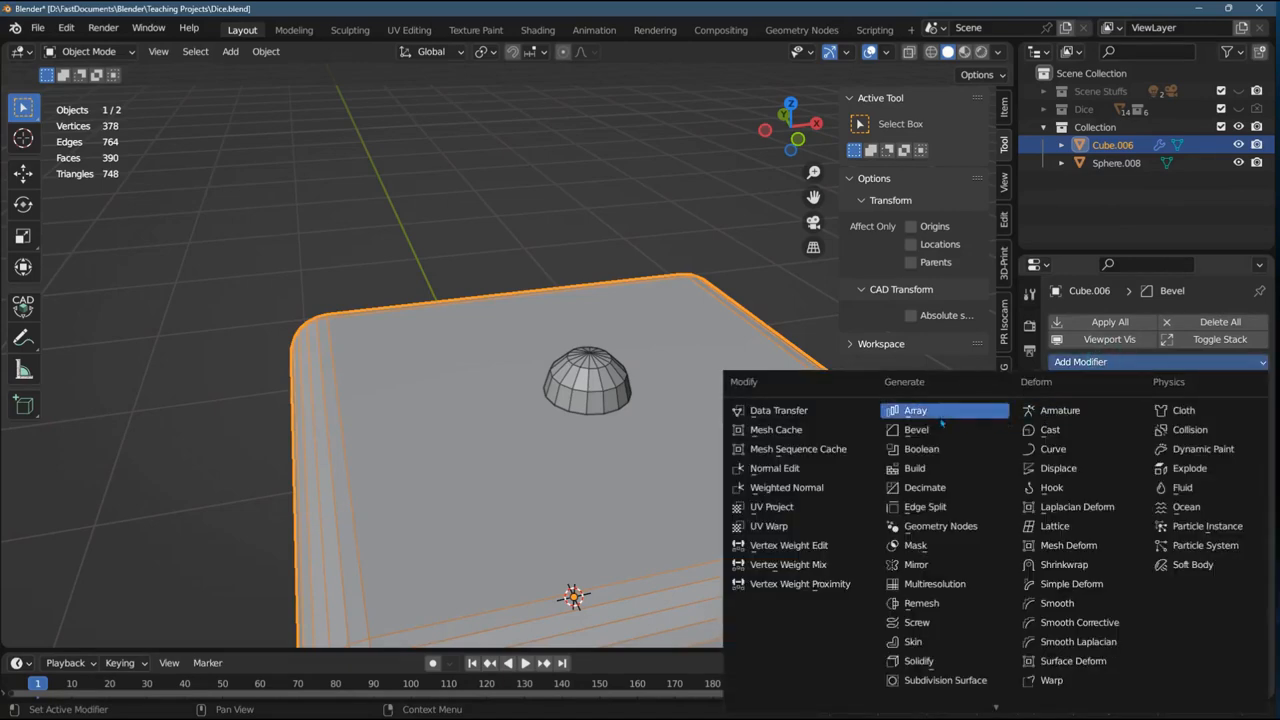
click(920, 448)
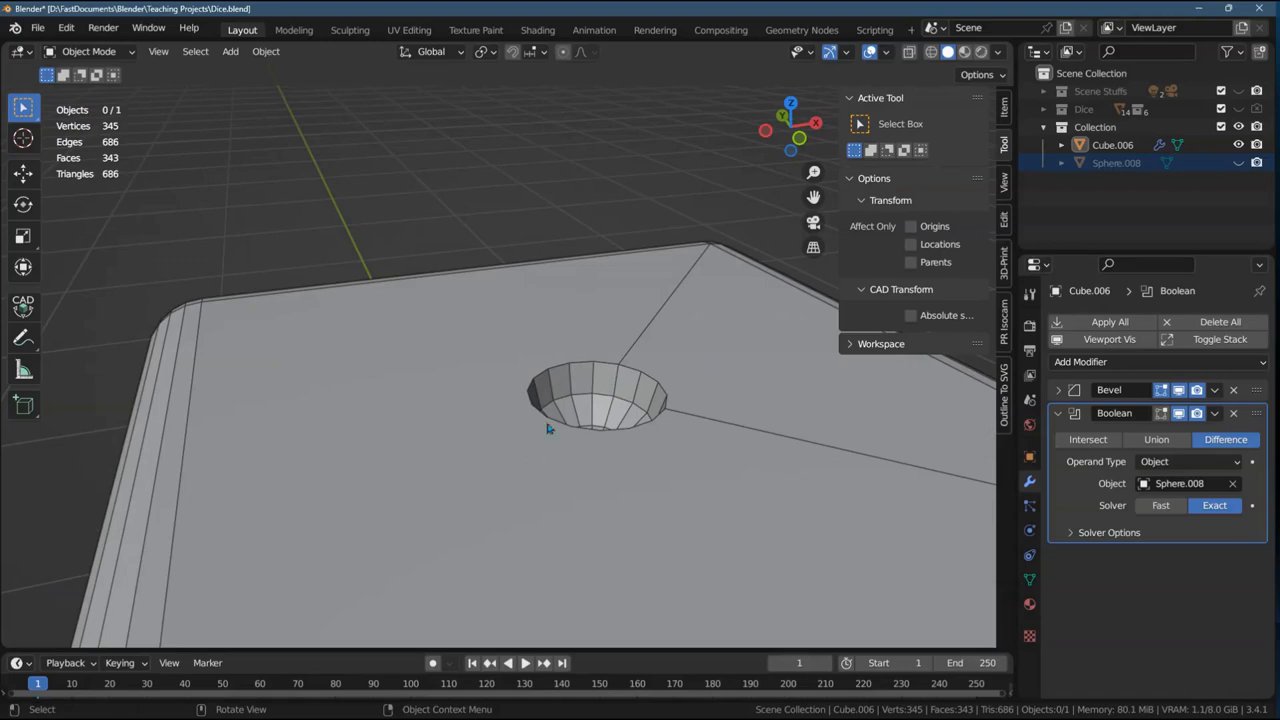
click(1058, 412)
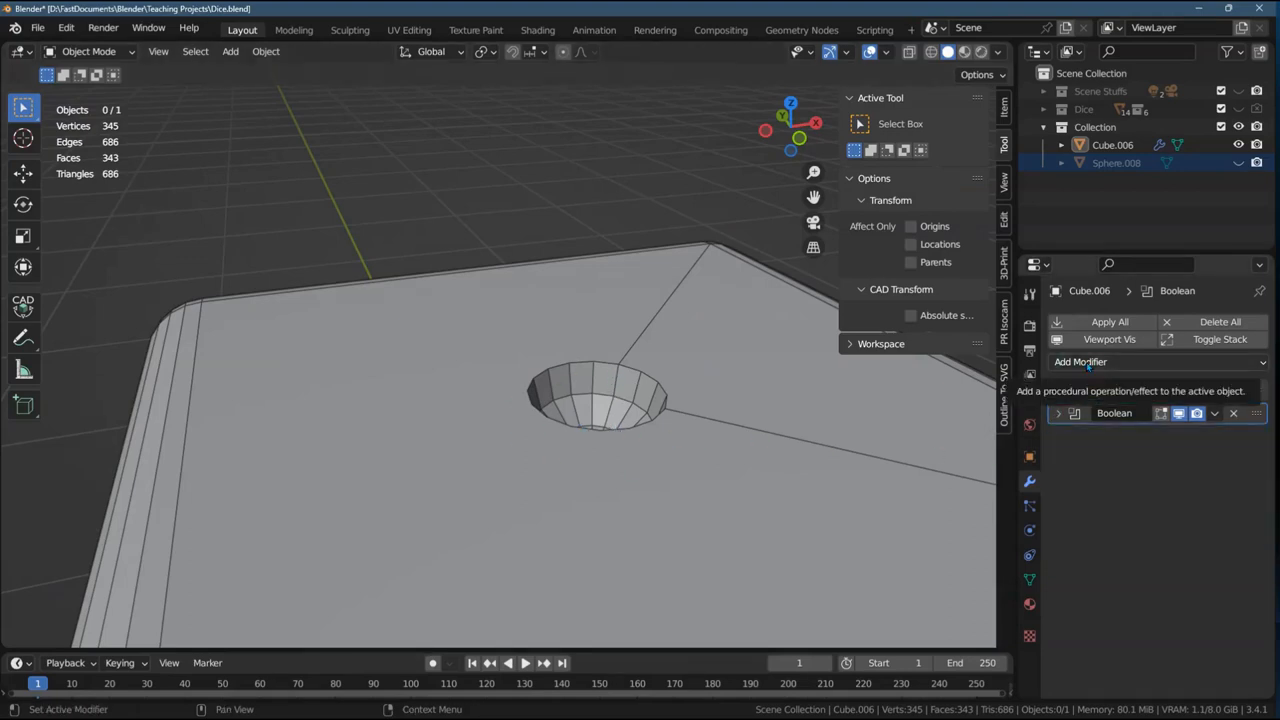
click(1080, 360)
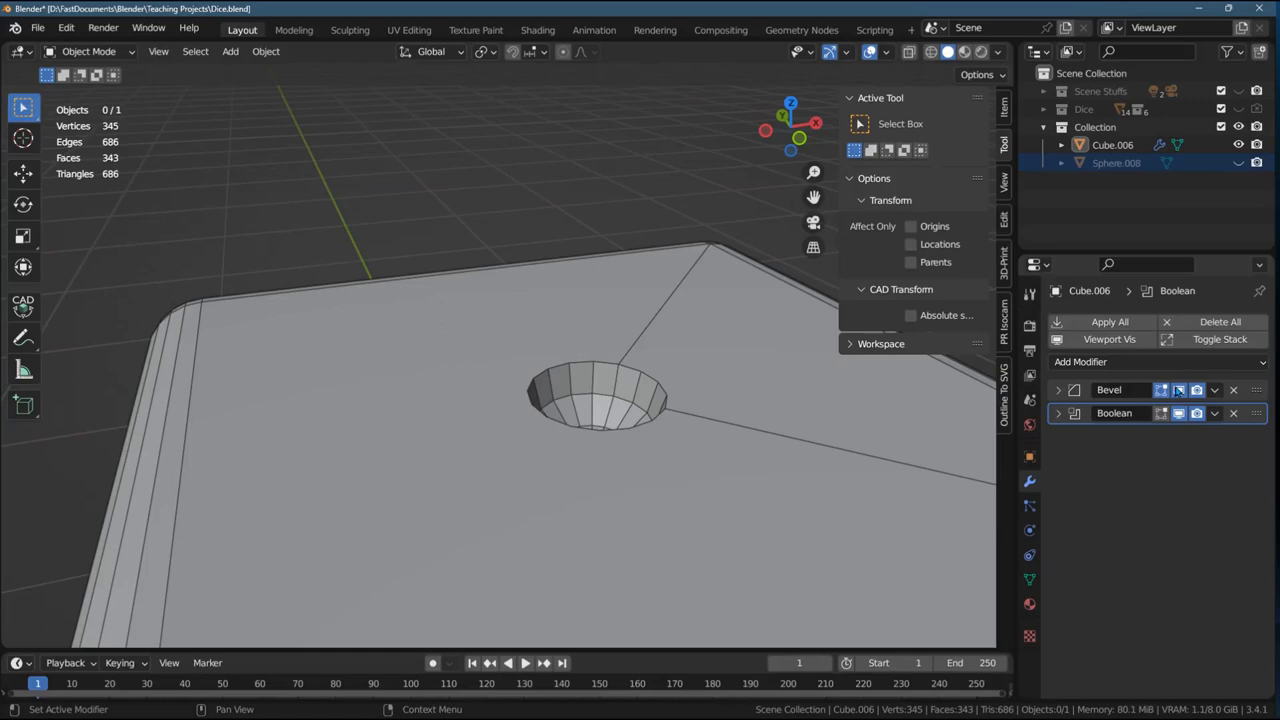
double_click(1108, 388)
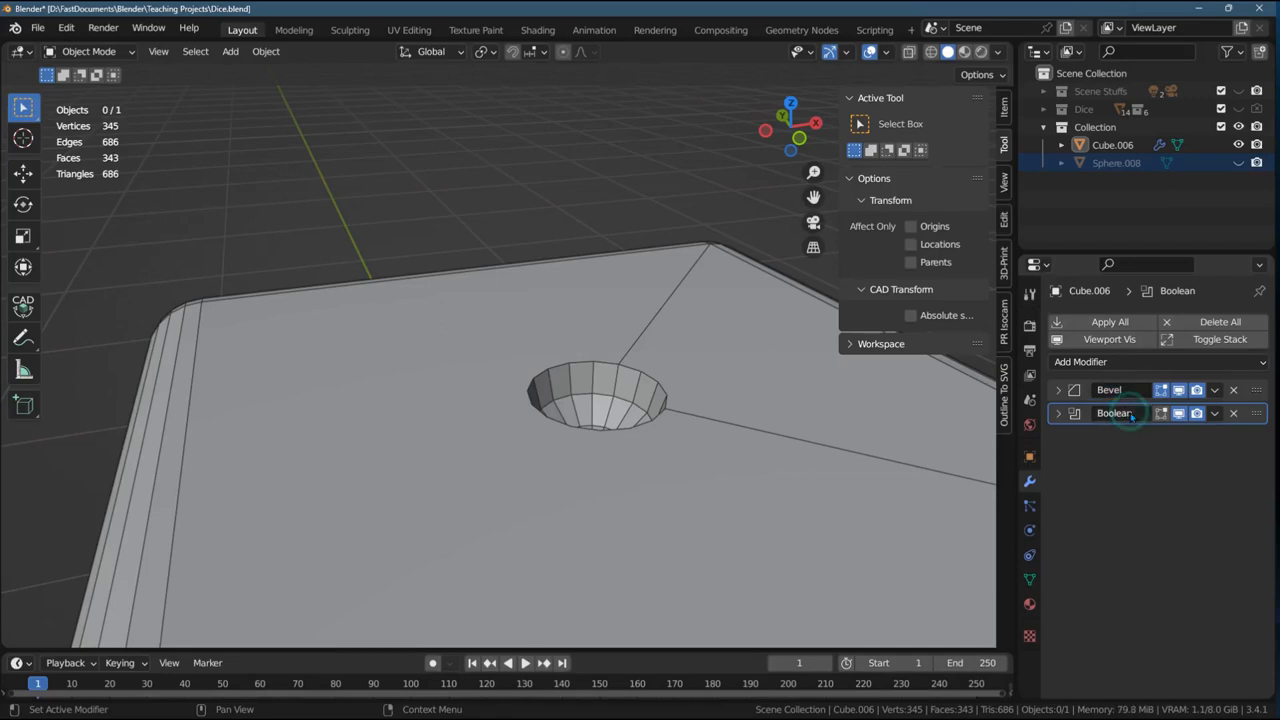
double_click(1108, 390)
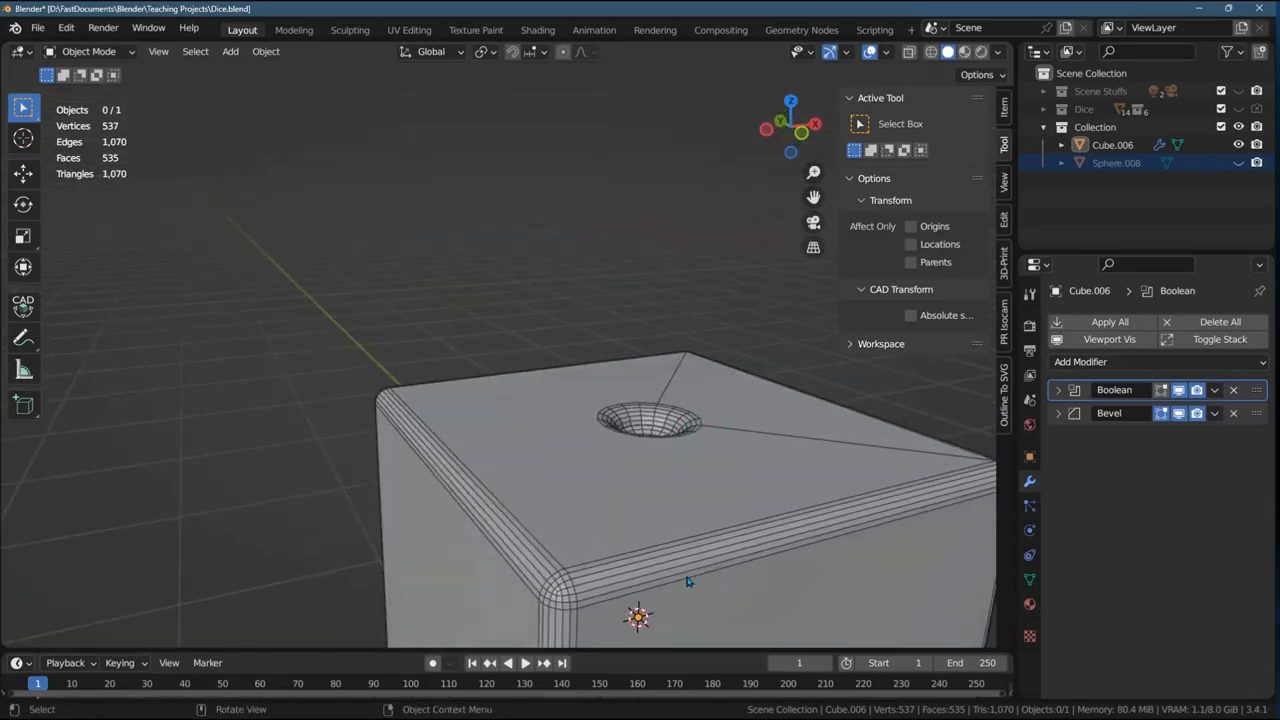
mouse_move(640, 434)
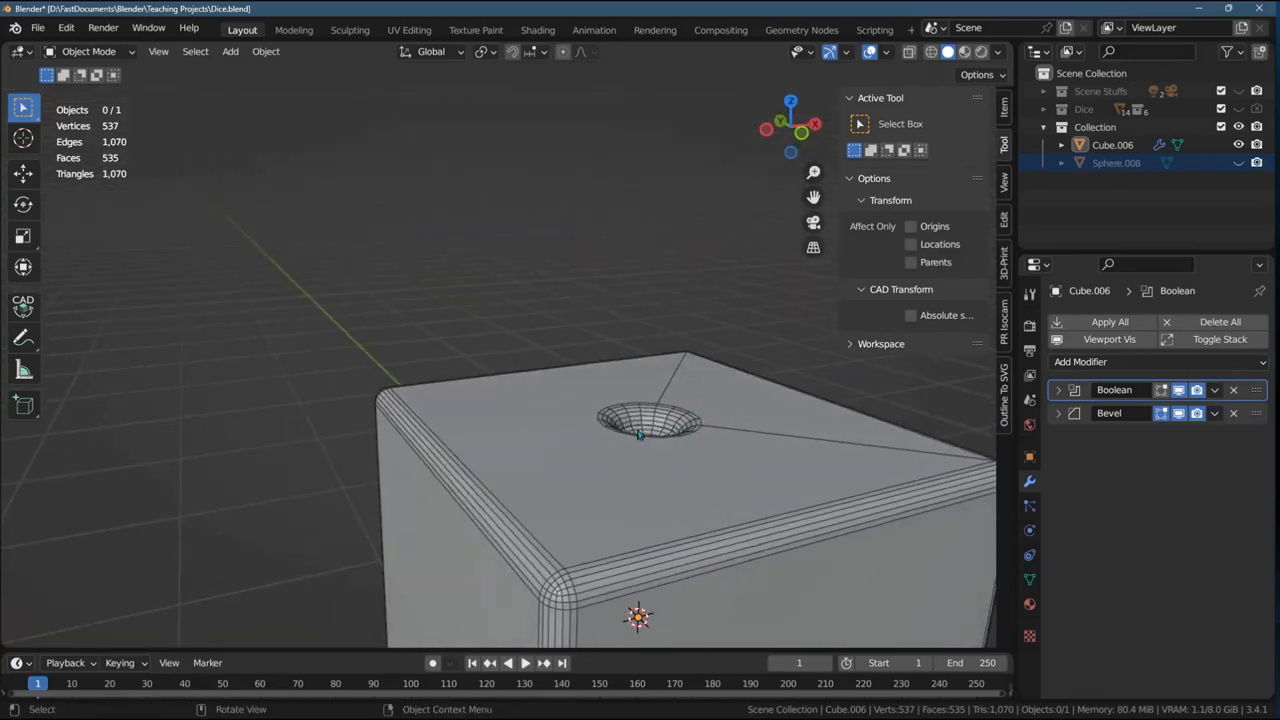
click(1058, 412)
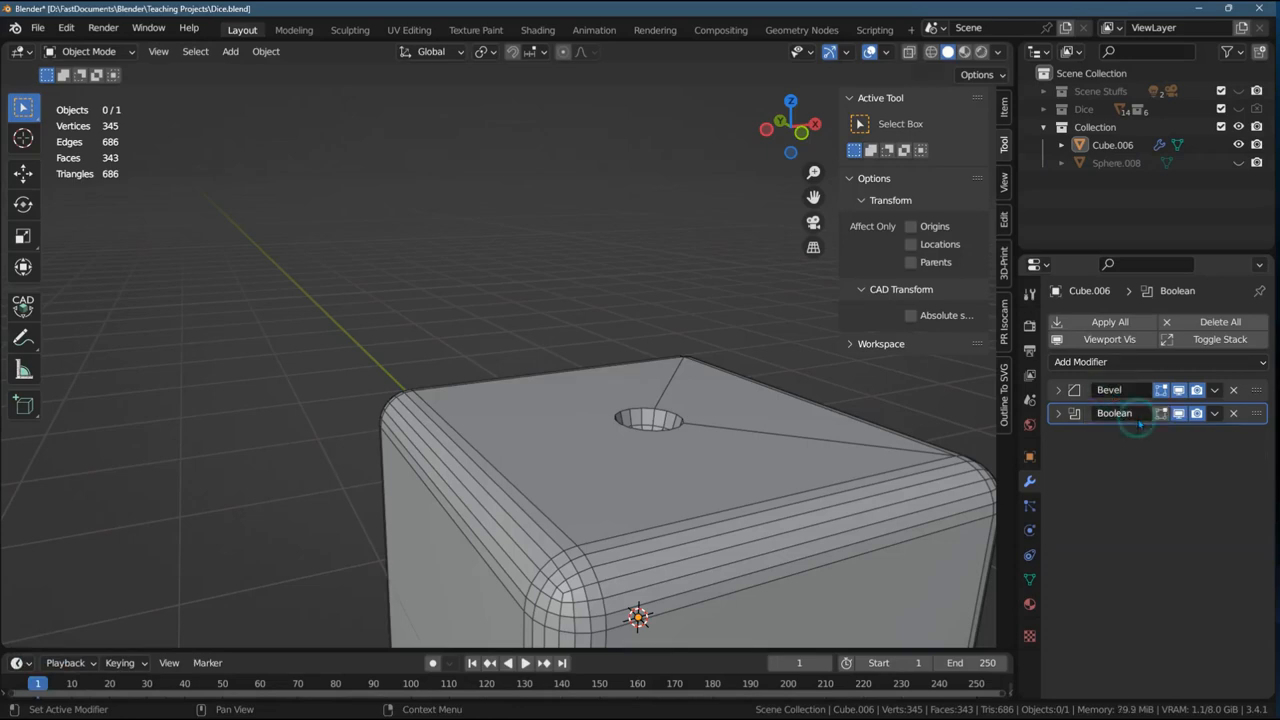
- Add a second Bevel modifier after the Boolean with 3 segments
click(1080, 360)
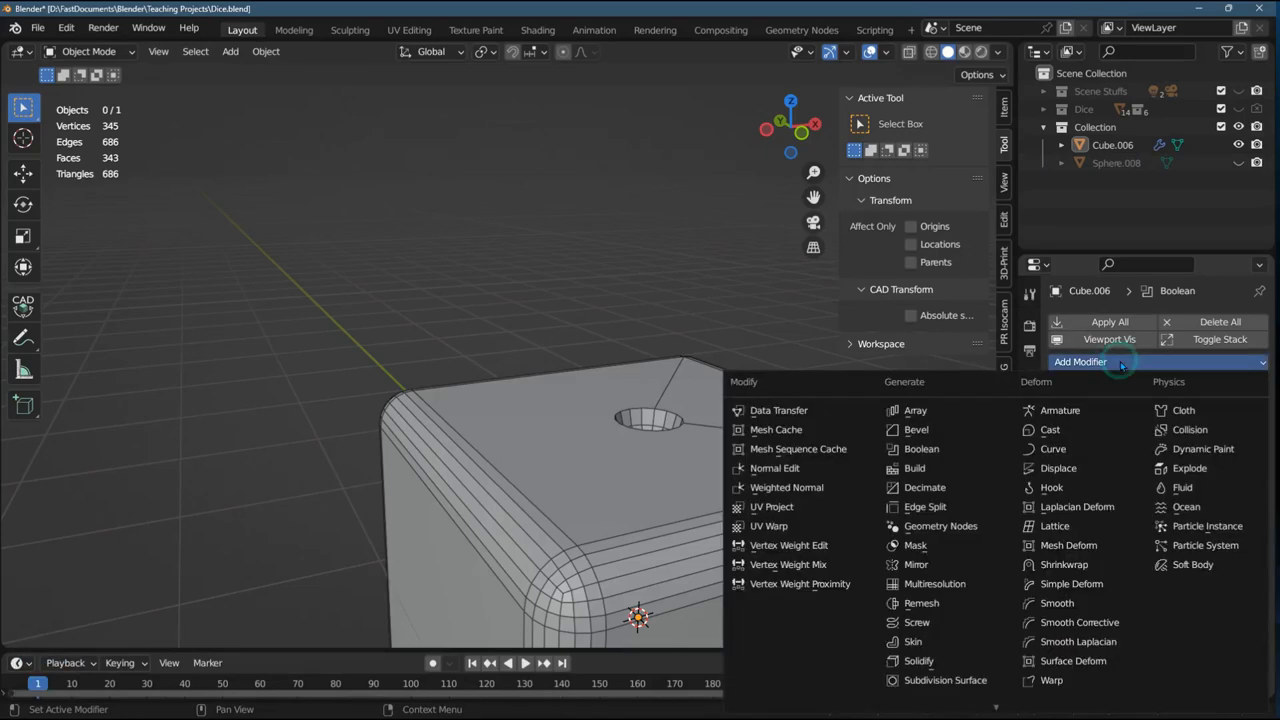
click(916, 428)
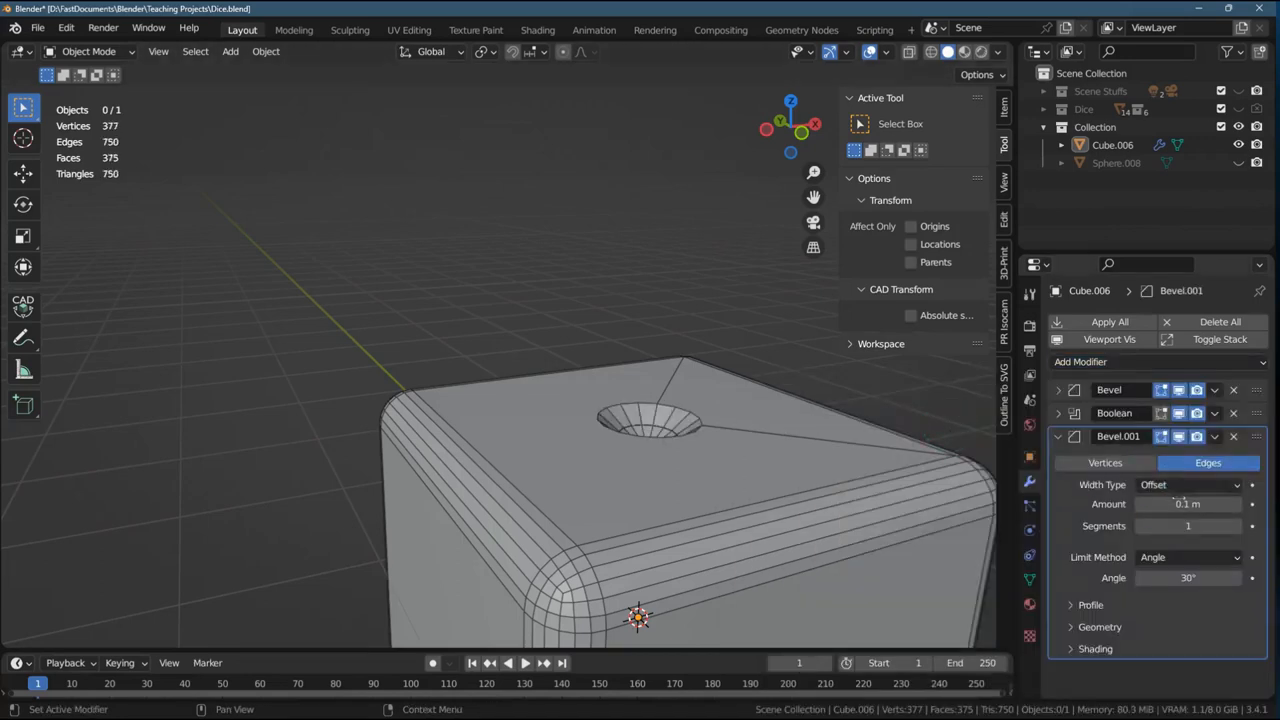
click(1240, 524)
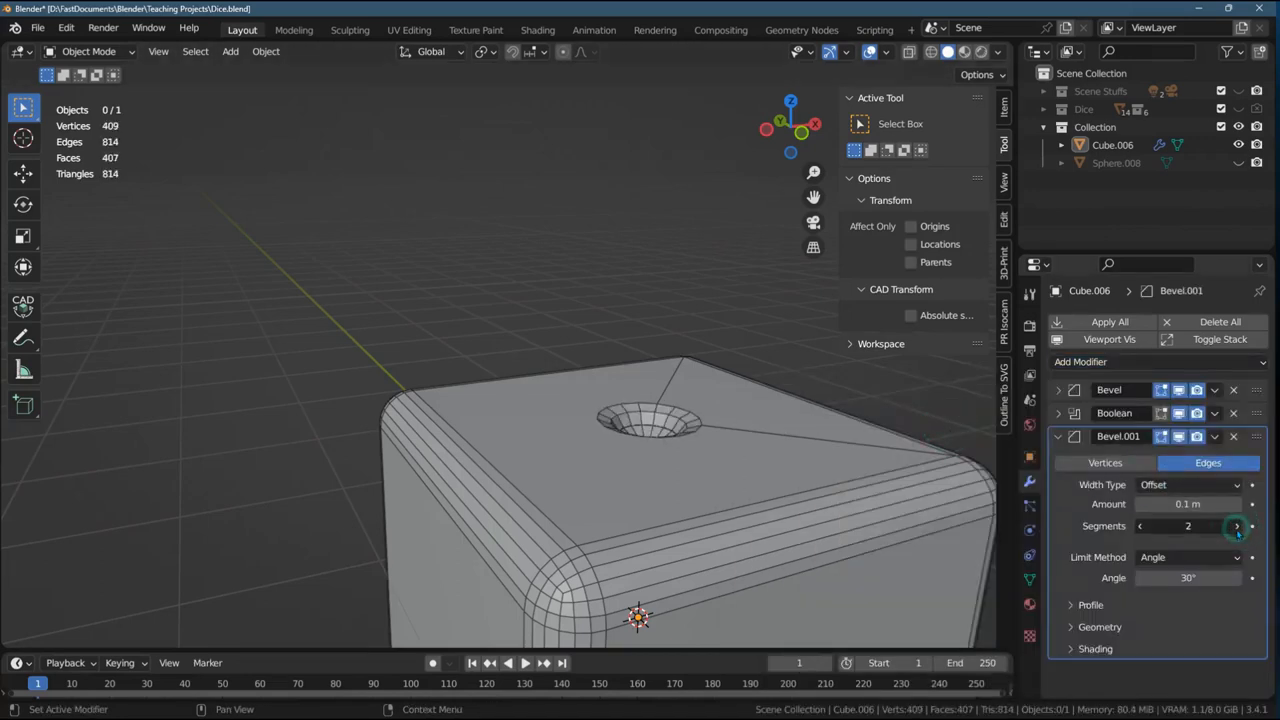
click(1236, 524)
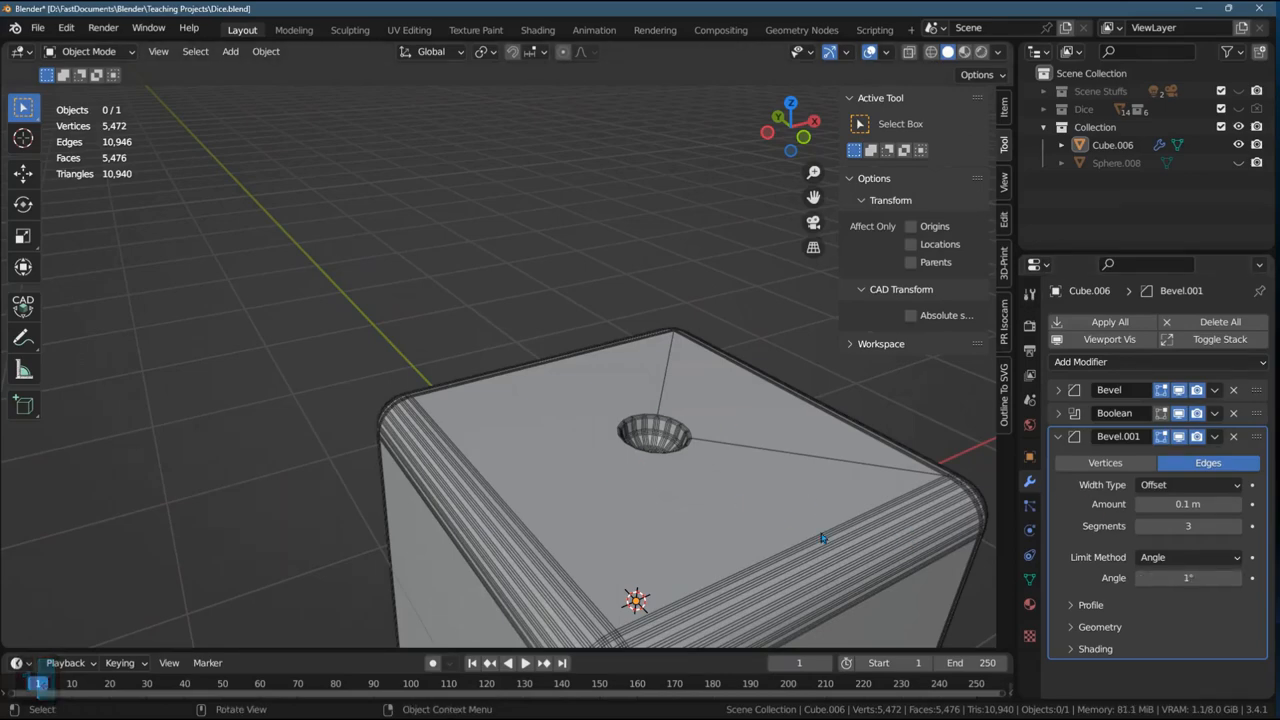
- Set the new bevel's angle limit to 30°
click(1188, 578)
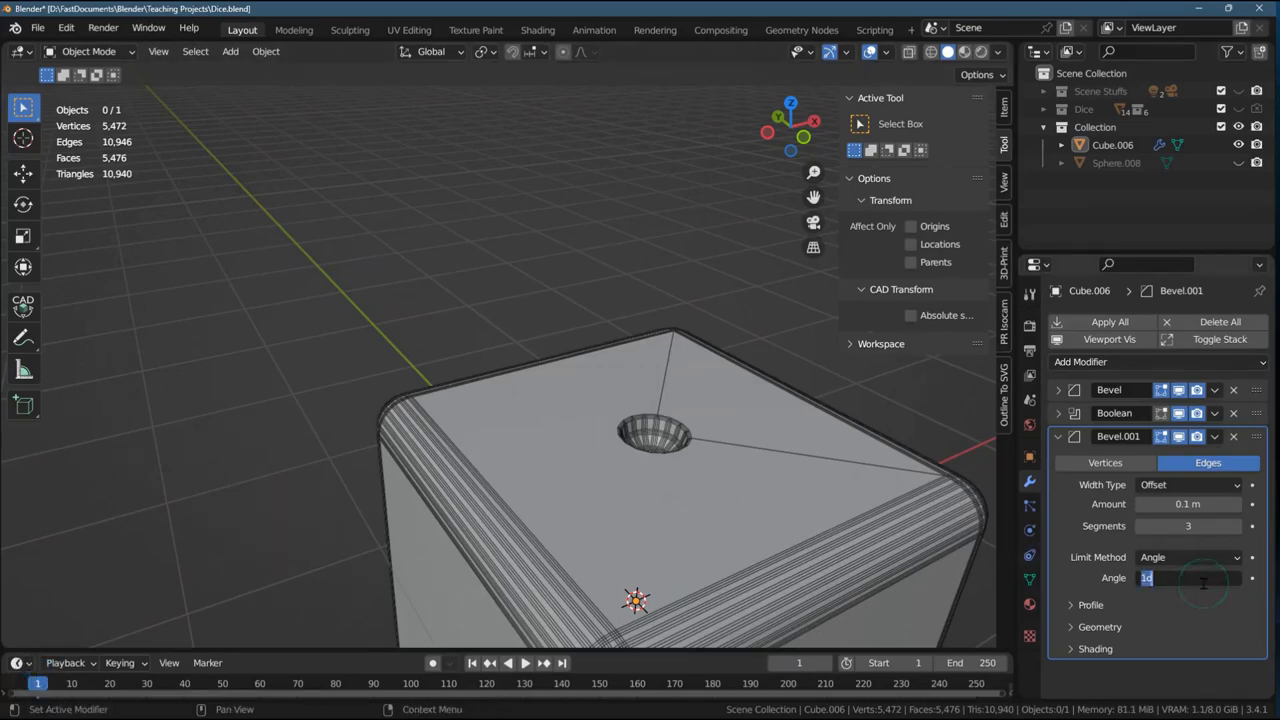
text(20)
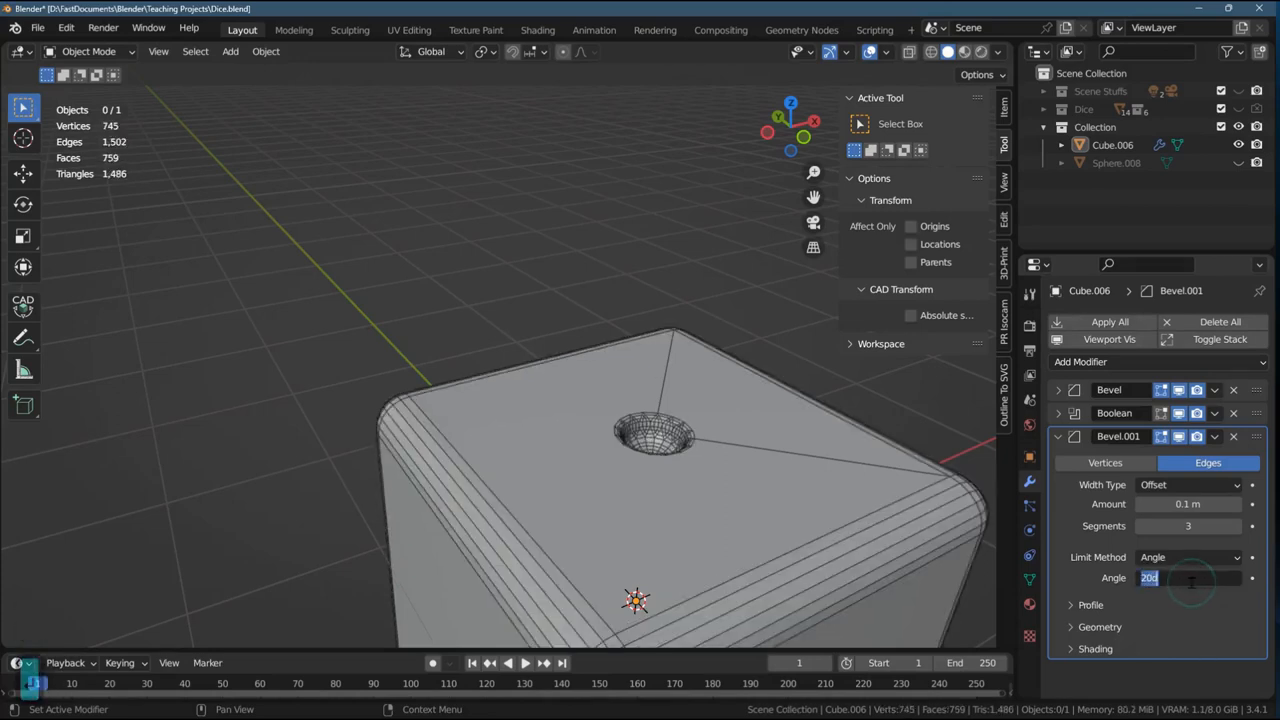
text(30°)
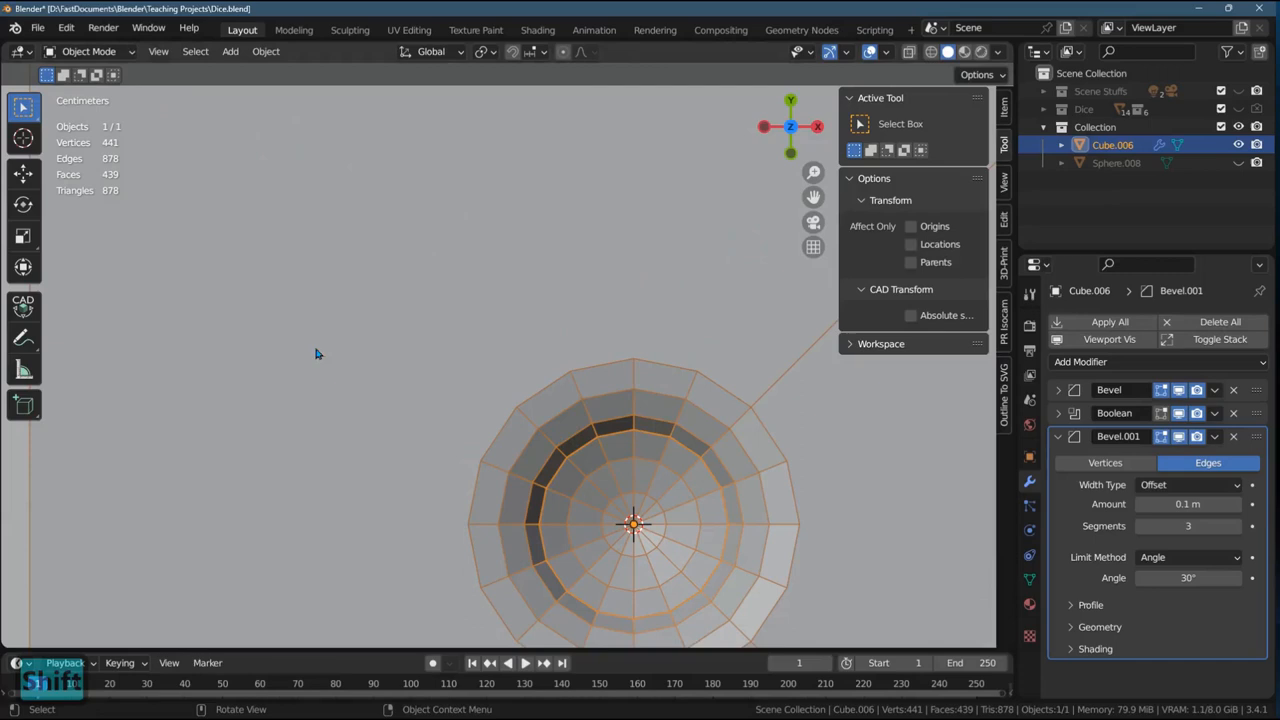
- Enter Edit Mode and shrink the second bevel's amount to 0.05 m
key(Tab)
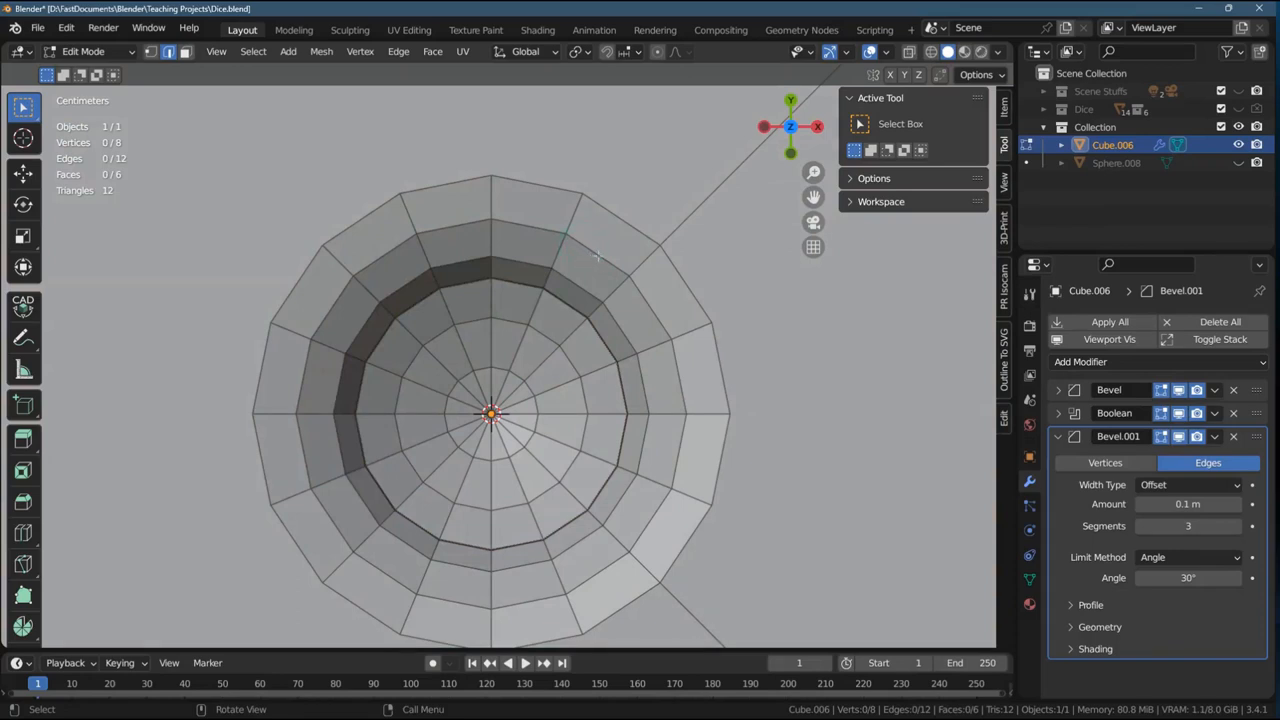
mouse_move(596, 256)
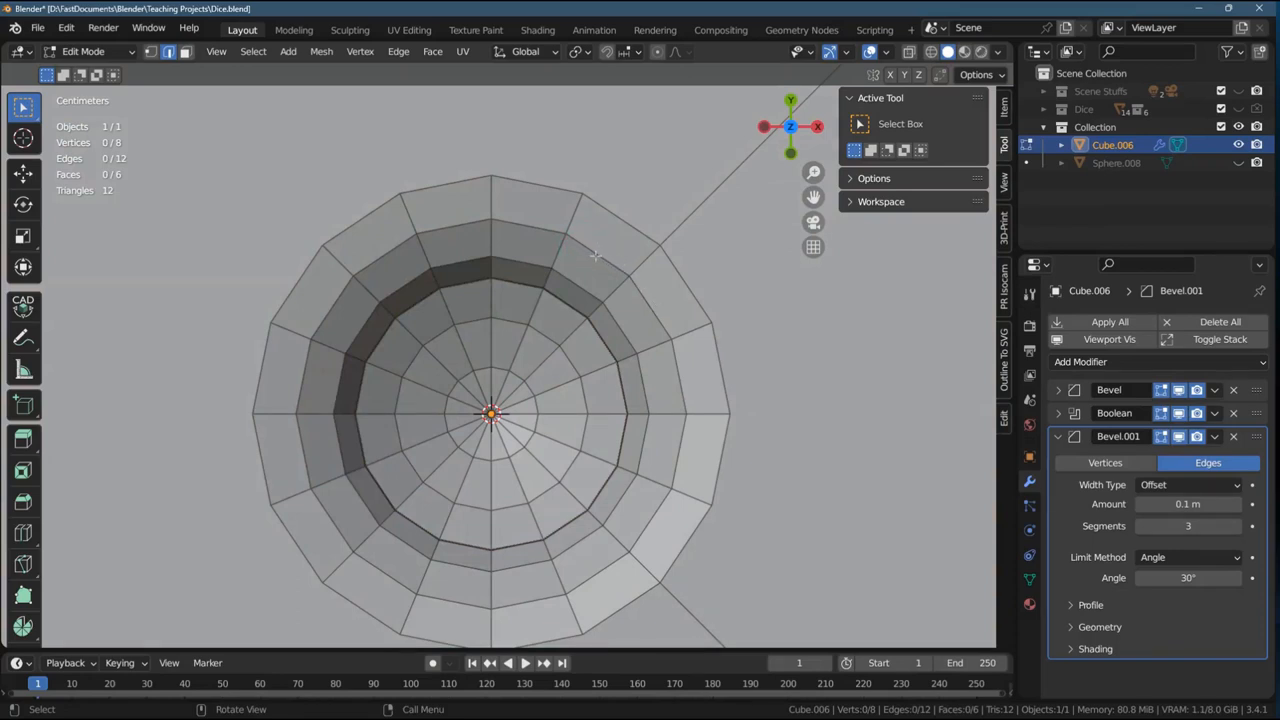
mouse_move(608, 268)
text(15)
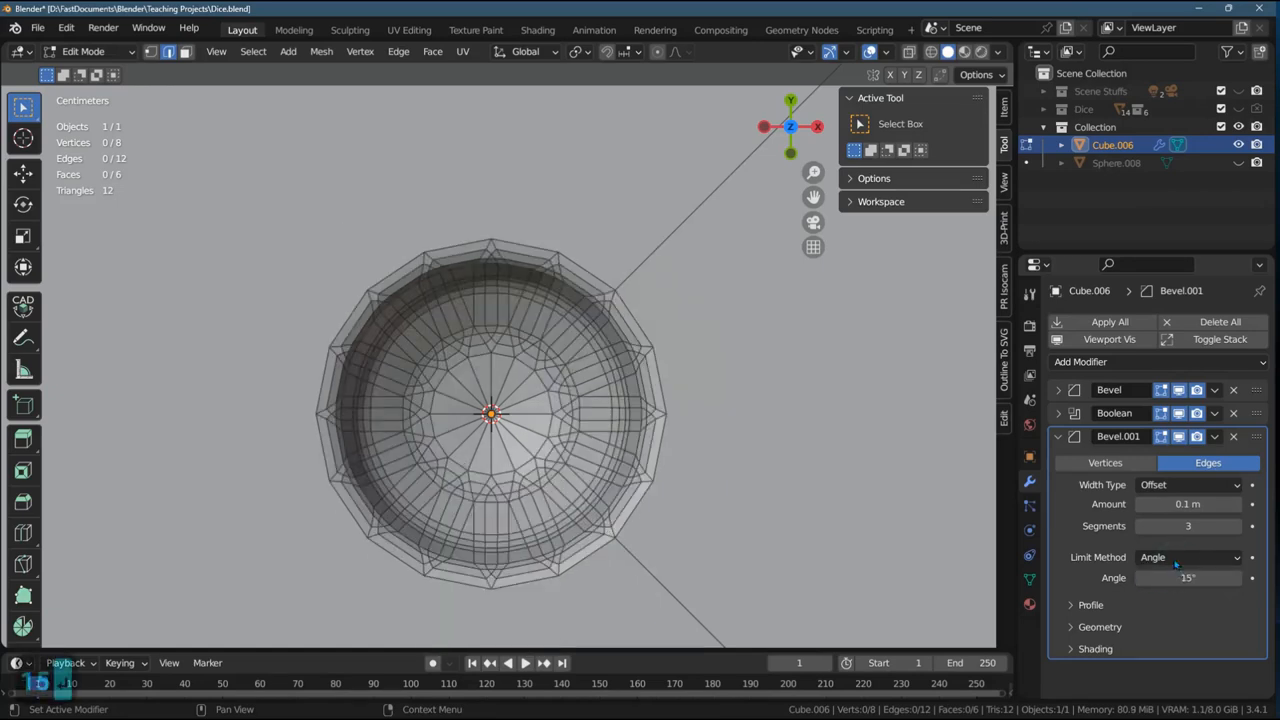
mouse_move(696, 470)
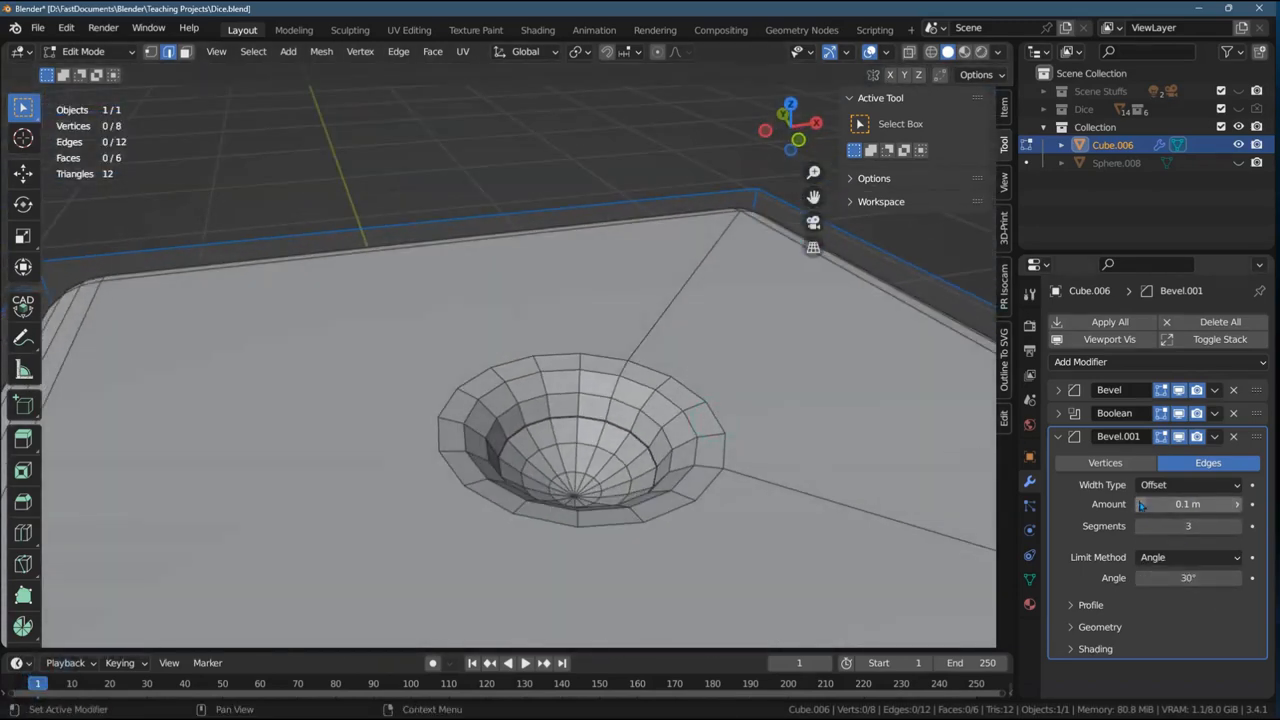
drag(1200, 504, 1150, 504)
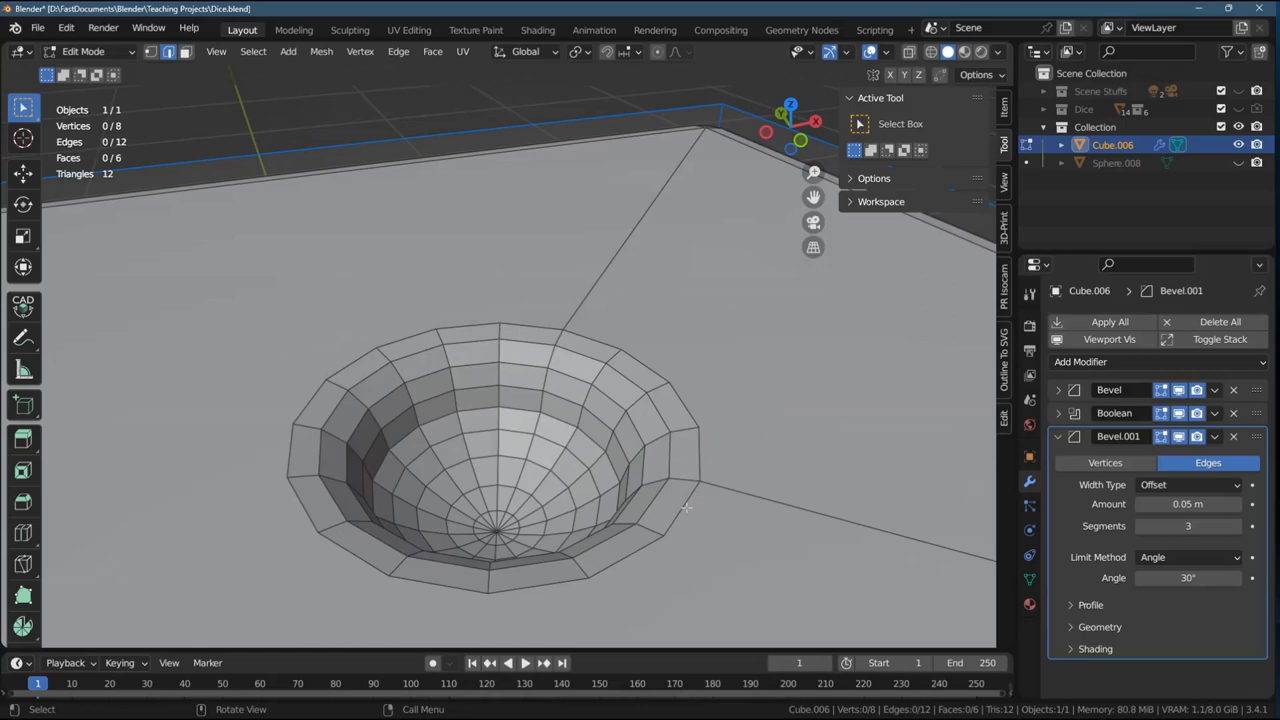
click(1236, 524)
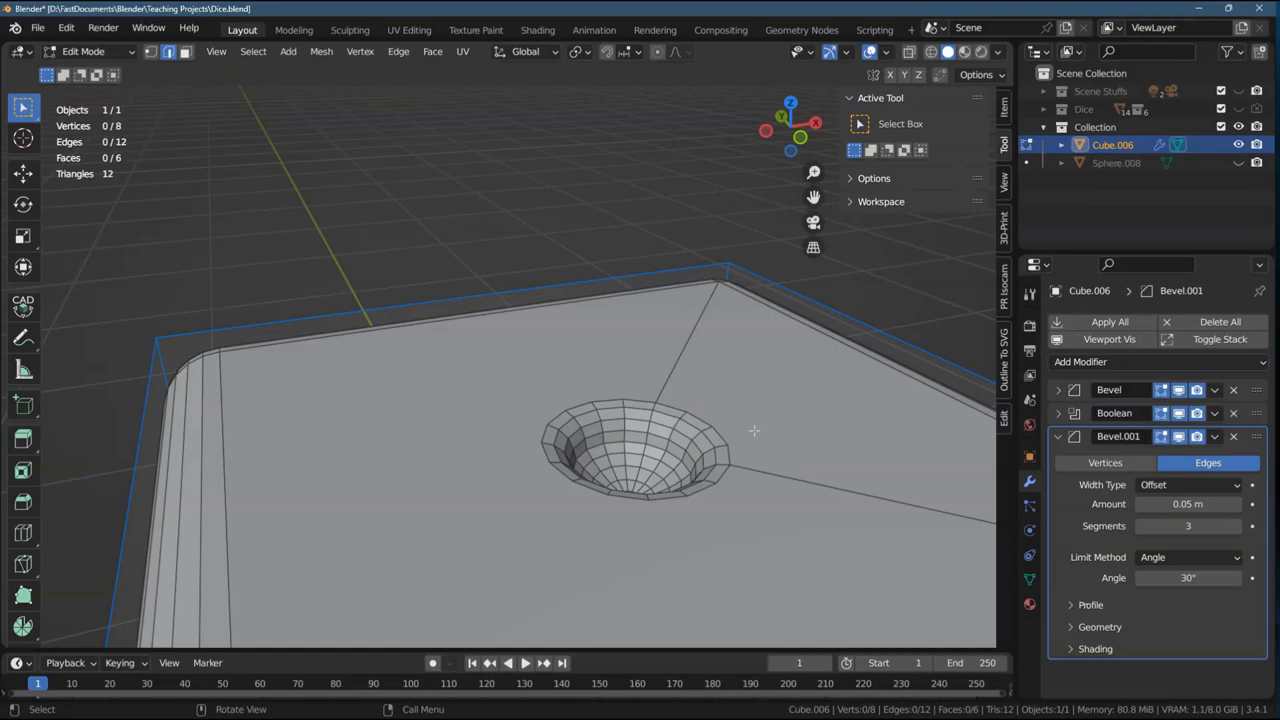
mouse_move(754, 430)
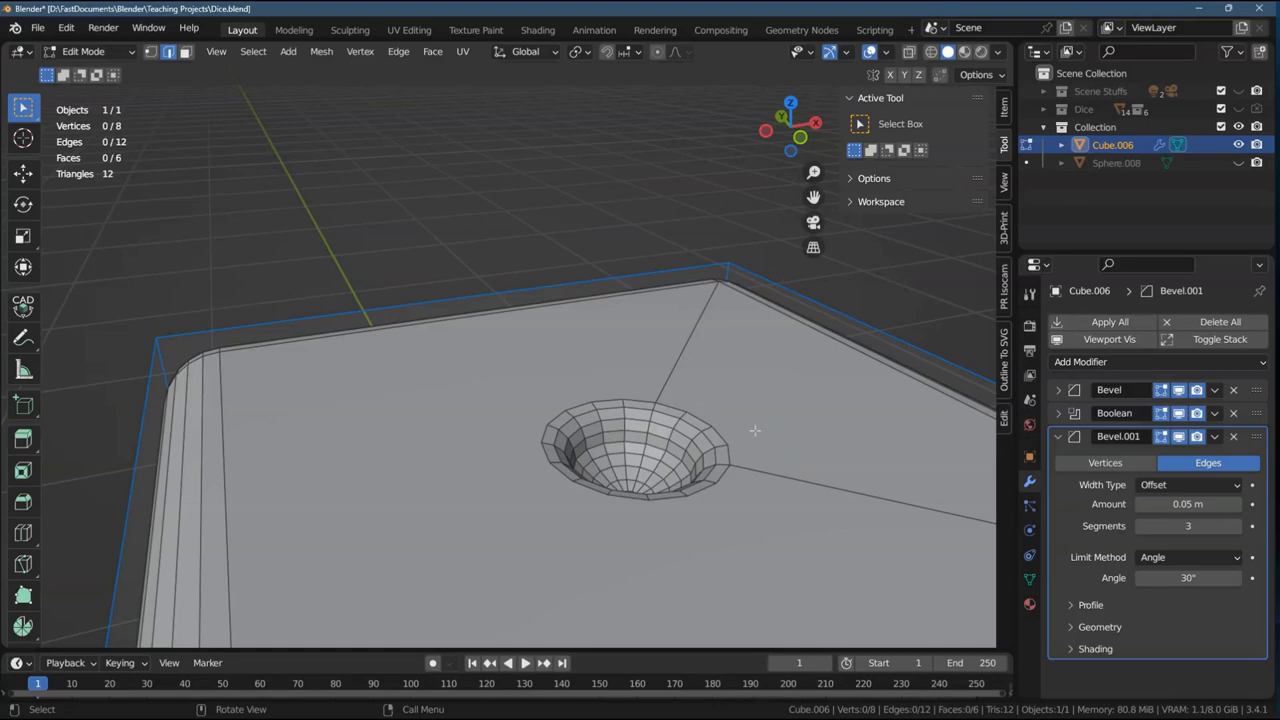
mouse_move(788, 464)
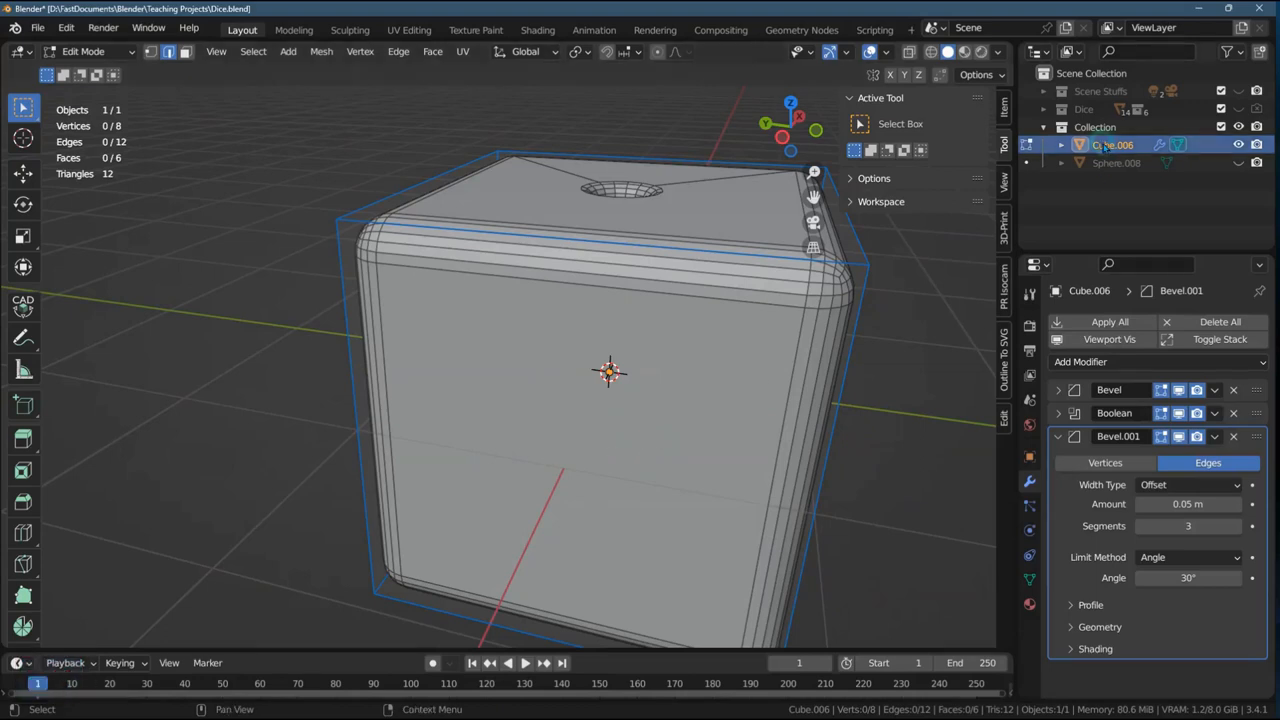
- Return to Object Mode and add a 0.15 m UV sphere for the side face at X −1 m
click(84, 52)
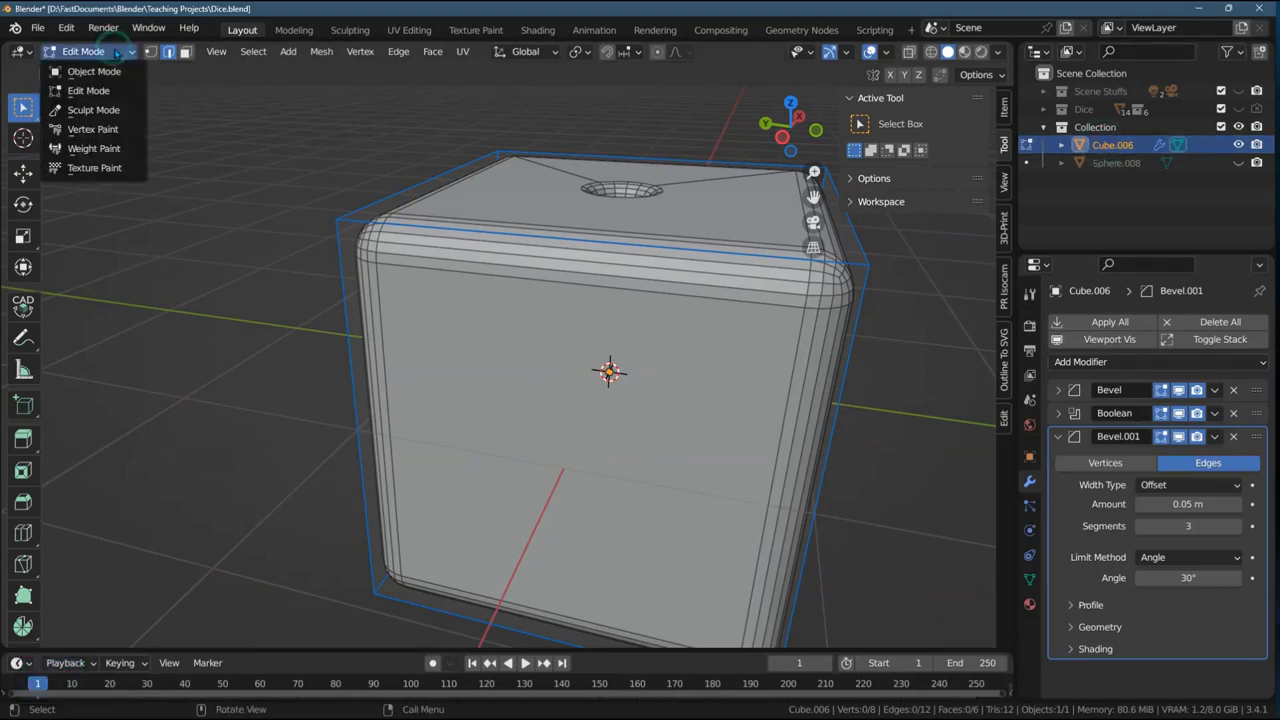
click(88, 90)
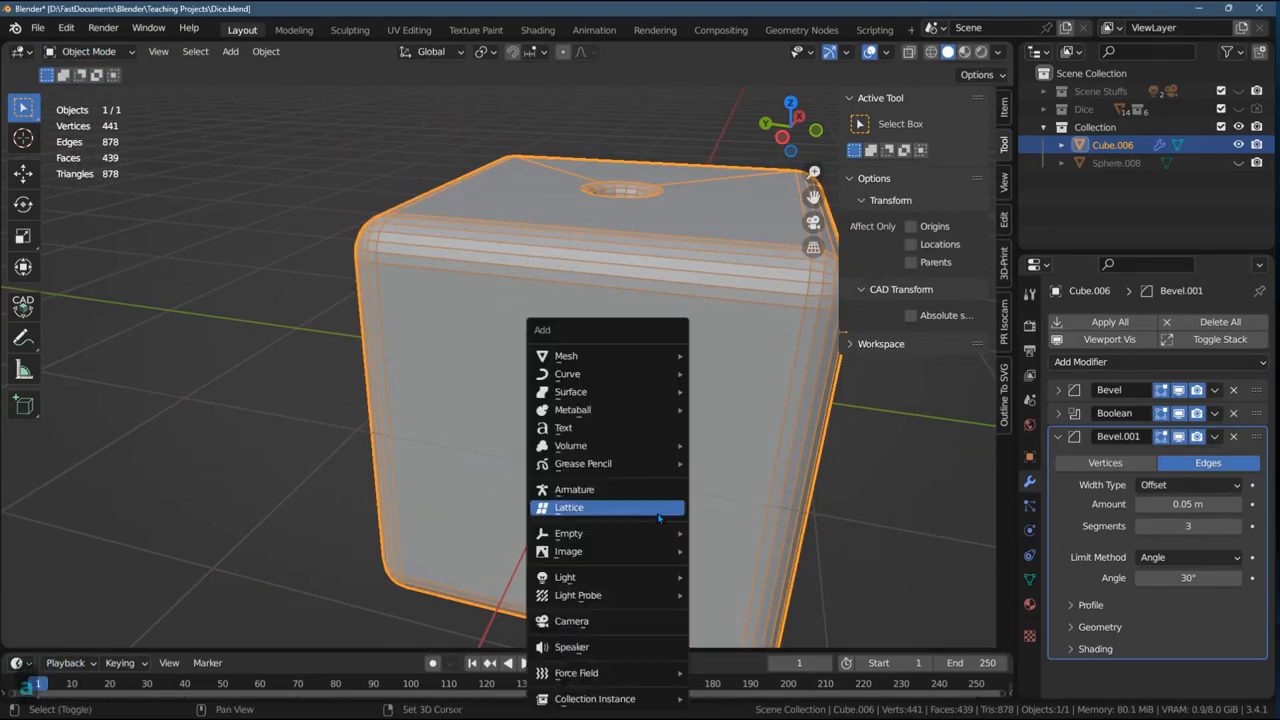
mouse_move(566, 356)
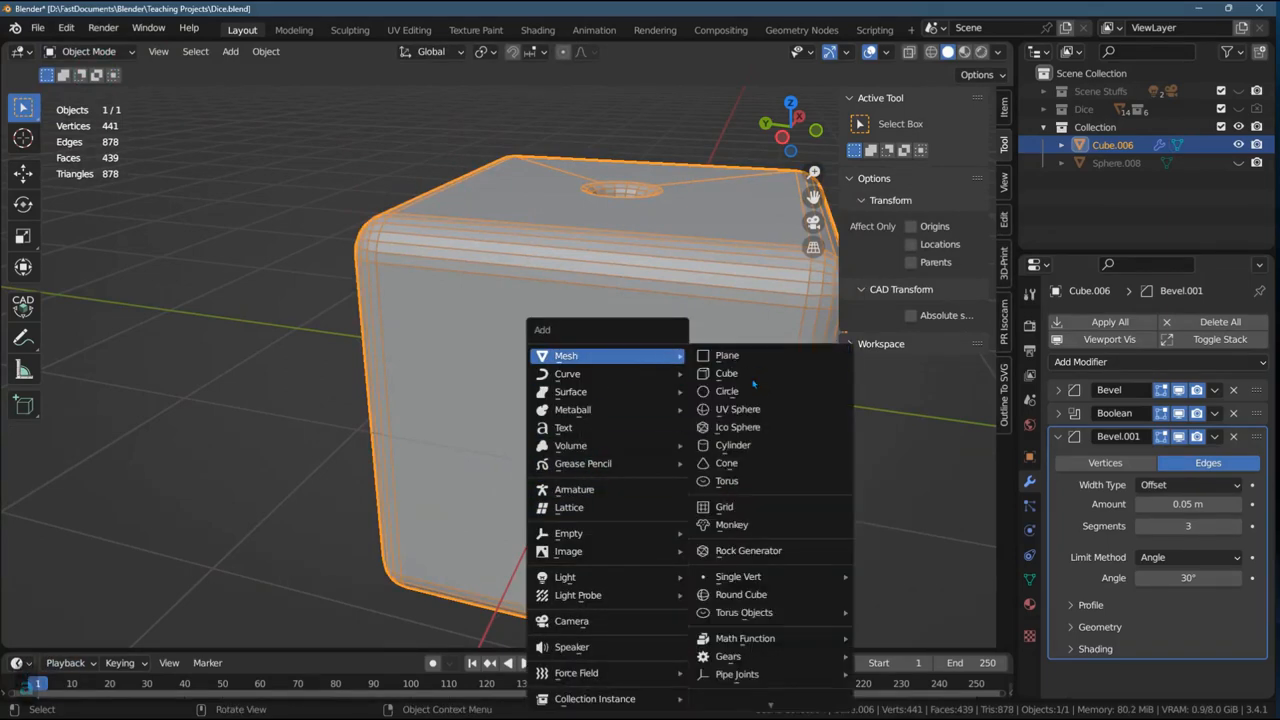
mouse_move(736, 408)
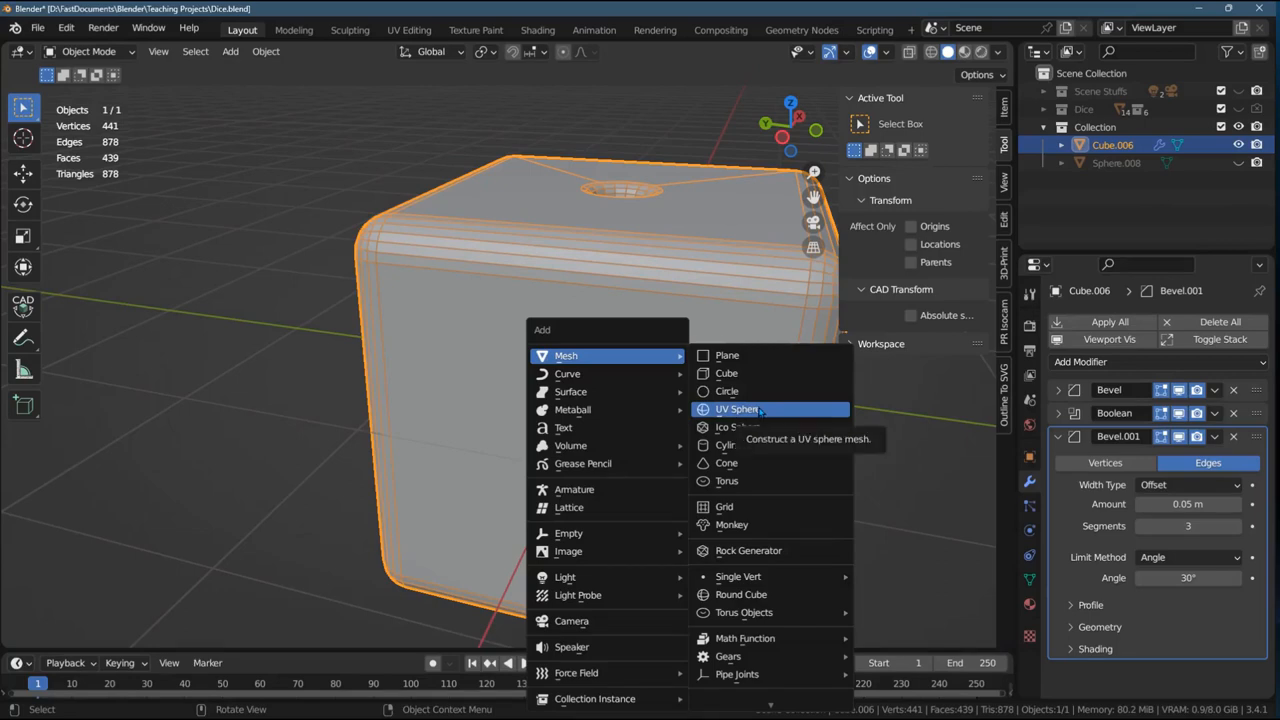
mouse_move(736, 428)
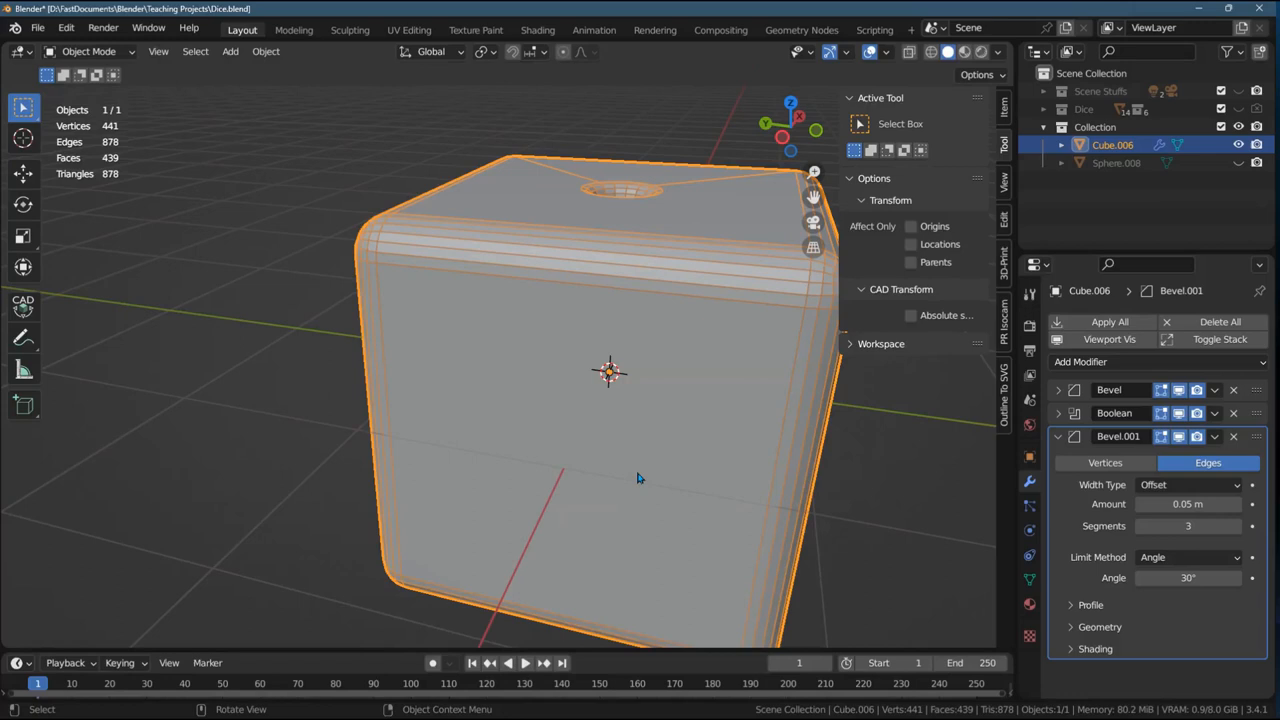
click(230, 52)
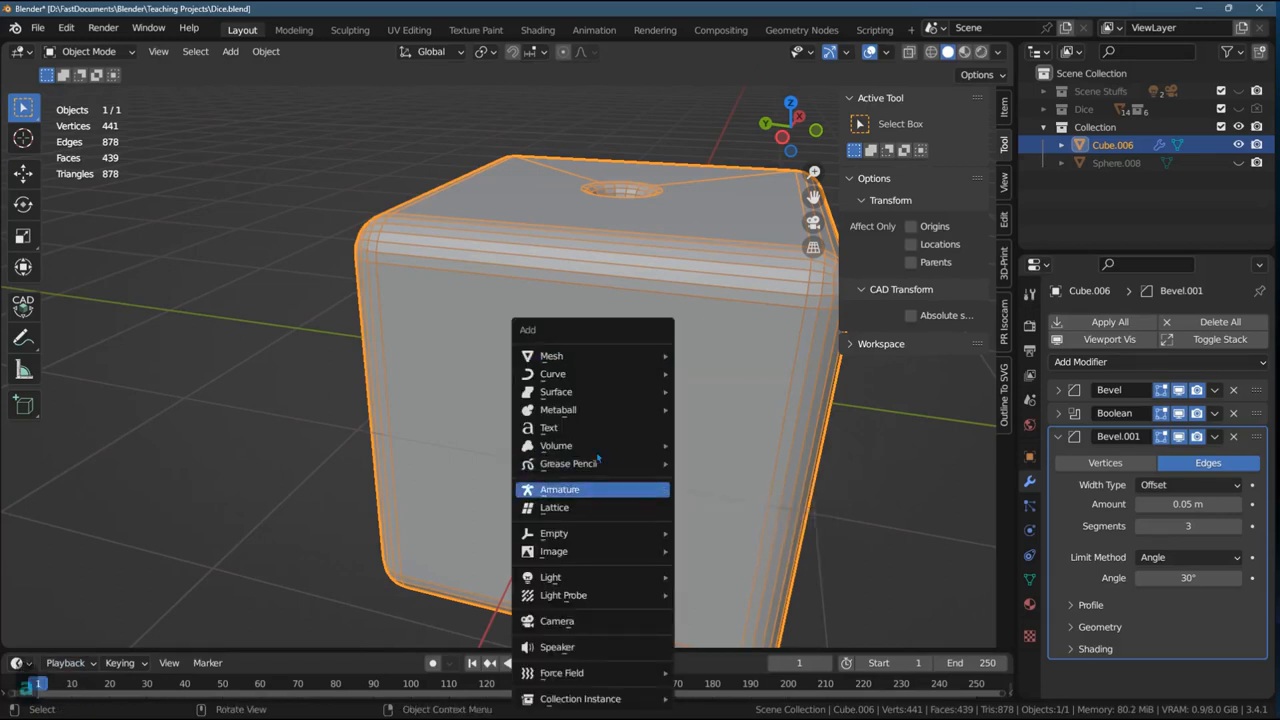
mouse_move(552, 356)
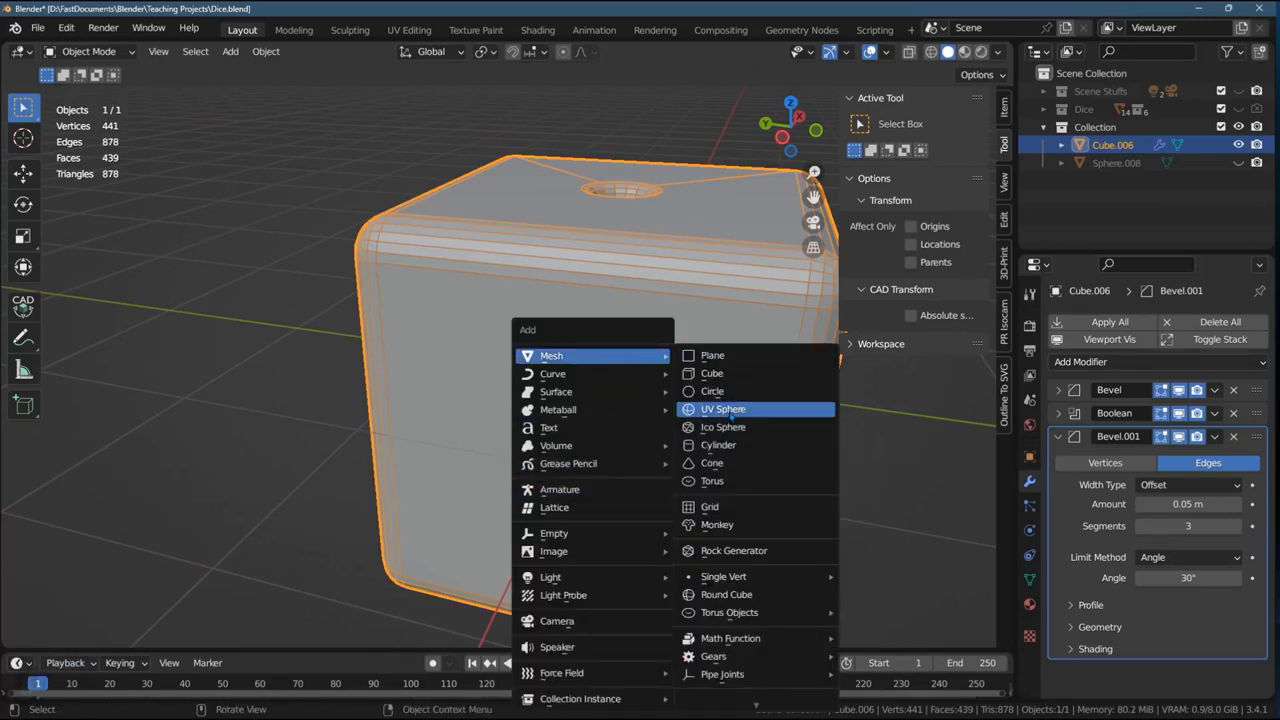
click(722, 408)
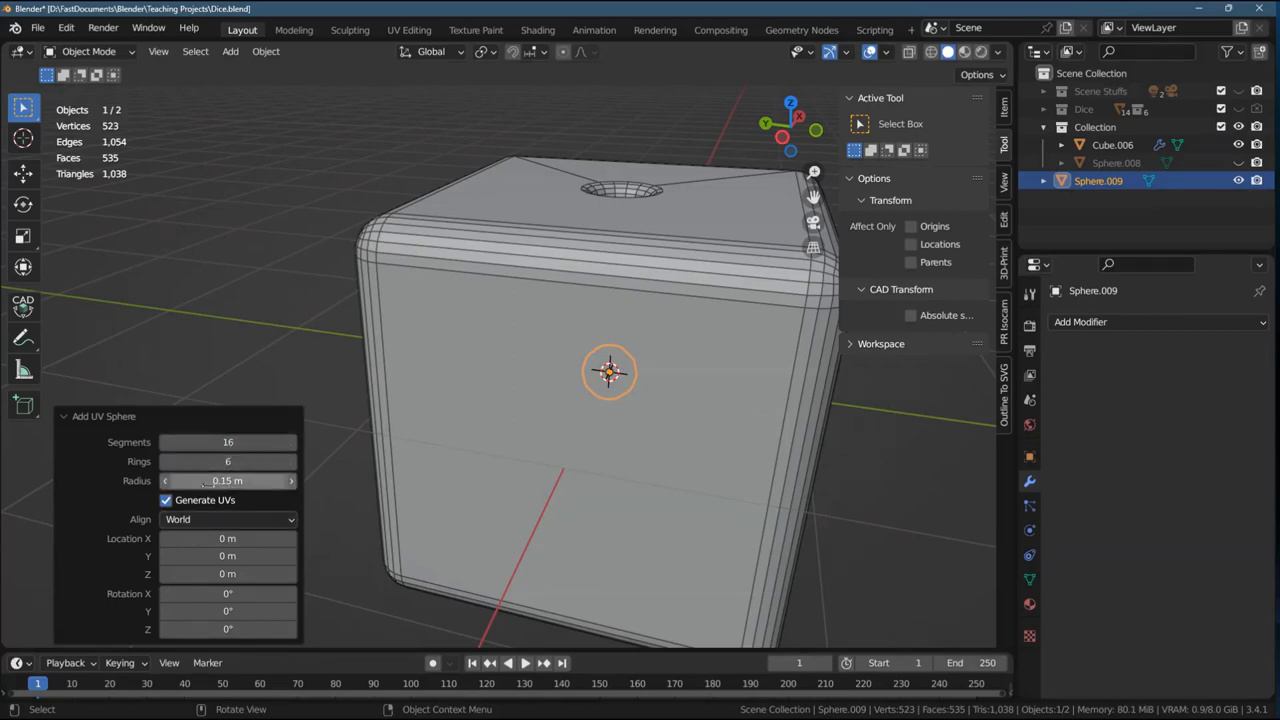
mouse_move(228, 480)
text(-1)
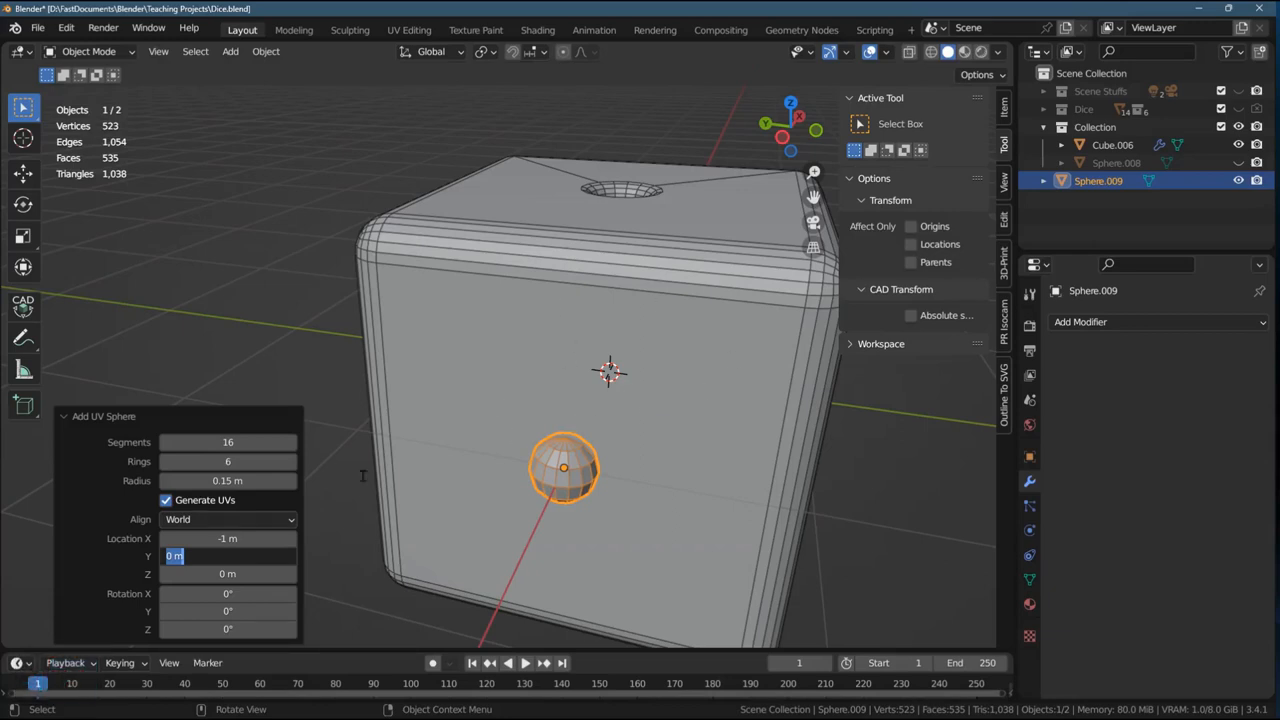
mouse_move(598, 278)
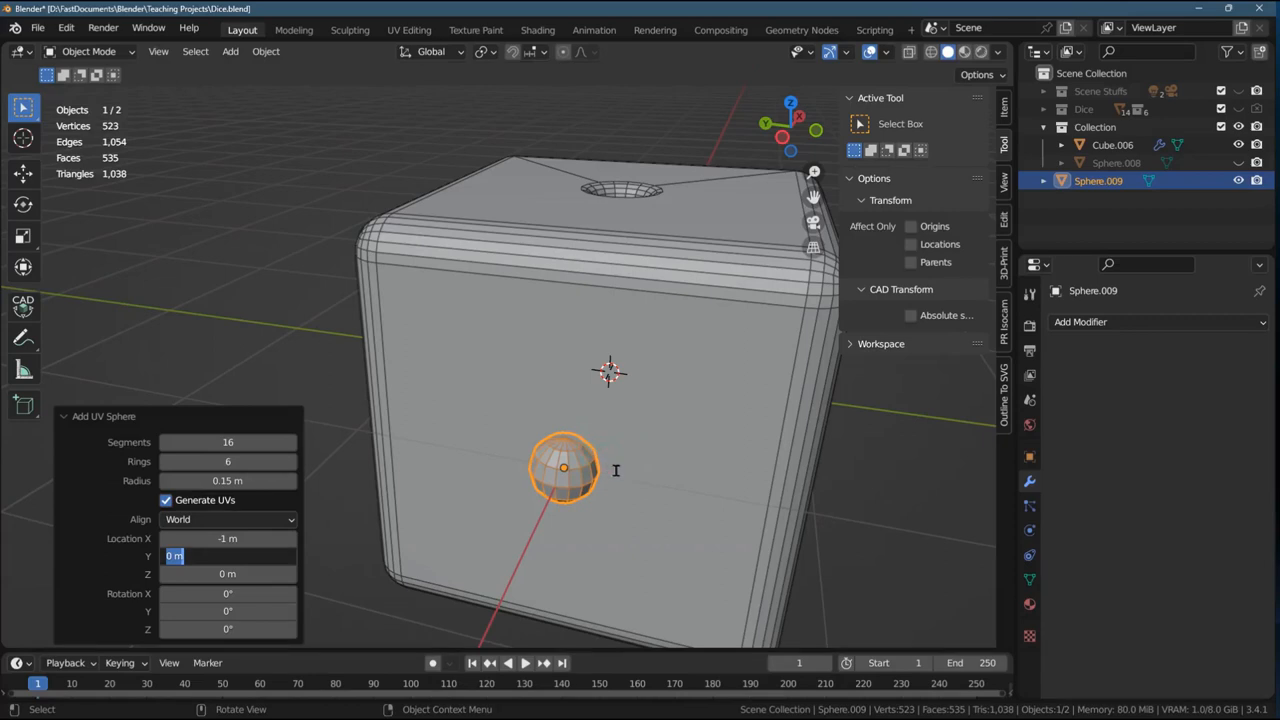
mouse_move(546, 492)
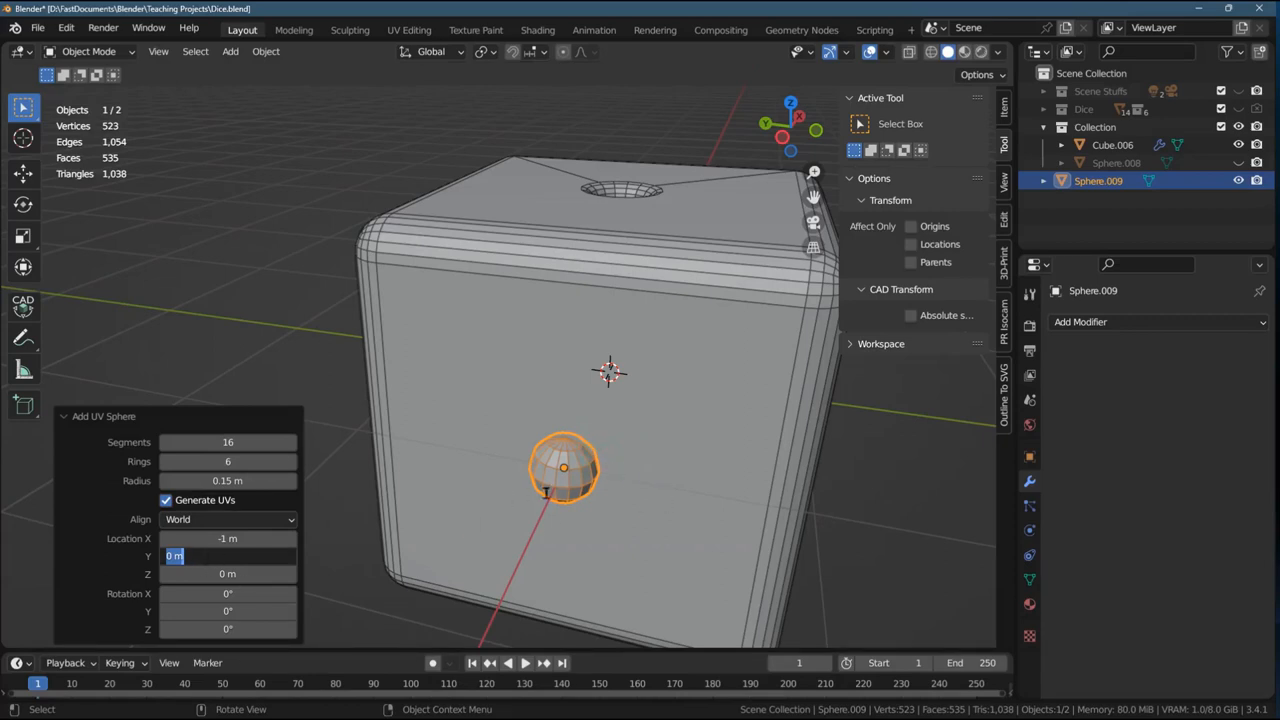
mouse_move(548, 488)
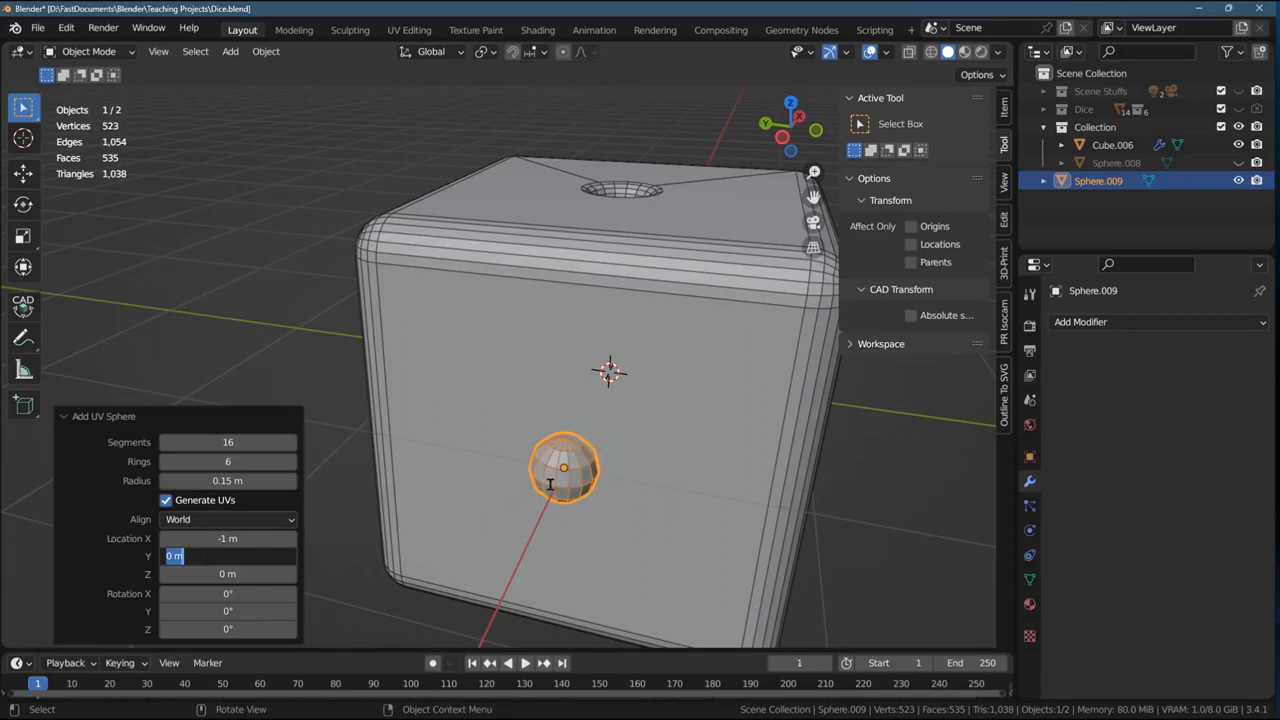
mouse_move(564, 436)
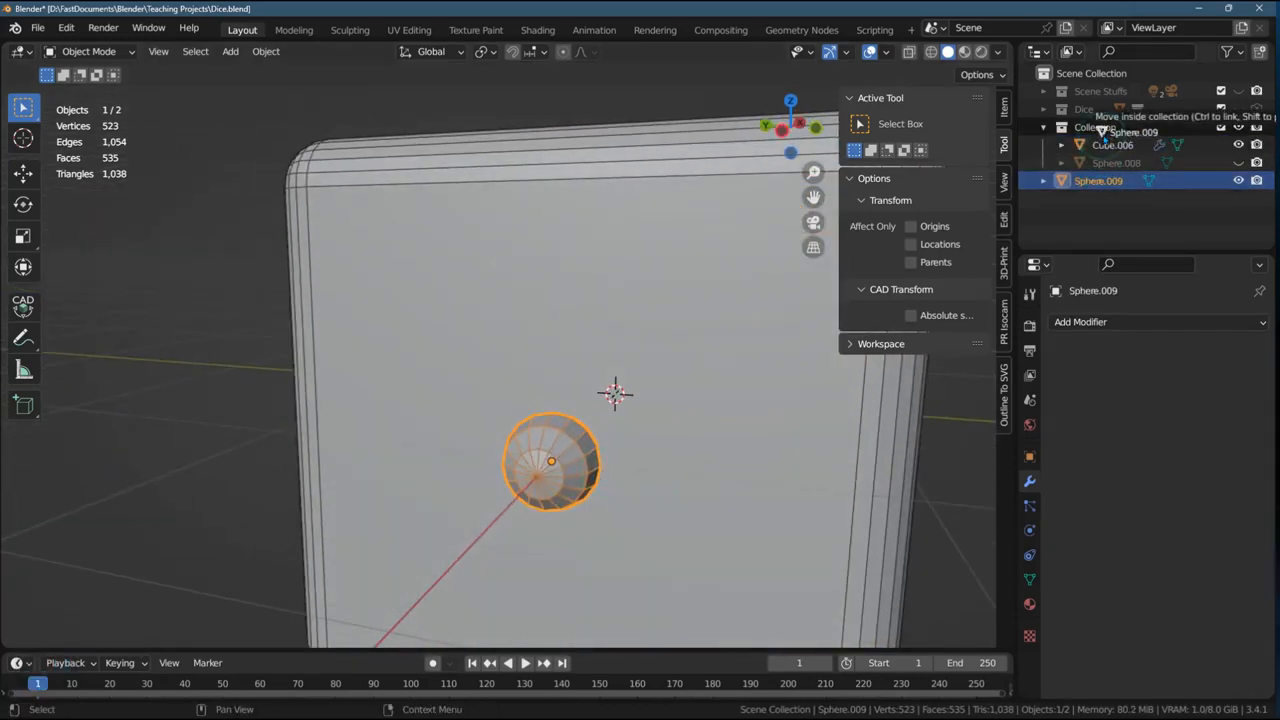
- Give the cube a Boolean Difference with Sphere.009, hide the sphere, rename it 'Boolean 3'
click(1112, 144)
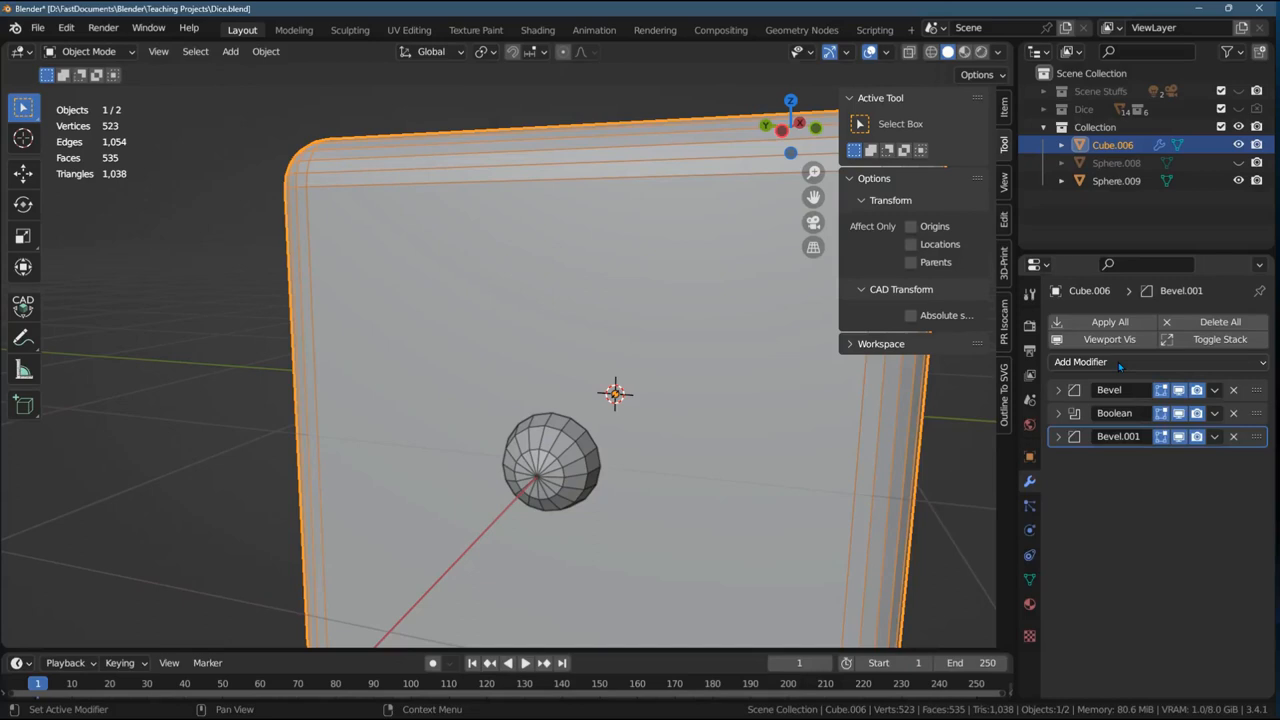
click(1080, 360)
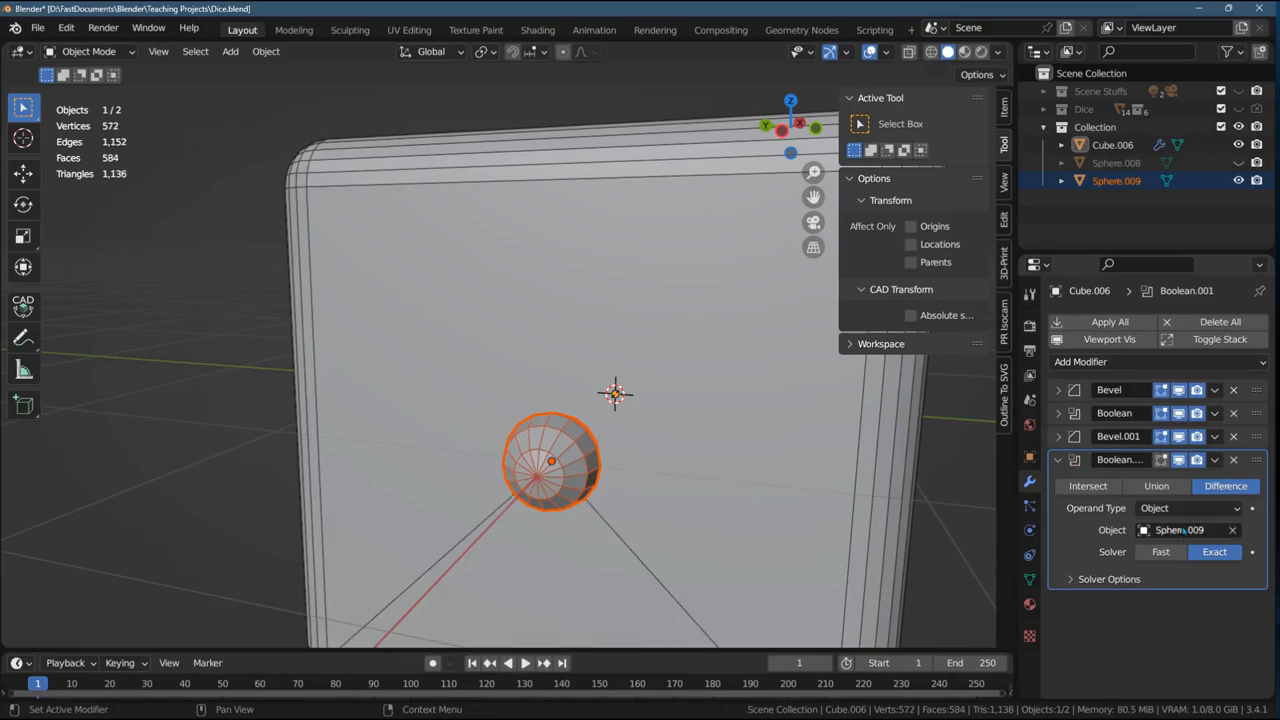
click(1238, 180)
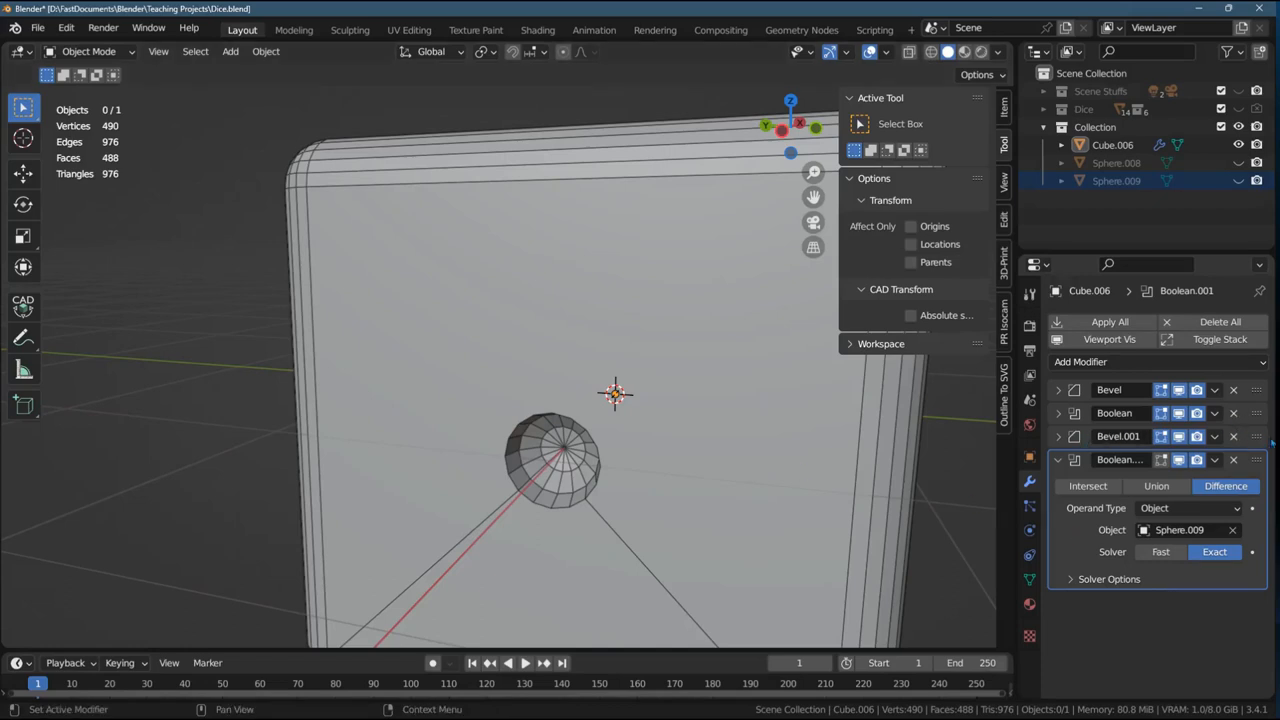
click(1116, 444)
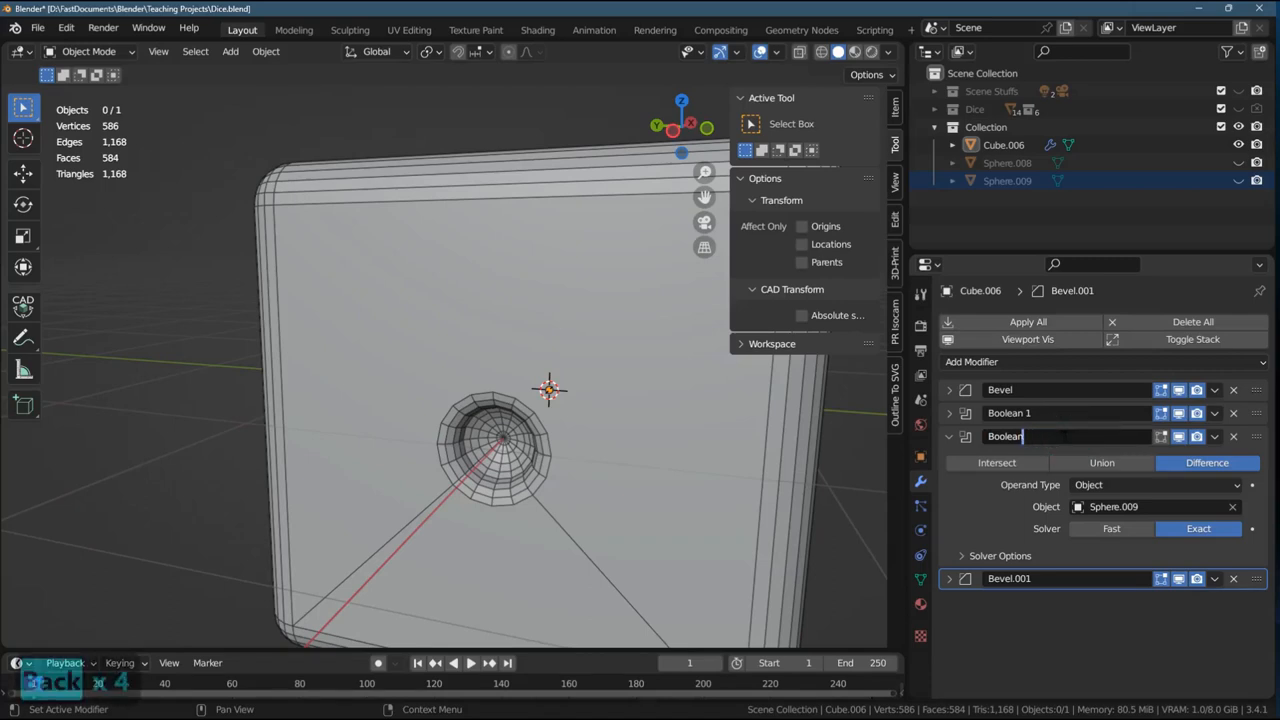
text(Boolean 3)
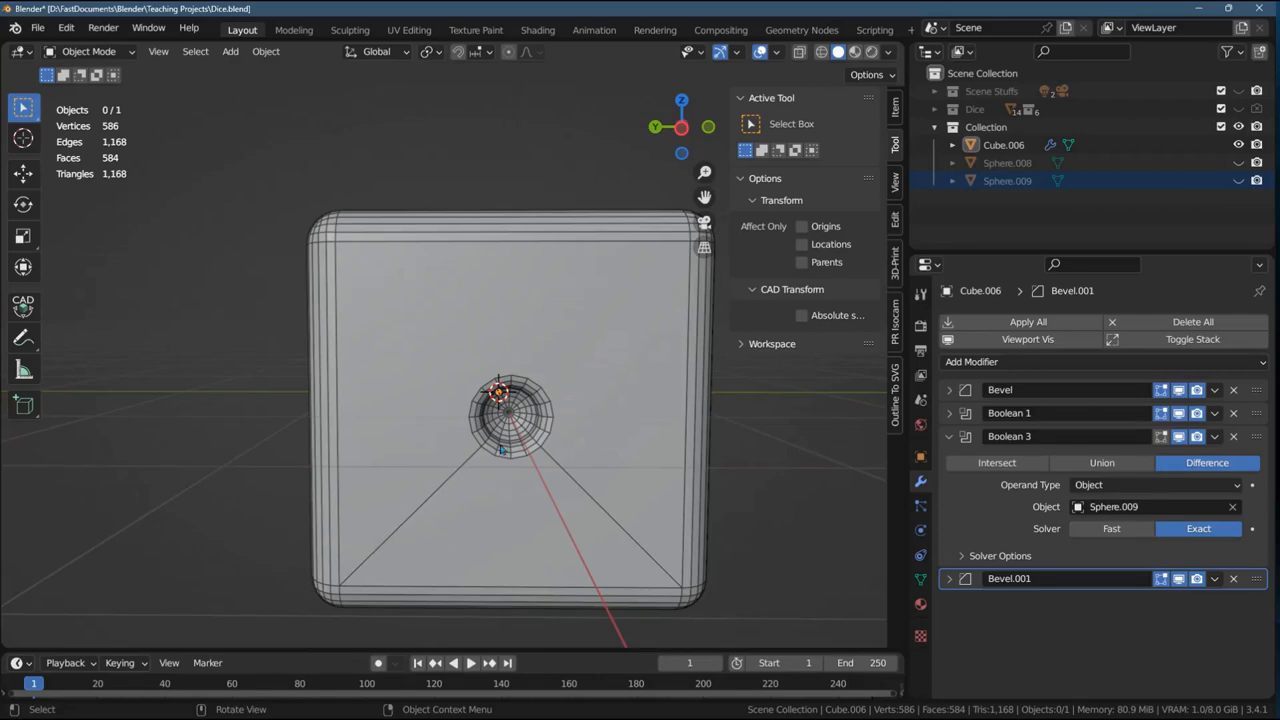
mouse_move(576, 290)
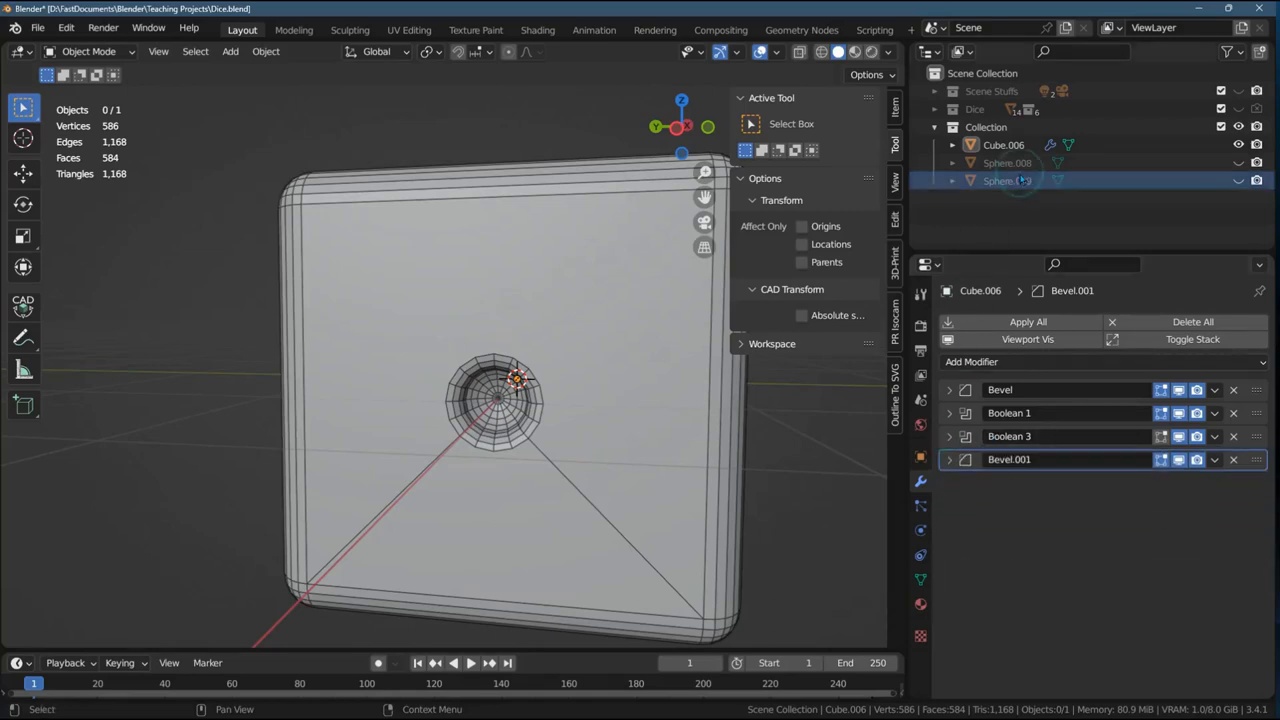
- Unhide Sphere.009, duplicate it higher on the face with Move X set to 0
click(1004, 180)
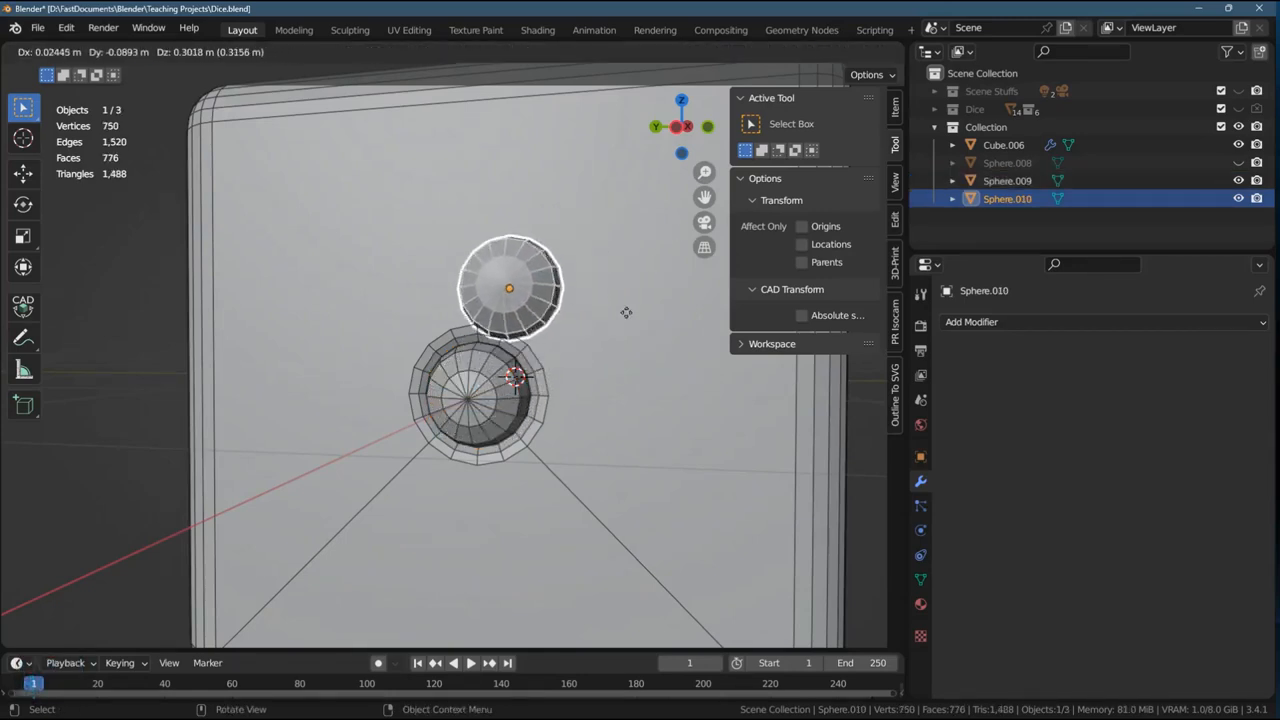
drag(510, 288, 652, 206)
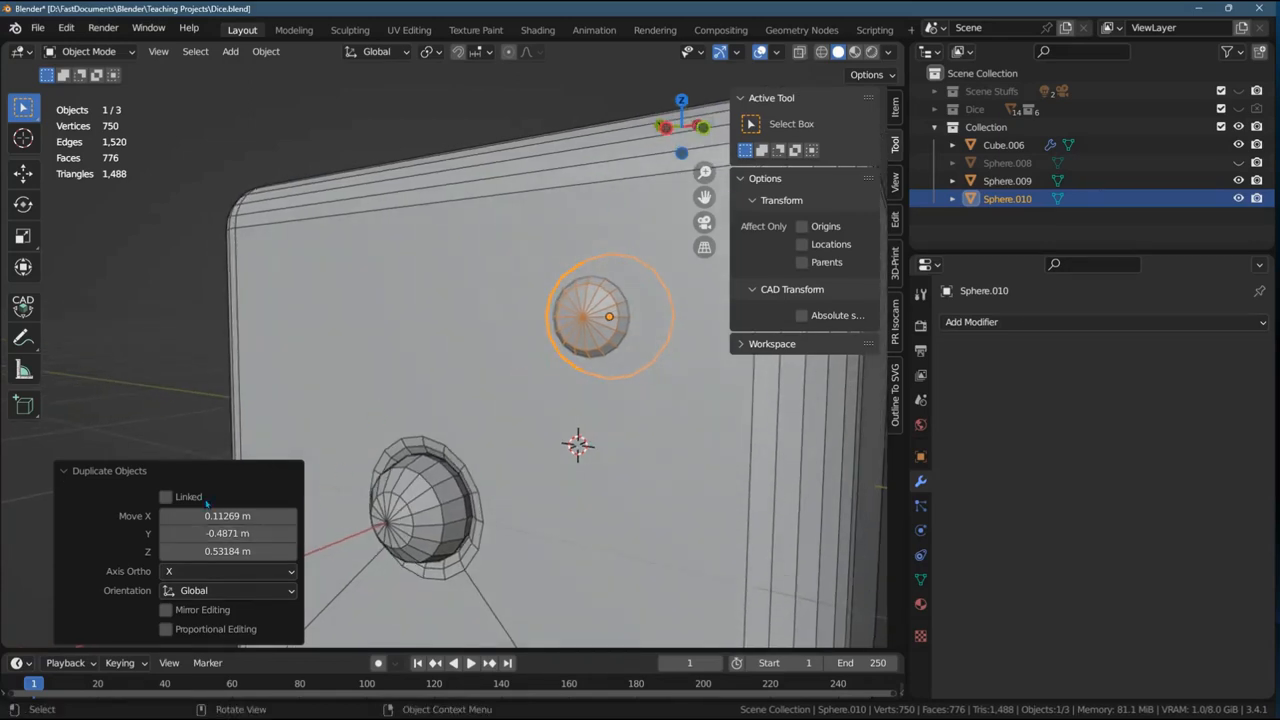
click(228, 516)
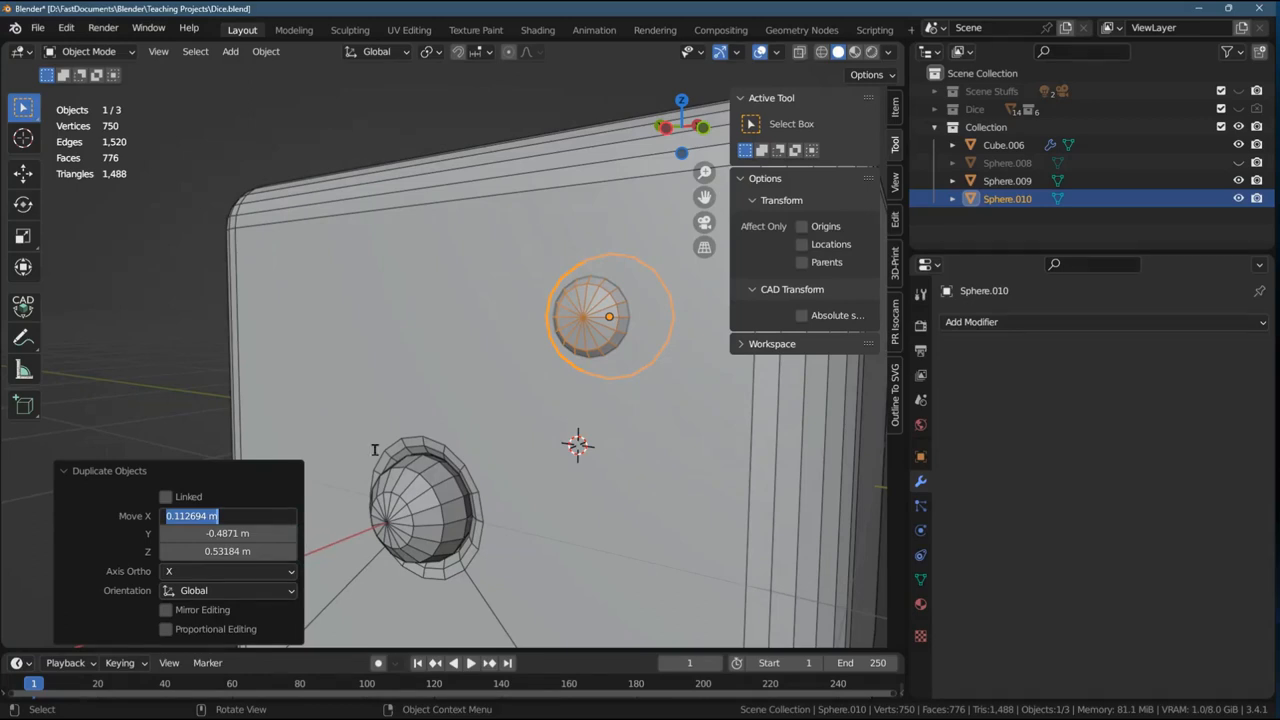
mouse_move(384, 506)
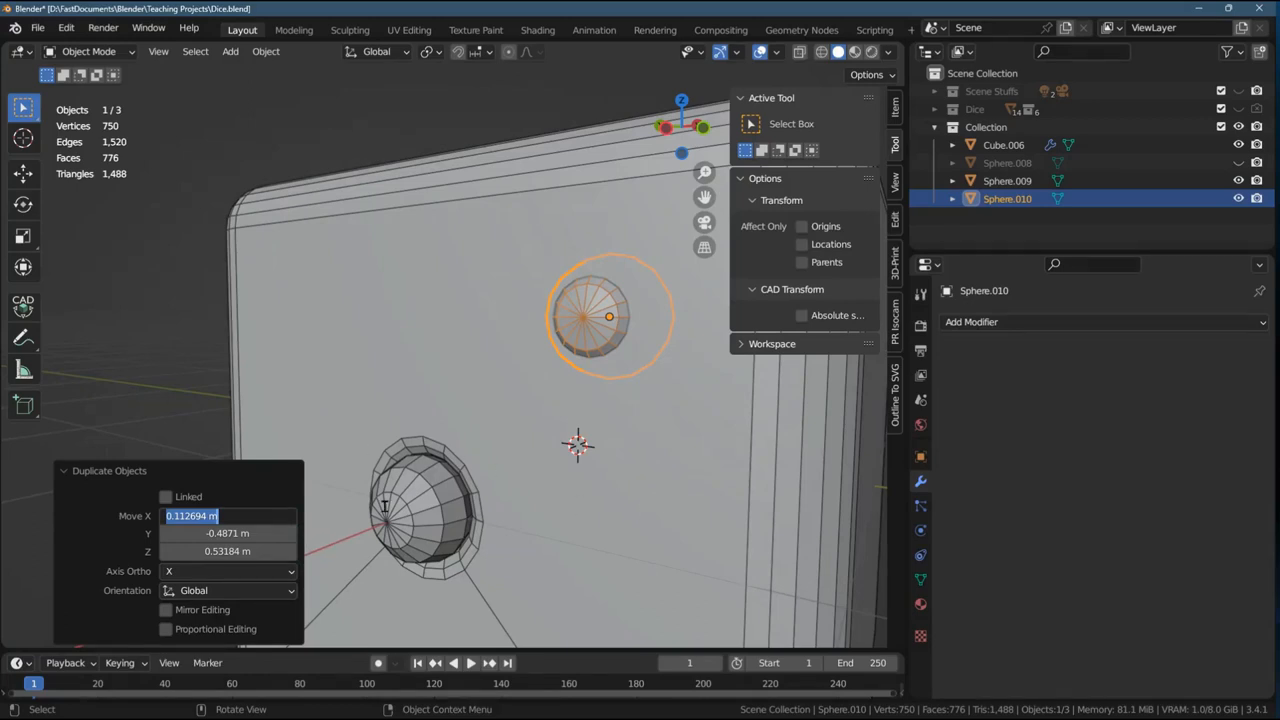
text(0)
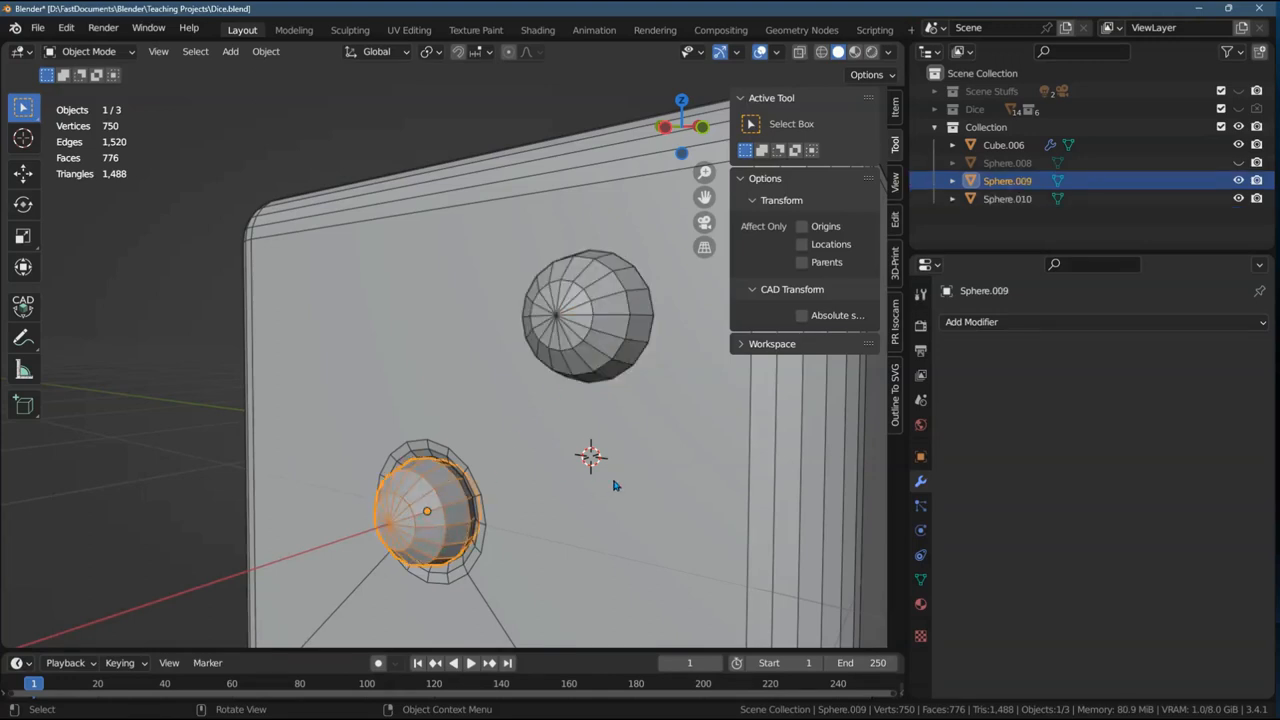
mouse_move(440, 508)
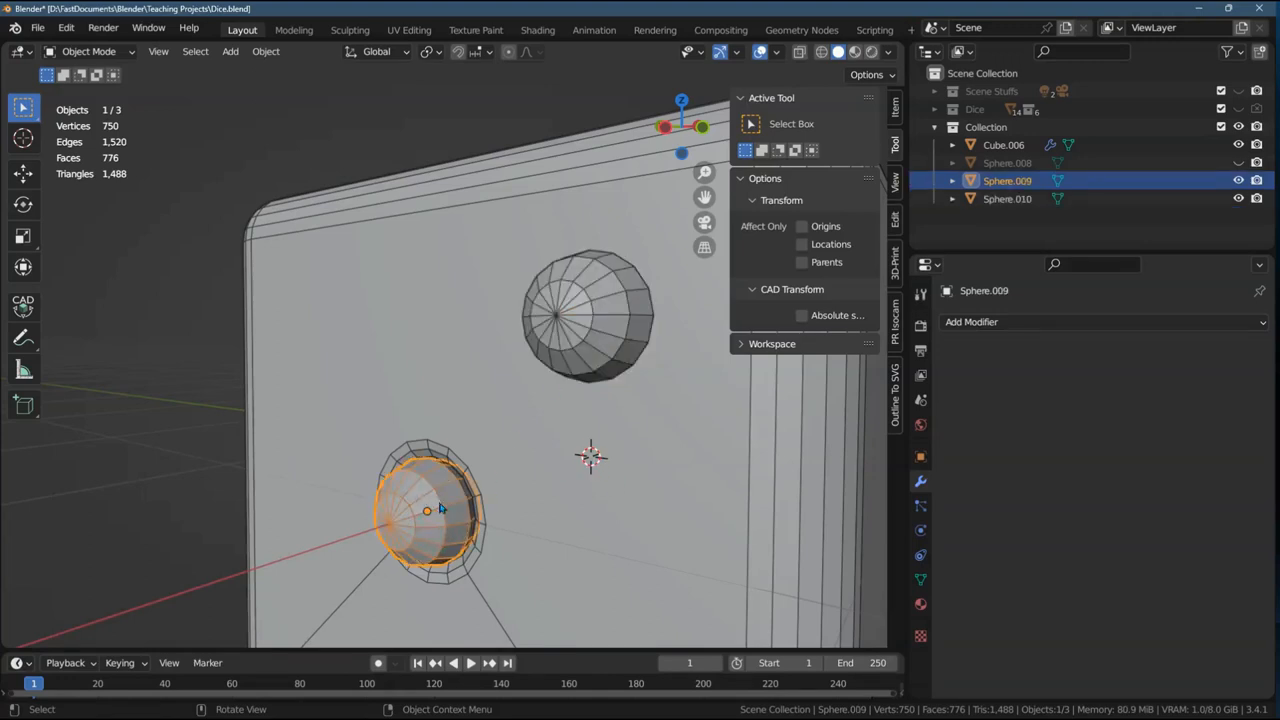
- Set Sphere.010's origin to the 3D cursor and show its transform values in the N panel
right_click(440, 510)
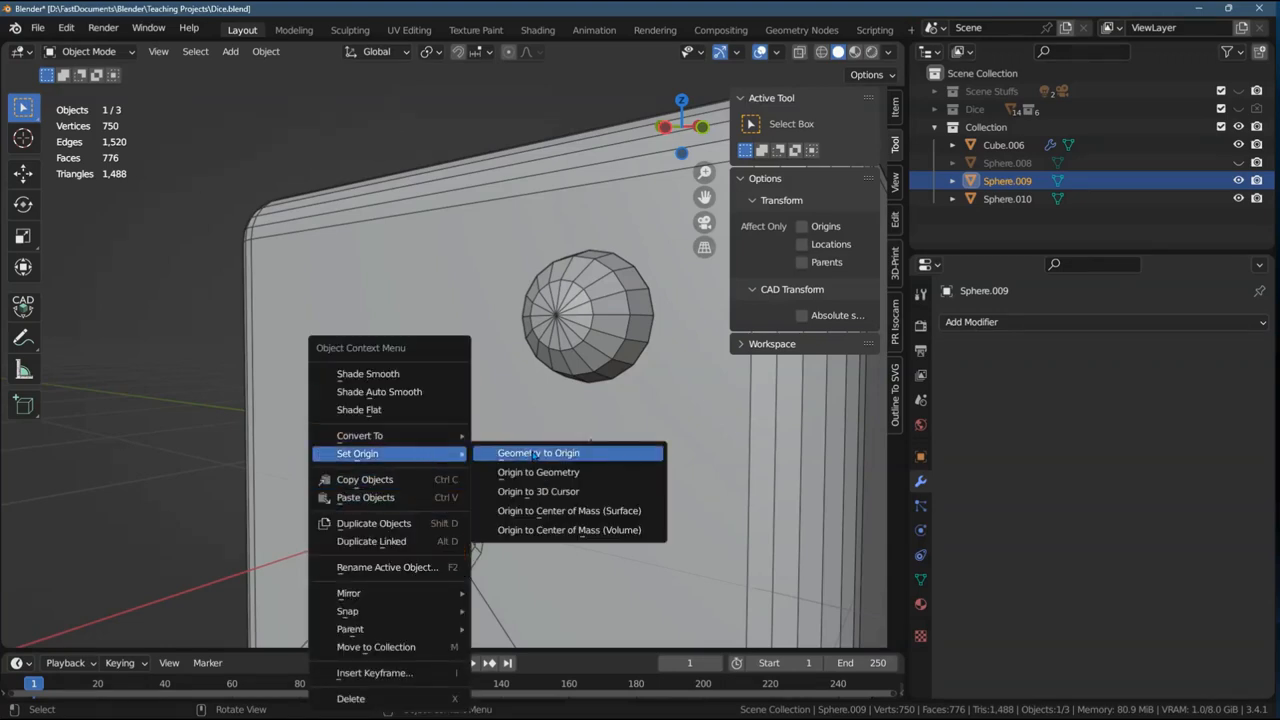
mouse_move(538, 492)
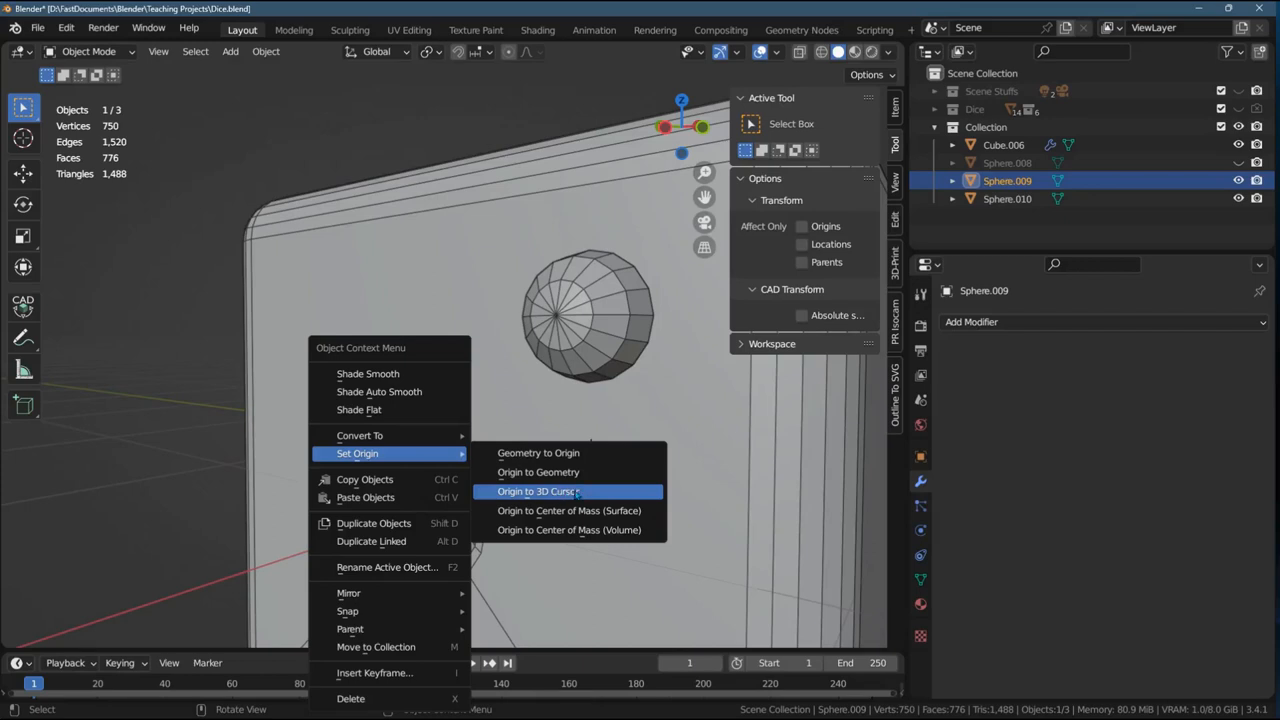
mouse_move(538, 492)
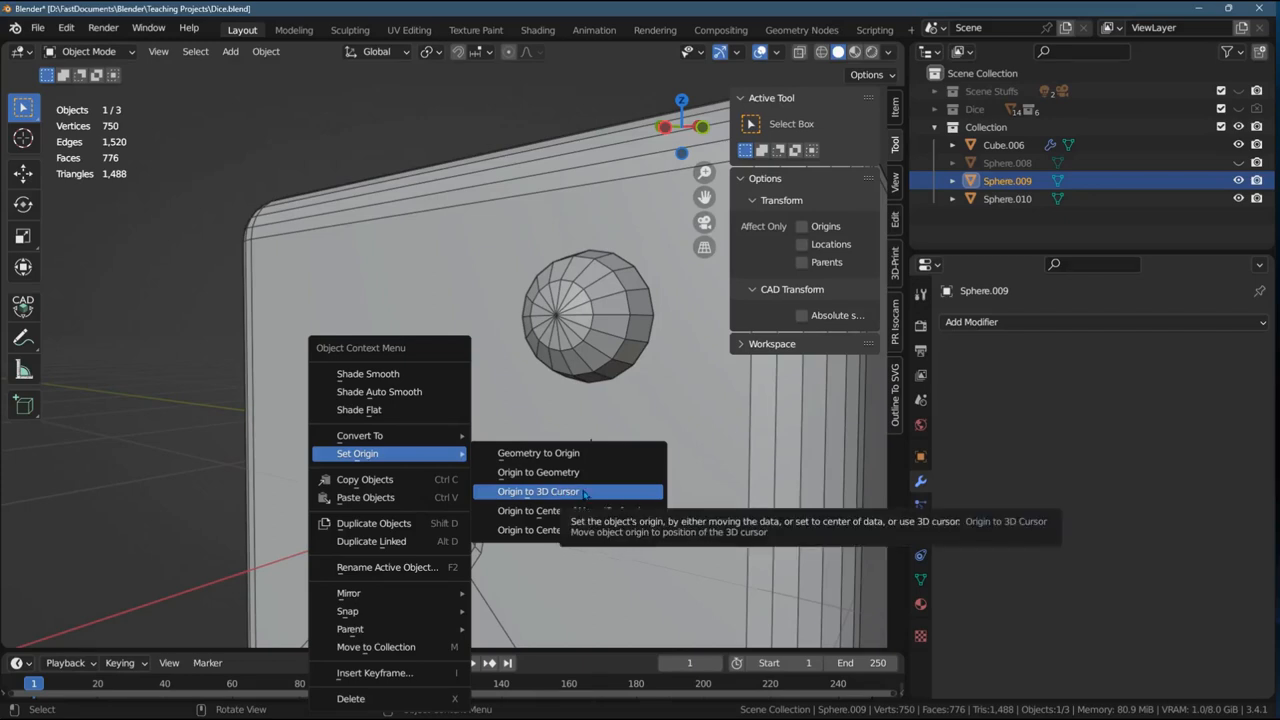
click(538, 492)
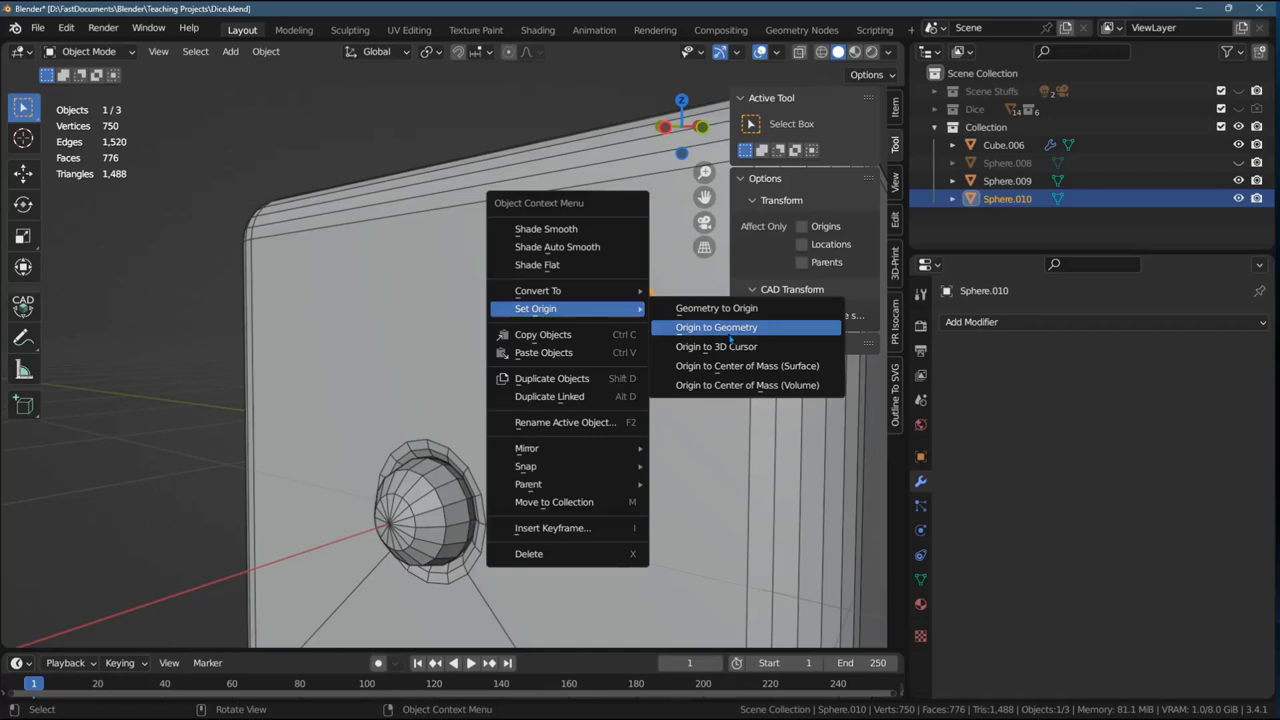
click(716, 346)
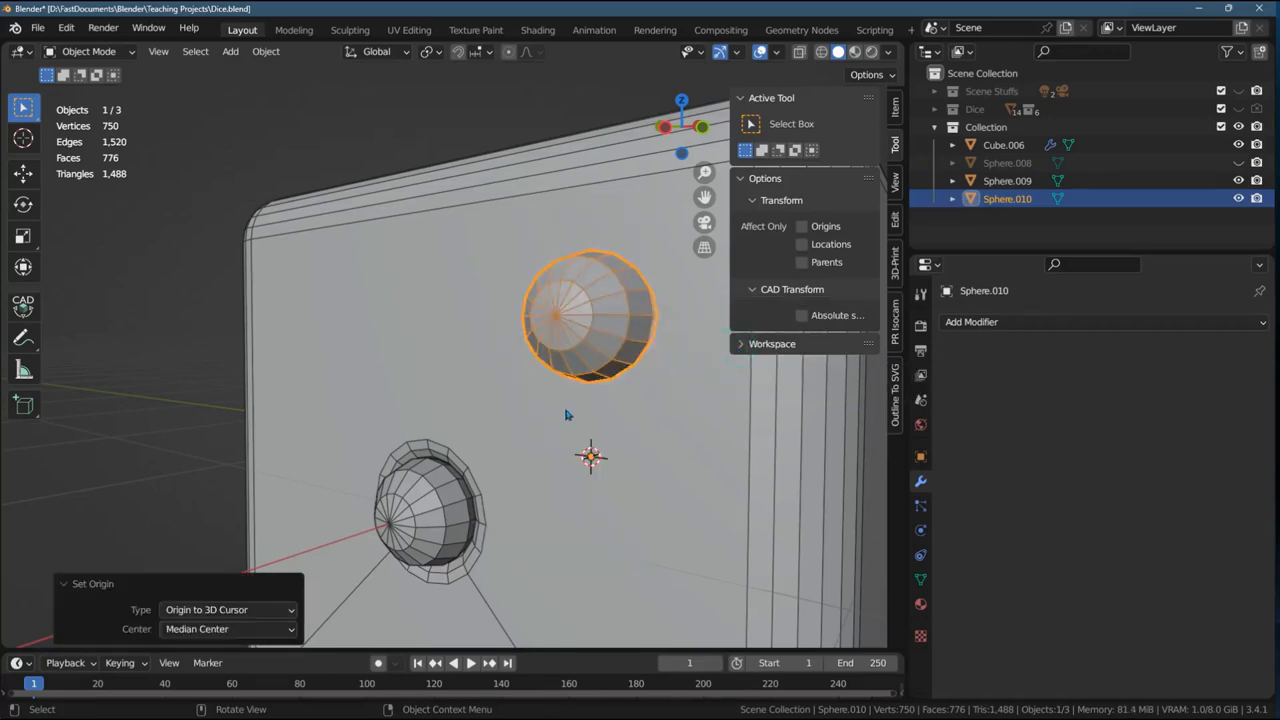
mouse_move(608, 330)
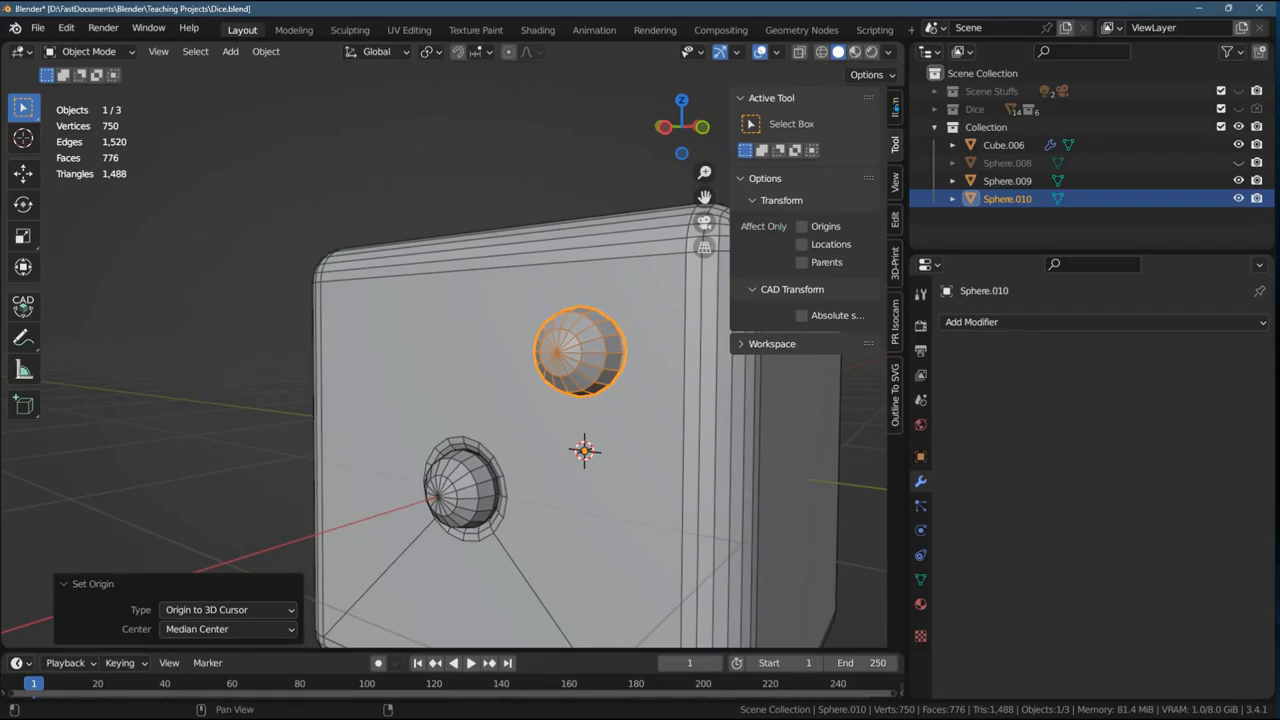
click(896, 108)
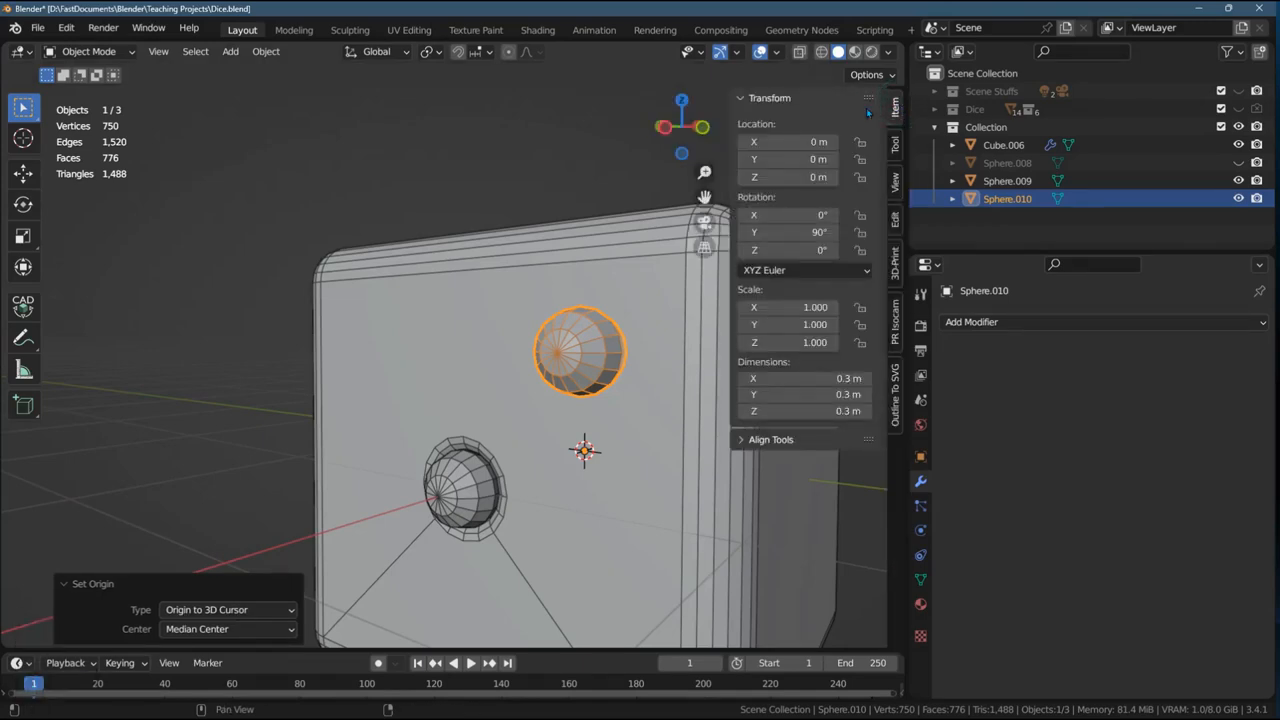
mouse_move(644, 280)
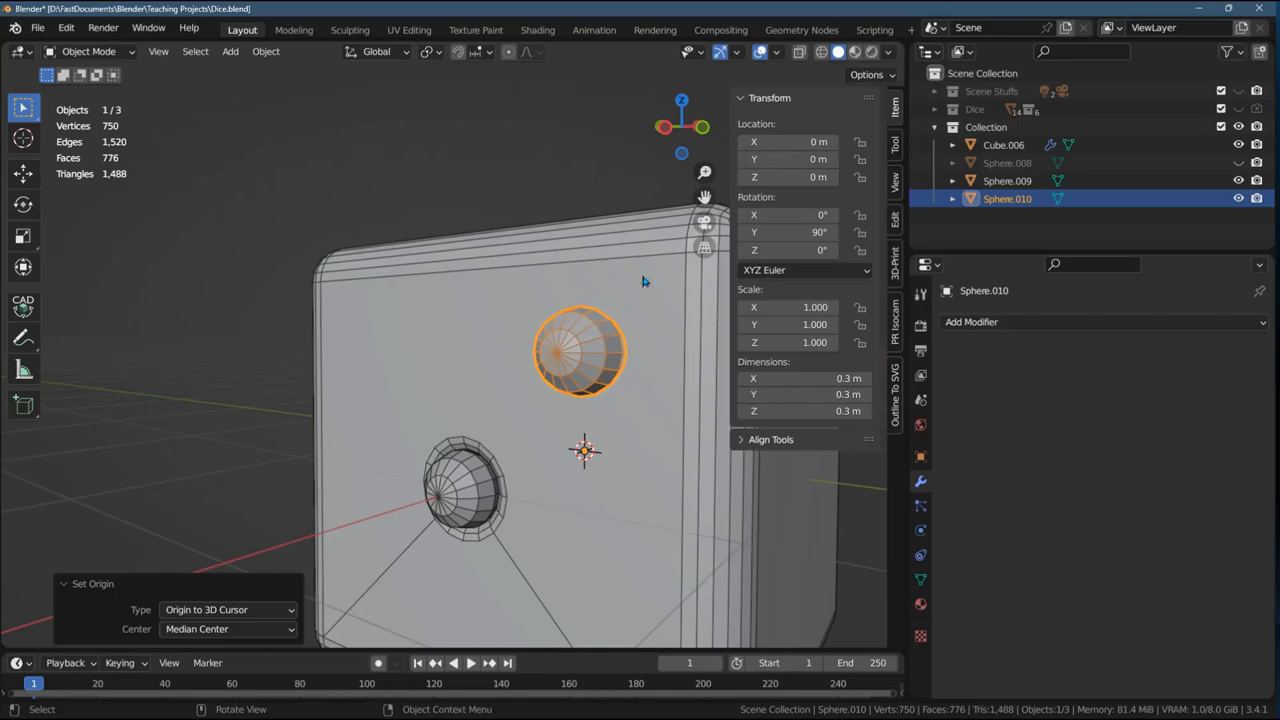
mouse_move(572, 368)
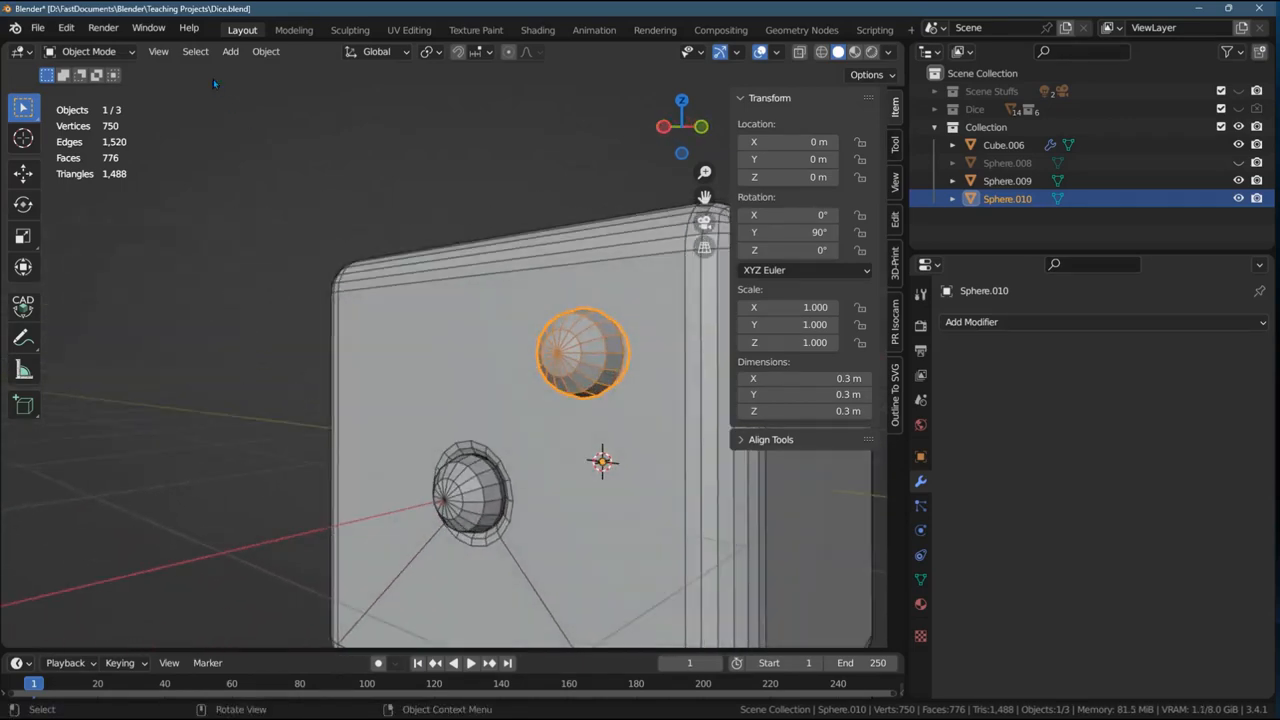
- Apply All Transforms to both pip spheres, then set Sphere.010's origin to its geometry
click(266, 52)
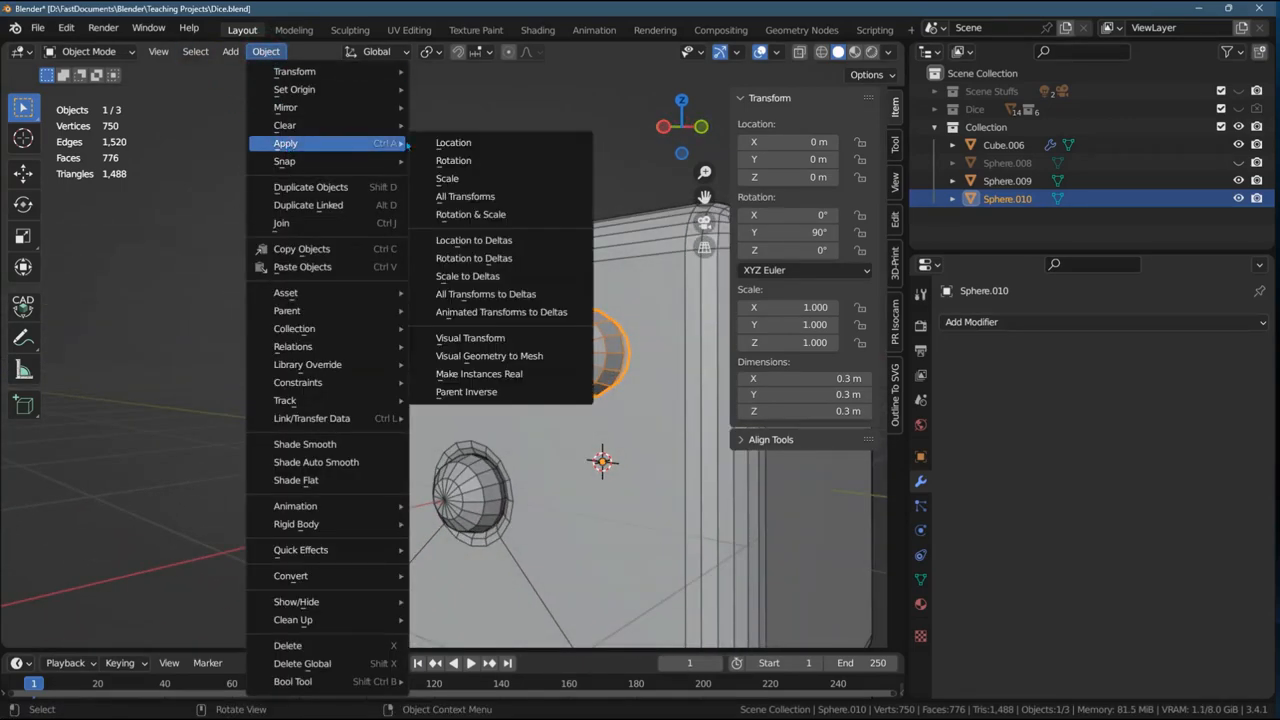
click(464, 196)
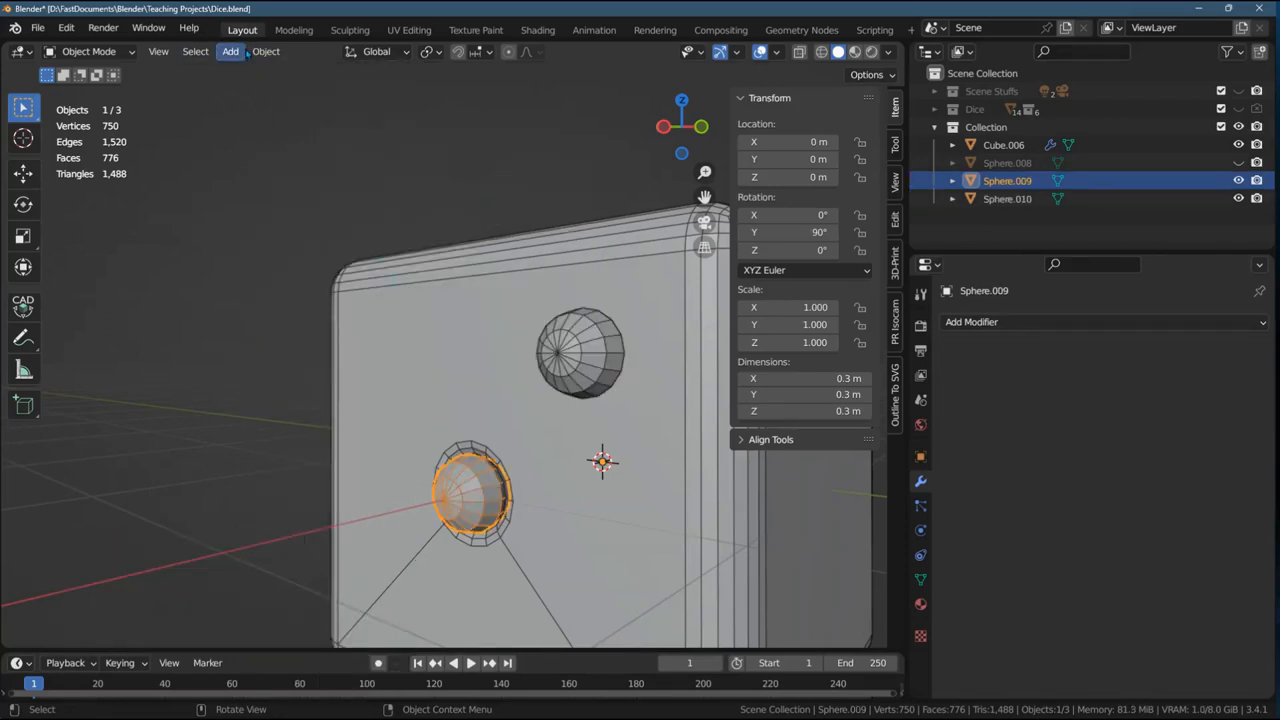
click(264, 52)
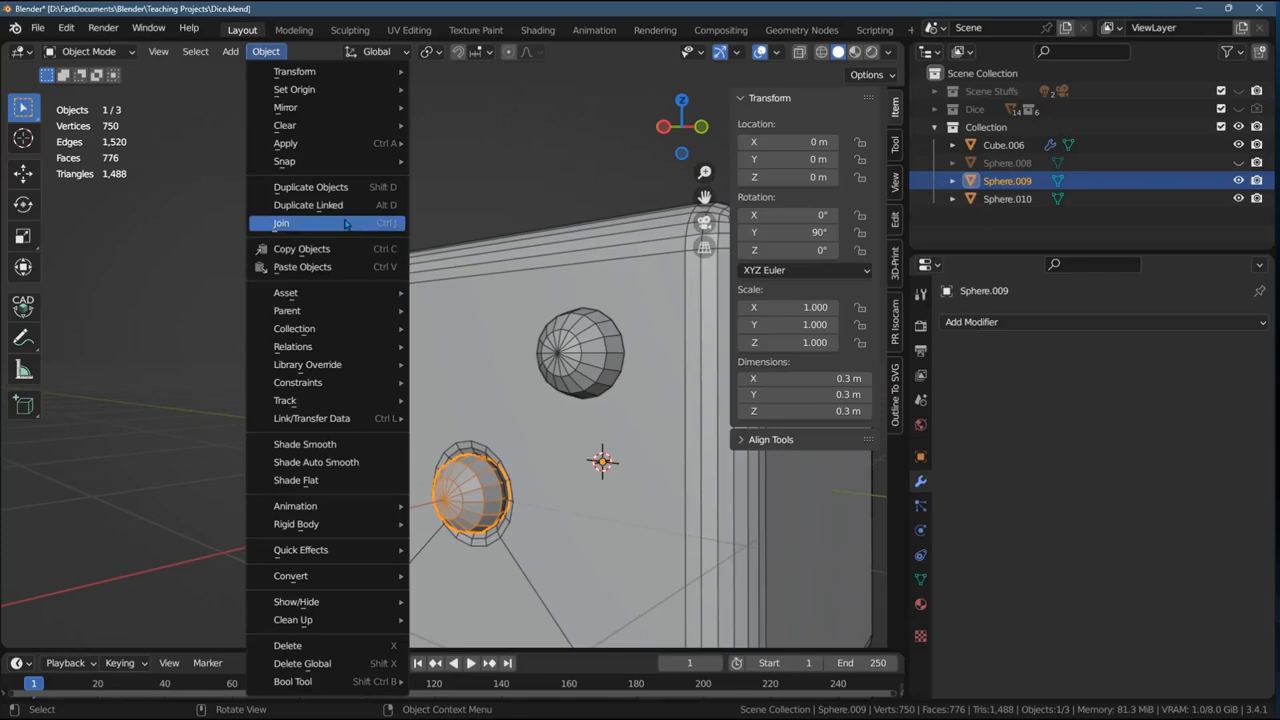
mouse_move(284, 144)
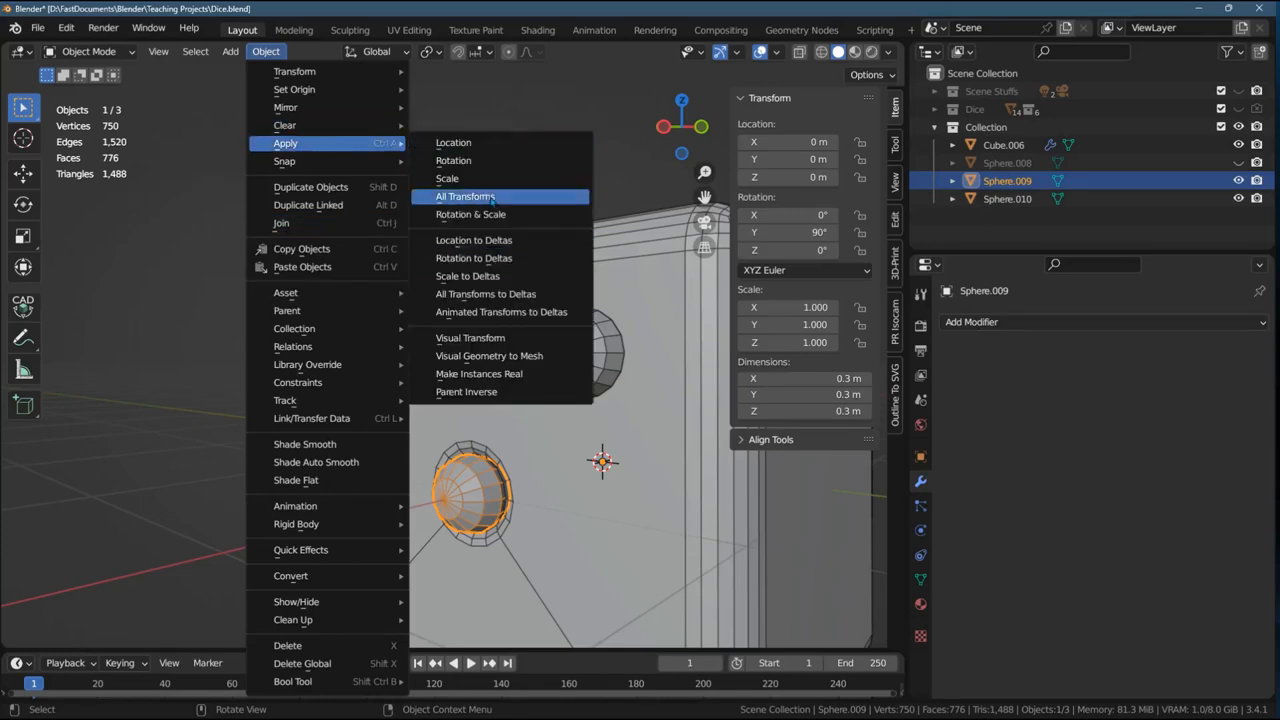
click(464, 196)
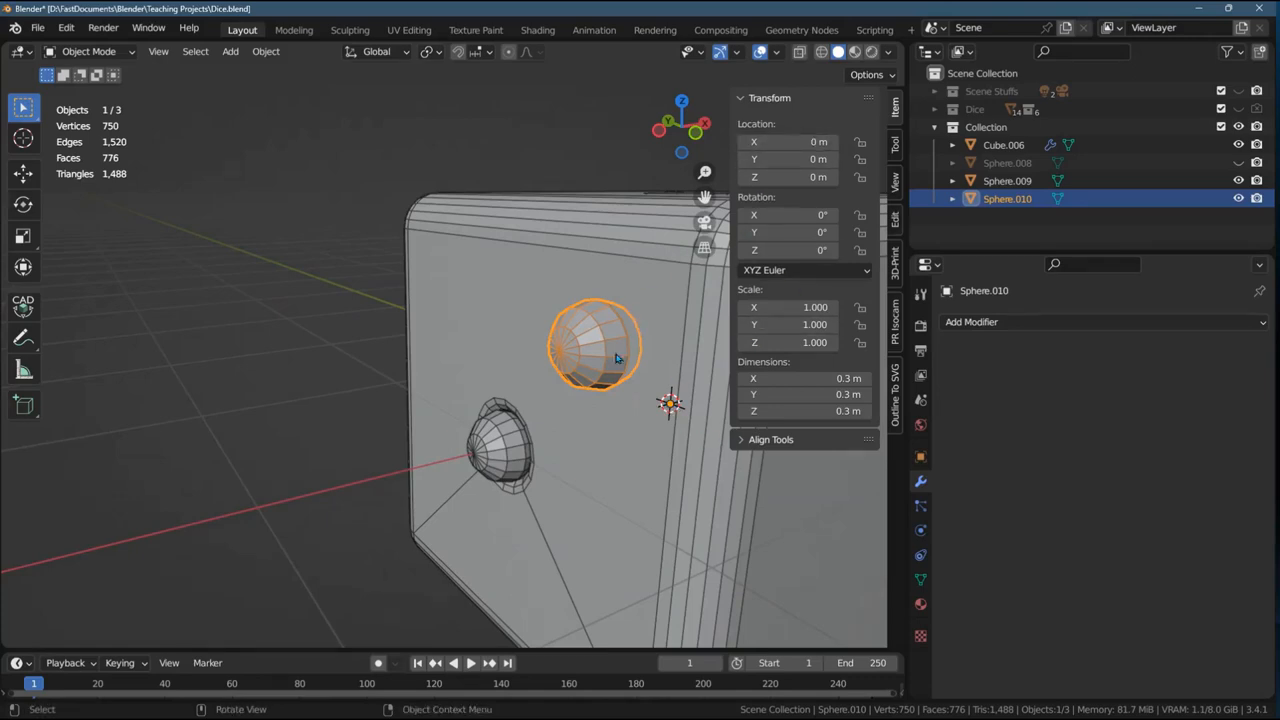
mouse_move(596, 338)
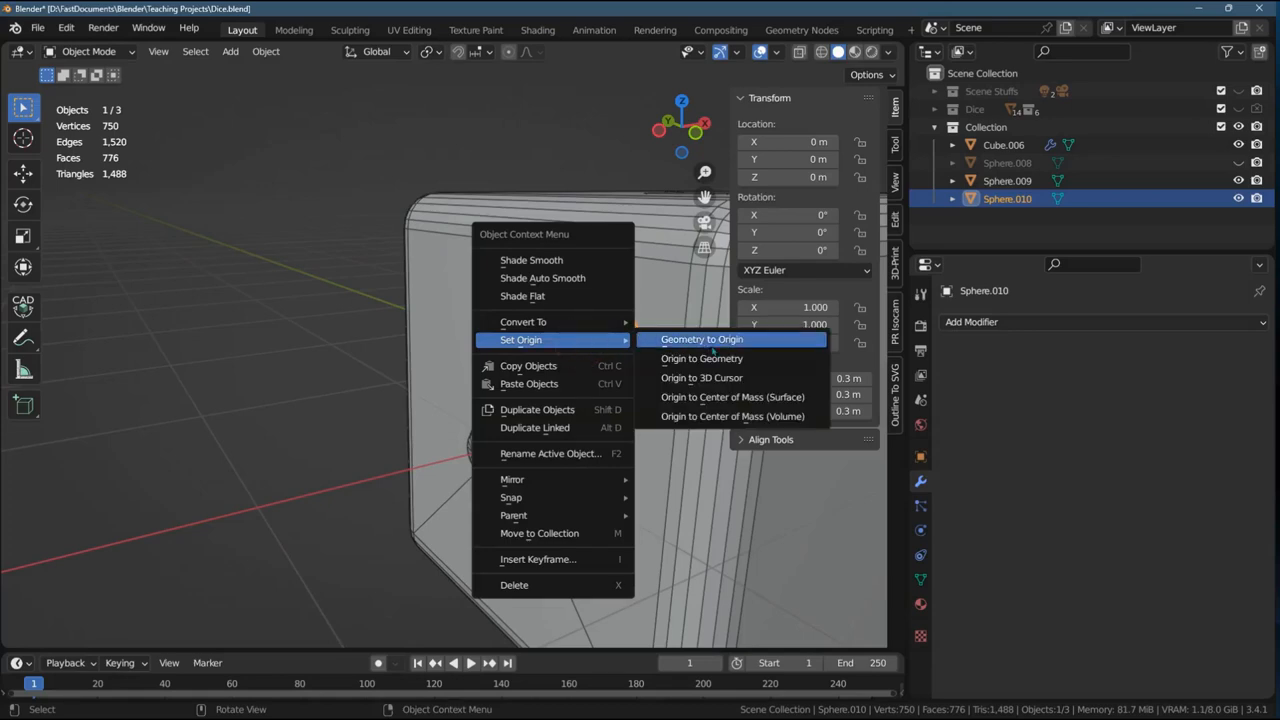
click(700, 340)
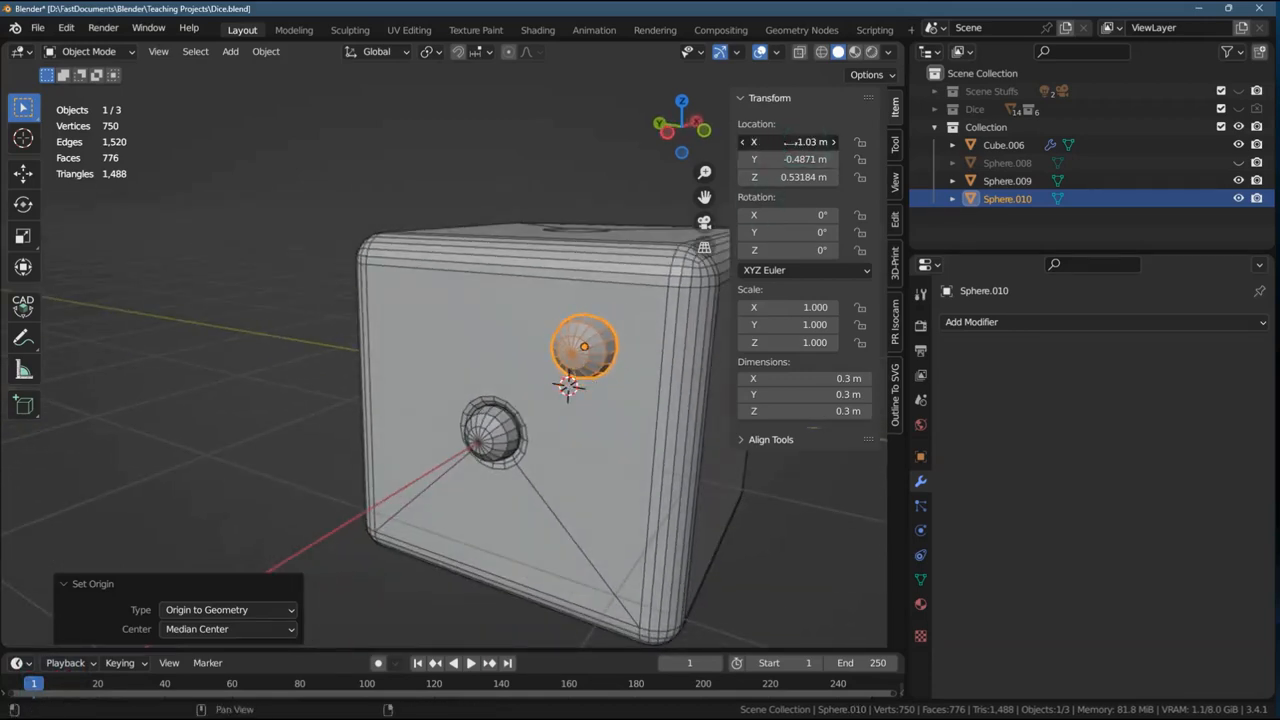
- Enter Sphere.010's location as X −1 m, Y −0.5 m, Z 0.5 m
key(ctrl+z)
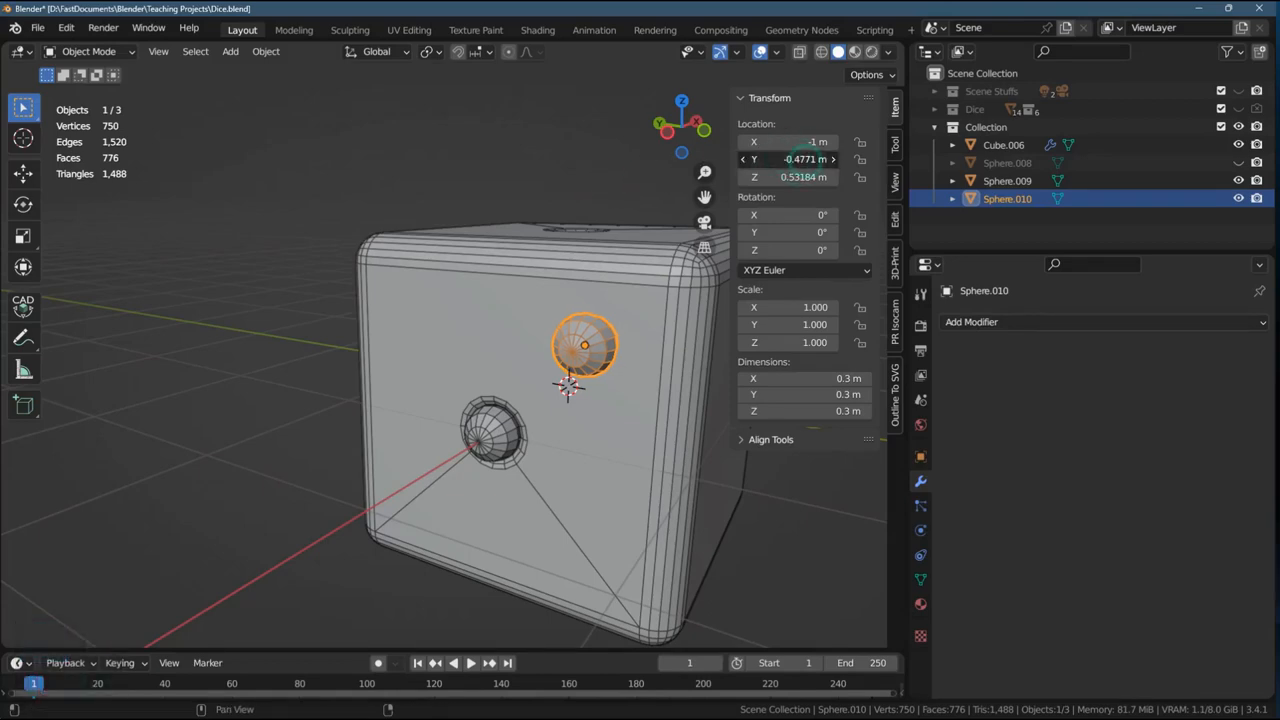
drag(584, 348, 618, 348)
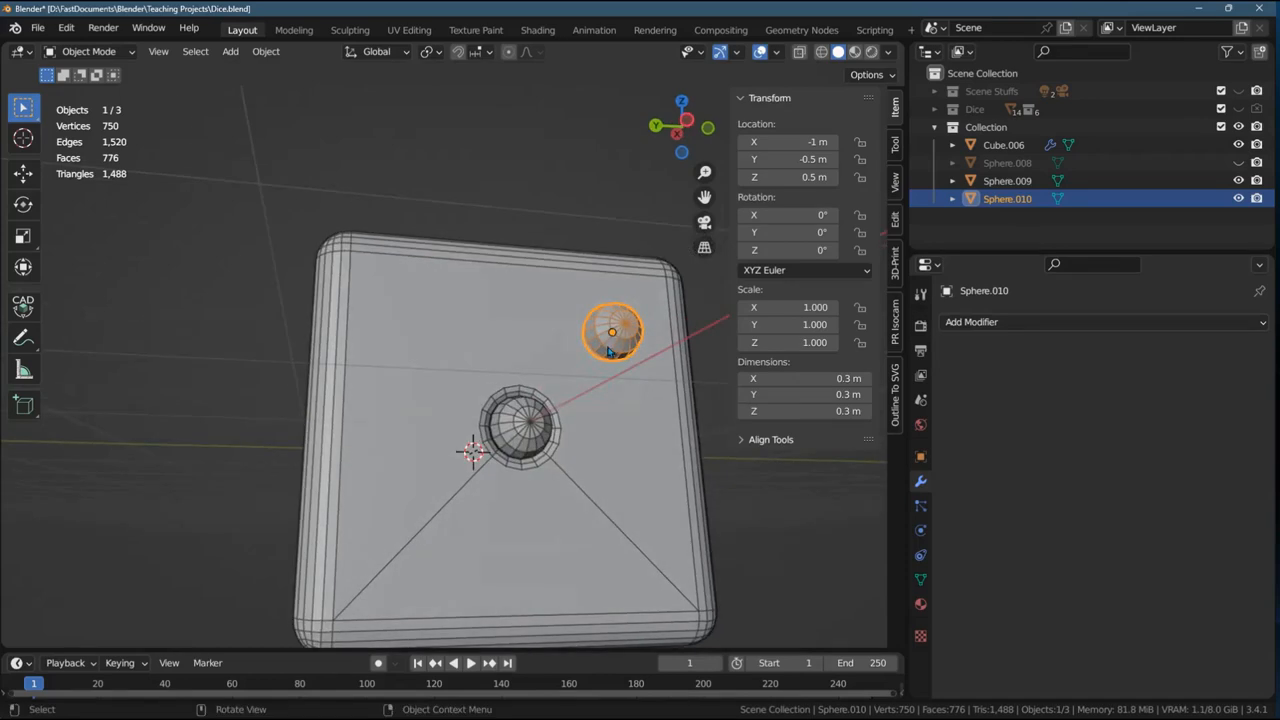
mouse_move(398, 548)
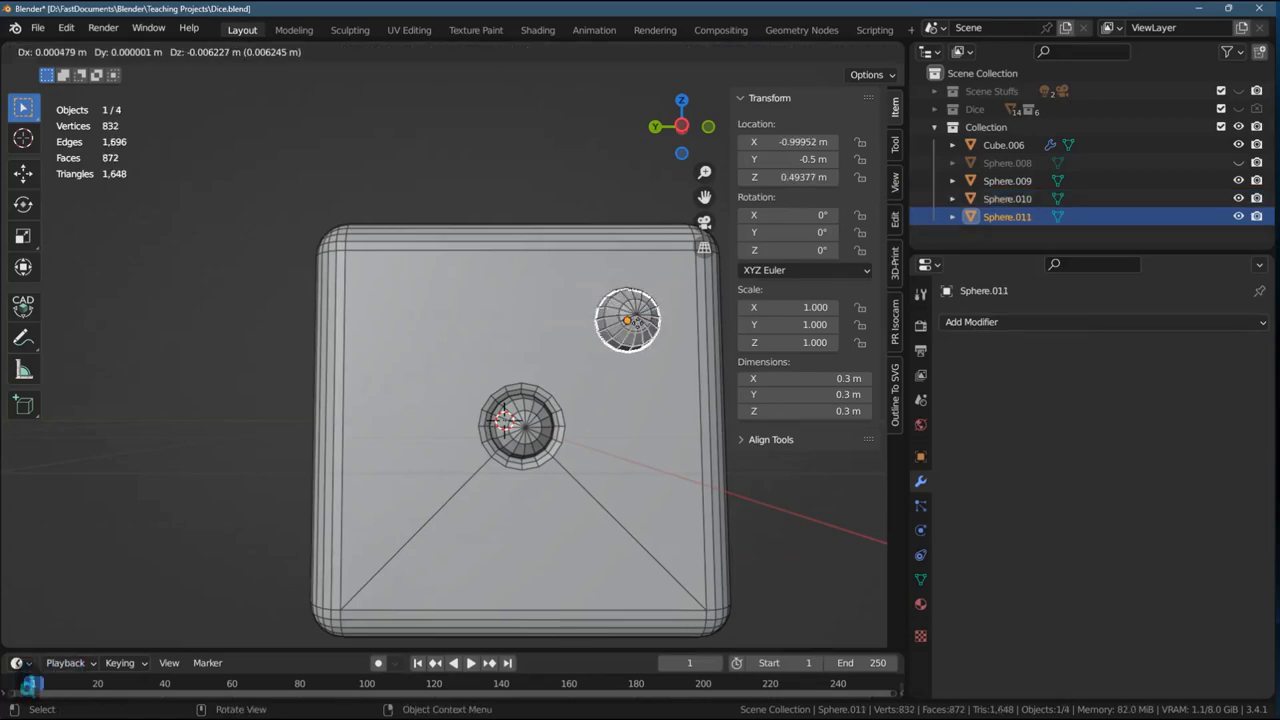
- Duplicate Sphere.010 as Sphere.011 at X −1, Y 0.5, Z −0.5, the opposite face corner
drag(628, 320, 416, 524)
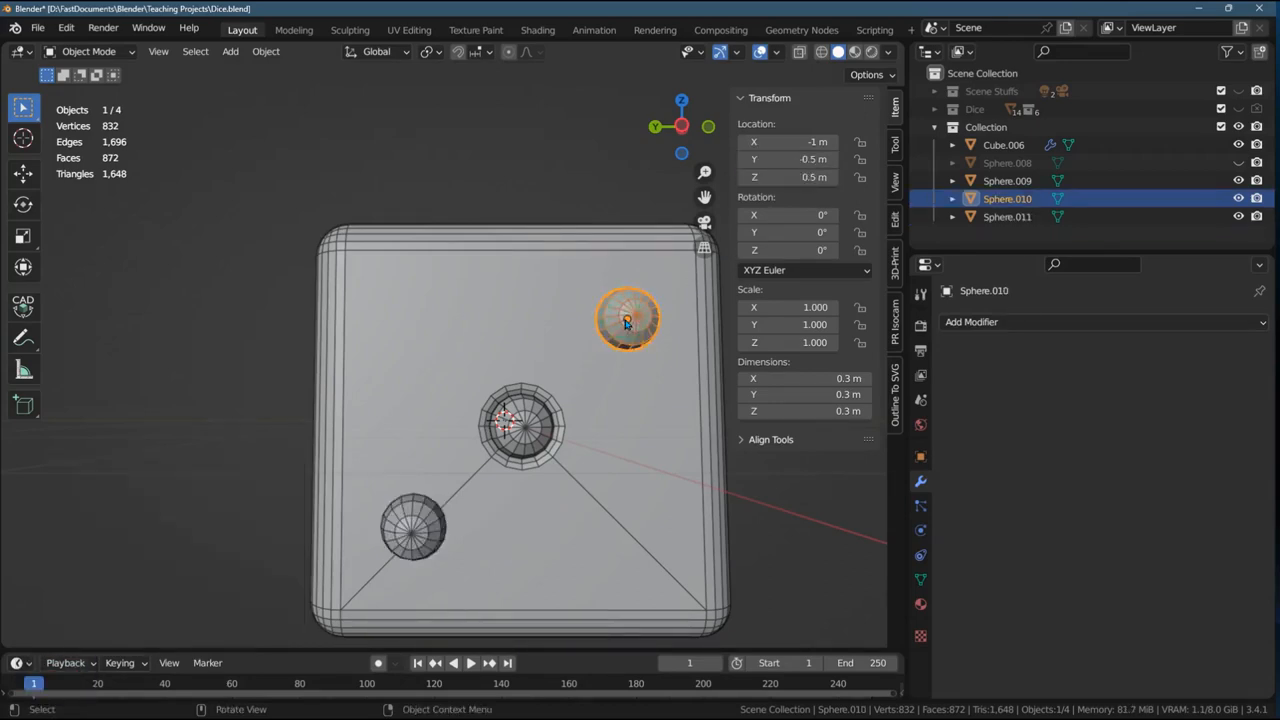
mouse_move(788, 160)
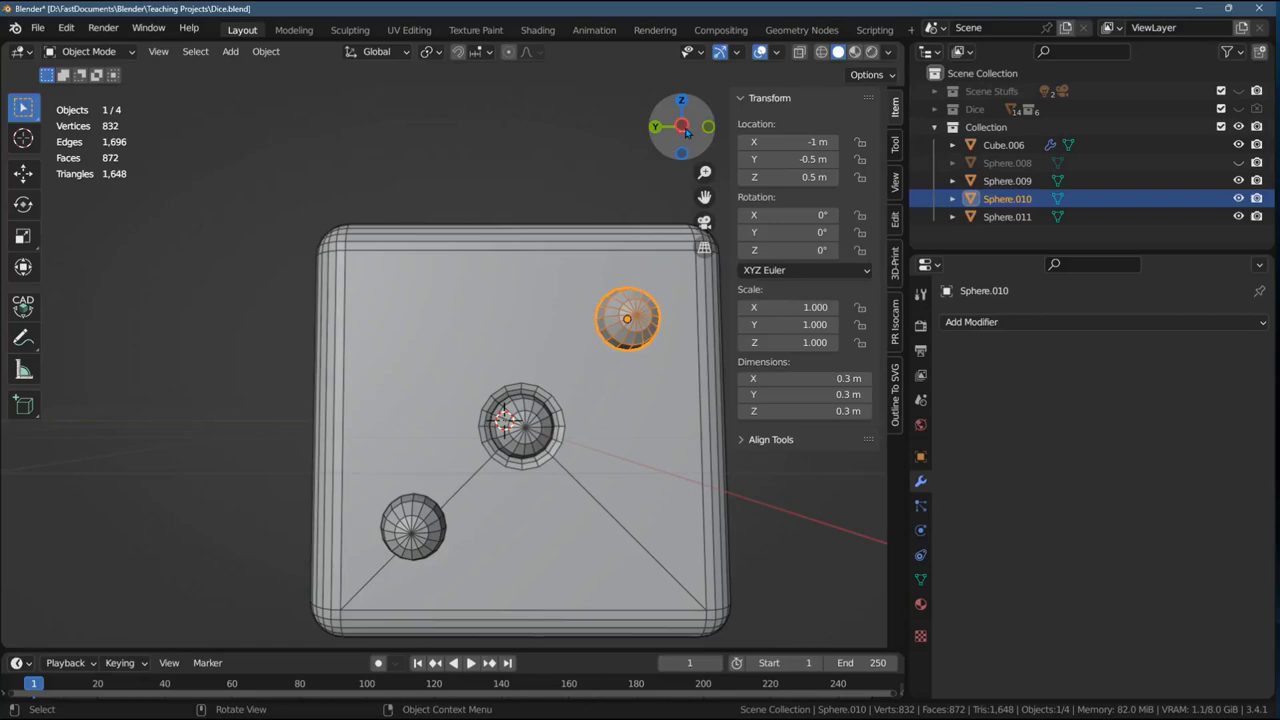
mouse_move(680, 124)
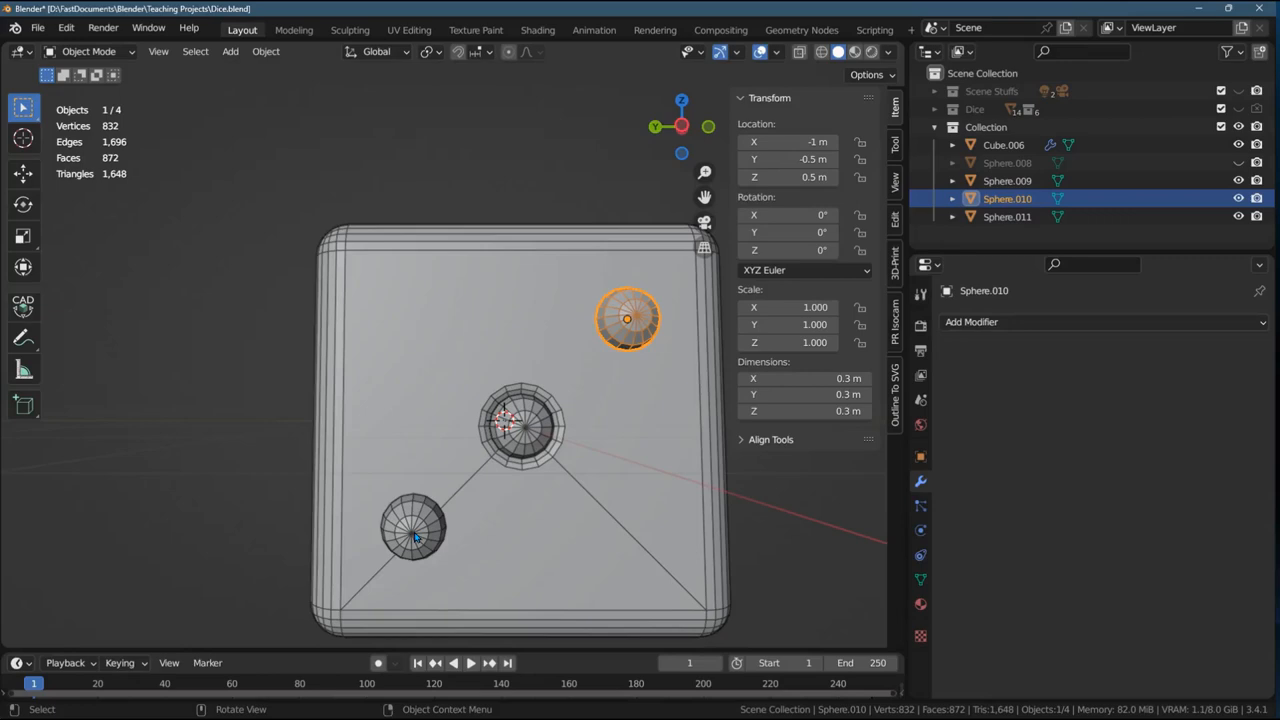
click(412, 528)
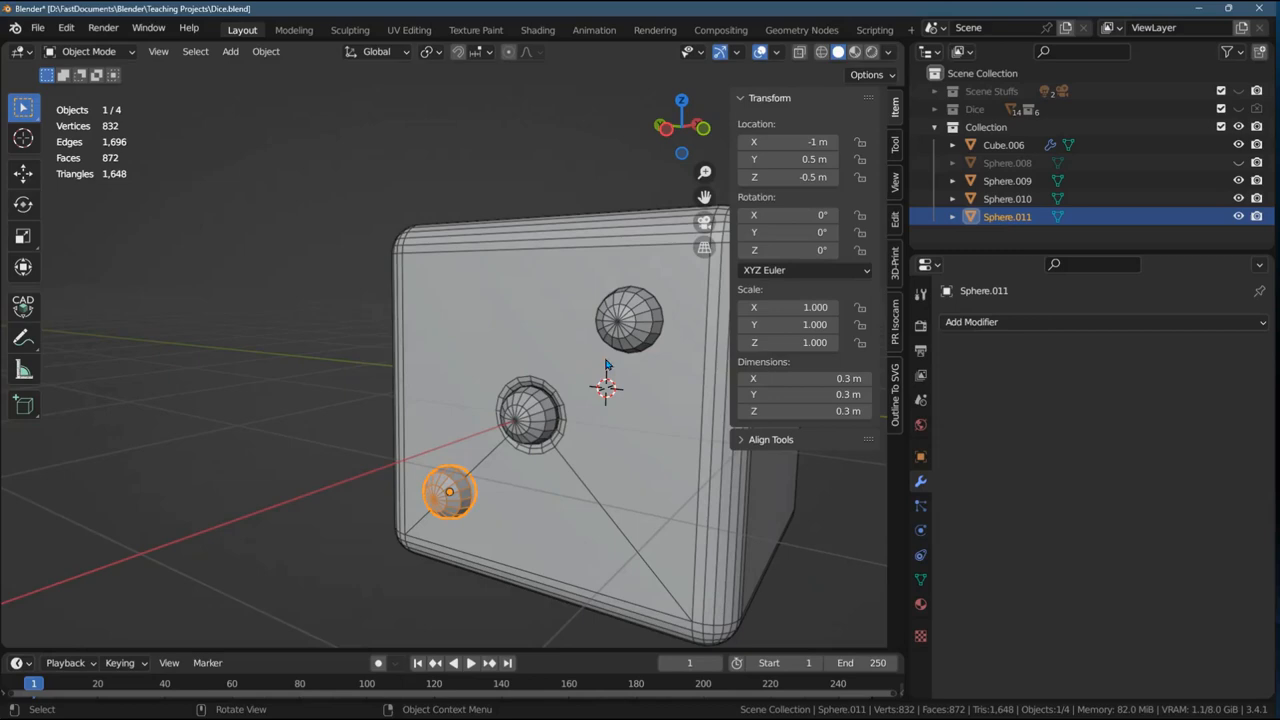
mouse_move(632, 456)
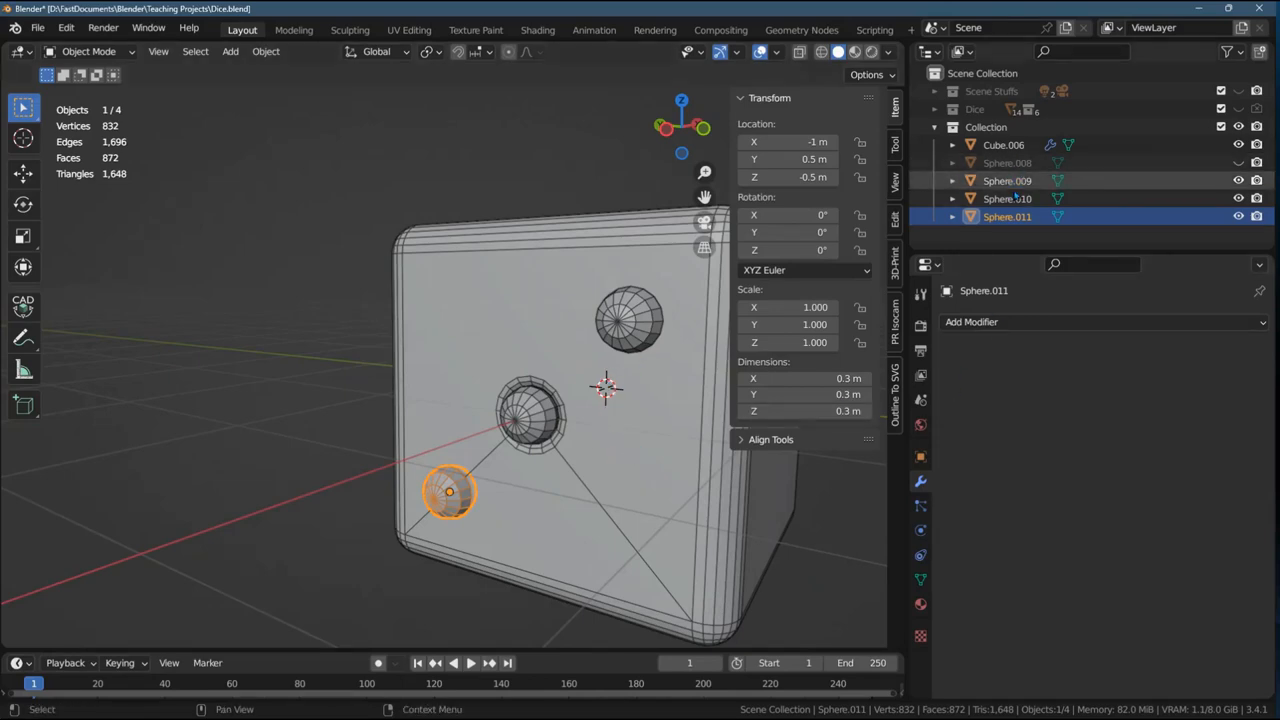
- Select Cube.006 and inspect Boolean 3's object (Sphere.009) and Difference operand type
click(1004, 144)
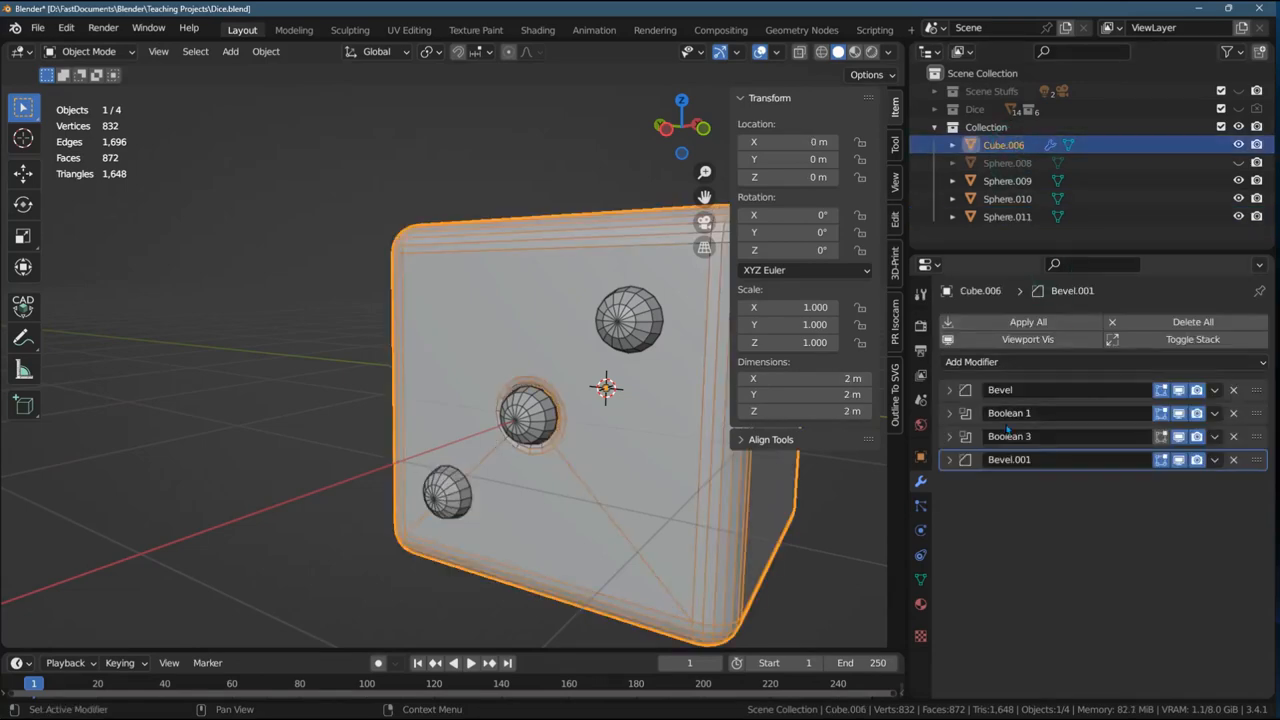
click(948, 436)
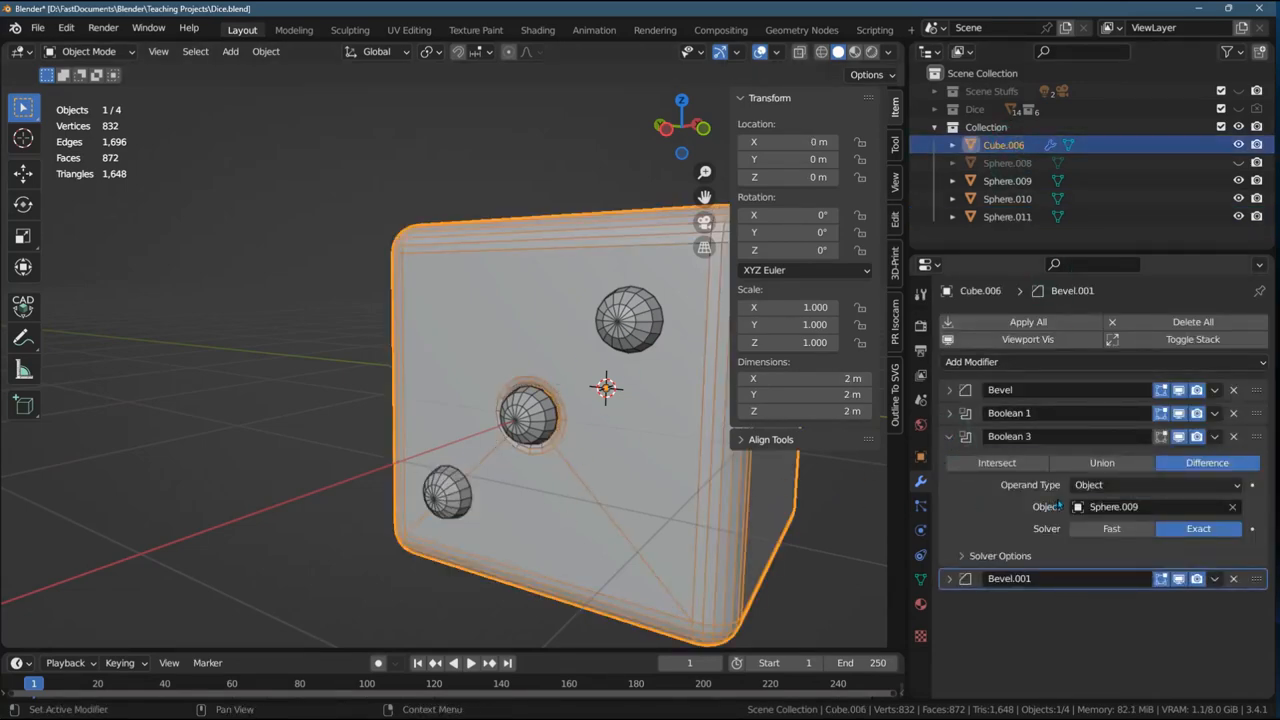
mouse_move(1130, 506)
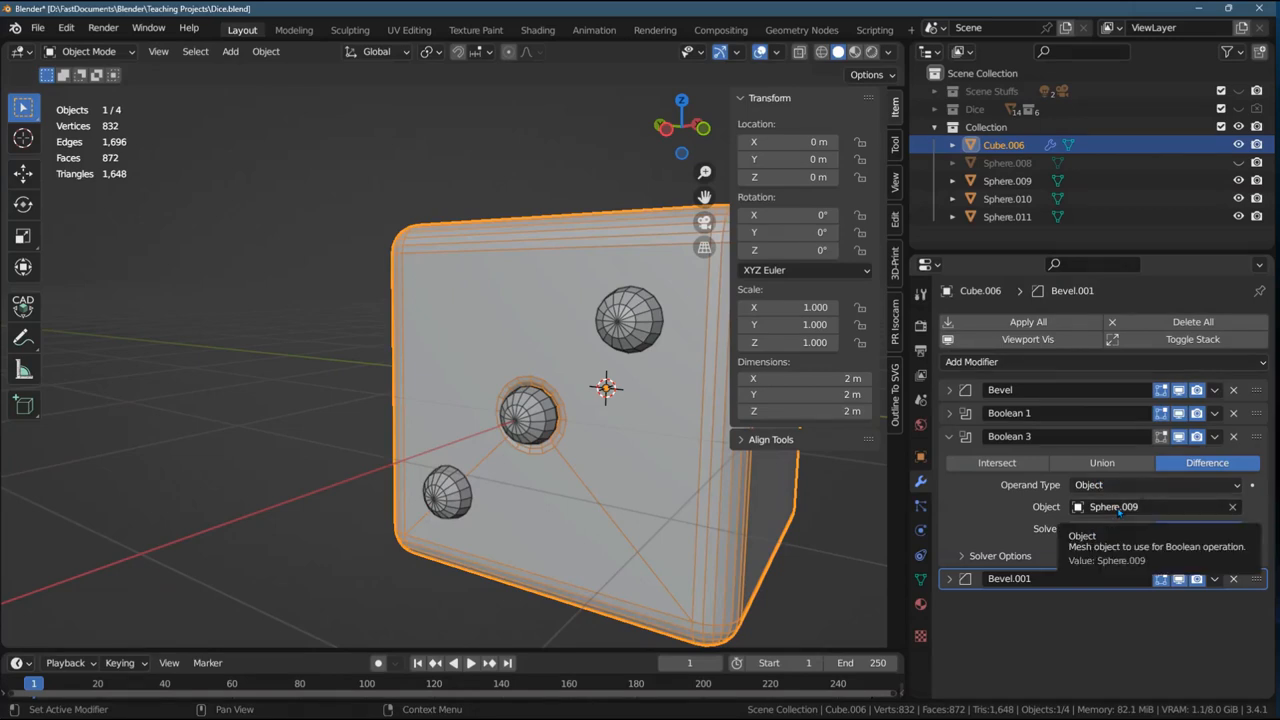
click(1156, 486)
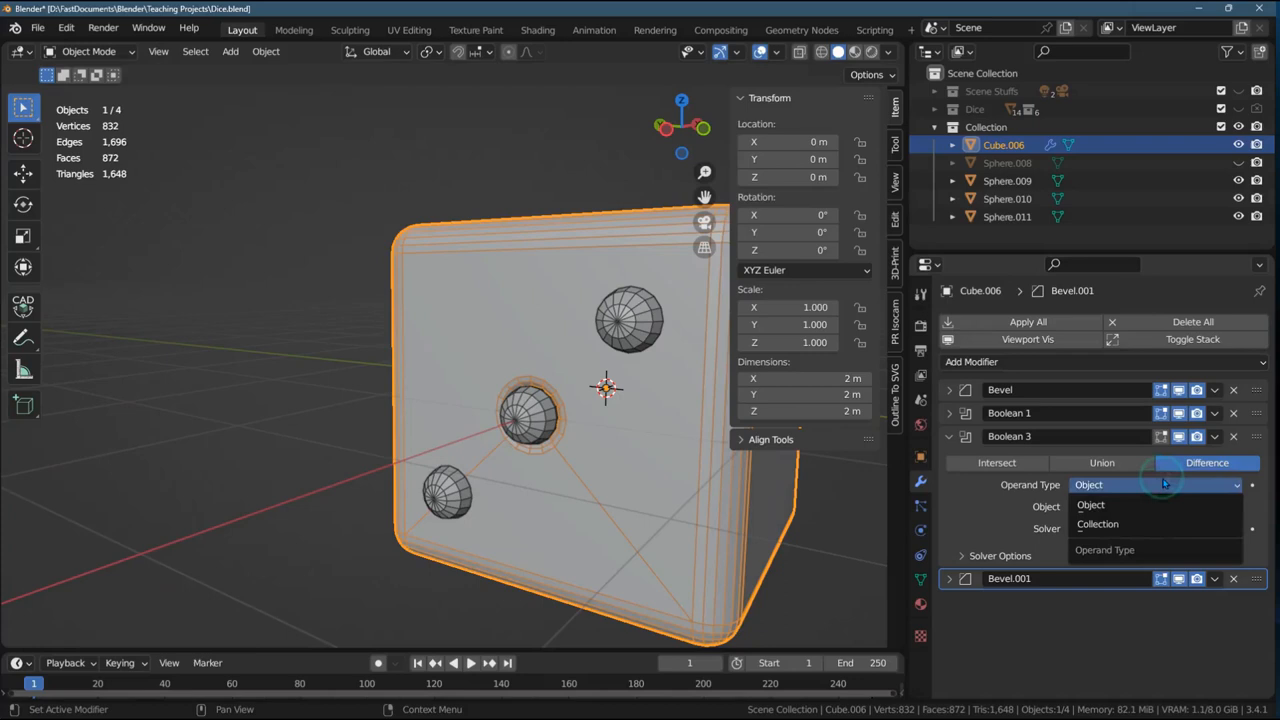
click(1090, 504)
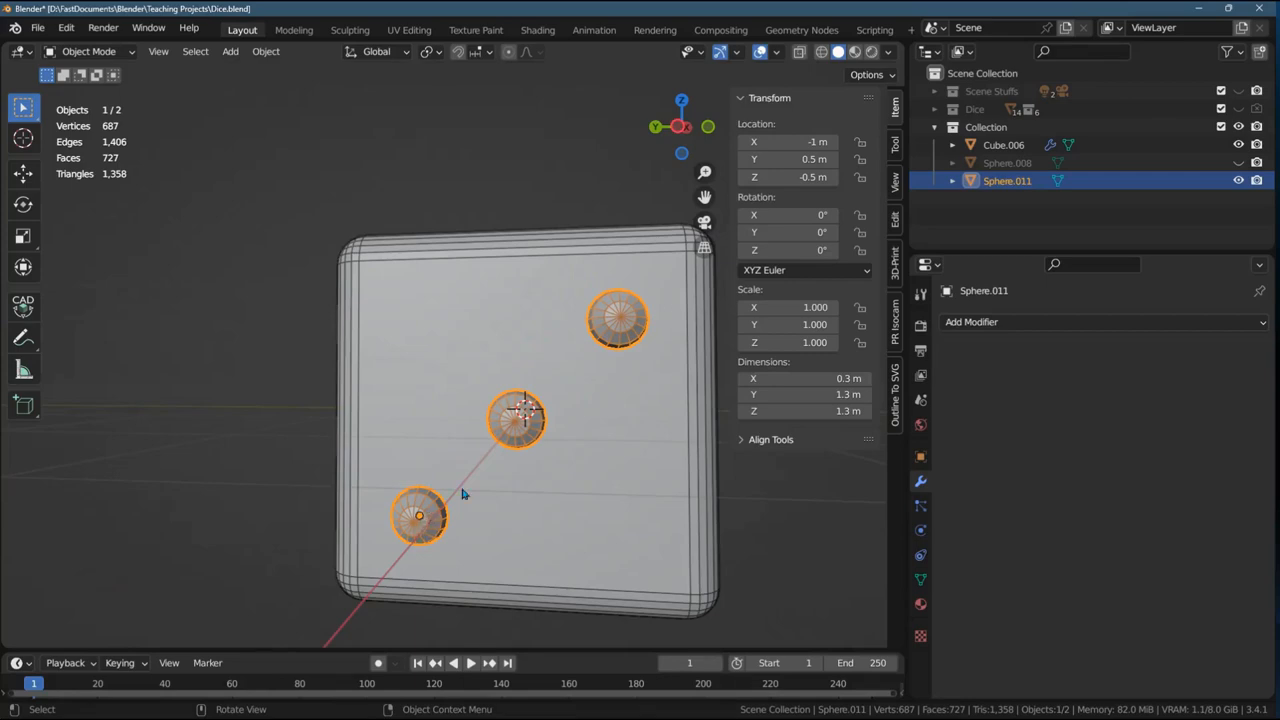
mouse_move(578, 460)
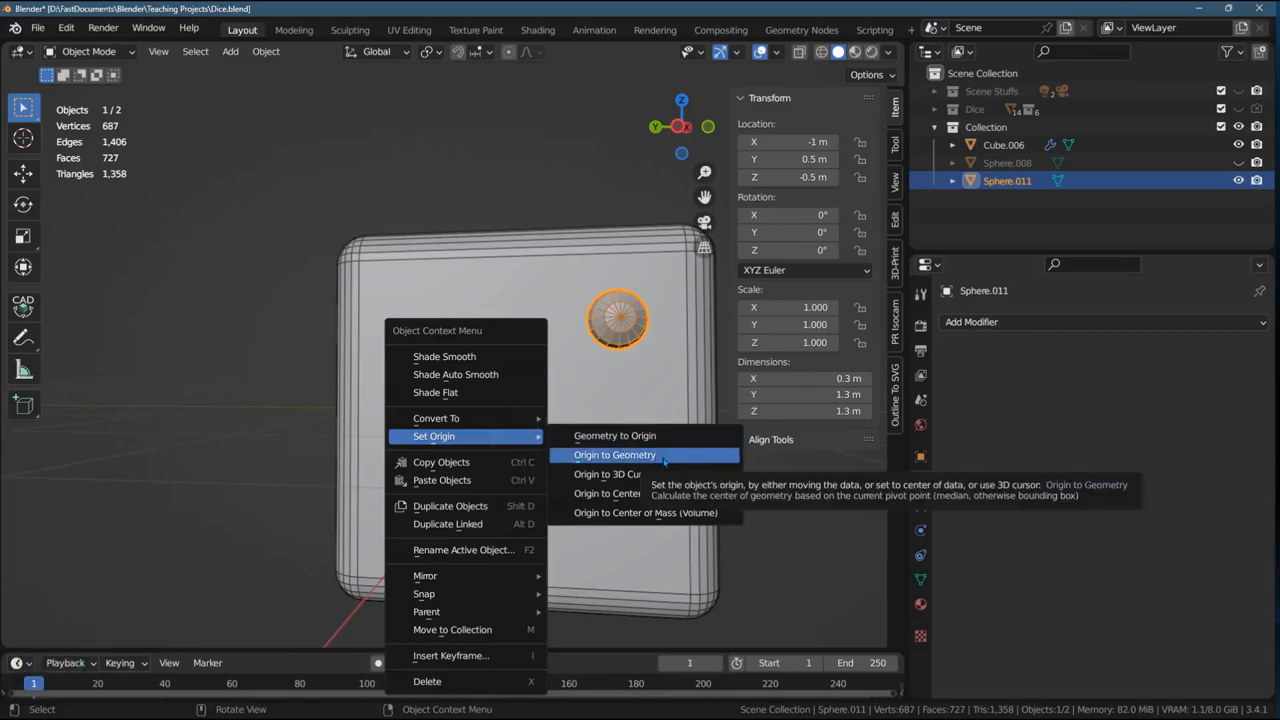
- Set the joined three-pip Sphere.011's origin to its geometry at X −1, Y 0, Z 0
click(614, 456)
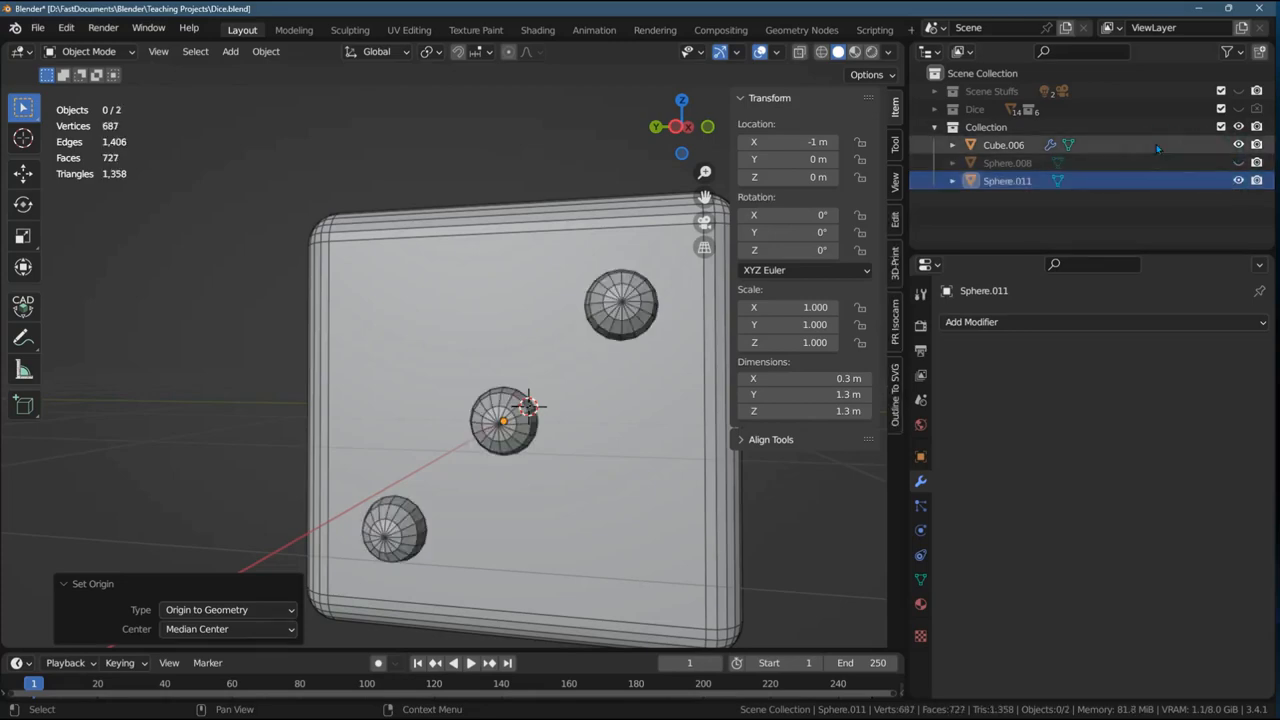
- Select Cube.006 so Boolean 3 can target the merged Sphere.011
click(1004, 144)
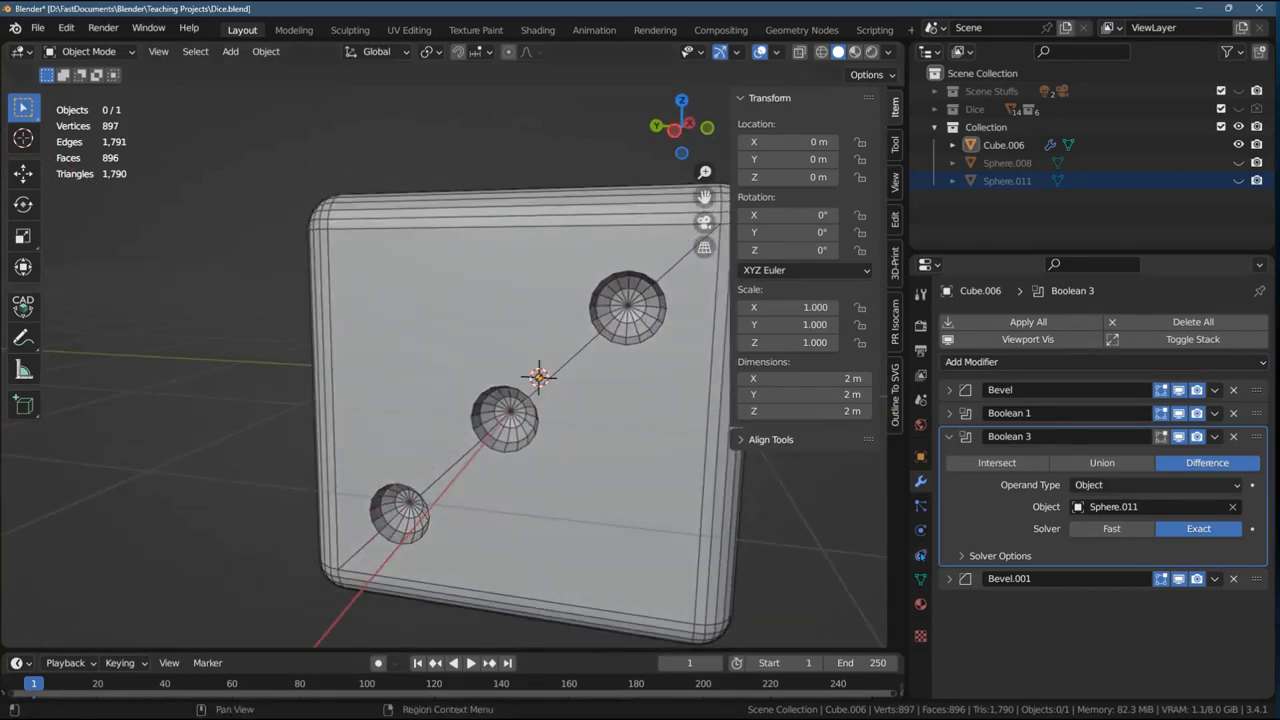
mouse_move(830, 556)
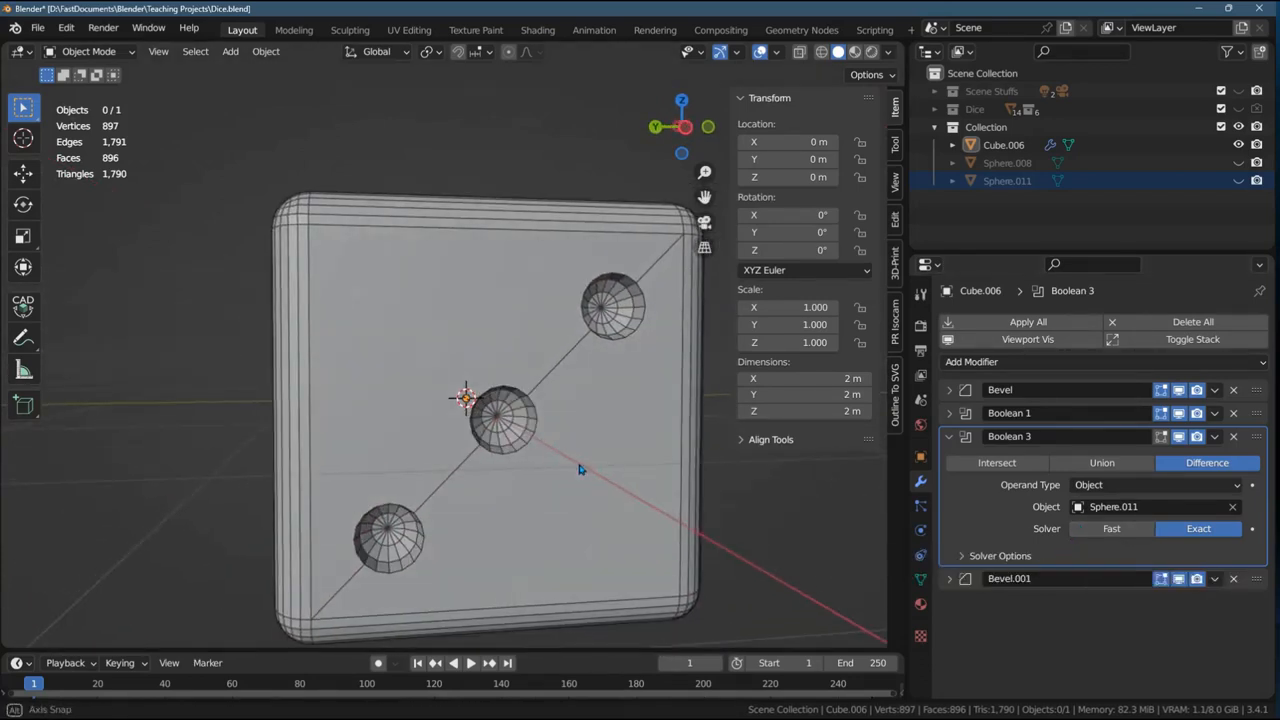
- Apply Sphere.011's rotation, scale and location, zeroing it, then select the cube
drag(580, 470, 570, 512)
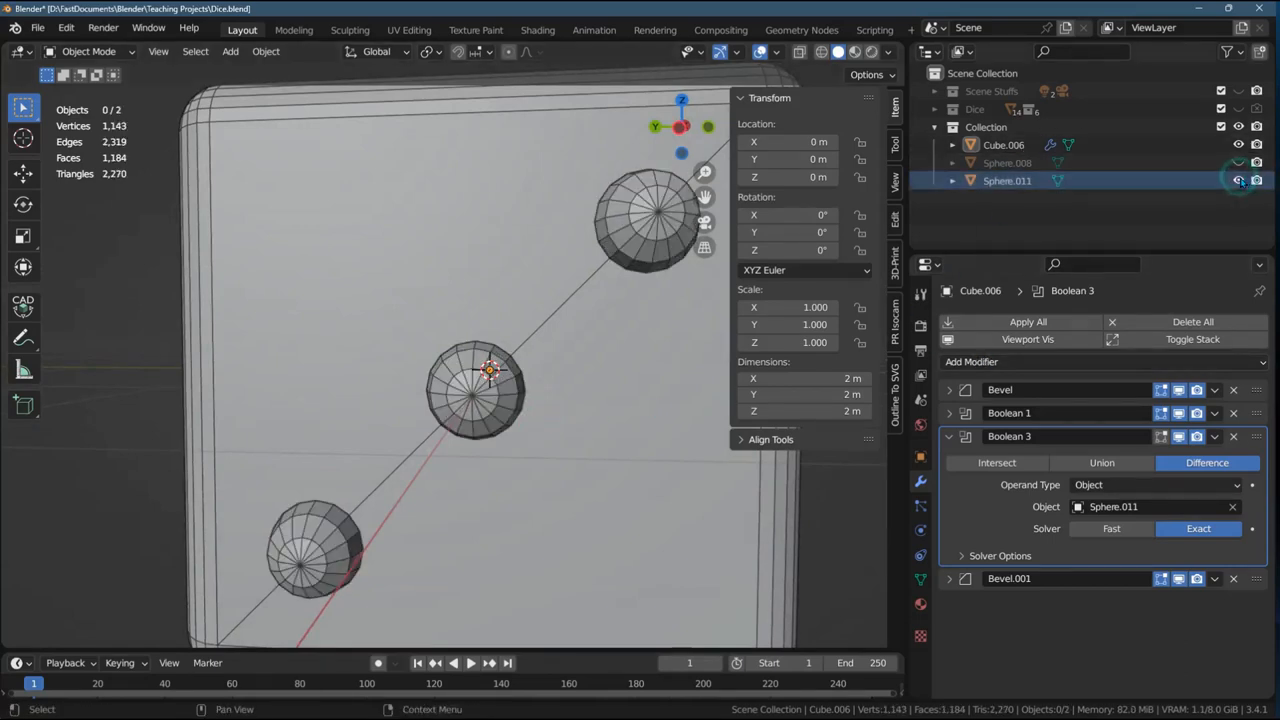
right_click(490, 390)
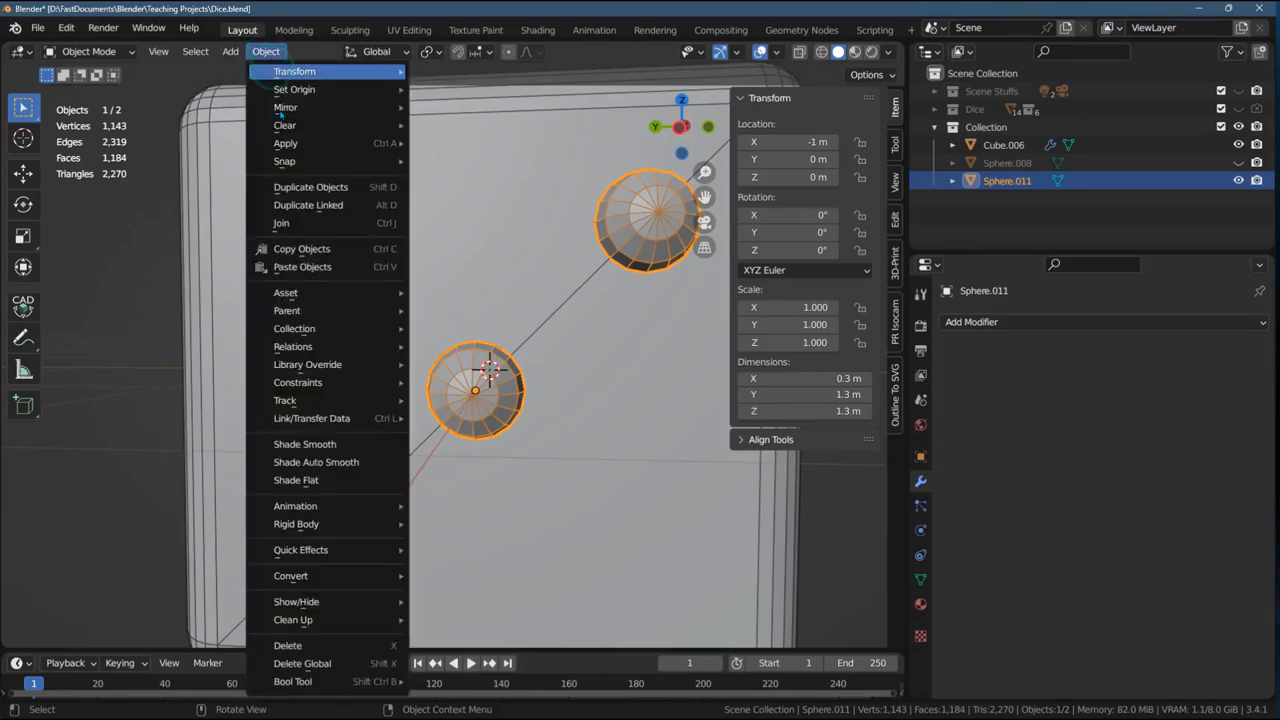
mouse_move(286, 144)
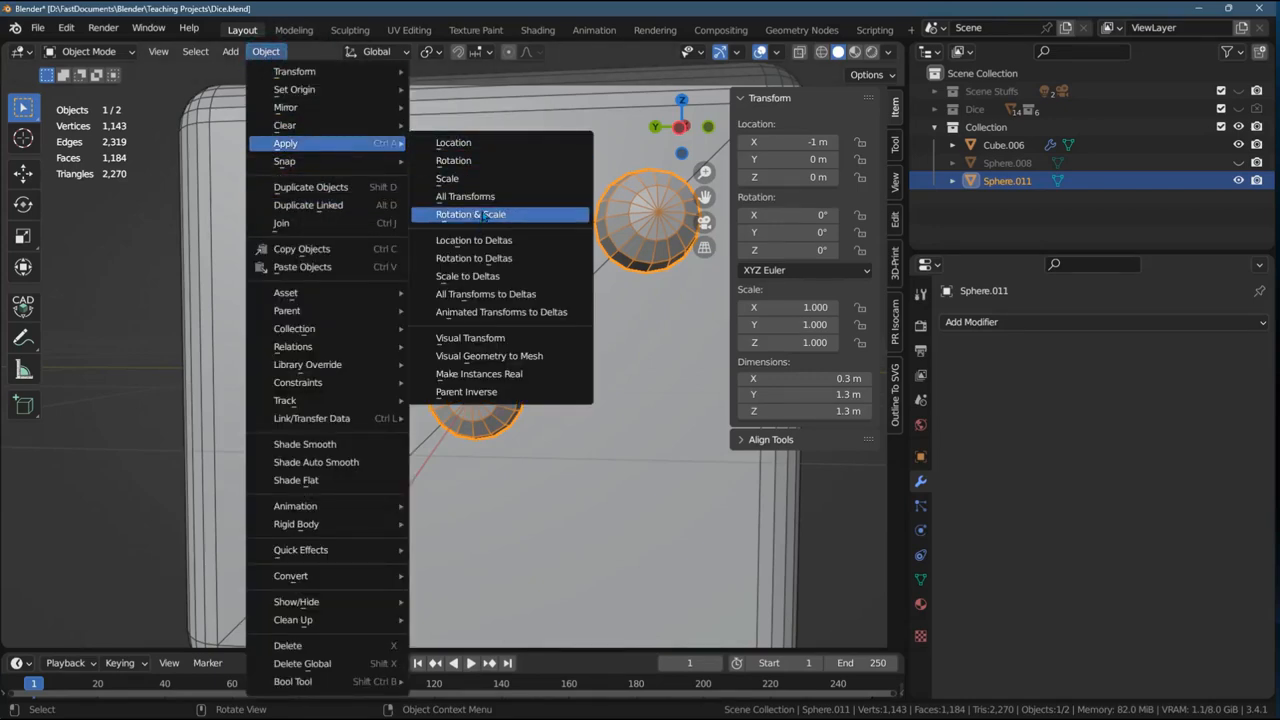
click(464, 196)
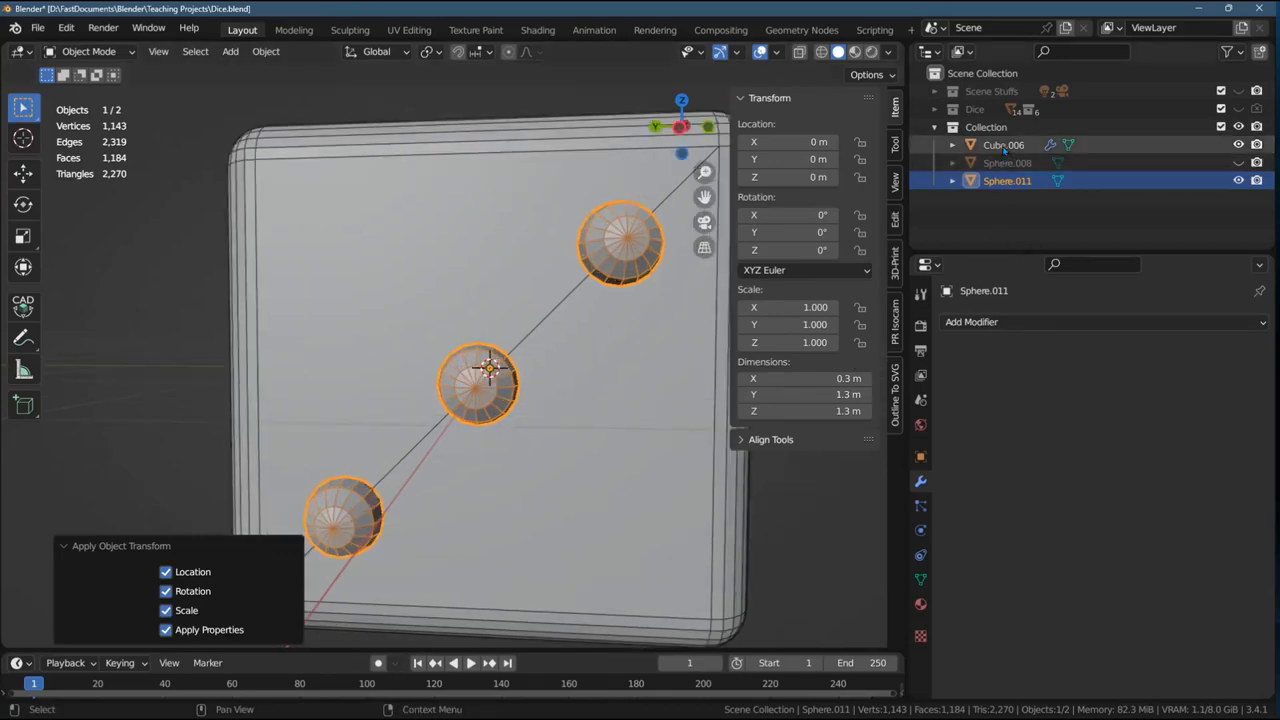
click(1004, 144)
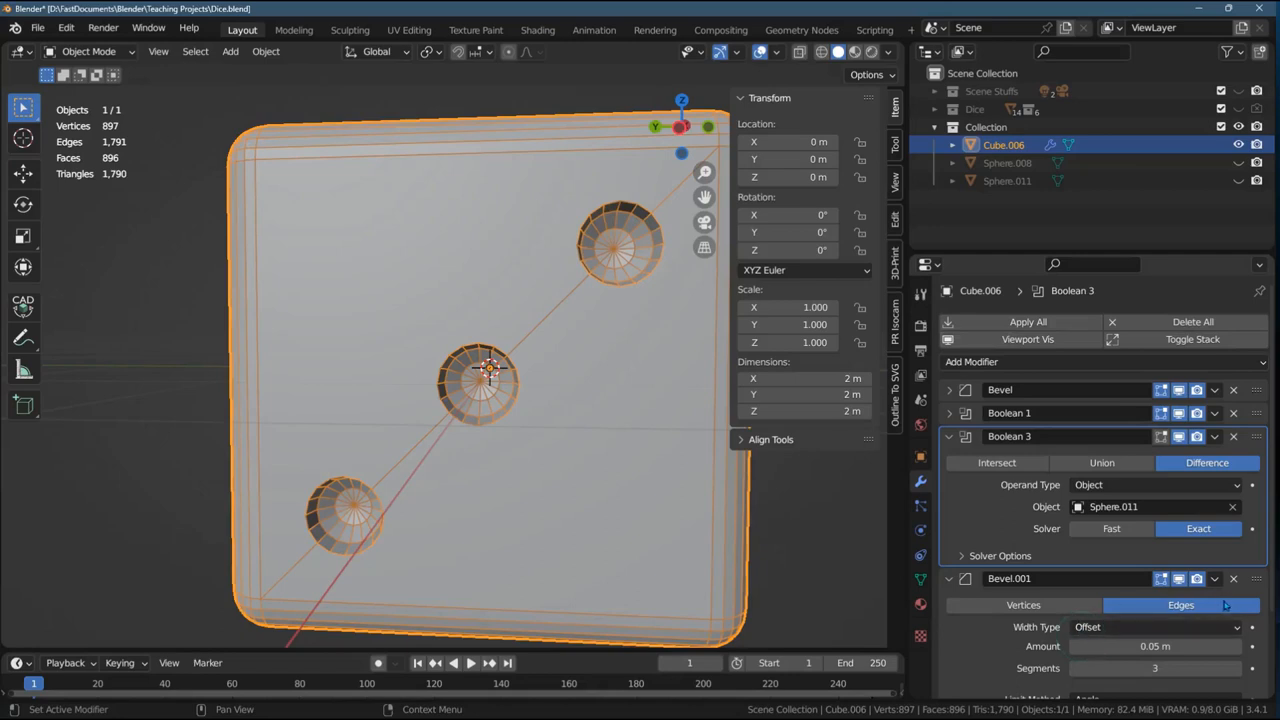
mouse_move(1234, 578)
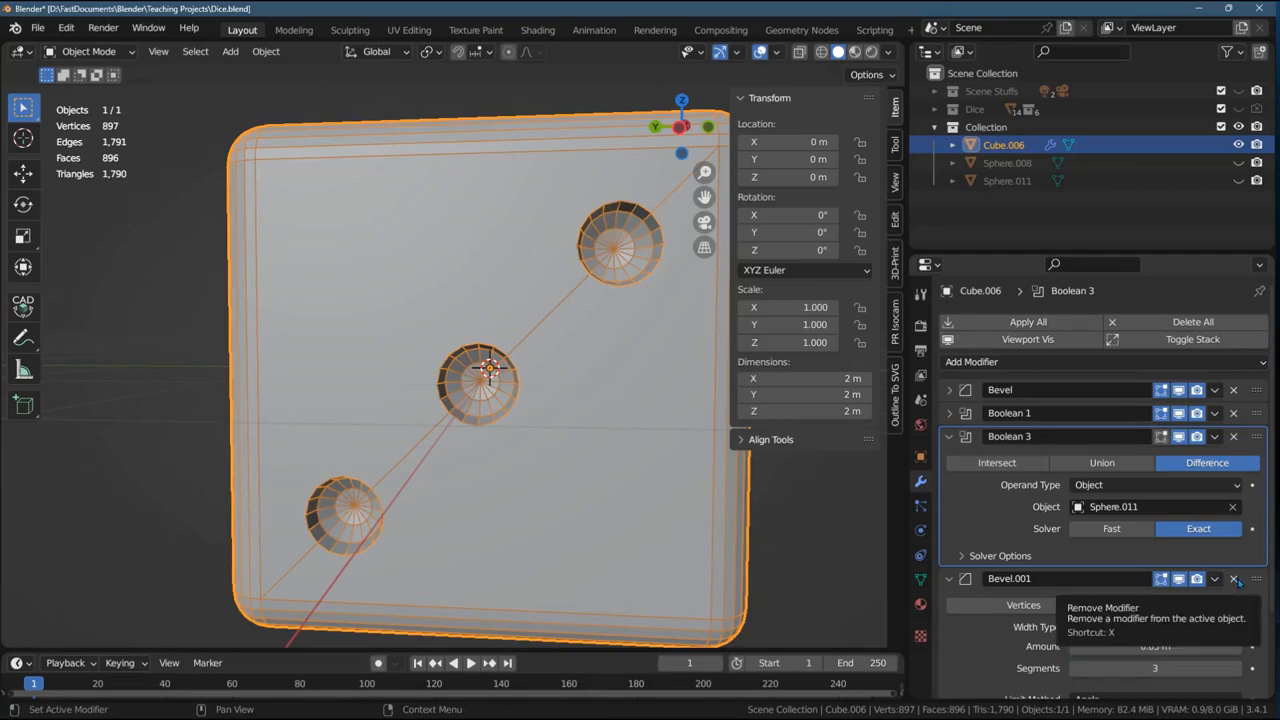
- Point the cube's Boolean 3 difference at Sphere.011 and reselect the three-pip cutter
key(ctrl+z)
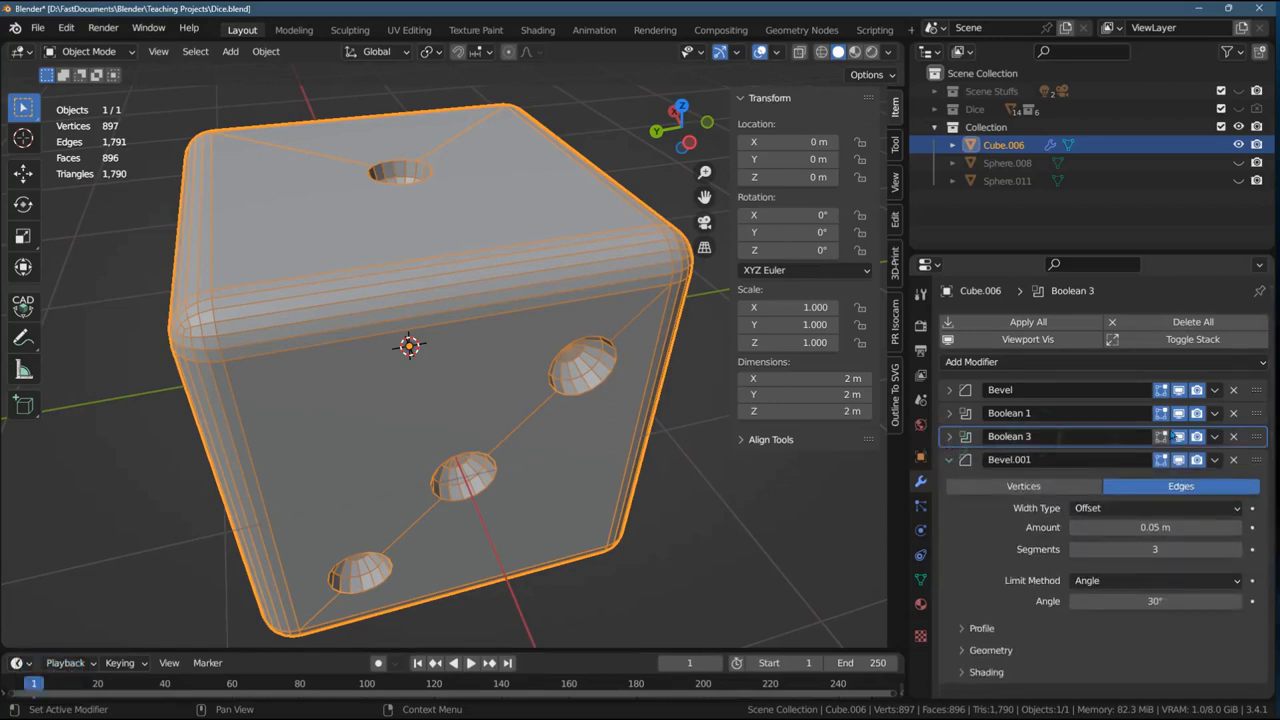
click(1232, 436)
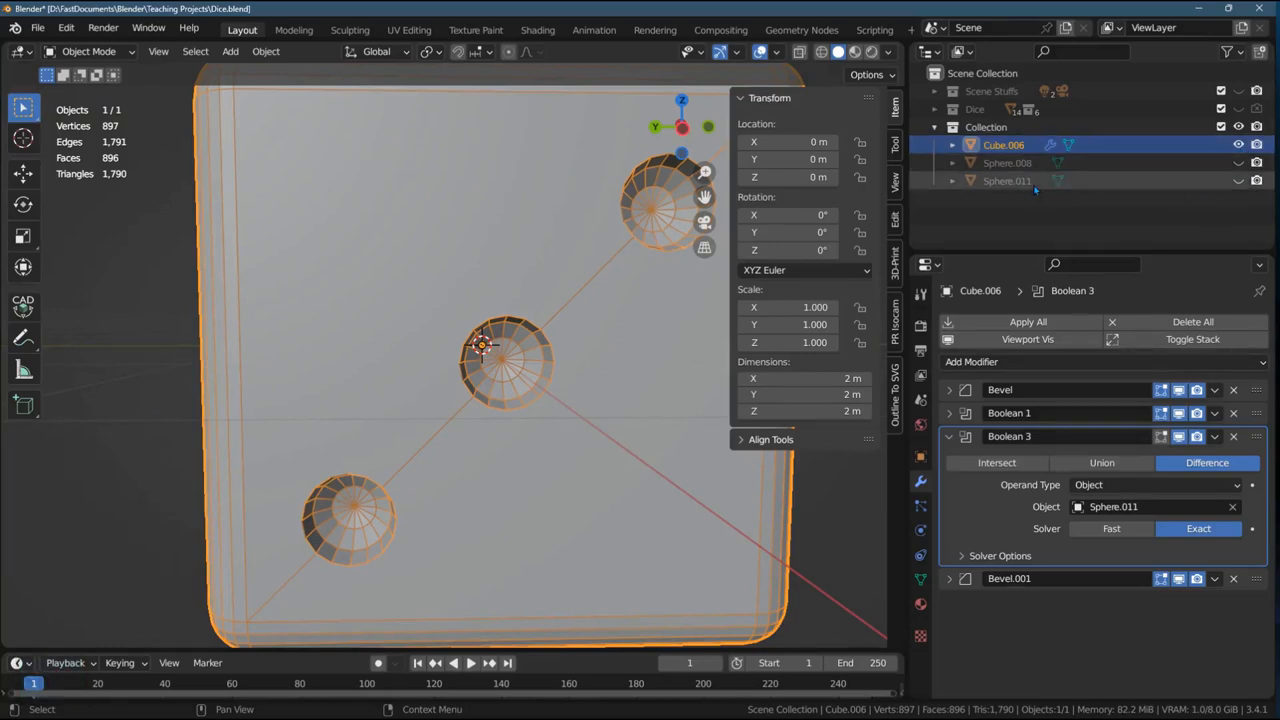
click(1008, 180)
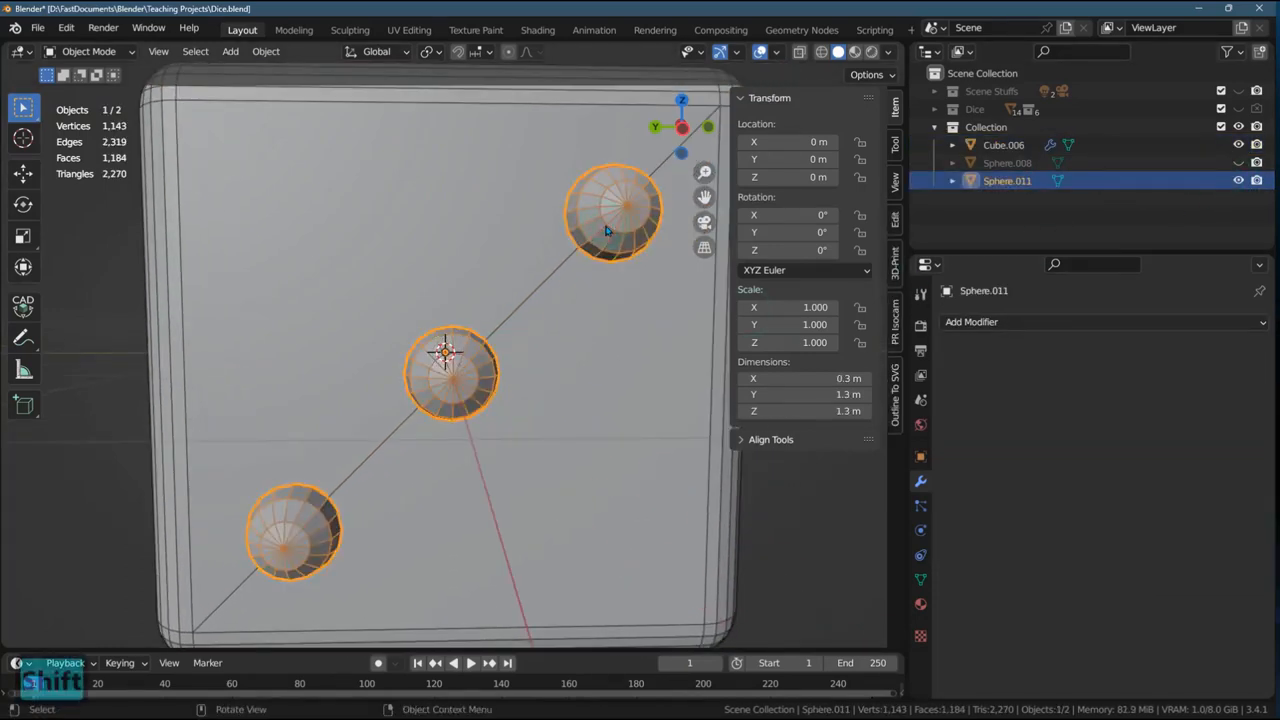
- In Edit Mode delete Sphere.011's two corner spheres as vertices, keeping only the centre one
key(Tab)
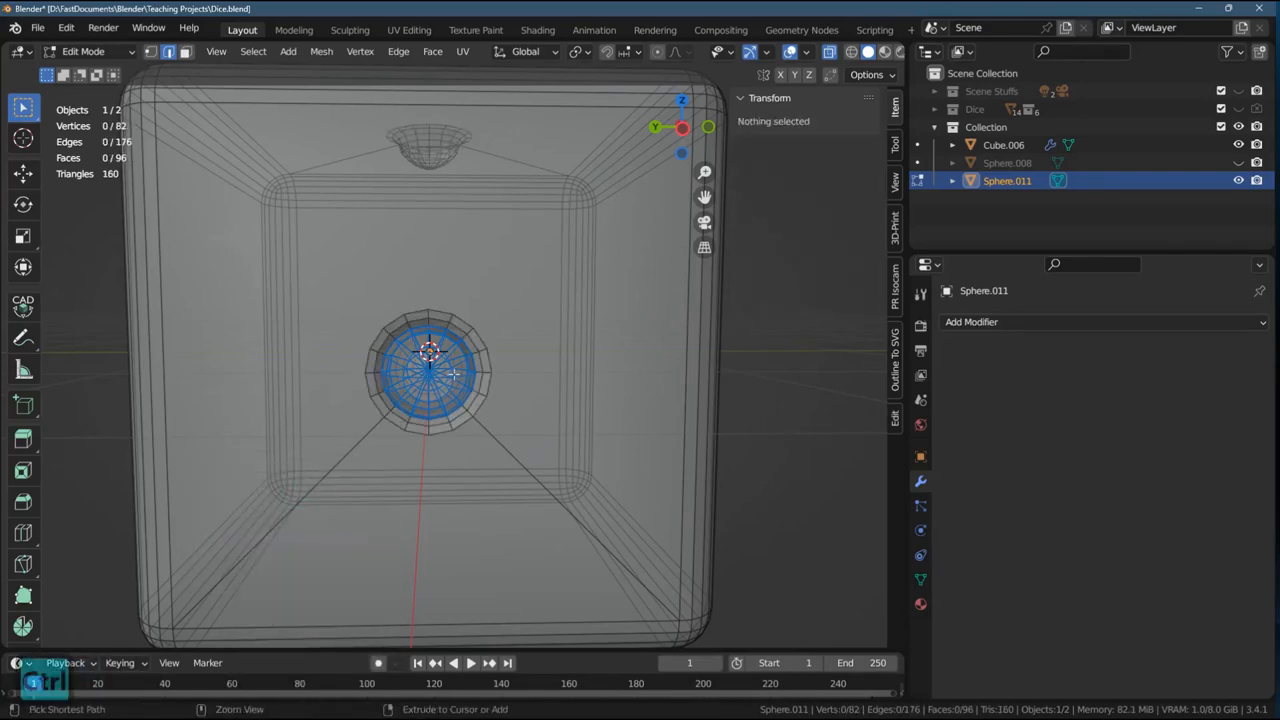
key(ctrl+z)
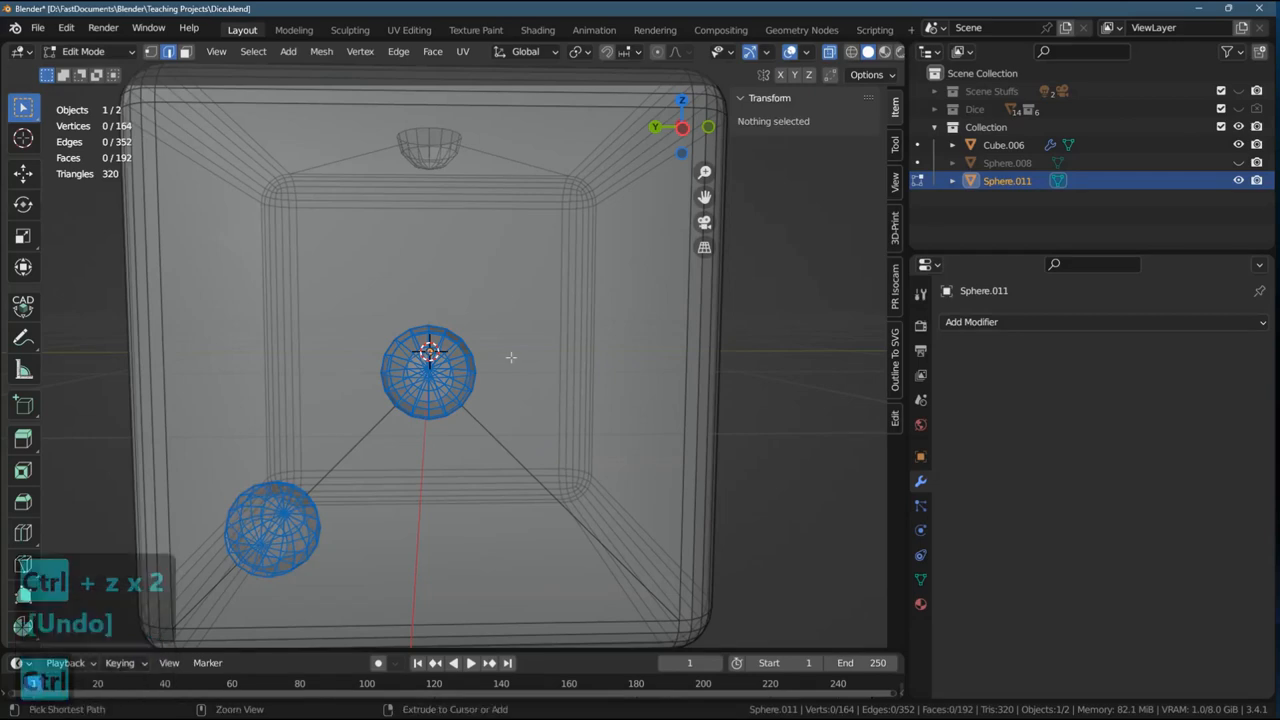
key(ctrl+z)
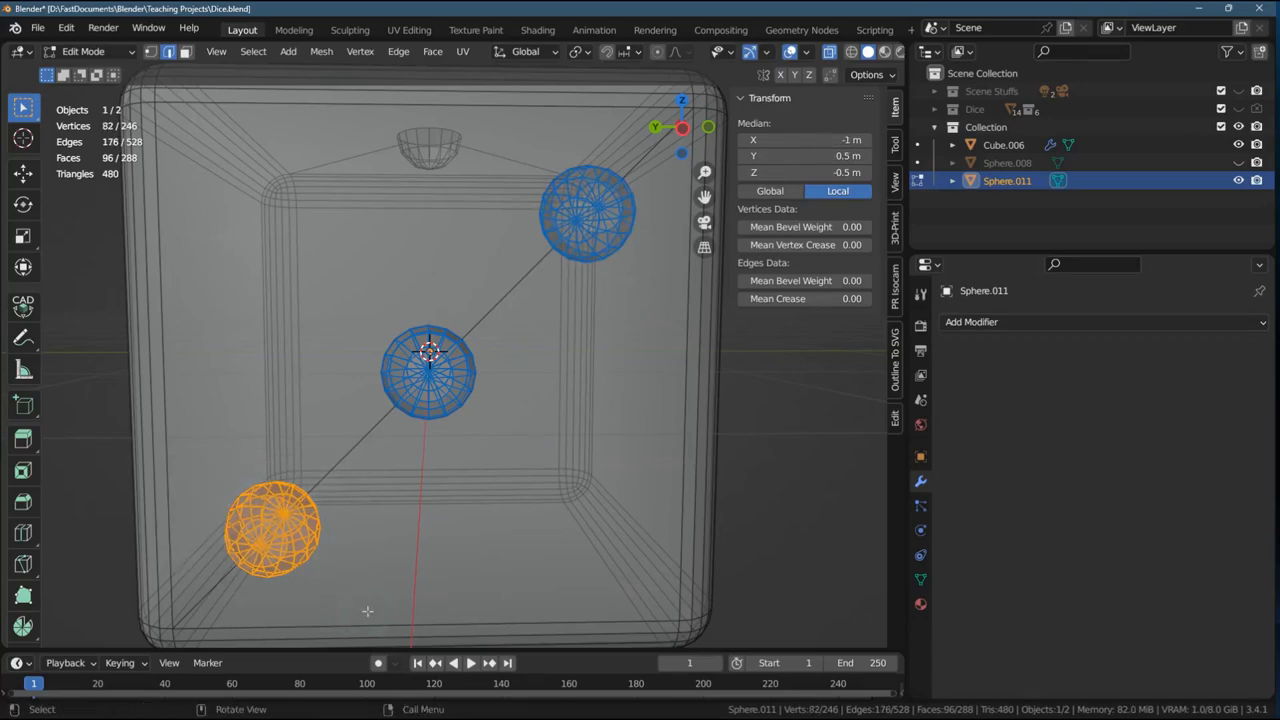
key(x)
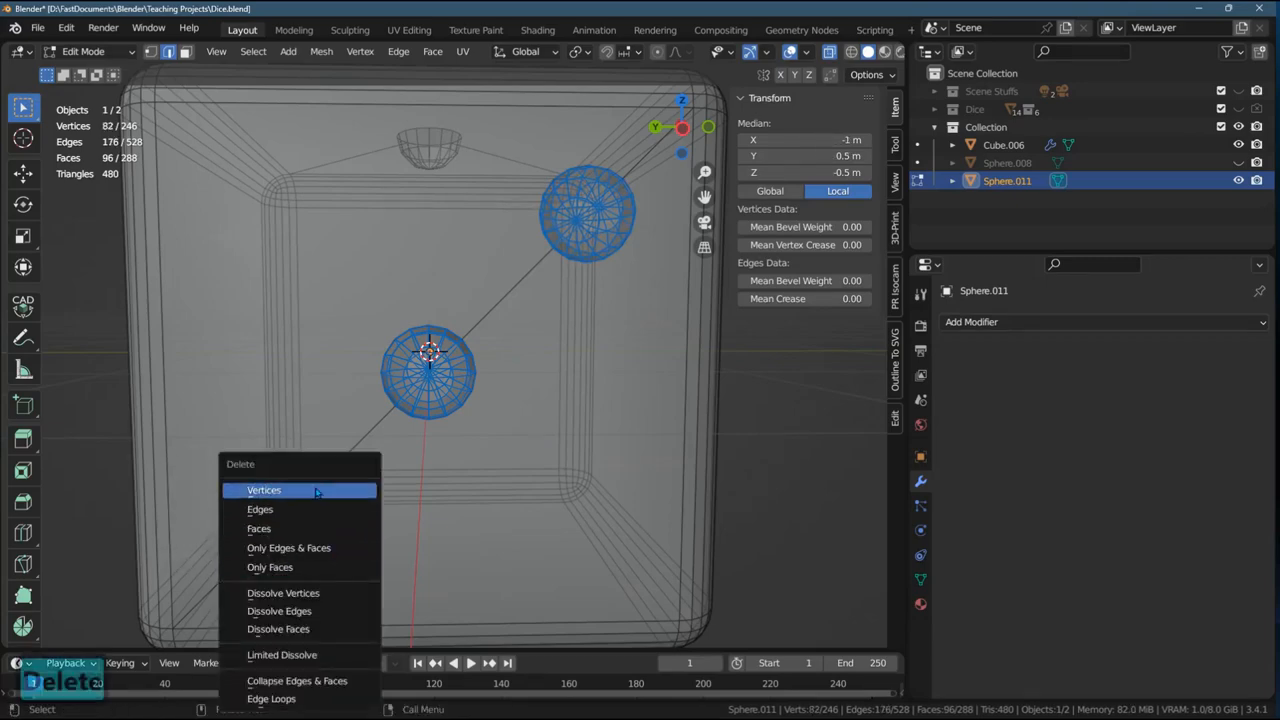
click(264, 490)
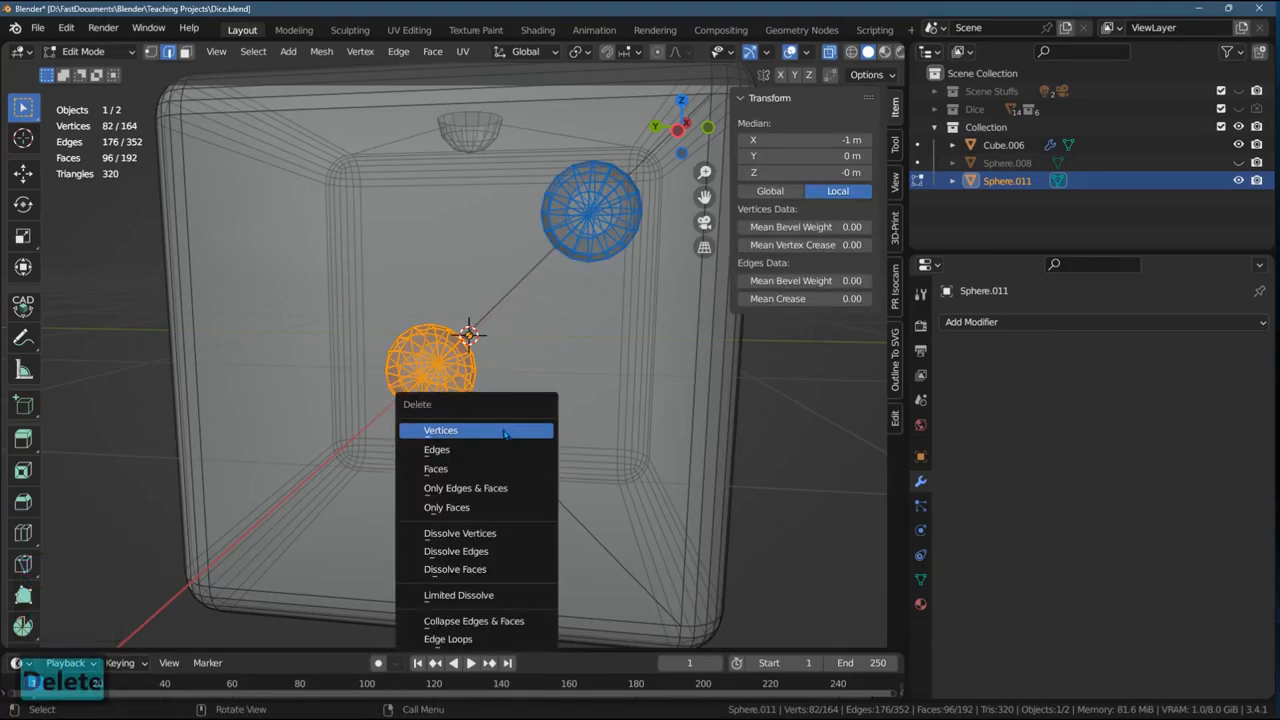
click(440, 430)
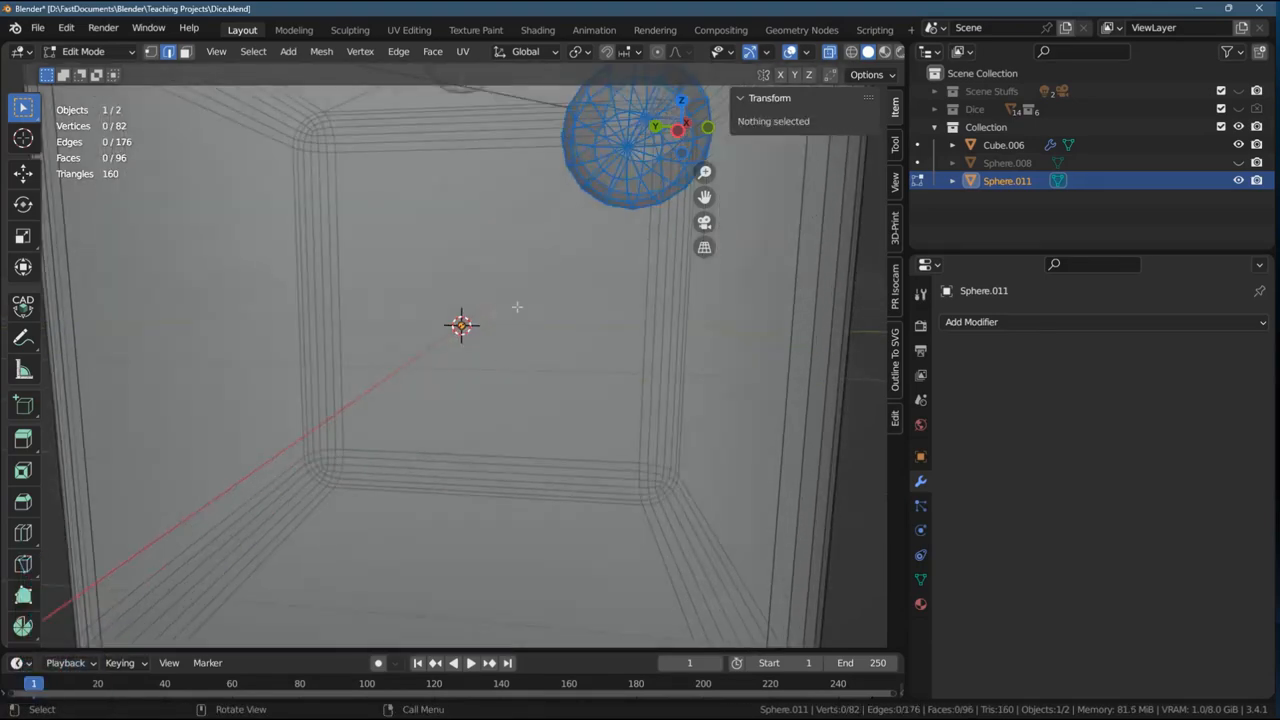
key(ctrl+z)
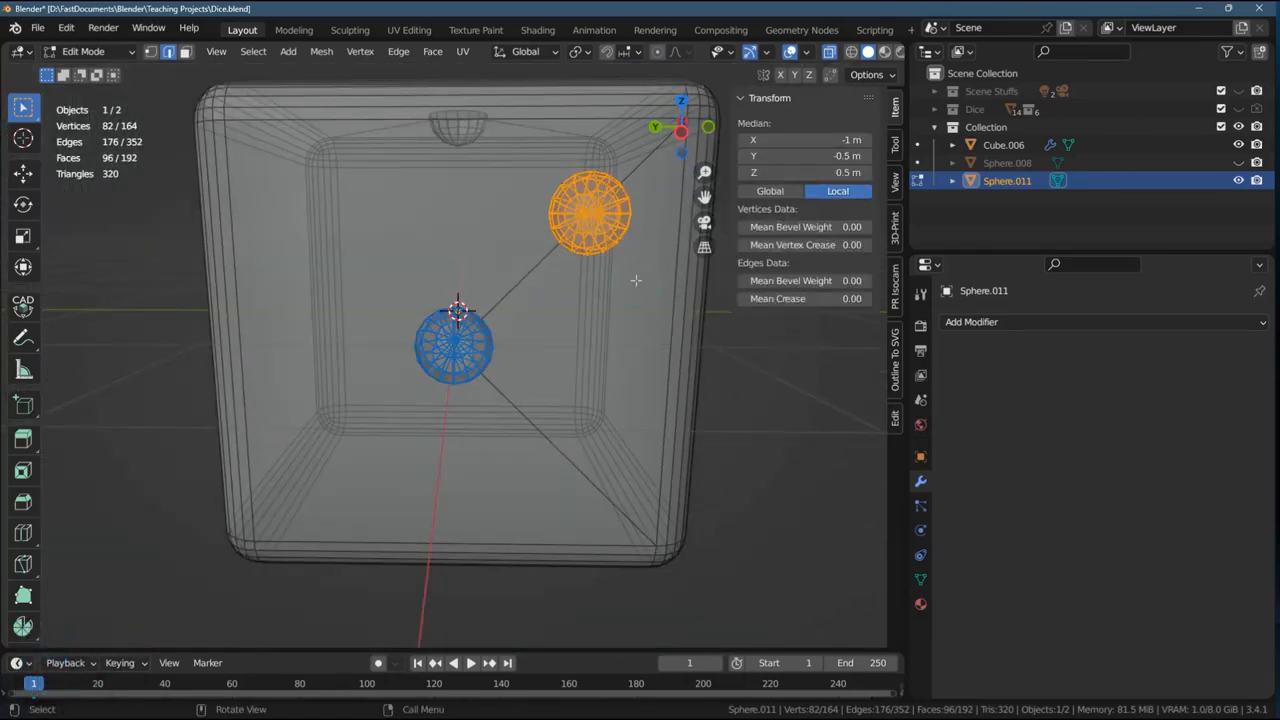
key(x)
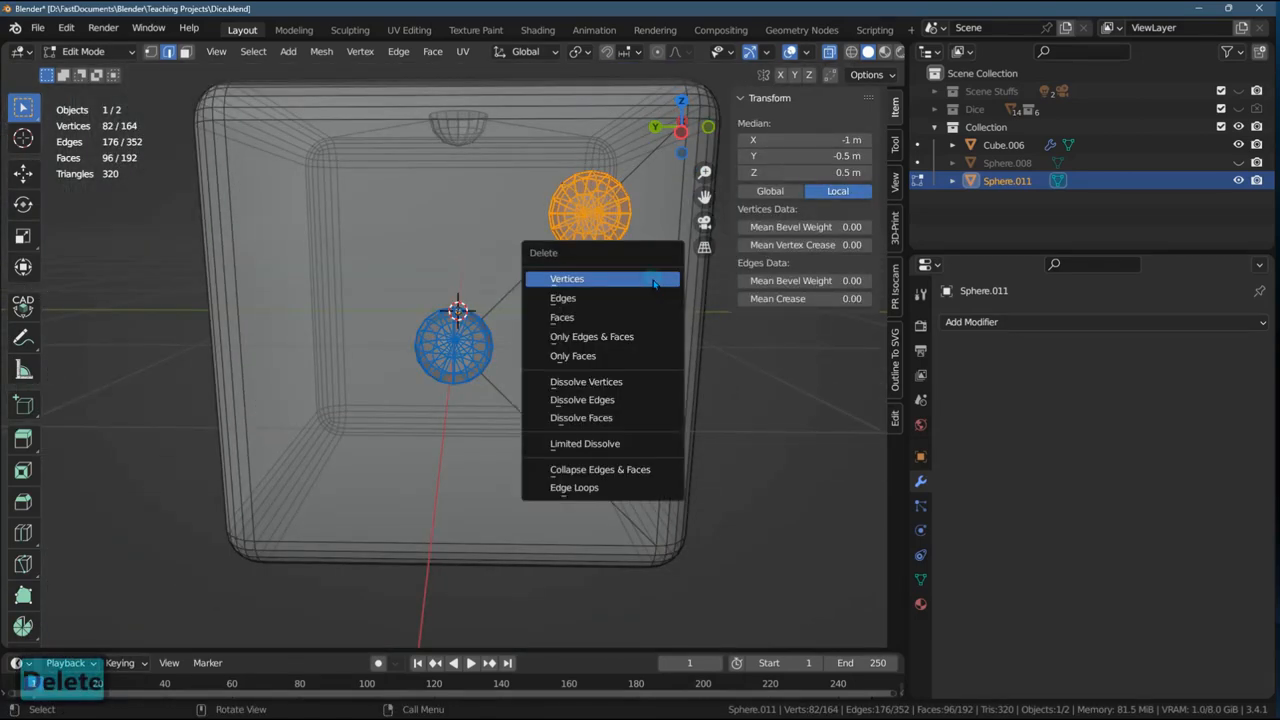
click(566, 278)
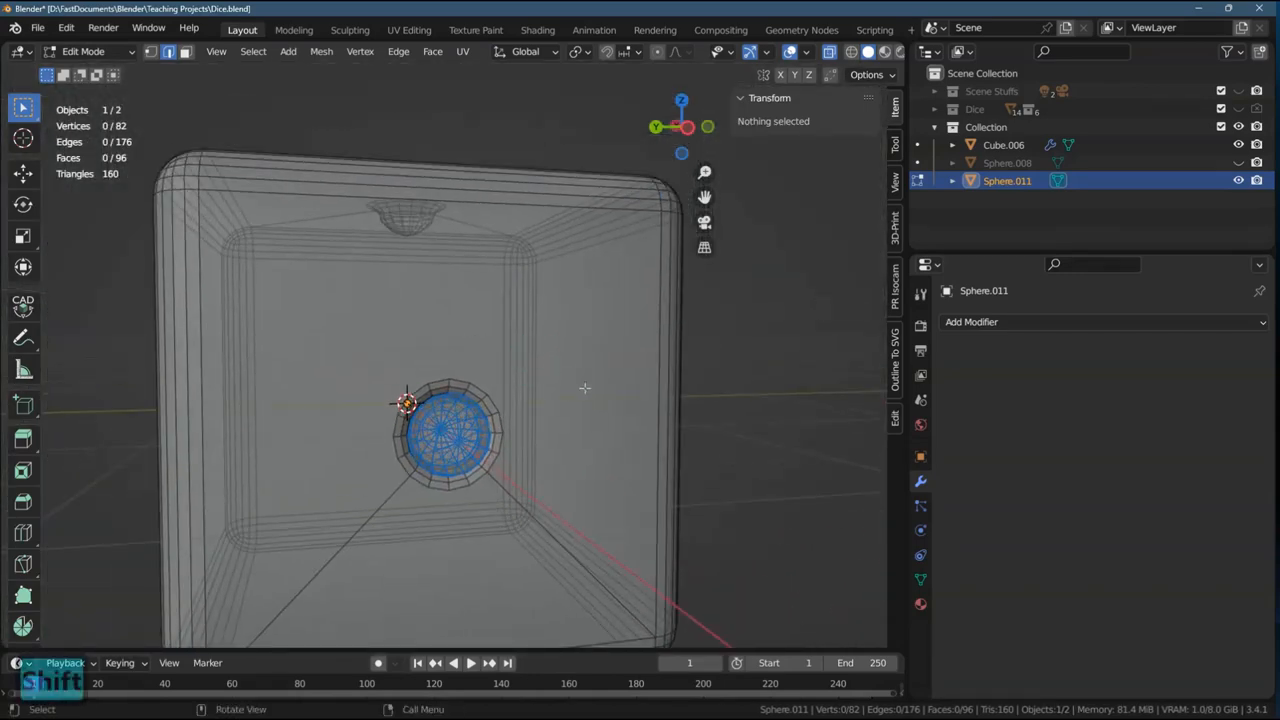
- Return to Object Mode, orbit to the ungridded die face and select Cube.006
key(Tab)
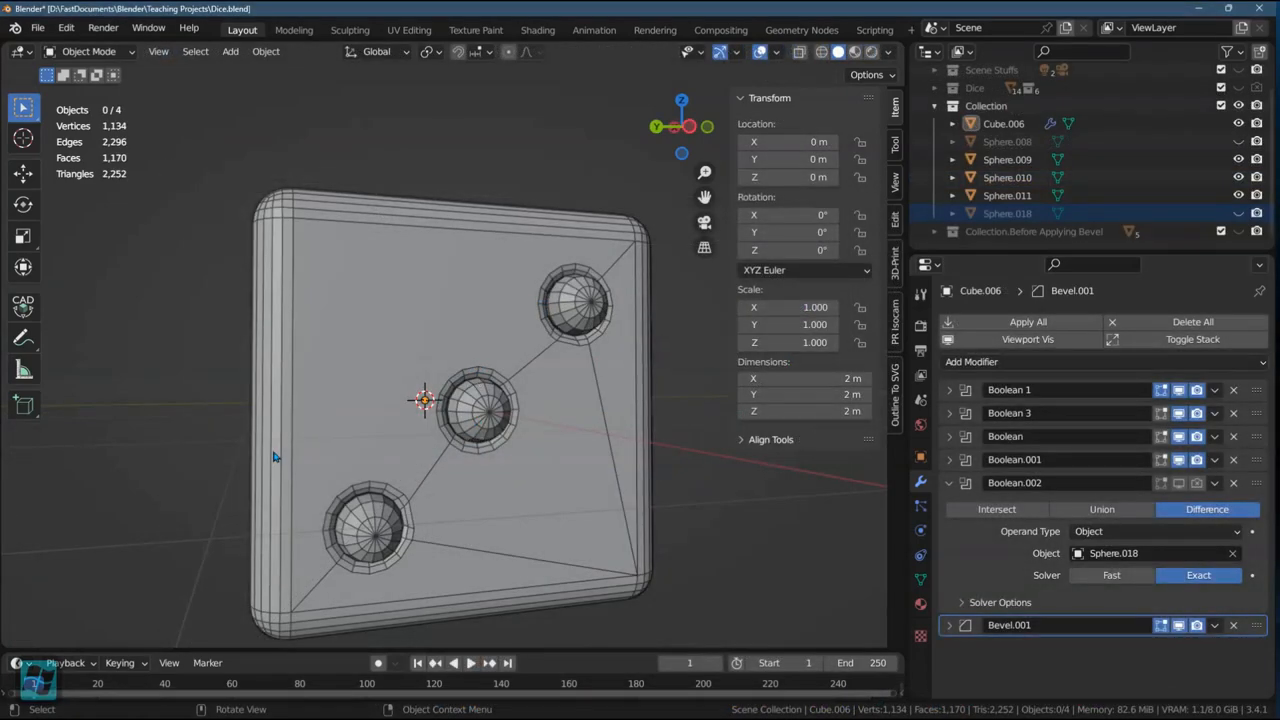
mouse_move(364, 410)
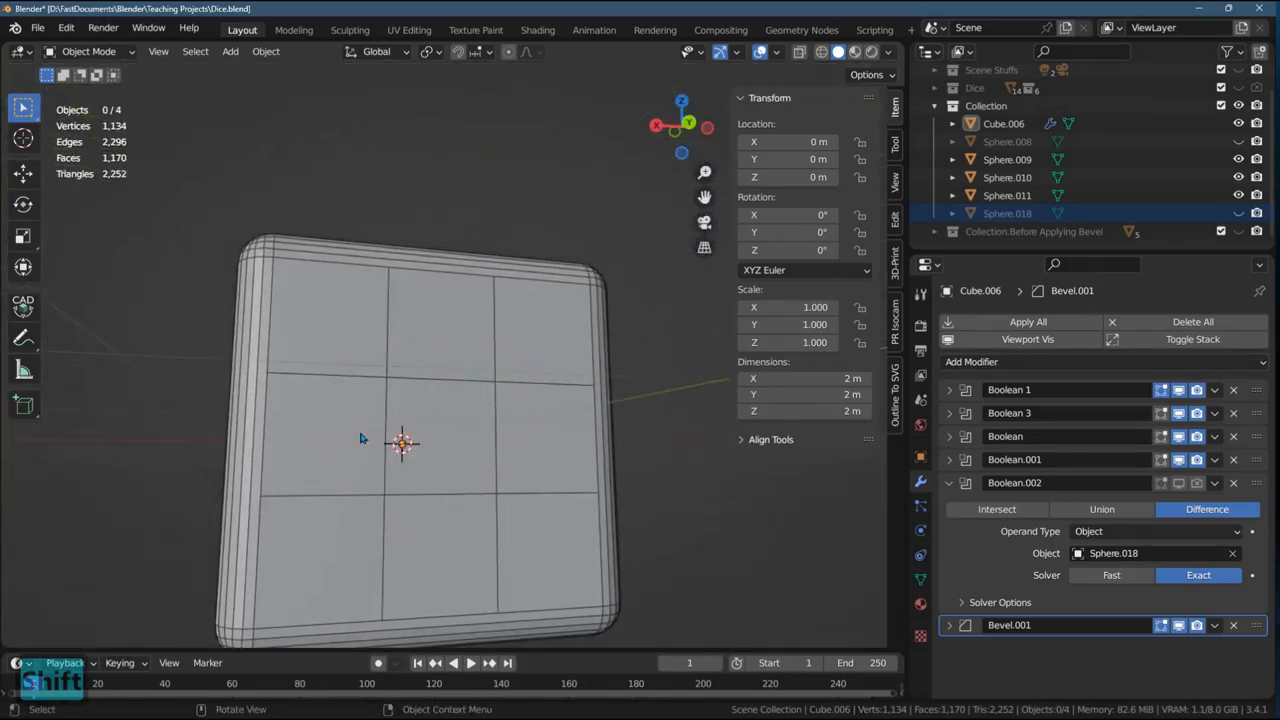
drag(400, 444, 576, 430)
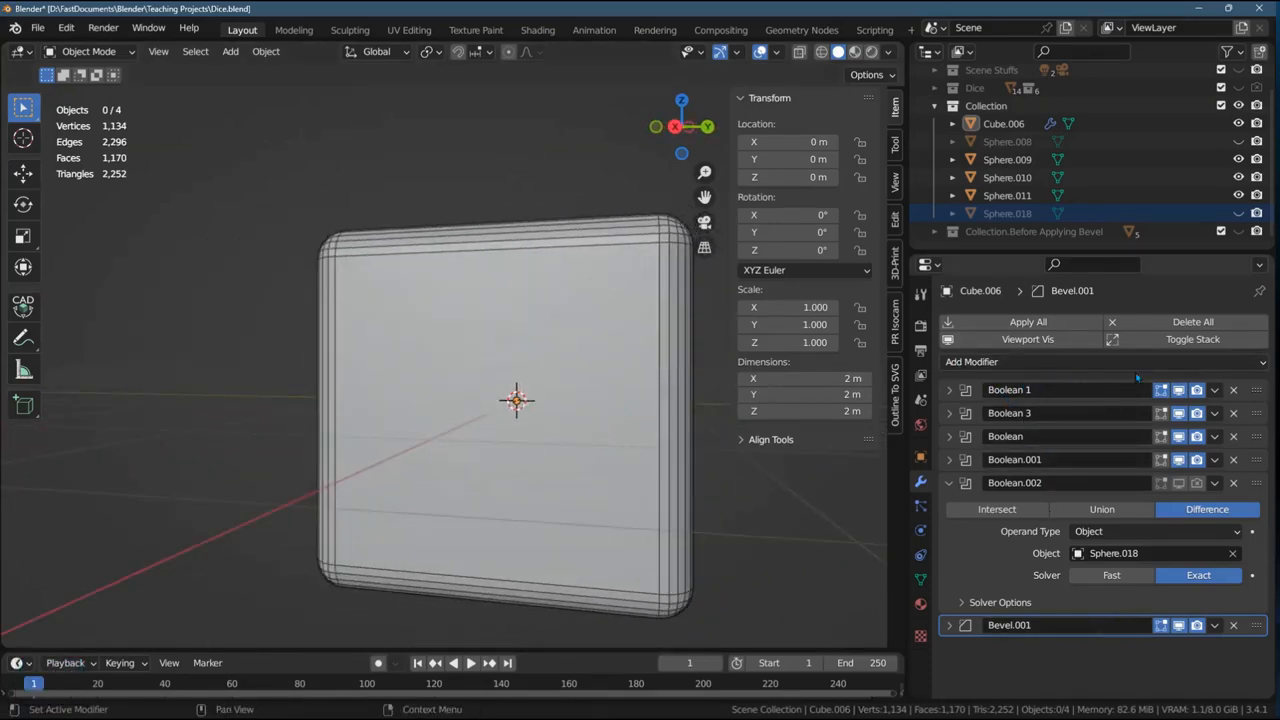
click(1214, 390)
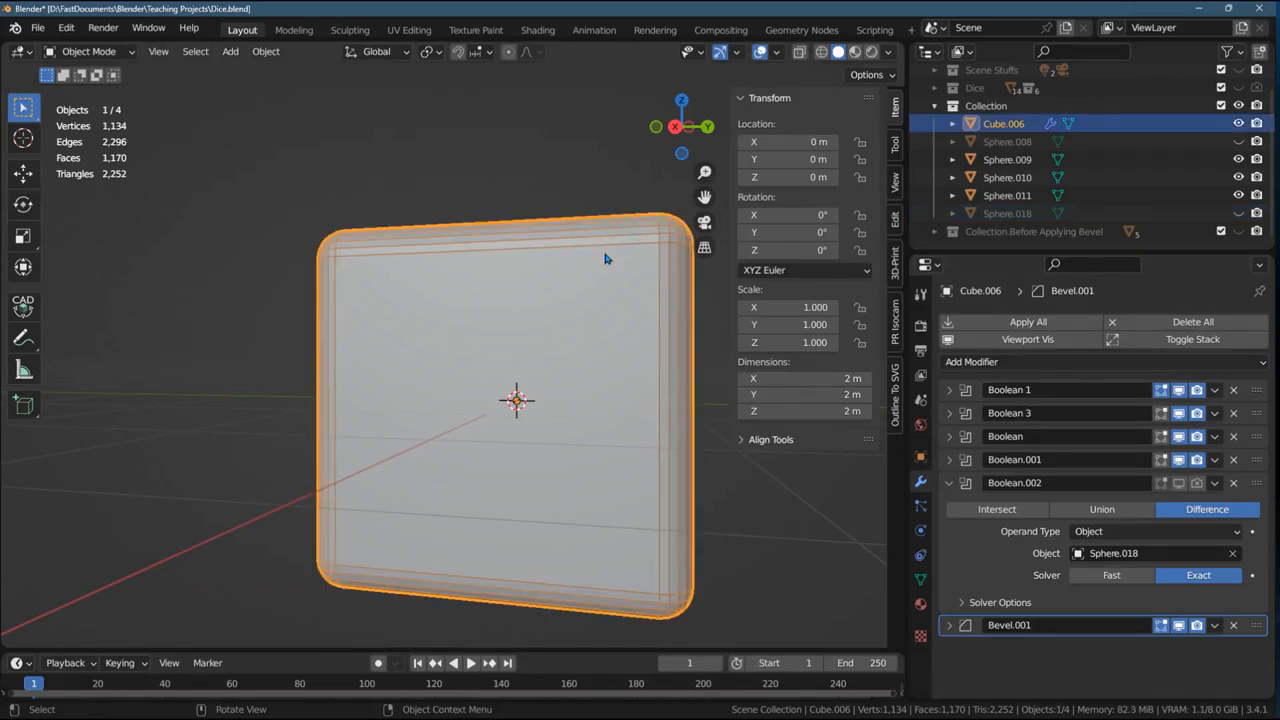
- Subdivide the blank face in Edit Mode with Number of Cuts 2, giving a 3x3 grid
key(Tab)
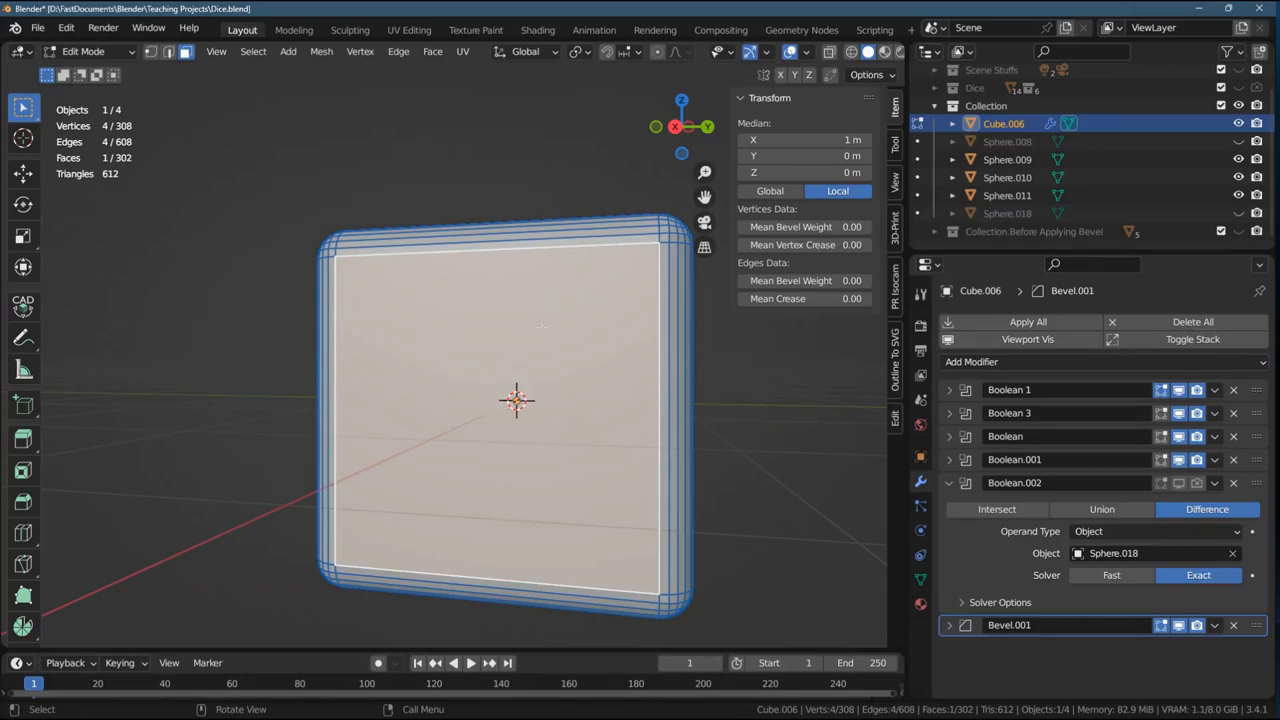
mouse_move(312, 336)
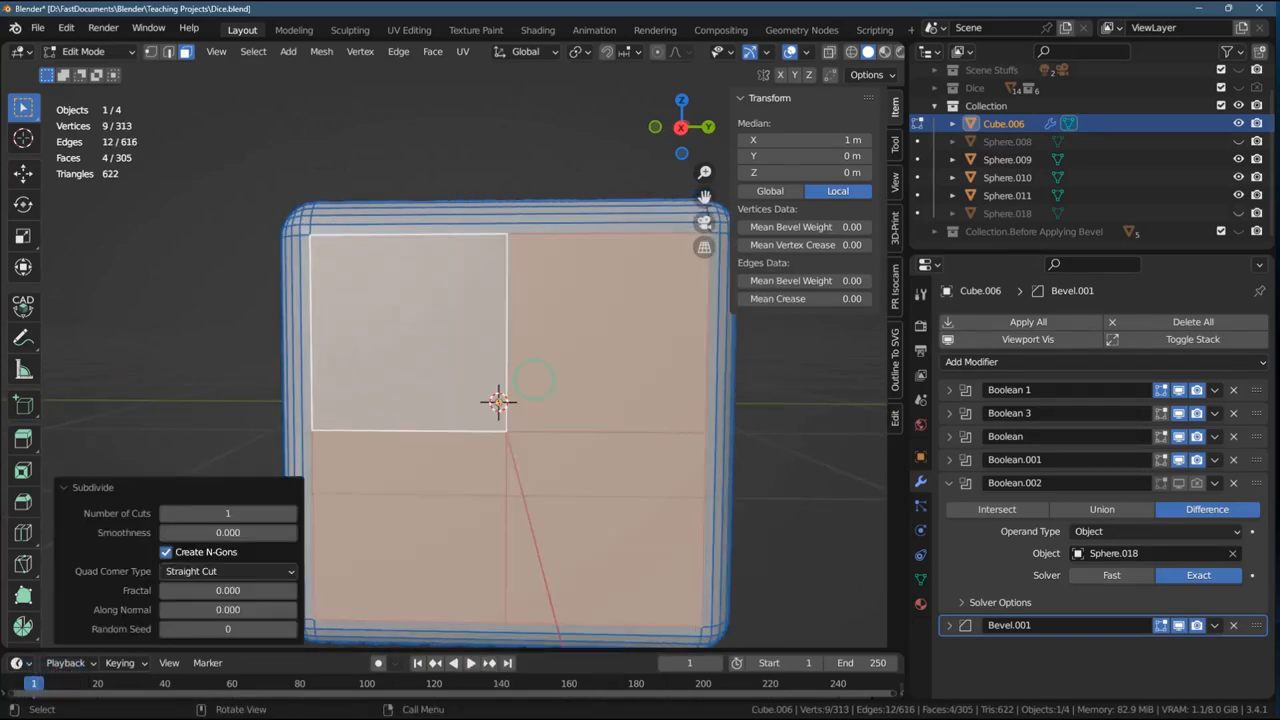
click(292, 512)
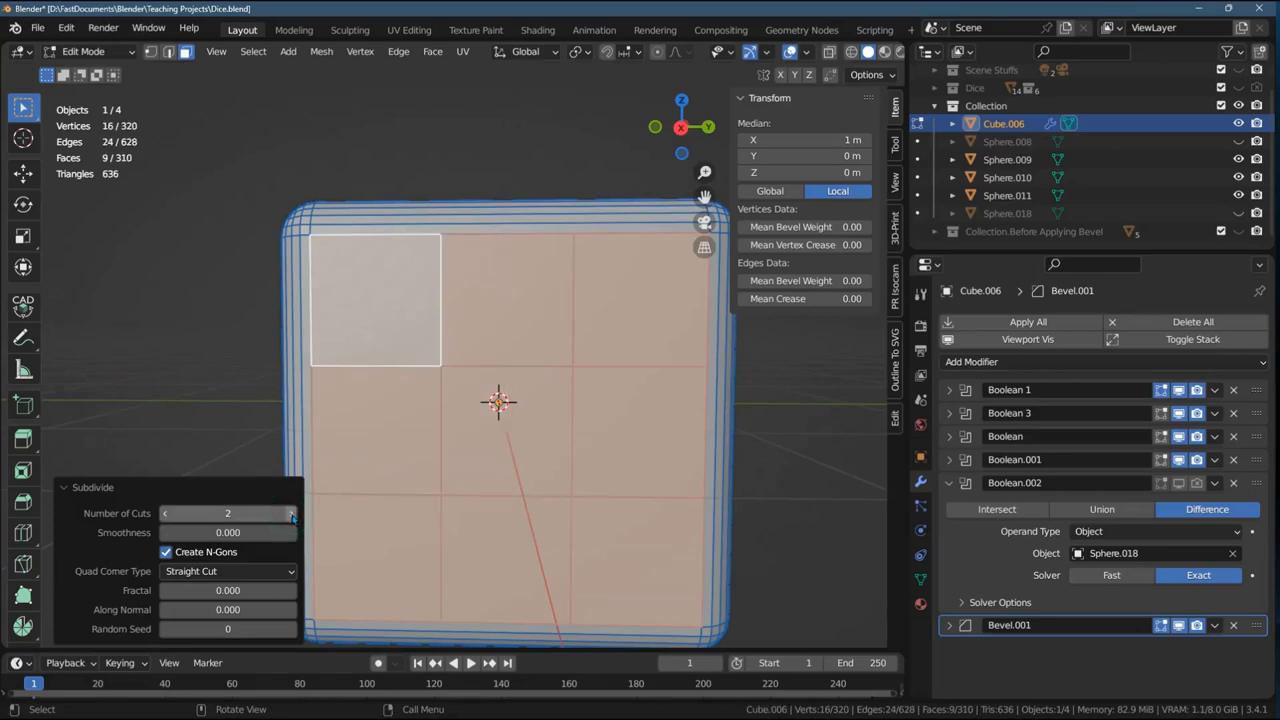
mouse_move(290, 512)
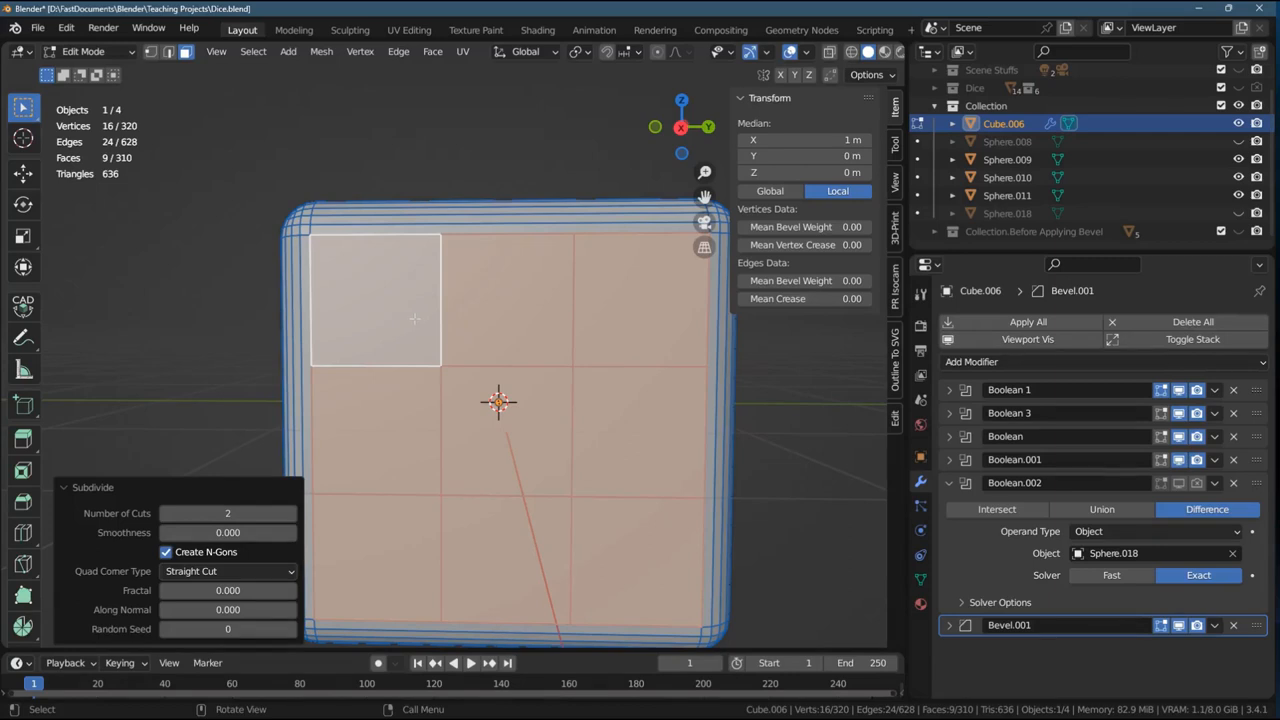
mouse_move(380, 430)
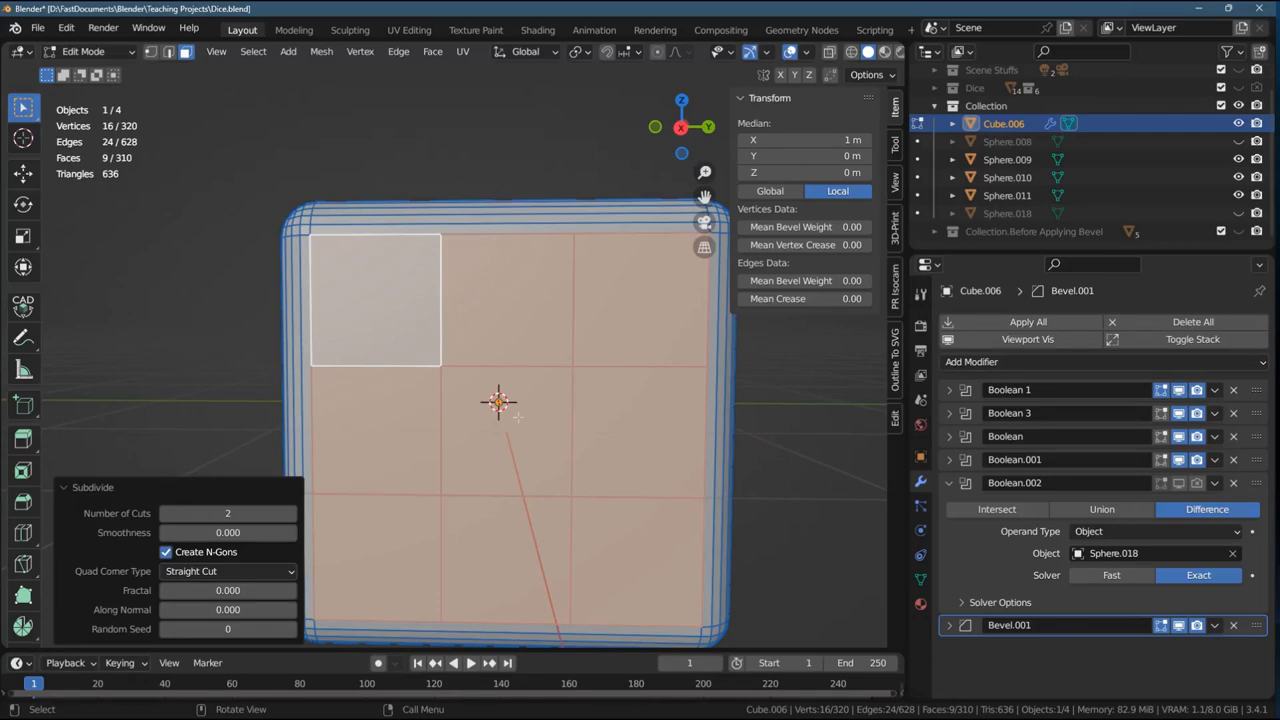
mouse_move(404, 316)
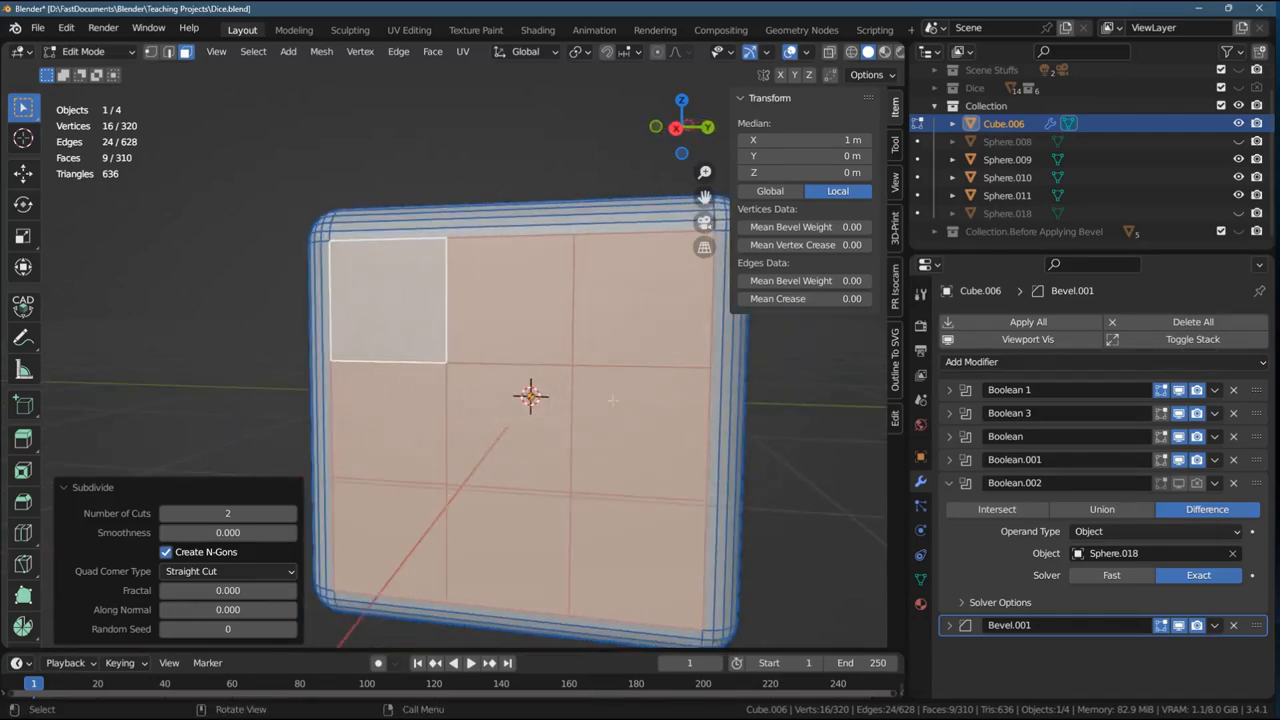
drag(500, 400, 420, 410)
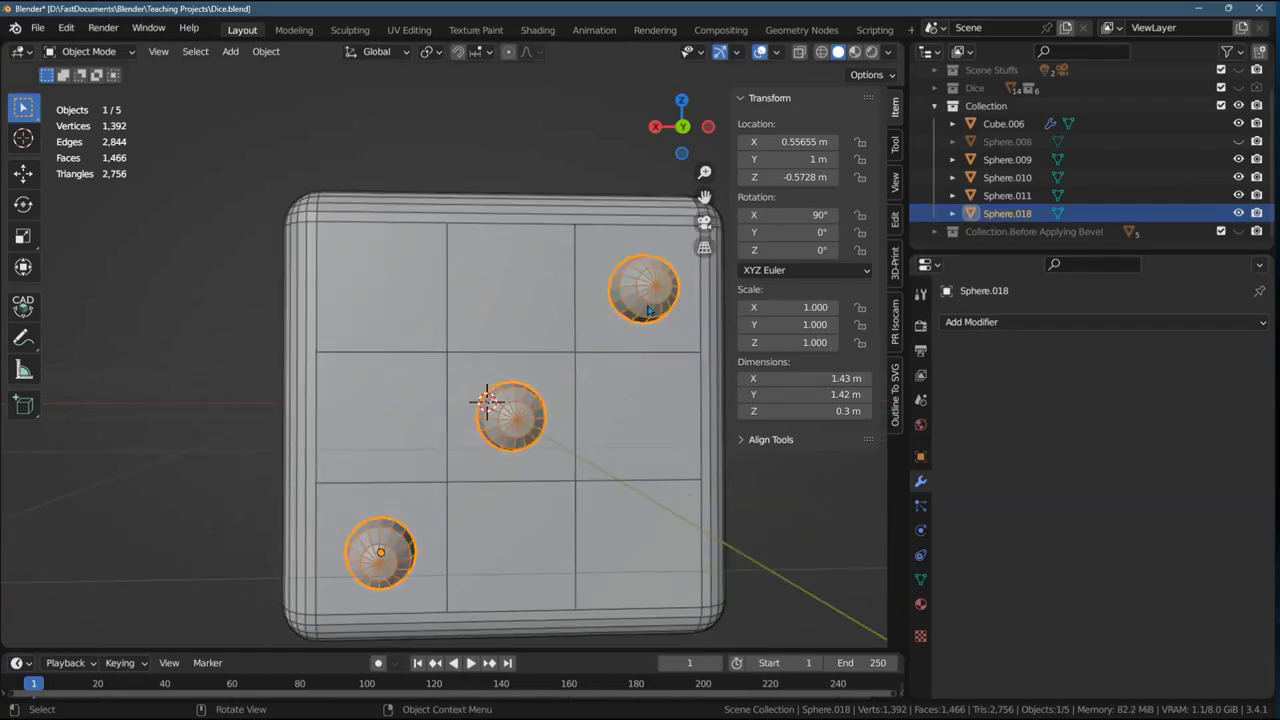
mouse_move(396, 576)
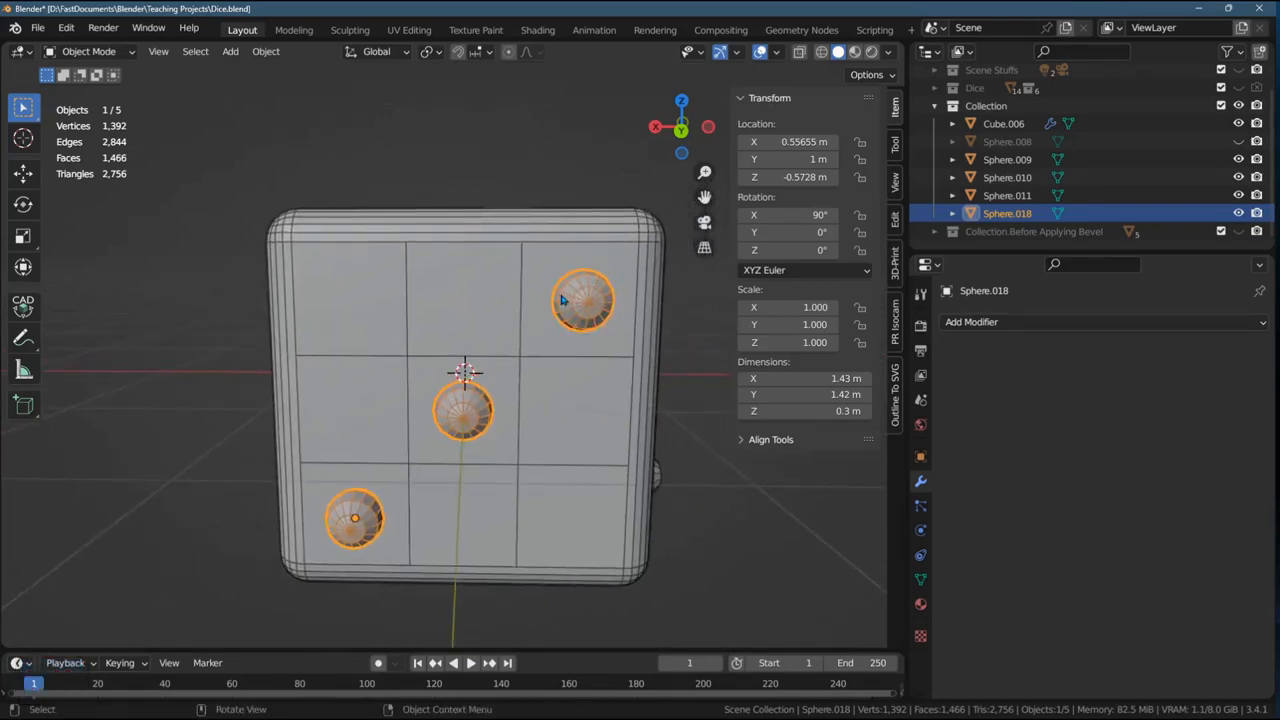
mouse_move(464, 420)
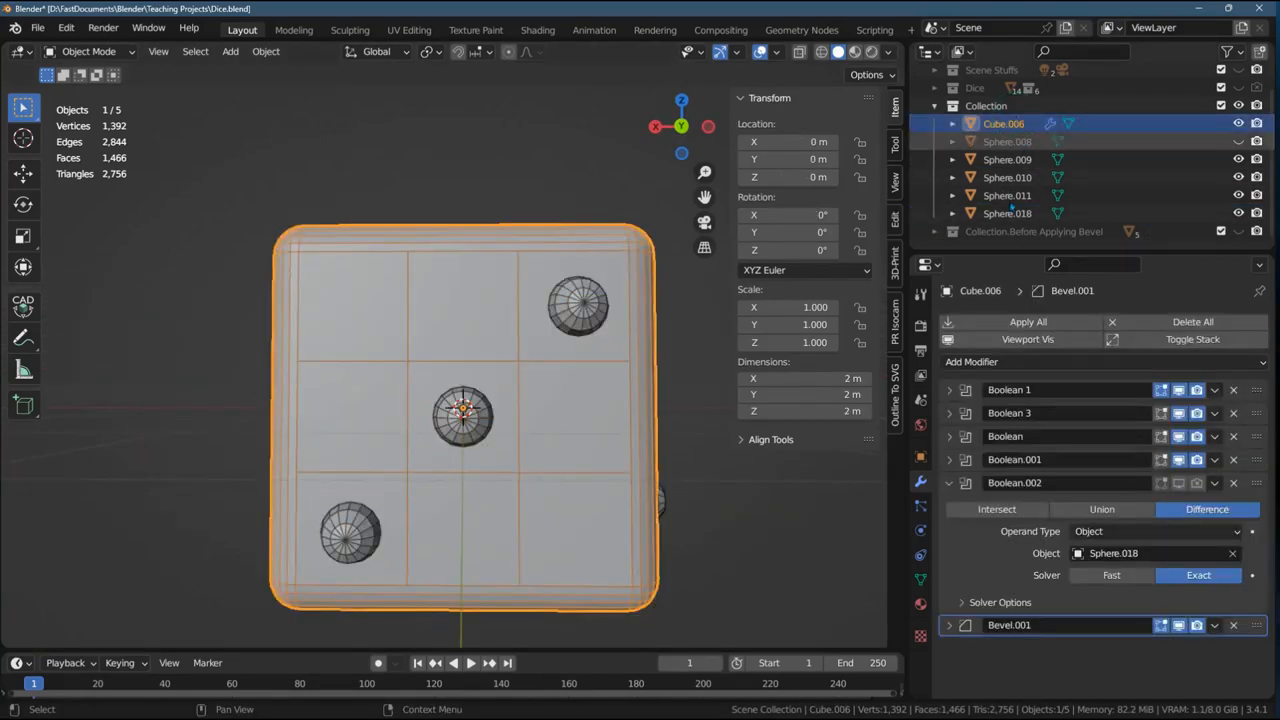
- Rename the diagonal pip spheres Sphere.3 and confirm Cube.006's Boolean.002 references it
click(1008, 212)
text(3)
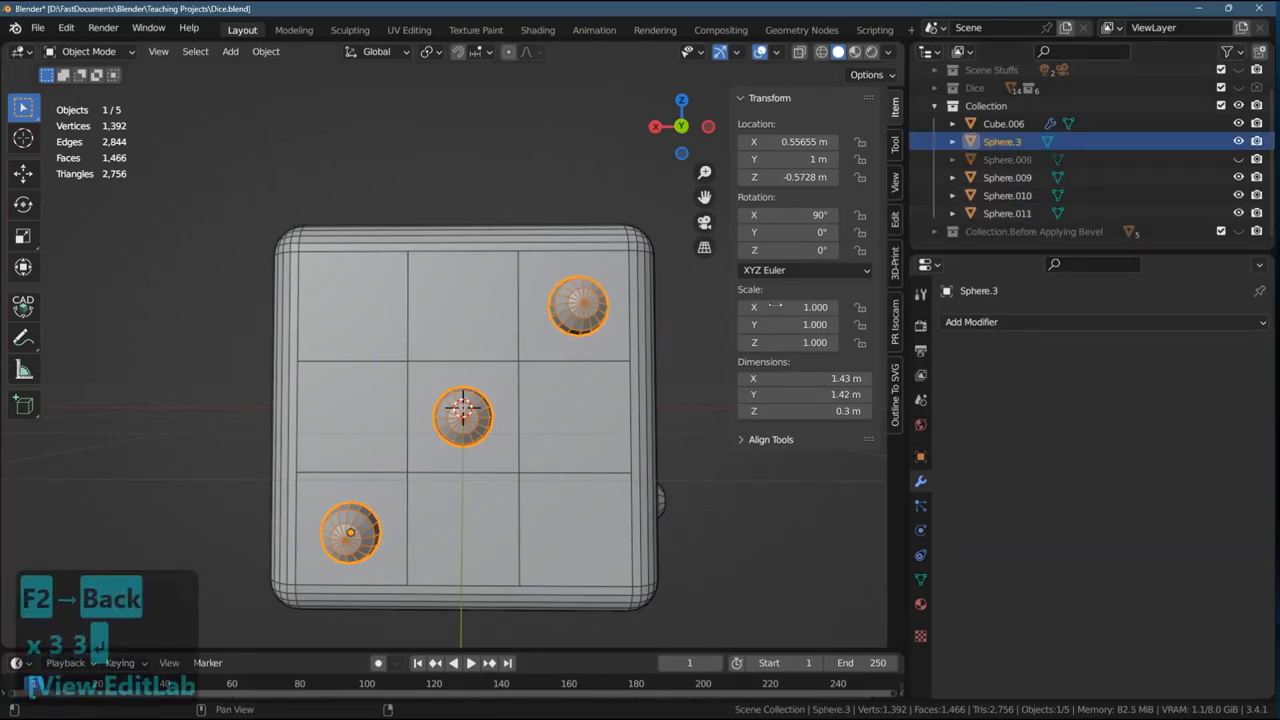
click(1004, 124)
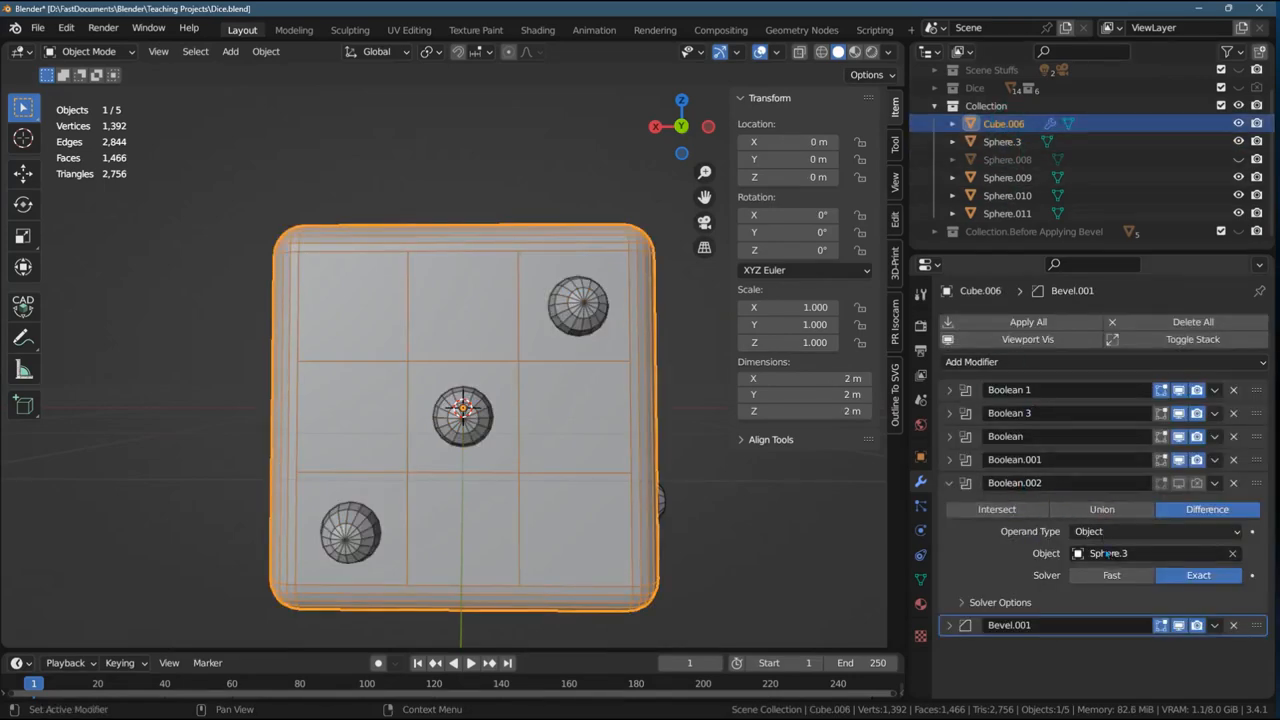
mouse_move(1208, 510)
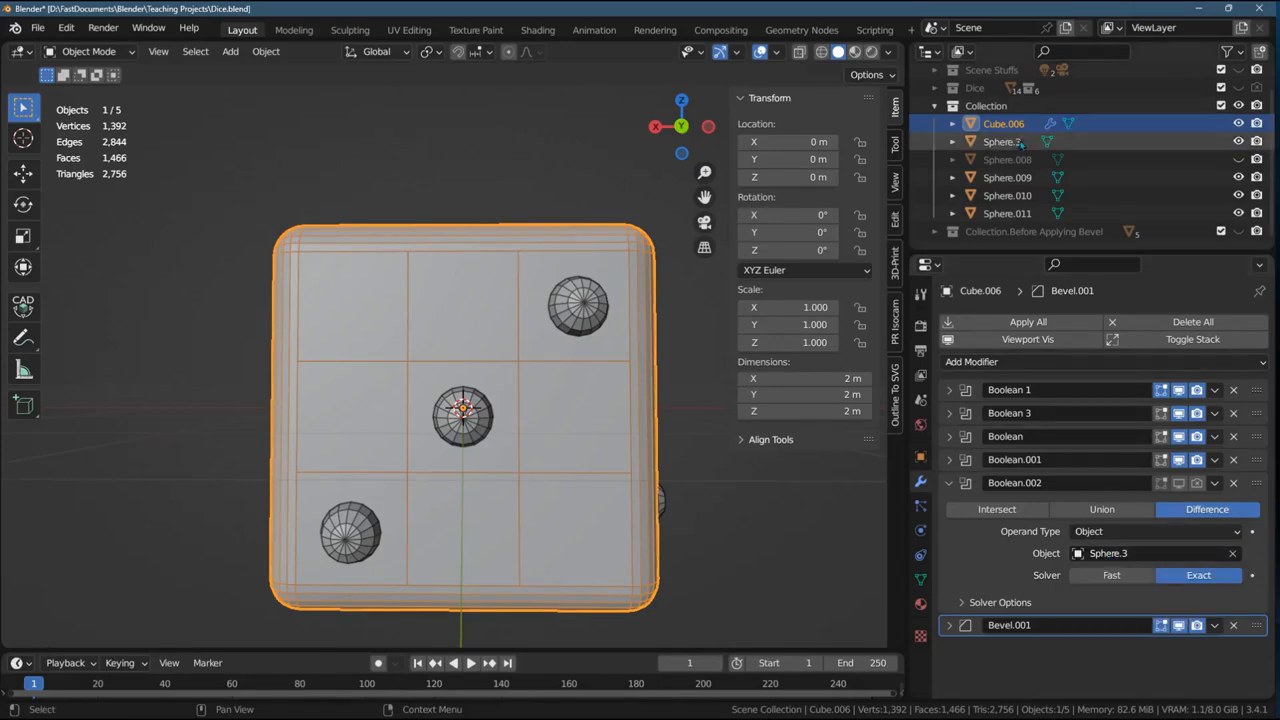
click(1004, 140)
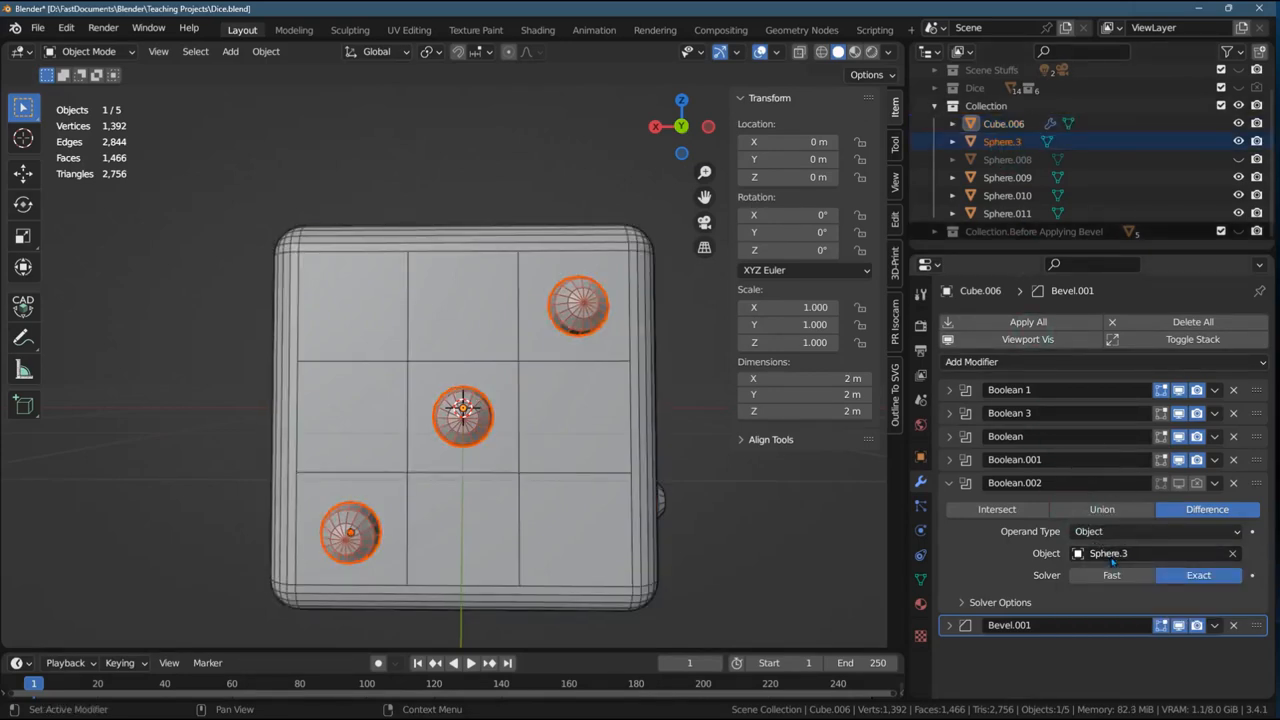
double_click(1012, 482)
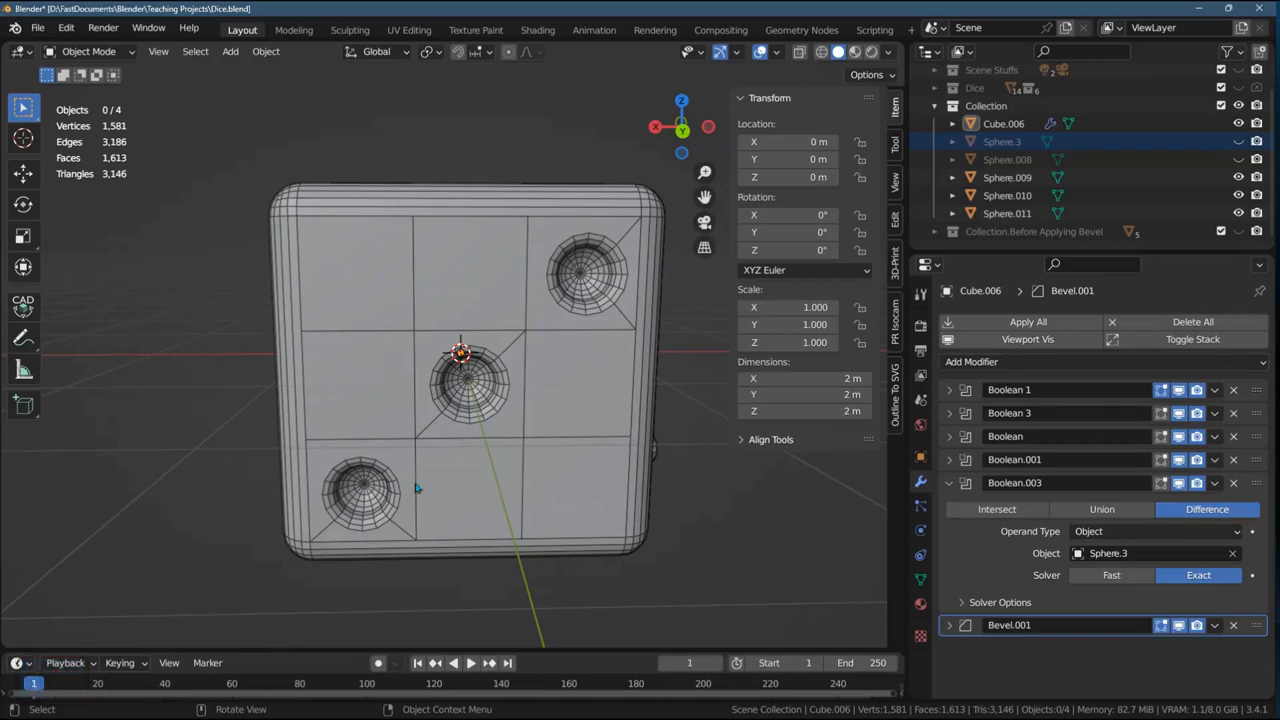
mouse_move(408, 428)
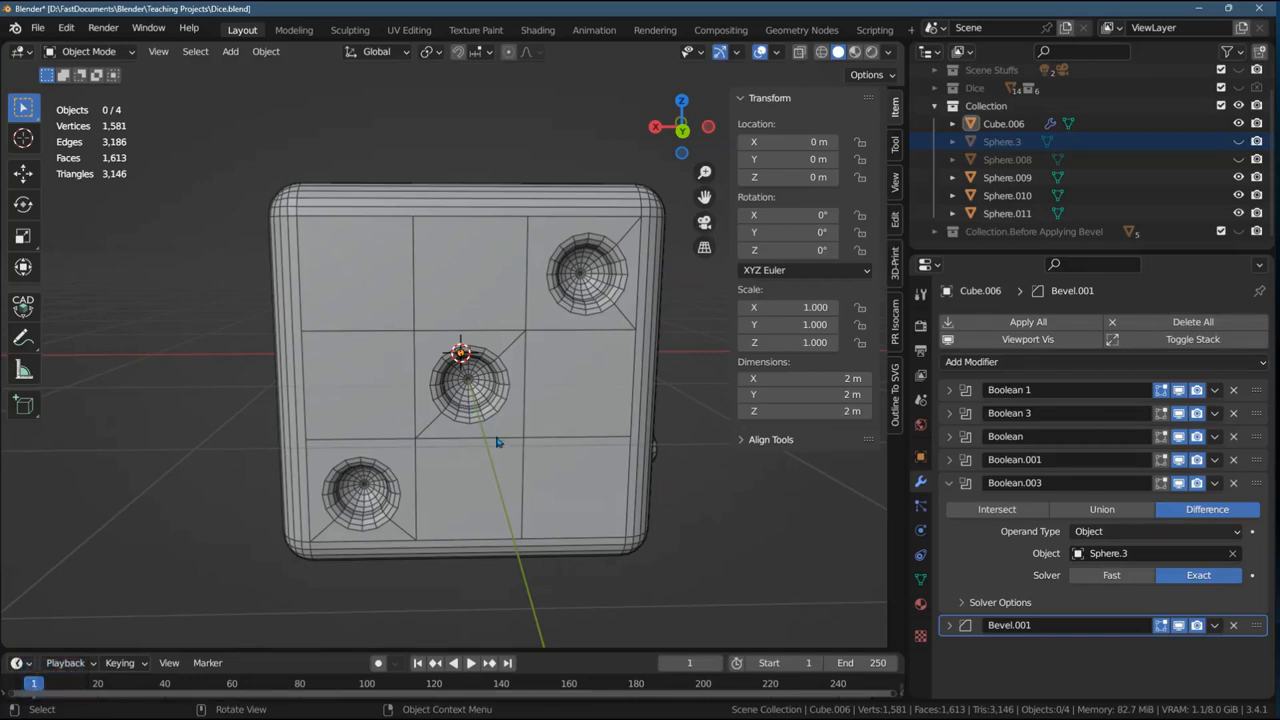
mouse_move(436, 372)
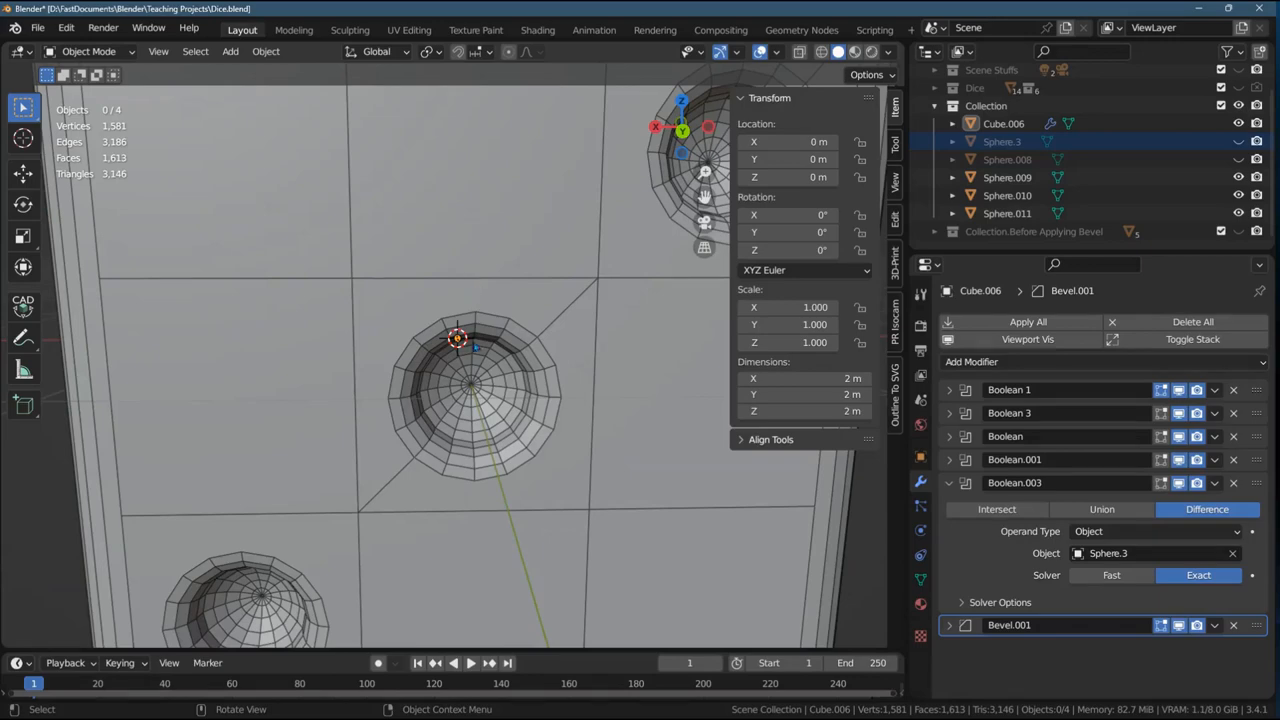
mouse_move(504, 412)
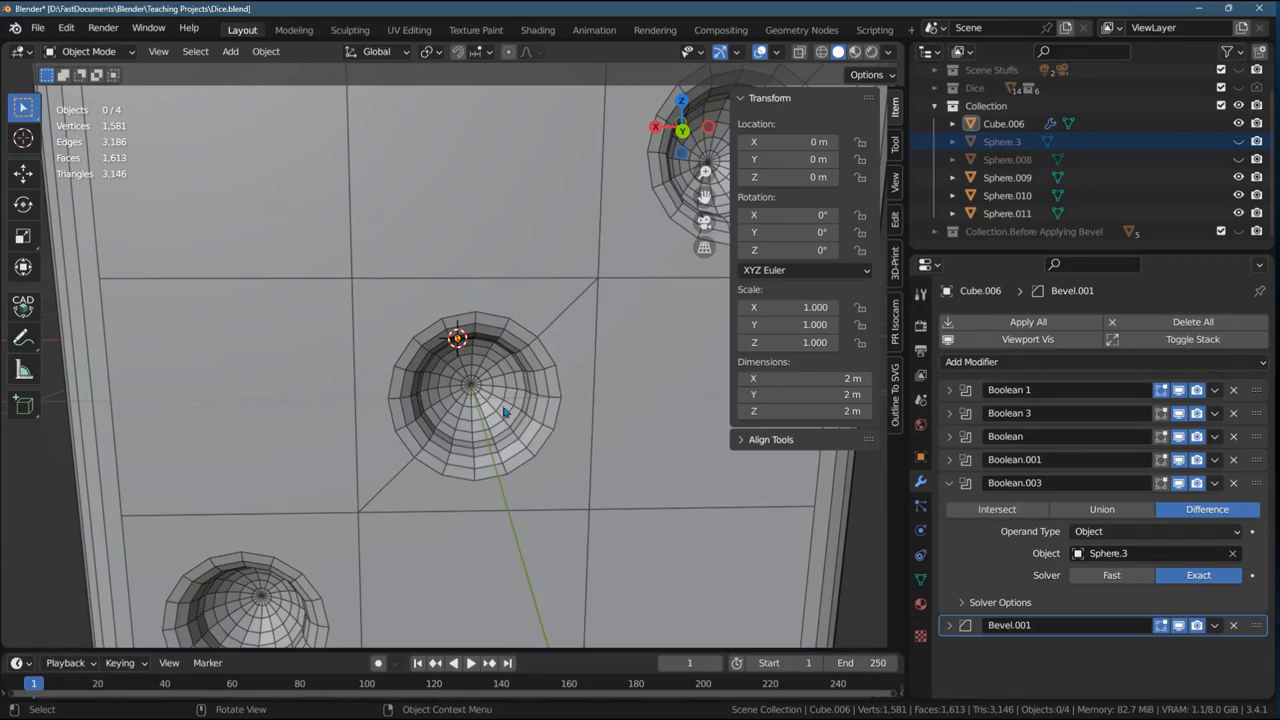